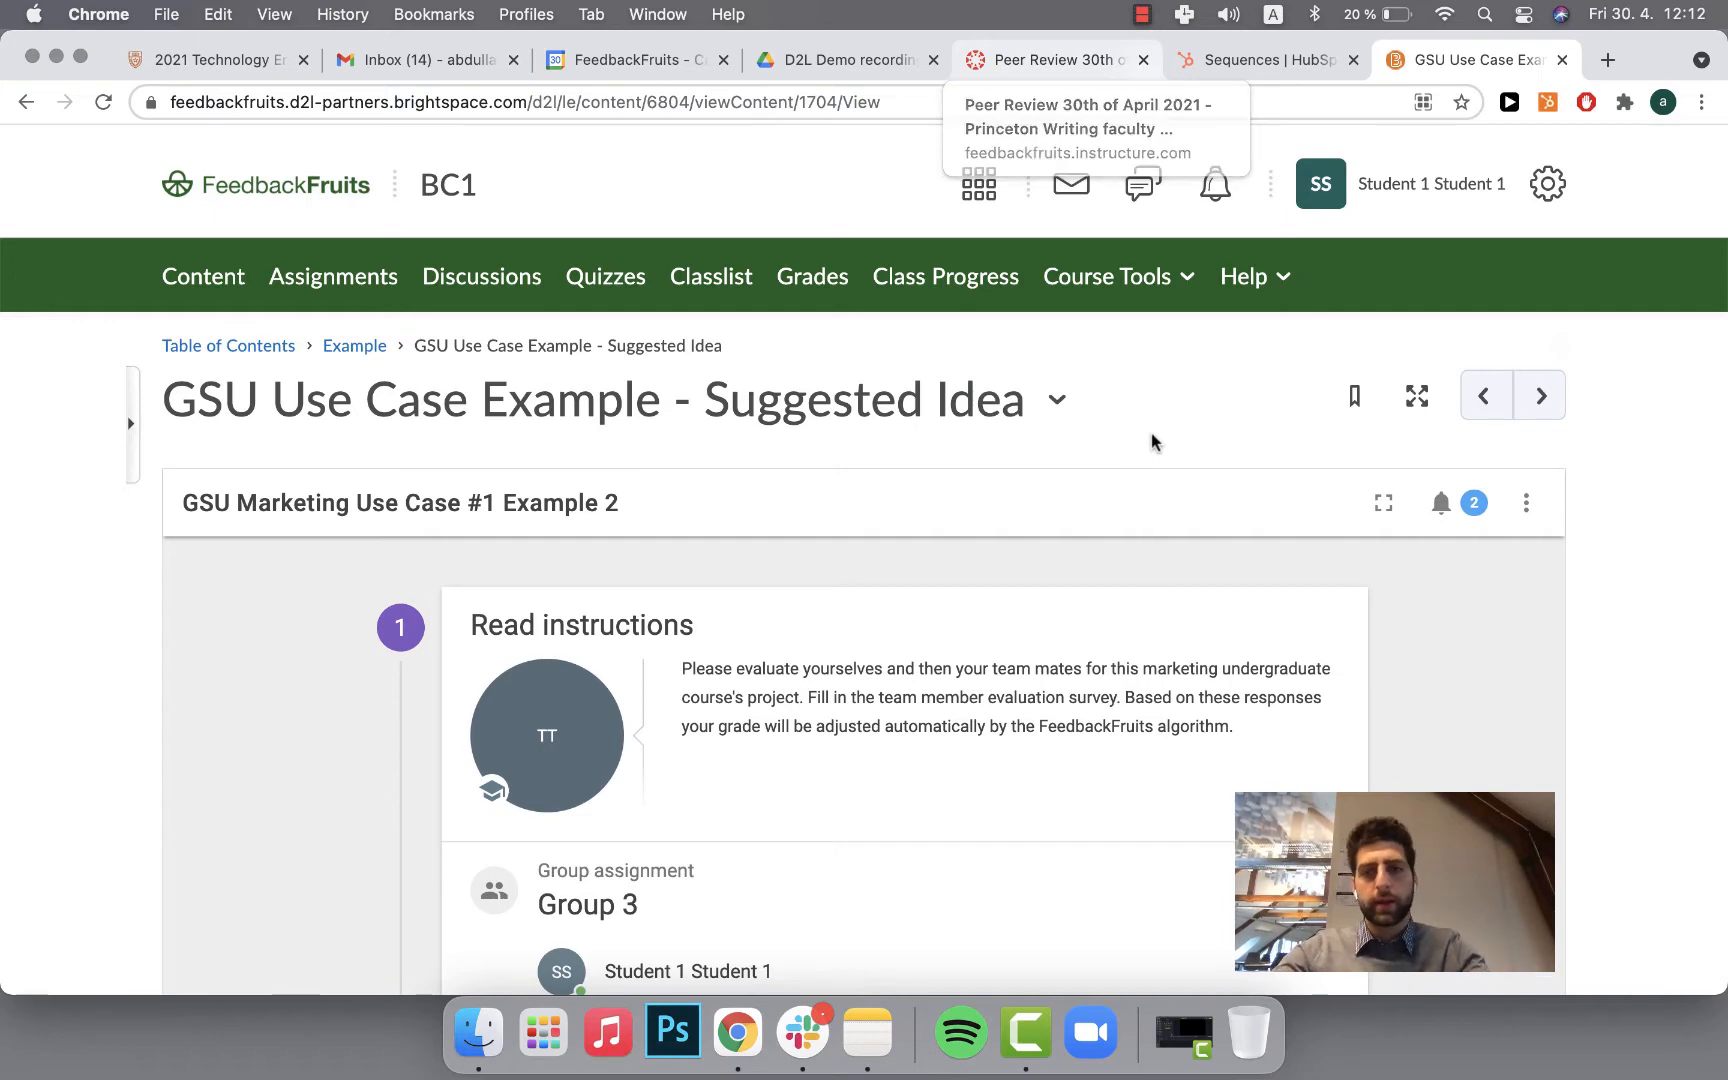
Expand the GSU Marketing Use Case #1 Example 2 activity to fullscreen
click(1383, 502)
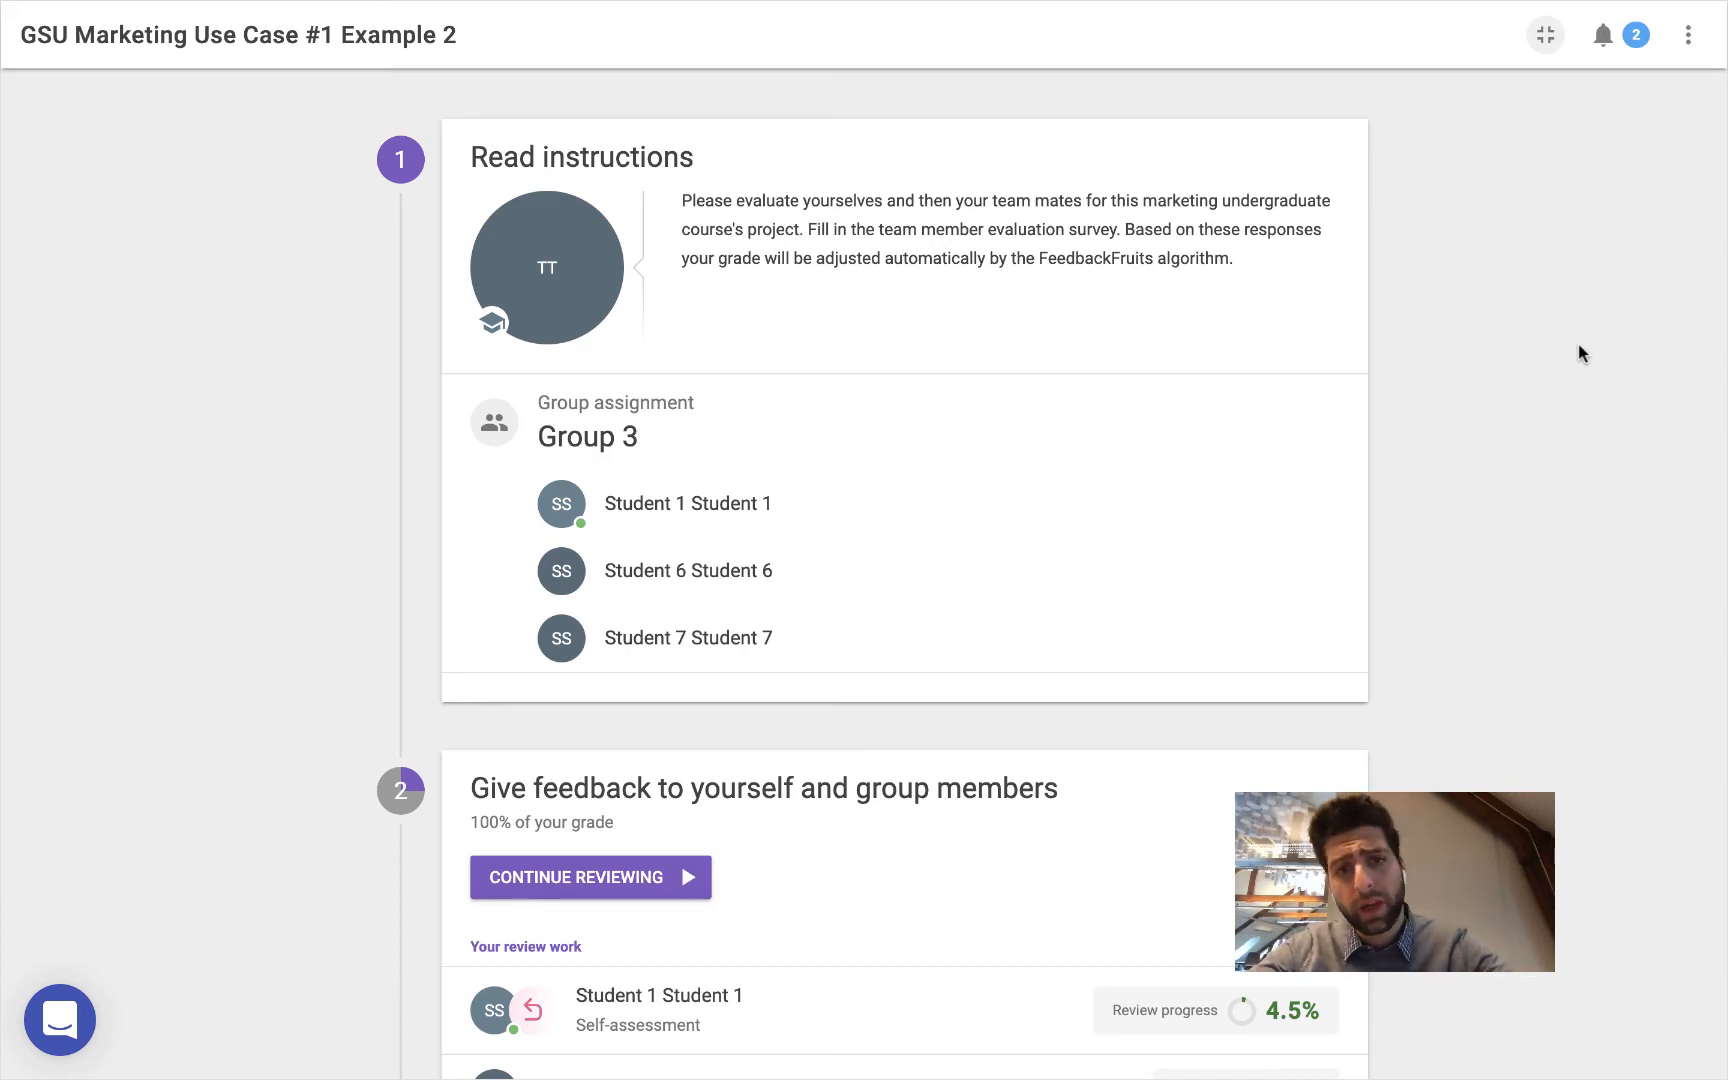
mouse_move(1563, 583)
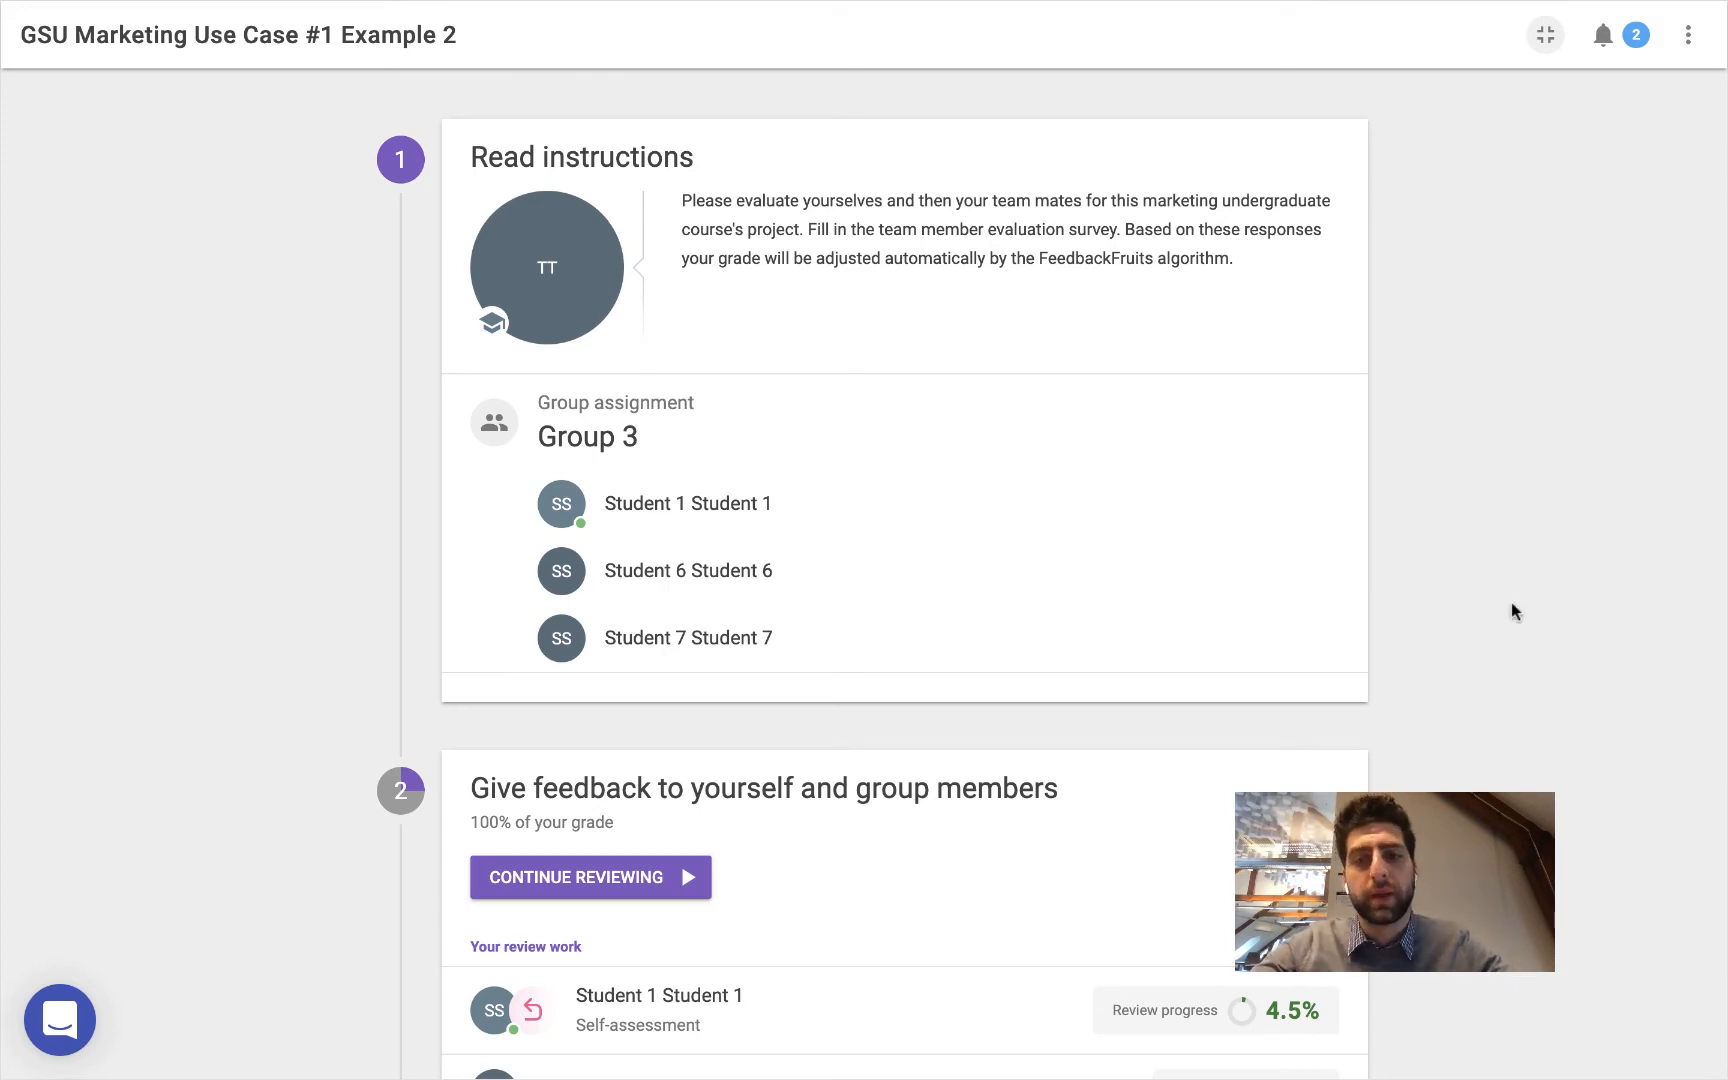
mouse_move(1485, 563)
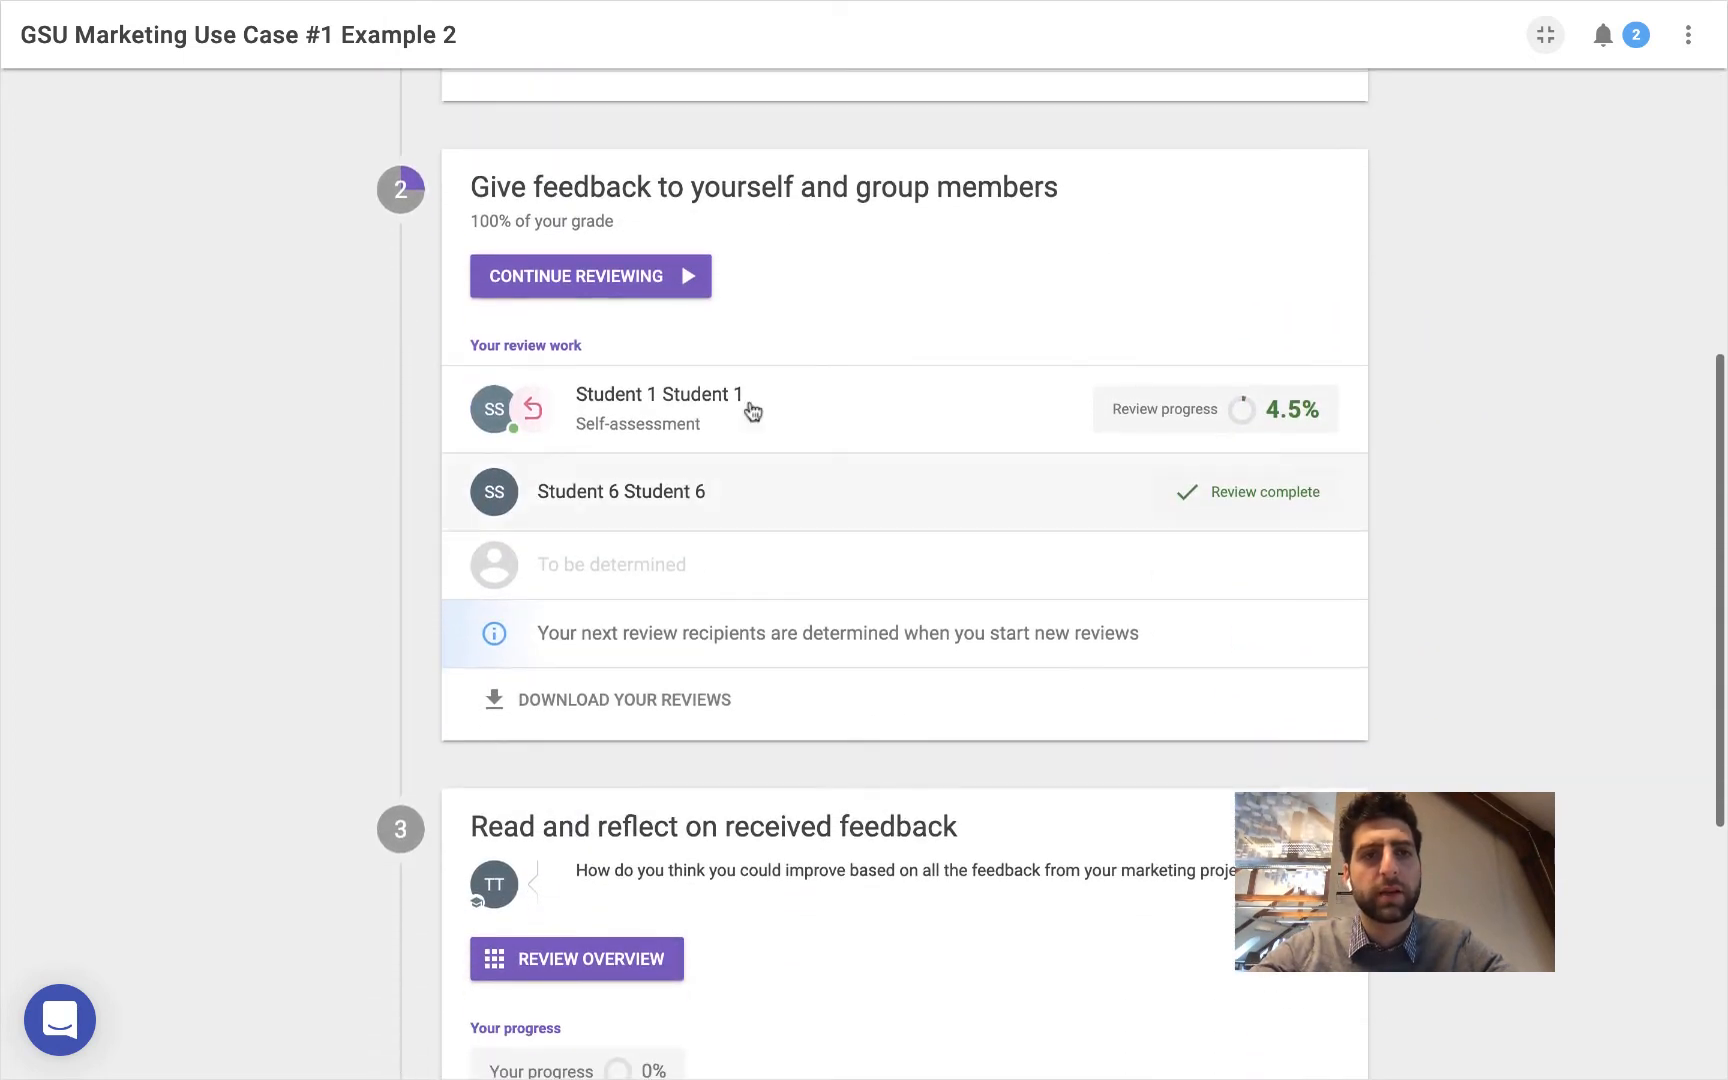
Open the Student 1 self-assessment and rate Preparedness Somewhat Characteristic
click(576, 958)
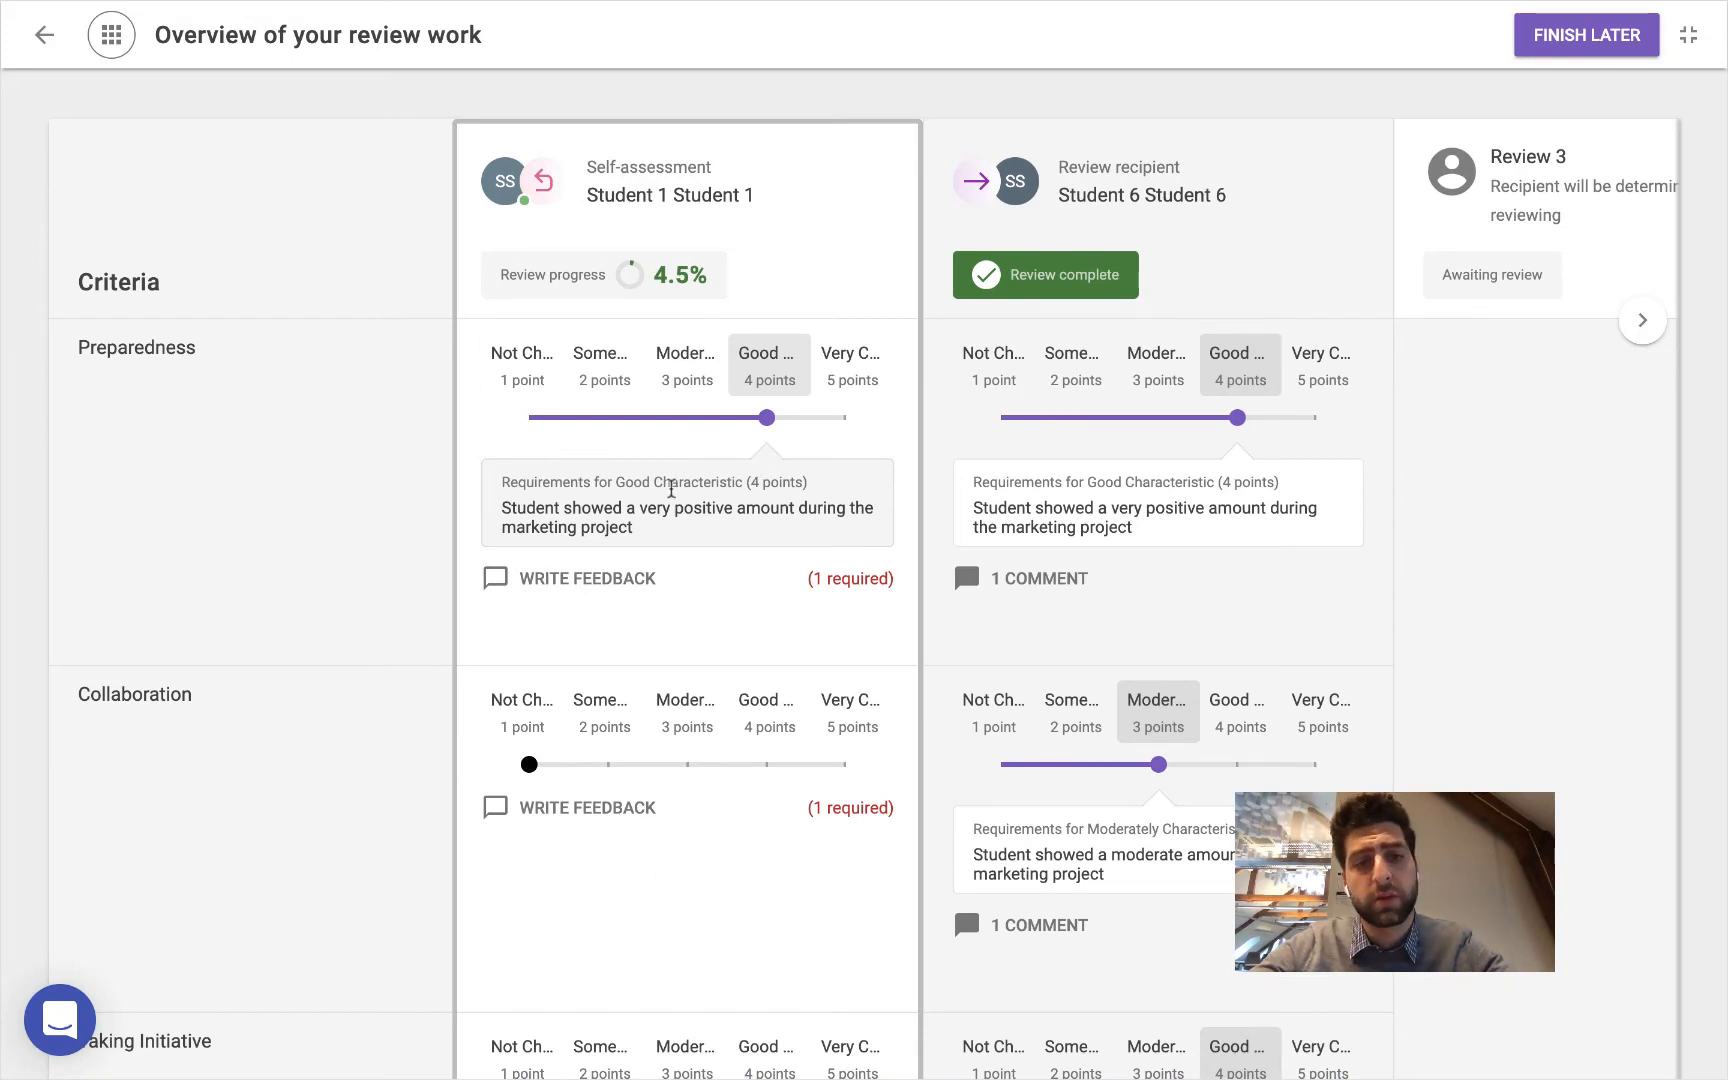
click(686, 364)
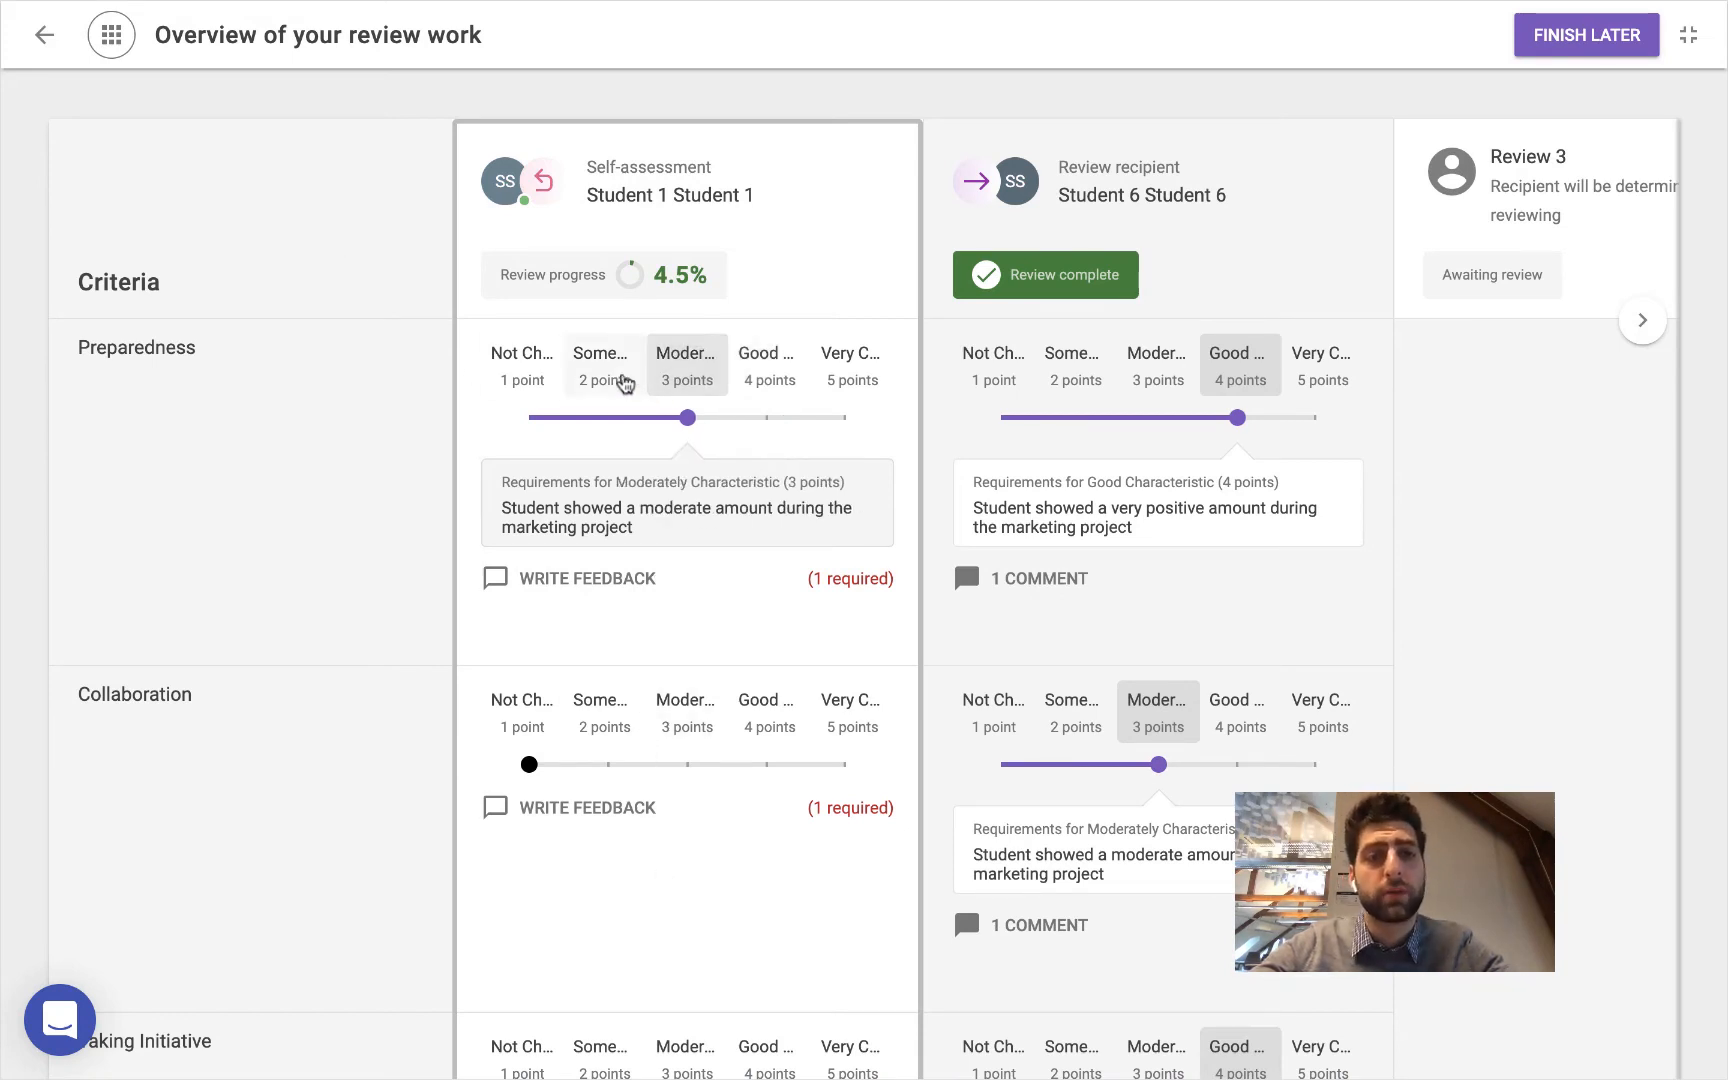
click(603, 366)
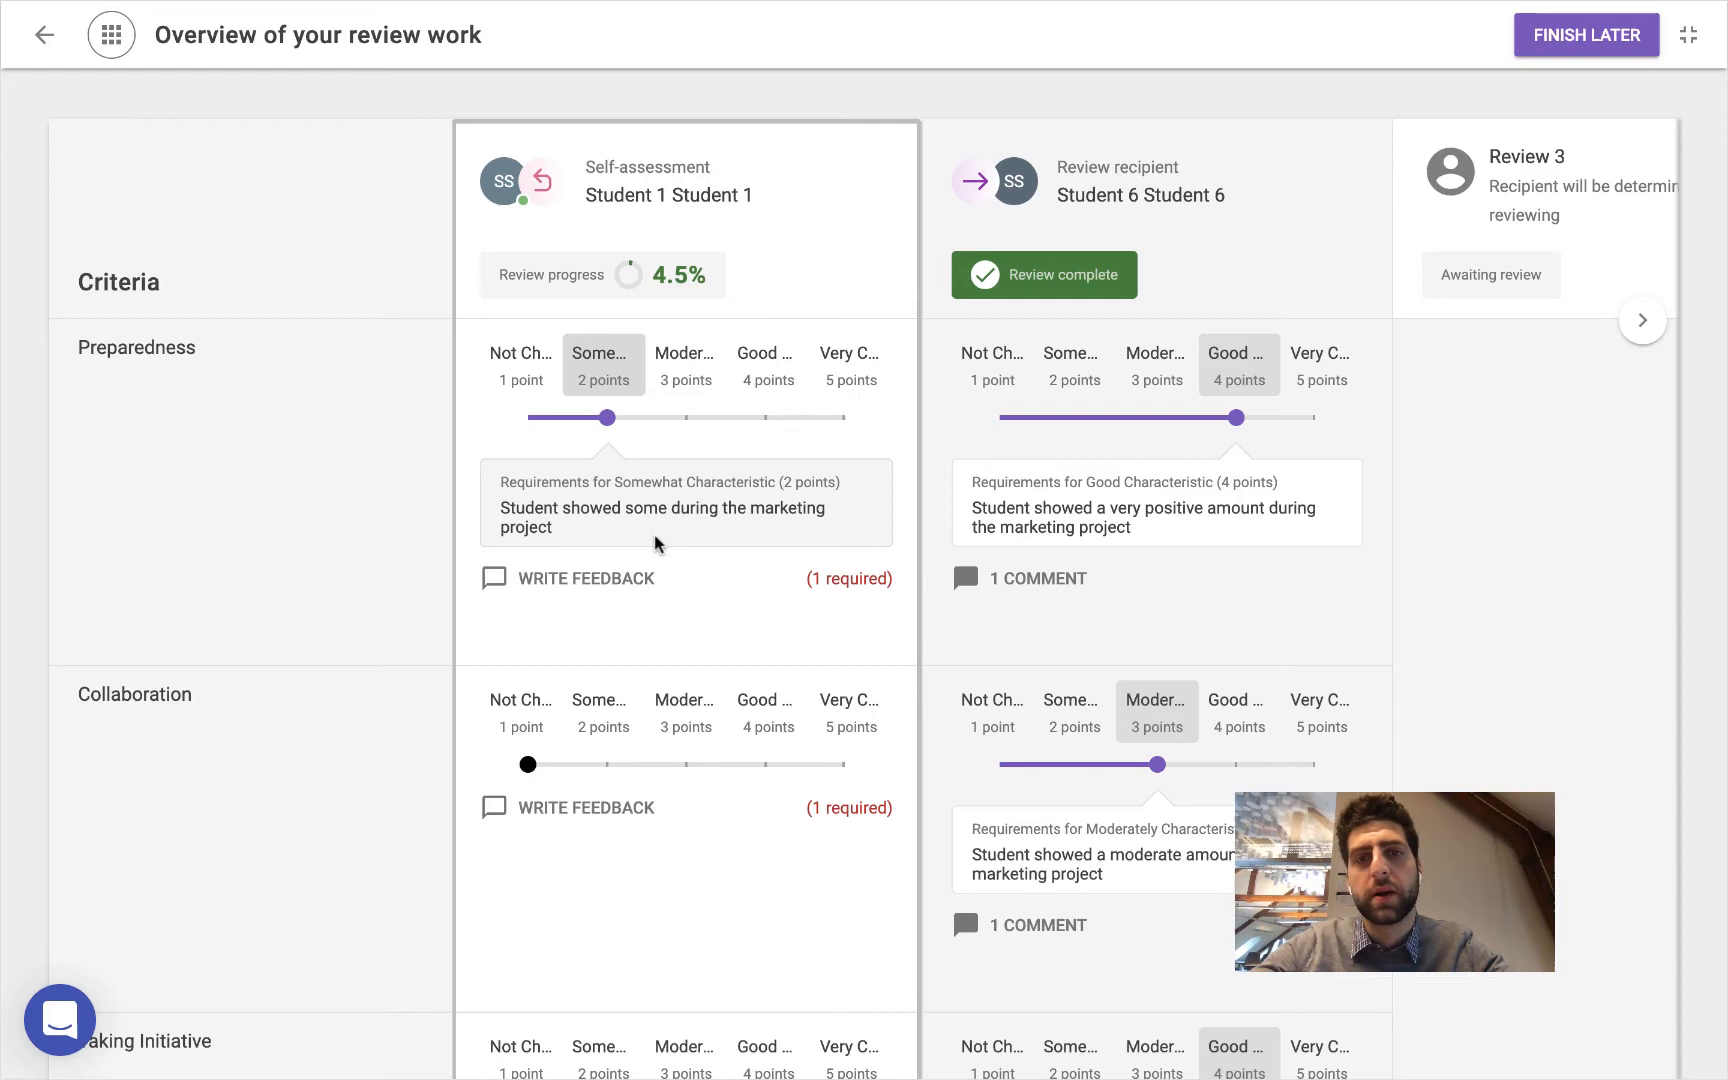
mouse_move(367, 639)
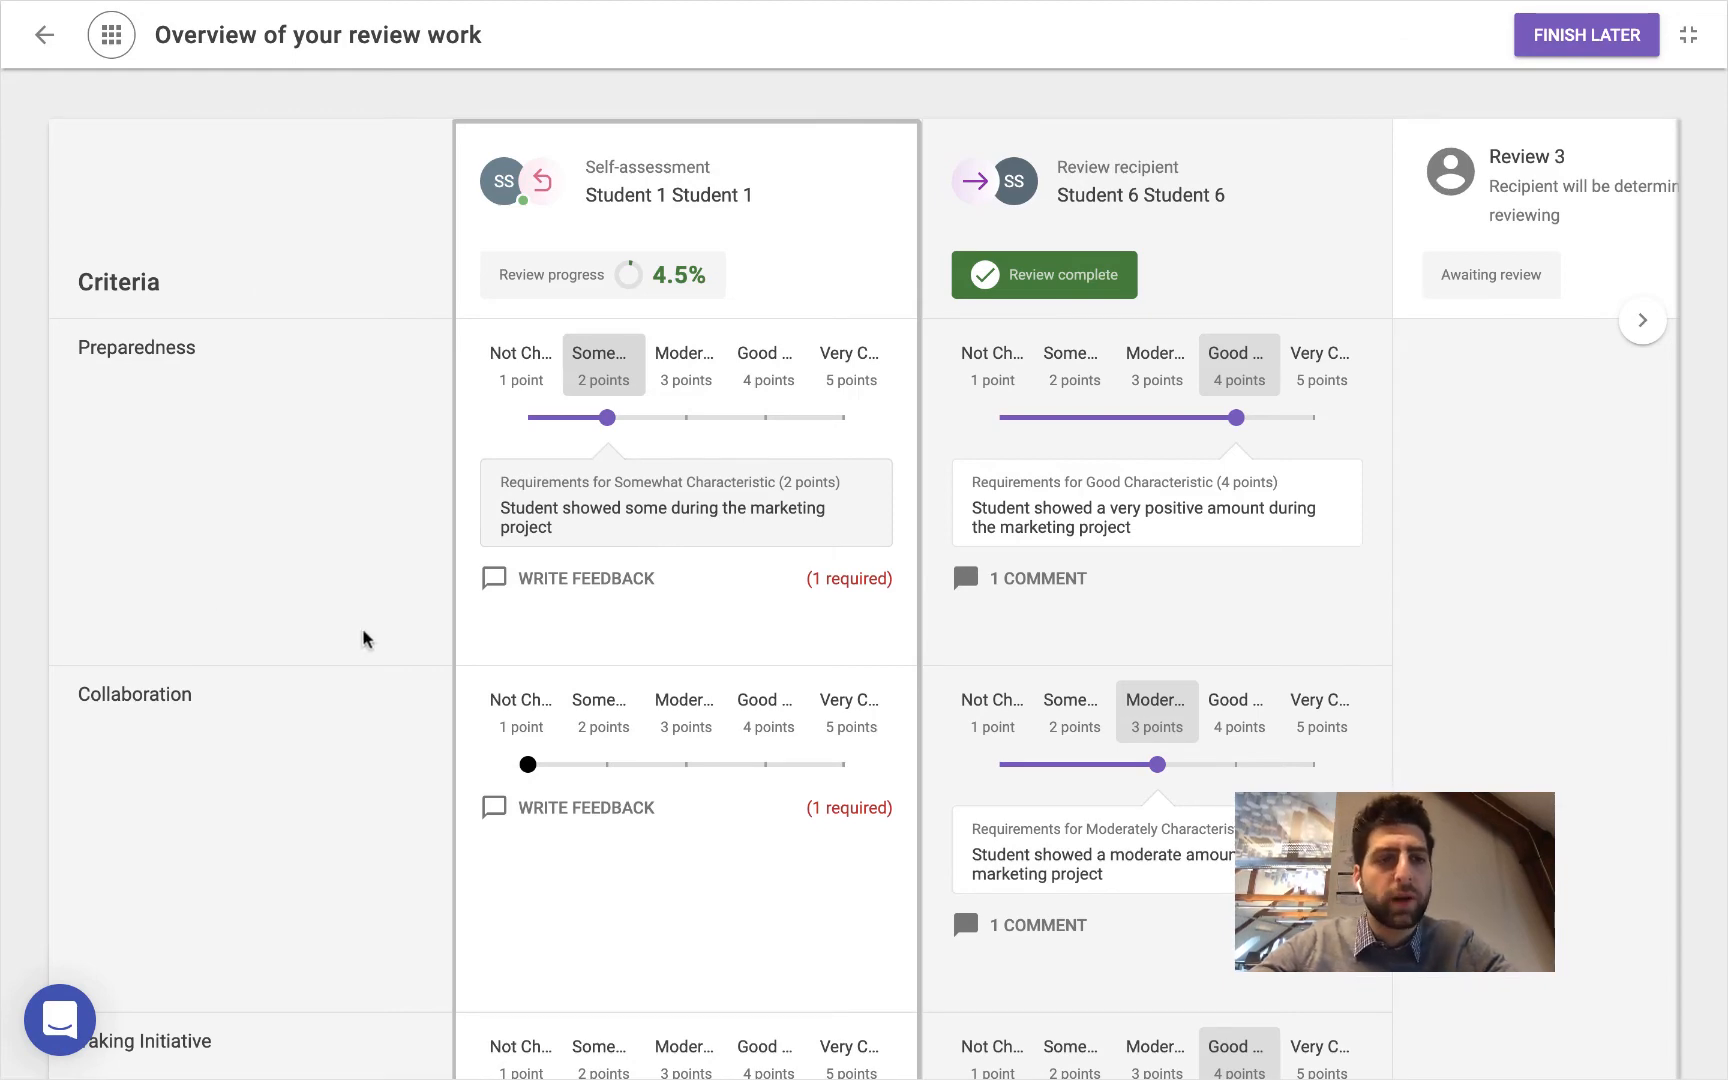
scroll(down, 3)
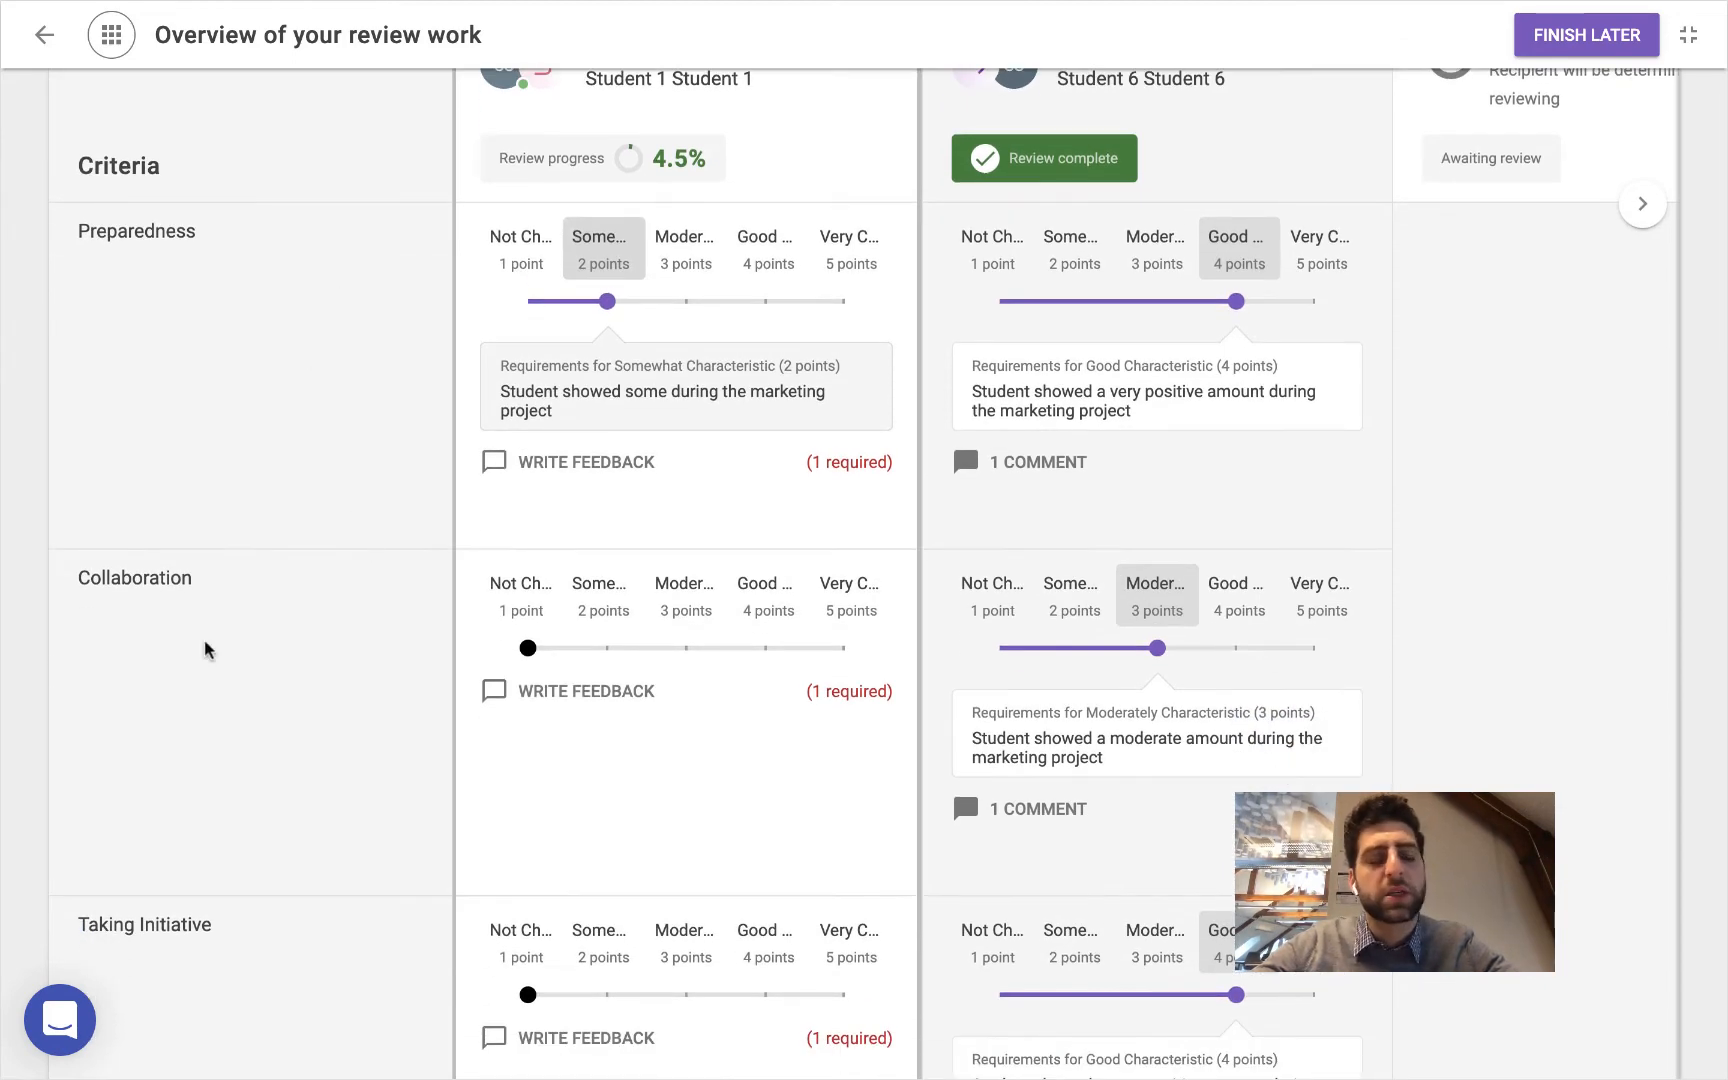
scroll(down, 3)
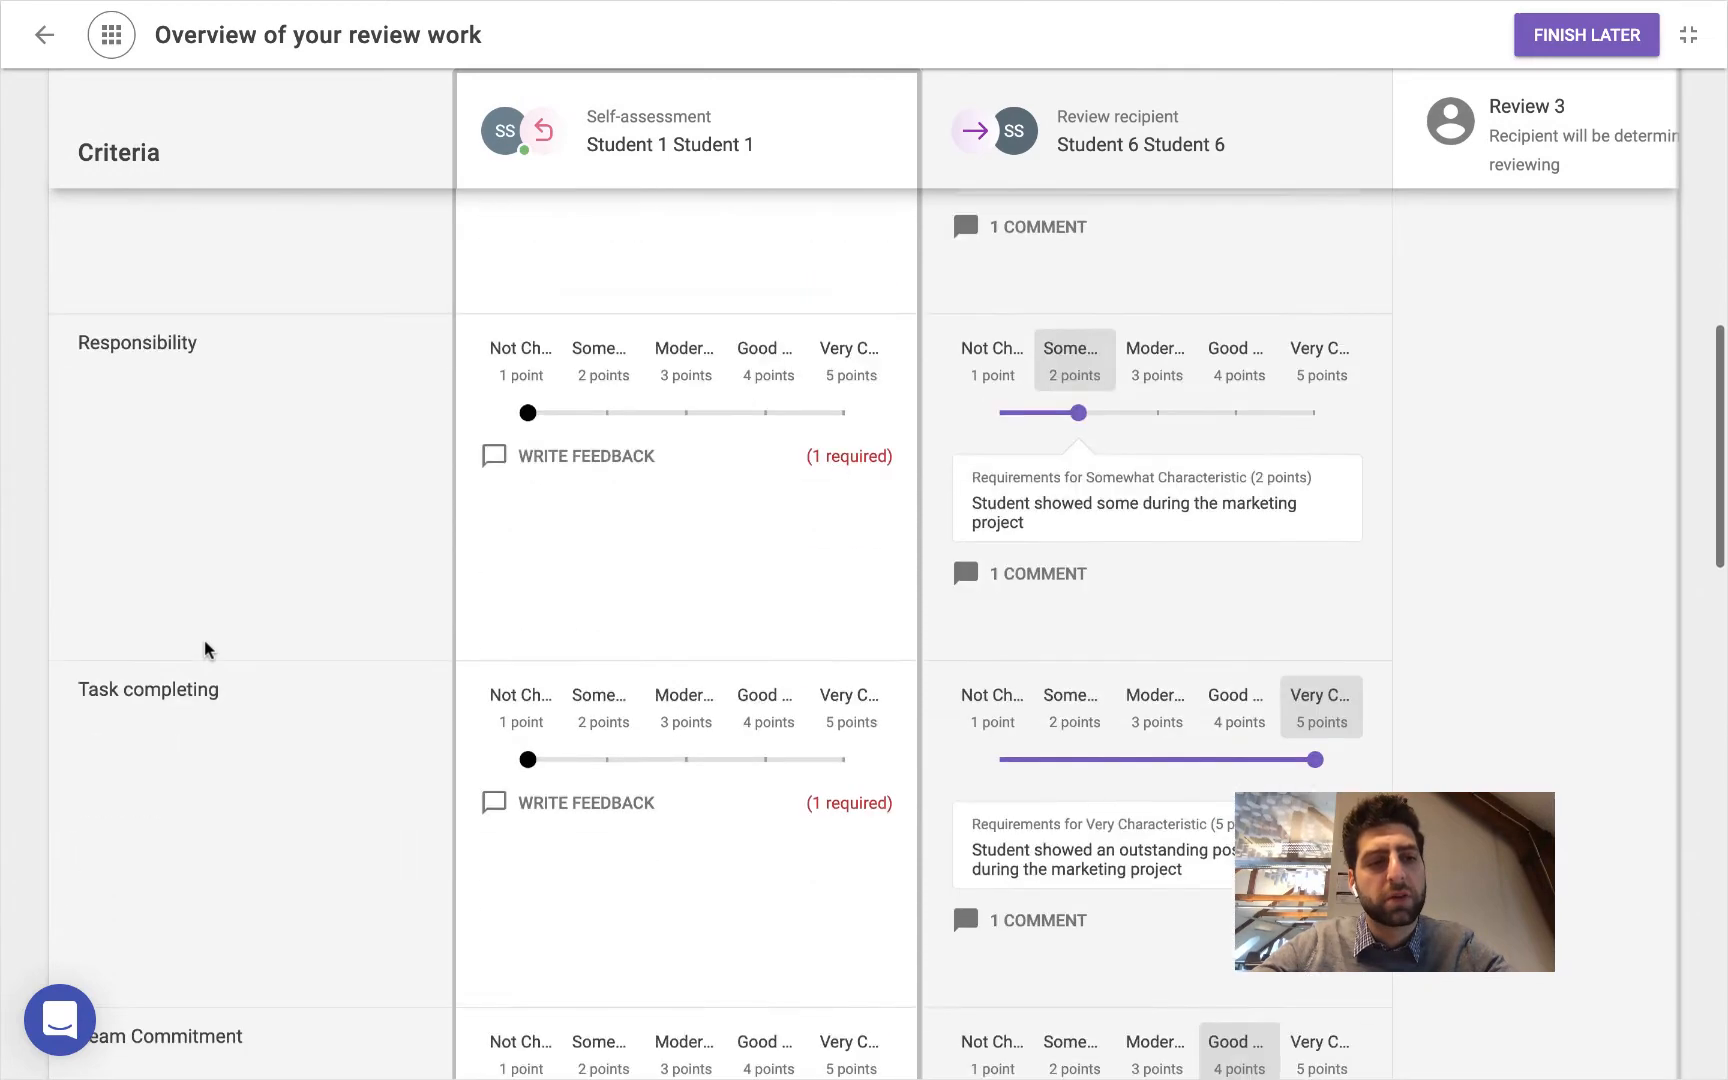
scroll(down, 3)
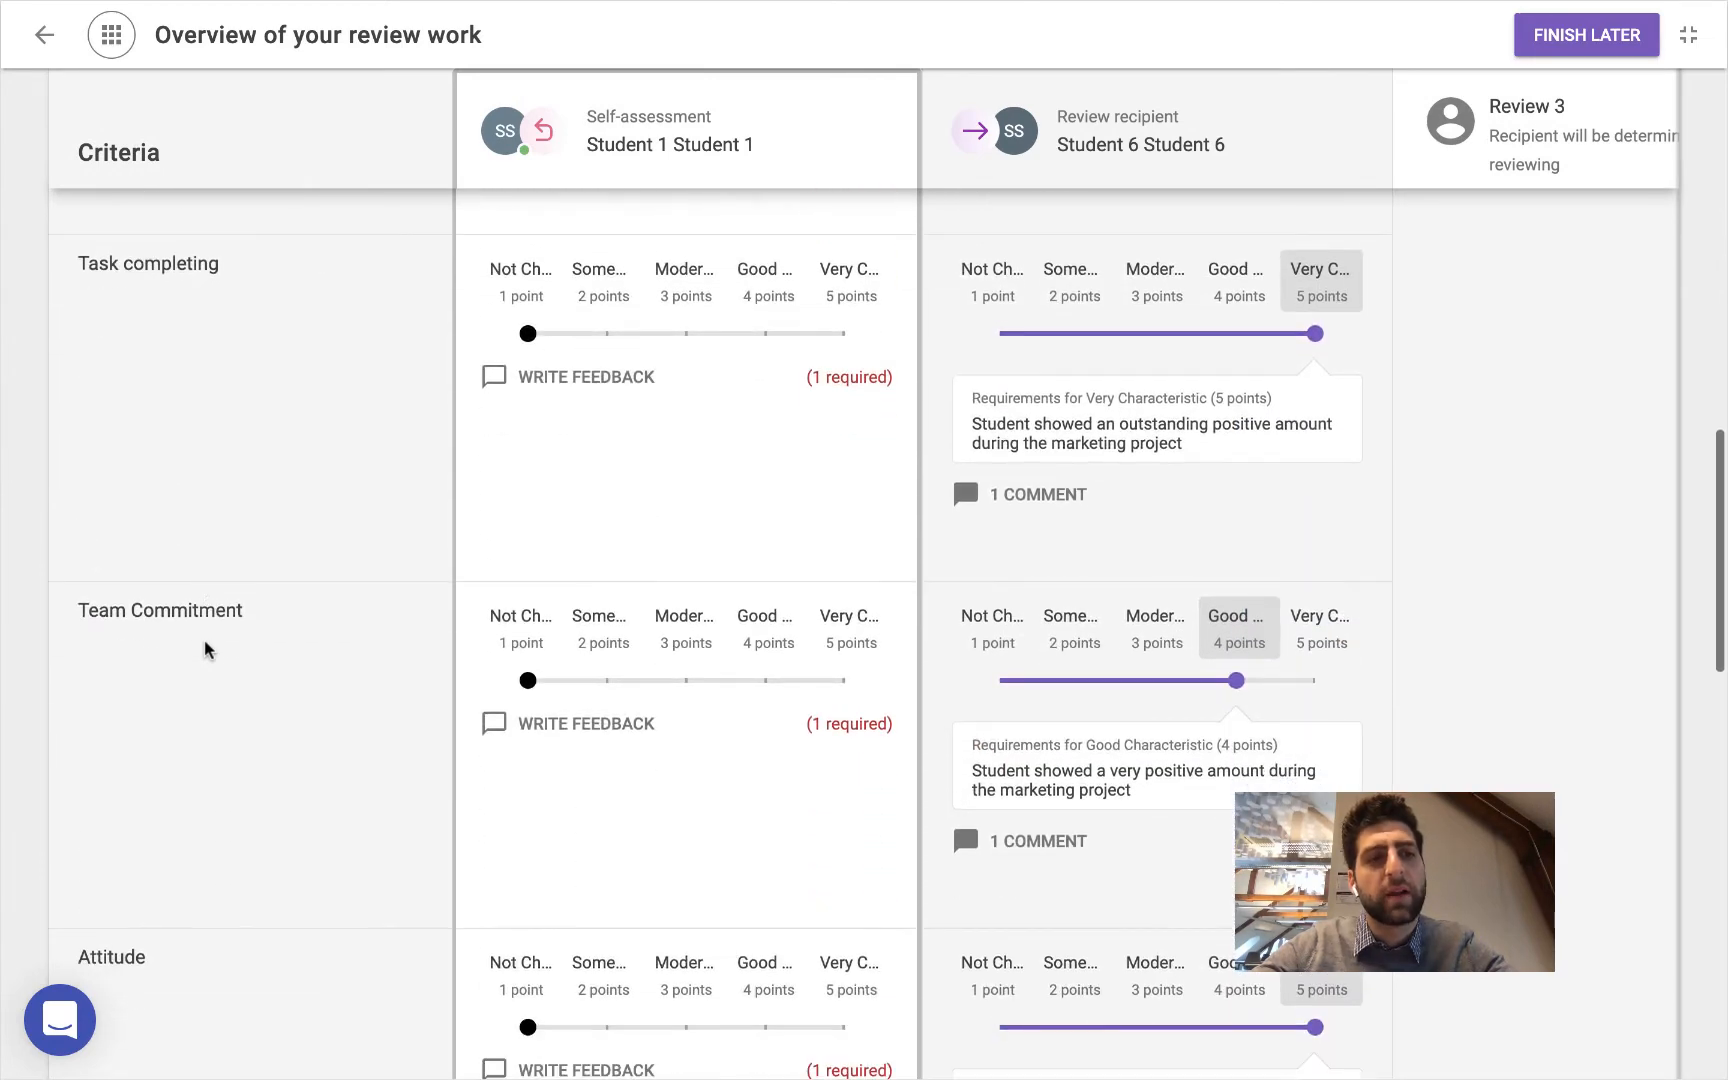
scroll(down, 3)
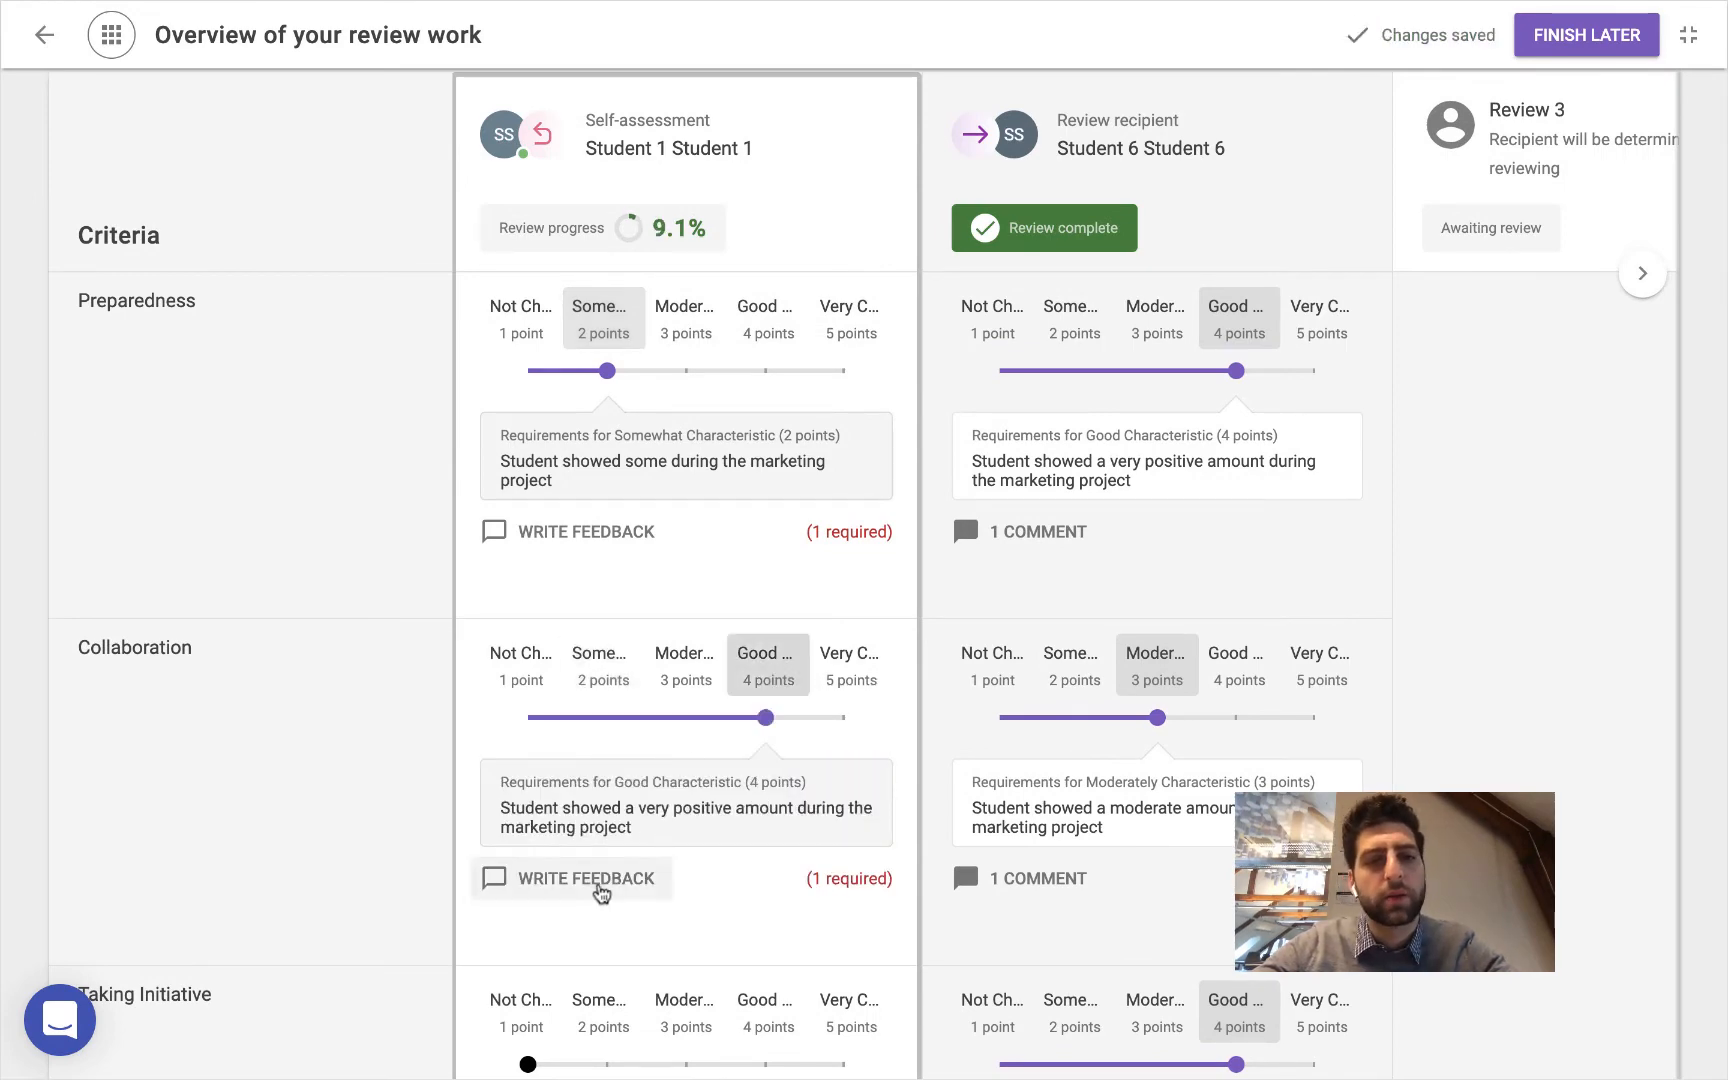
Post the compliment 'I did well because of X' on the Collaboration rating
click(587, 878)
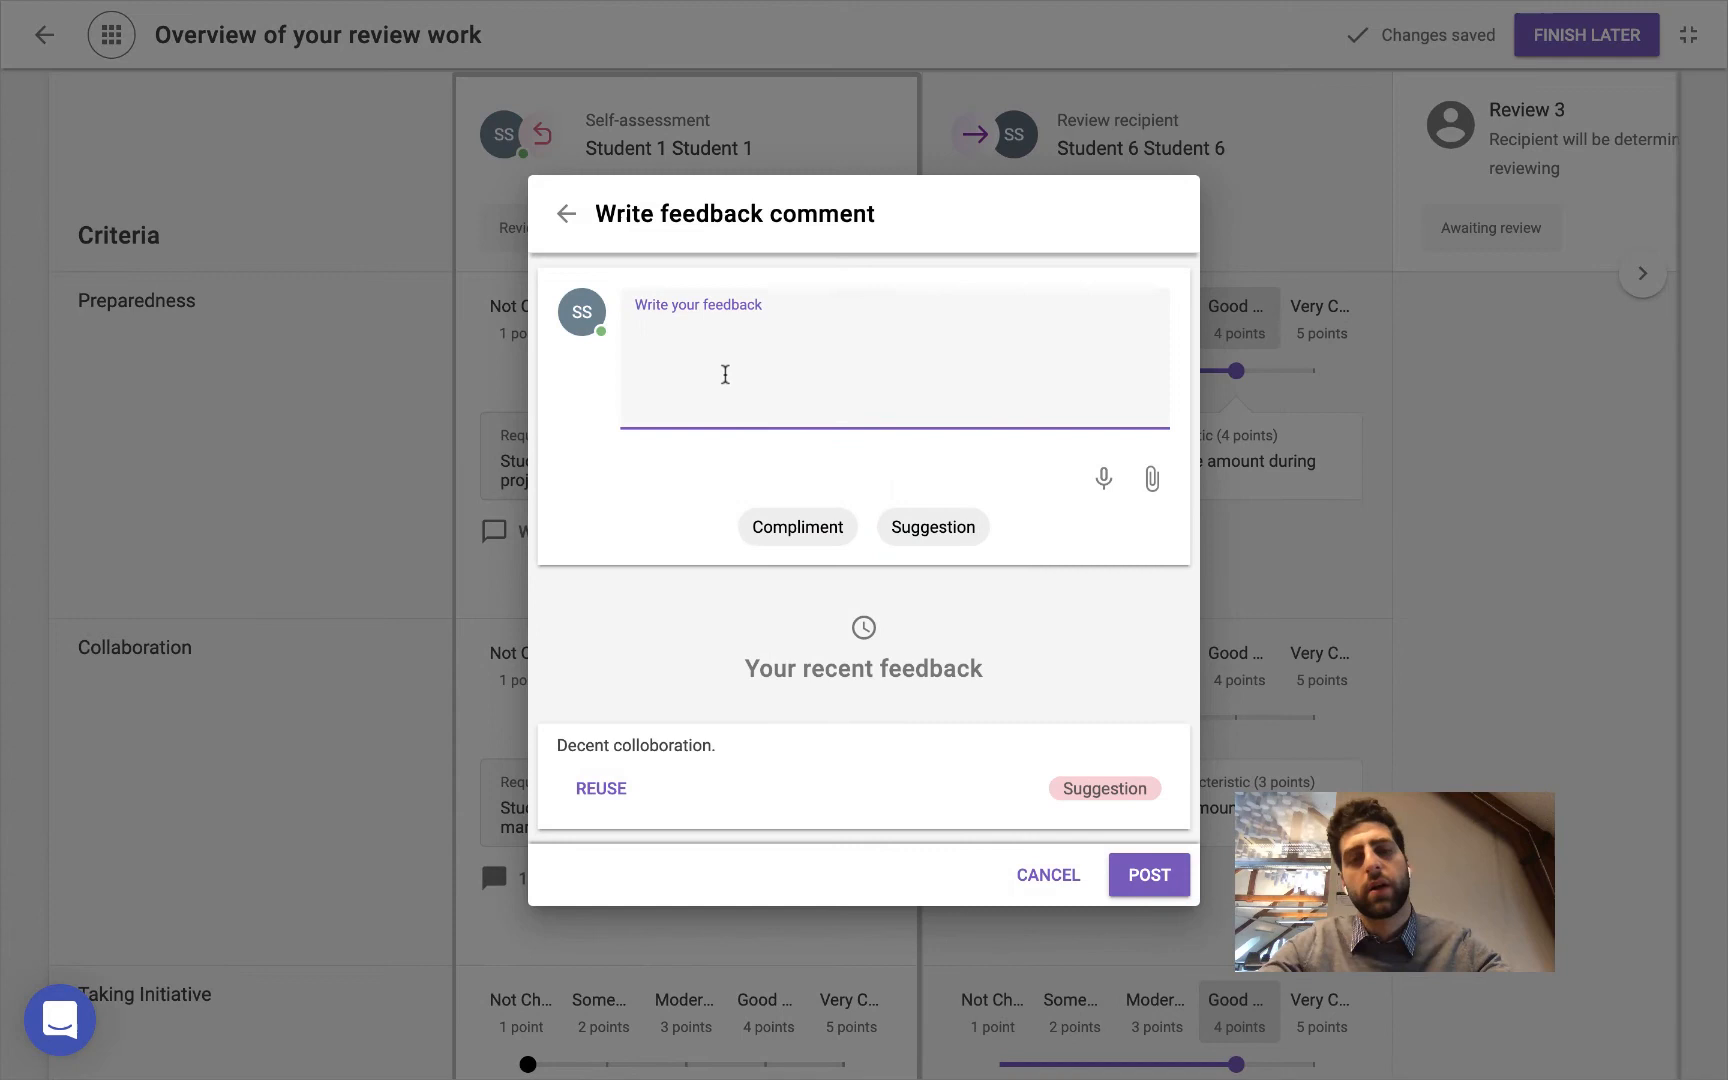
text(I did w)
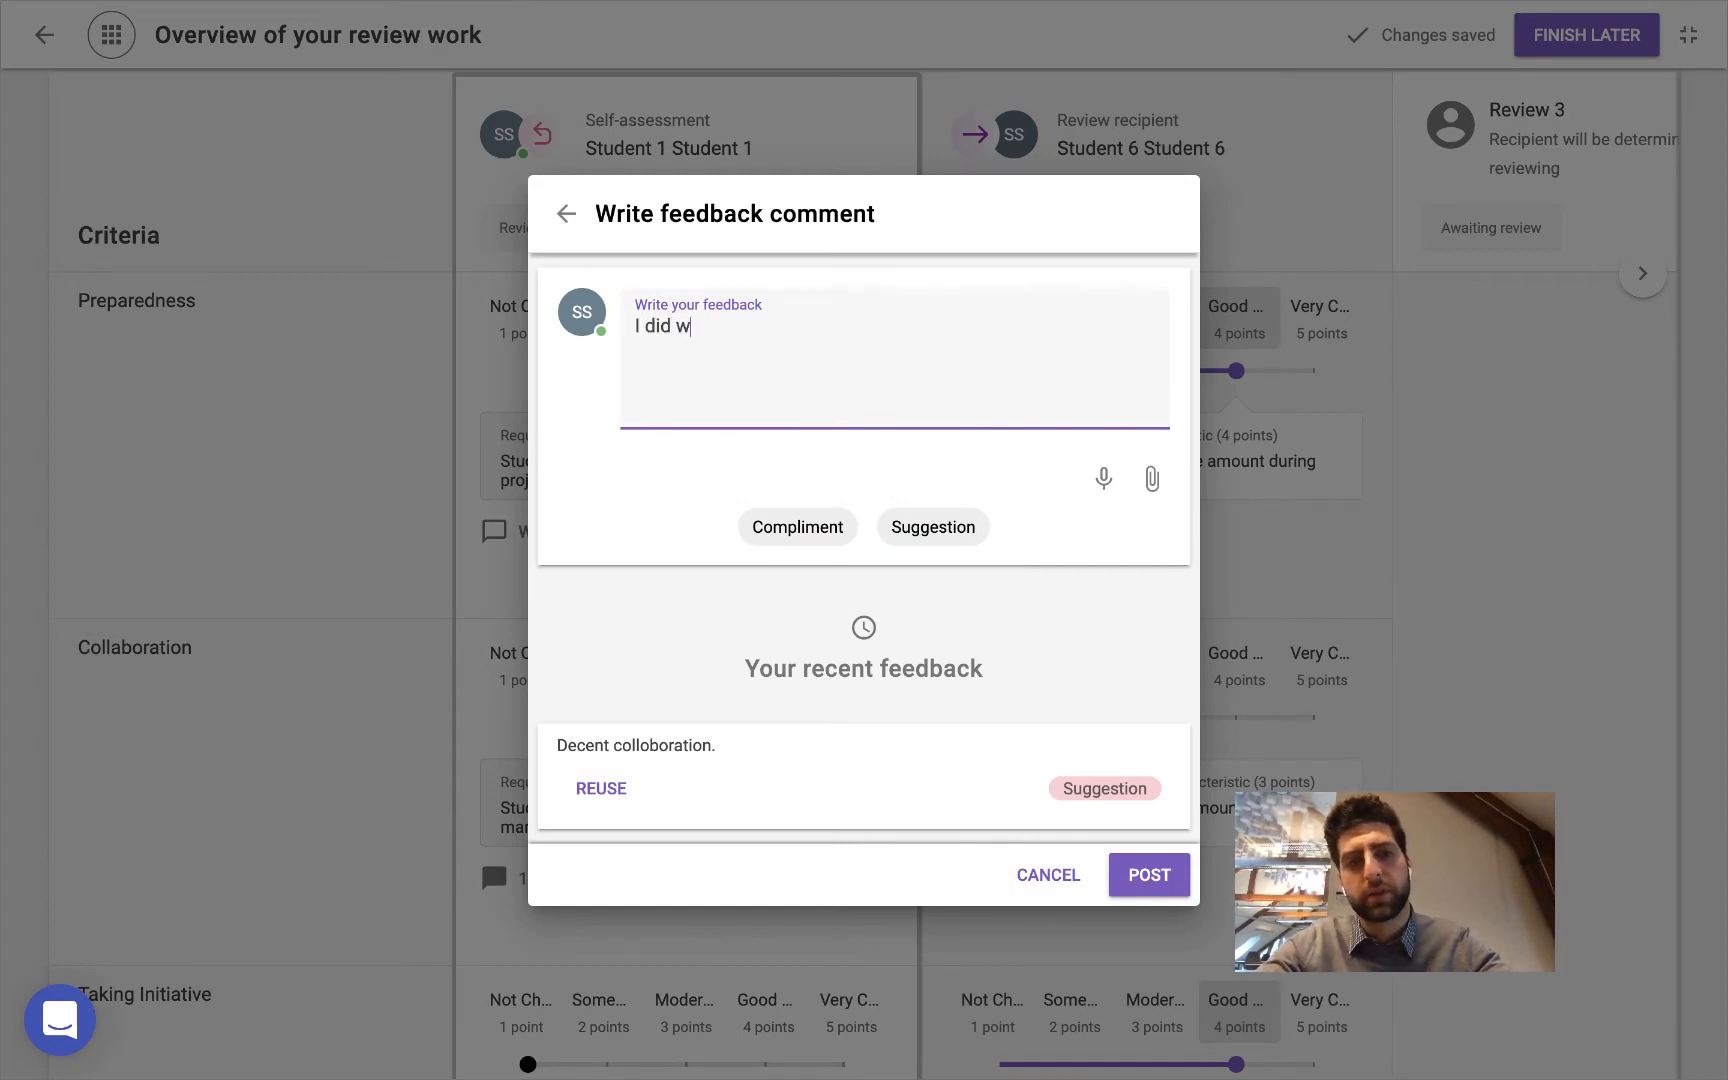
text(ell because of)
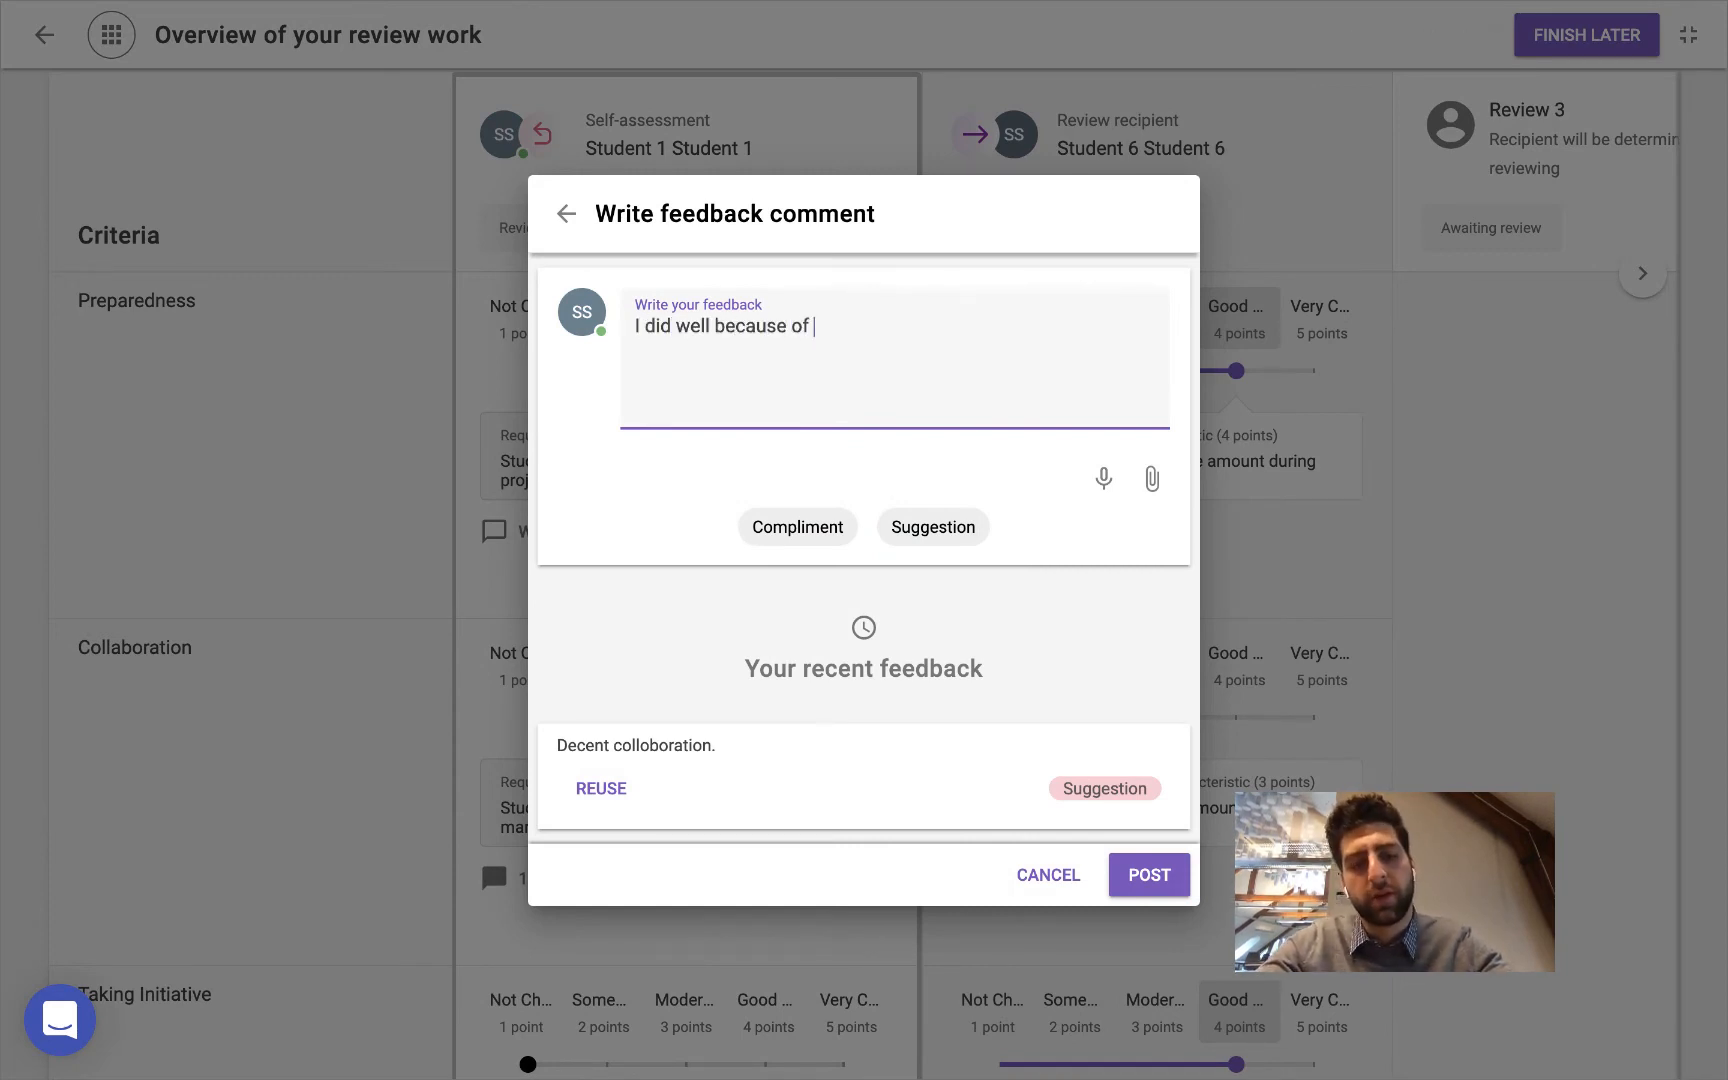
text(X)
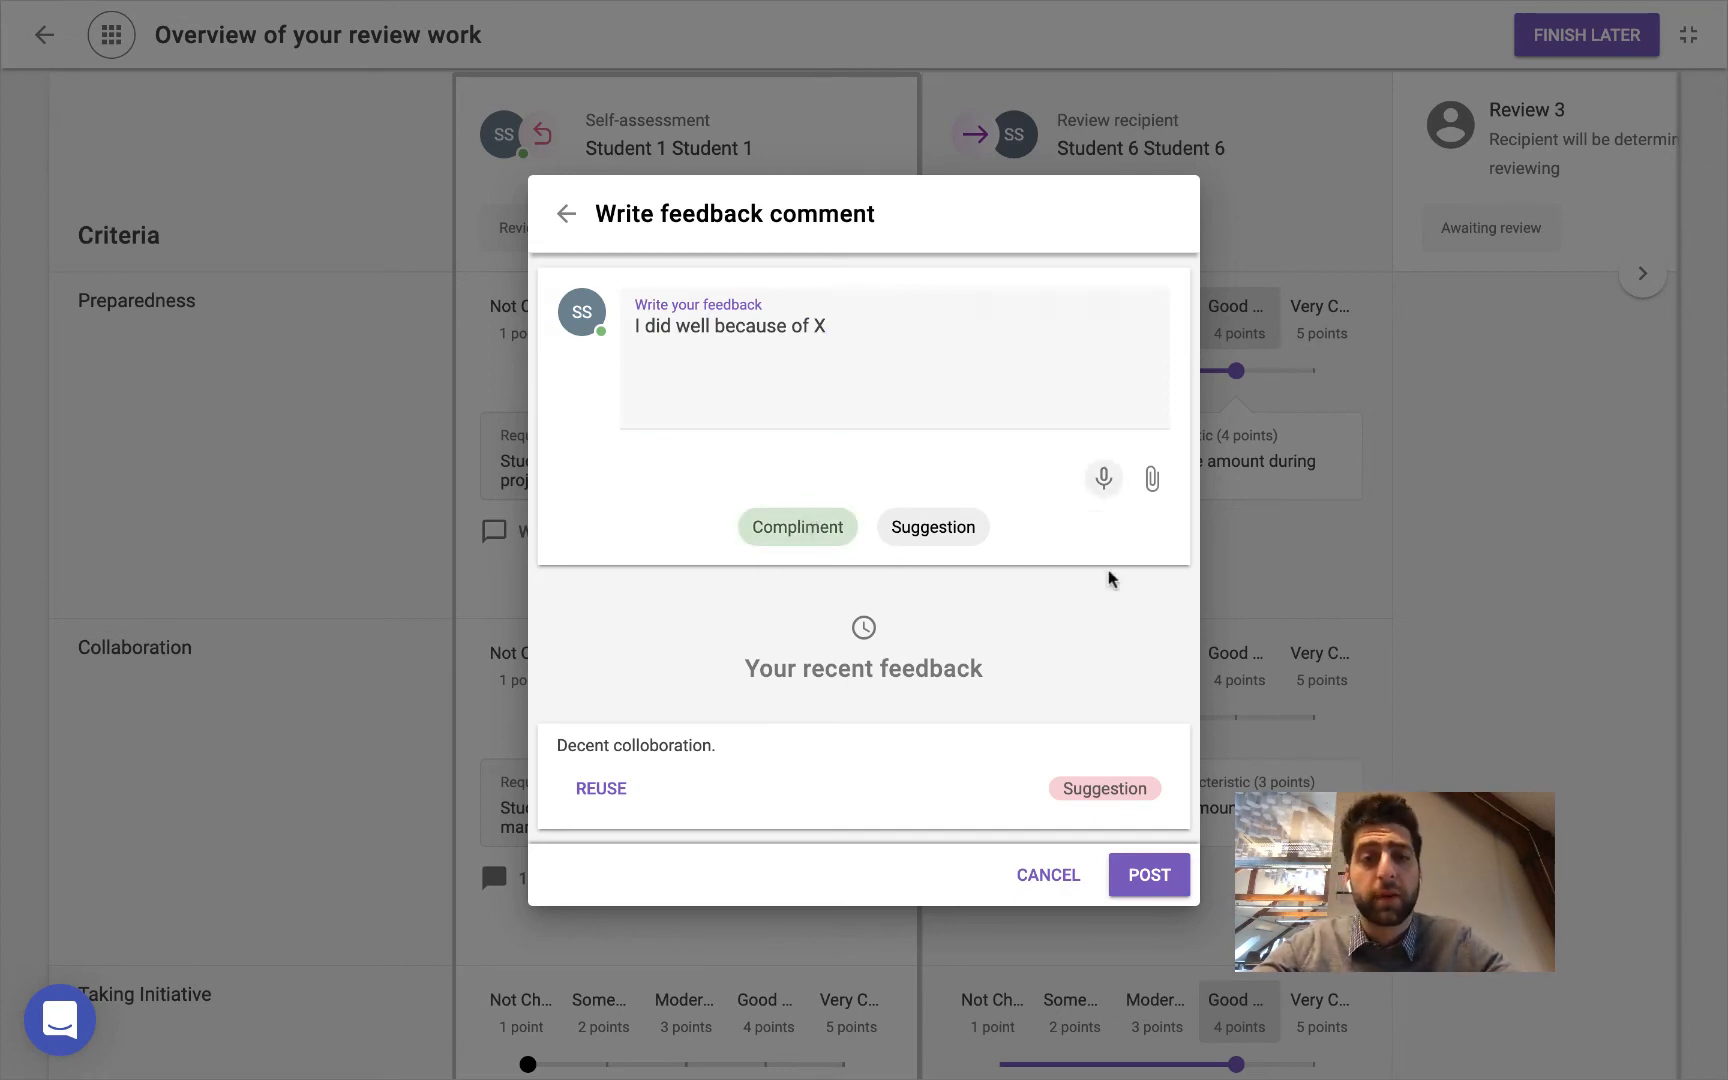
click(1149, 875)
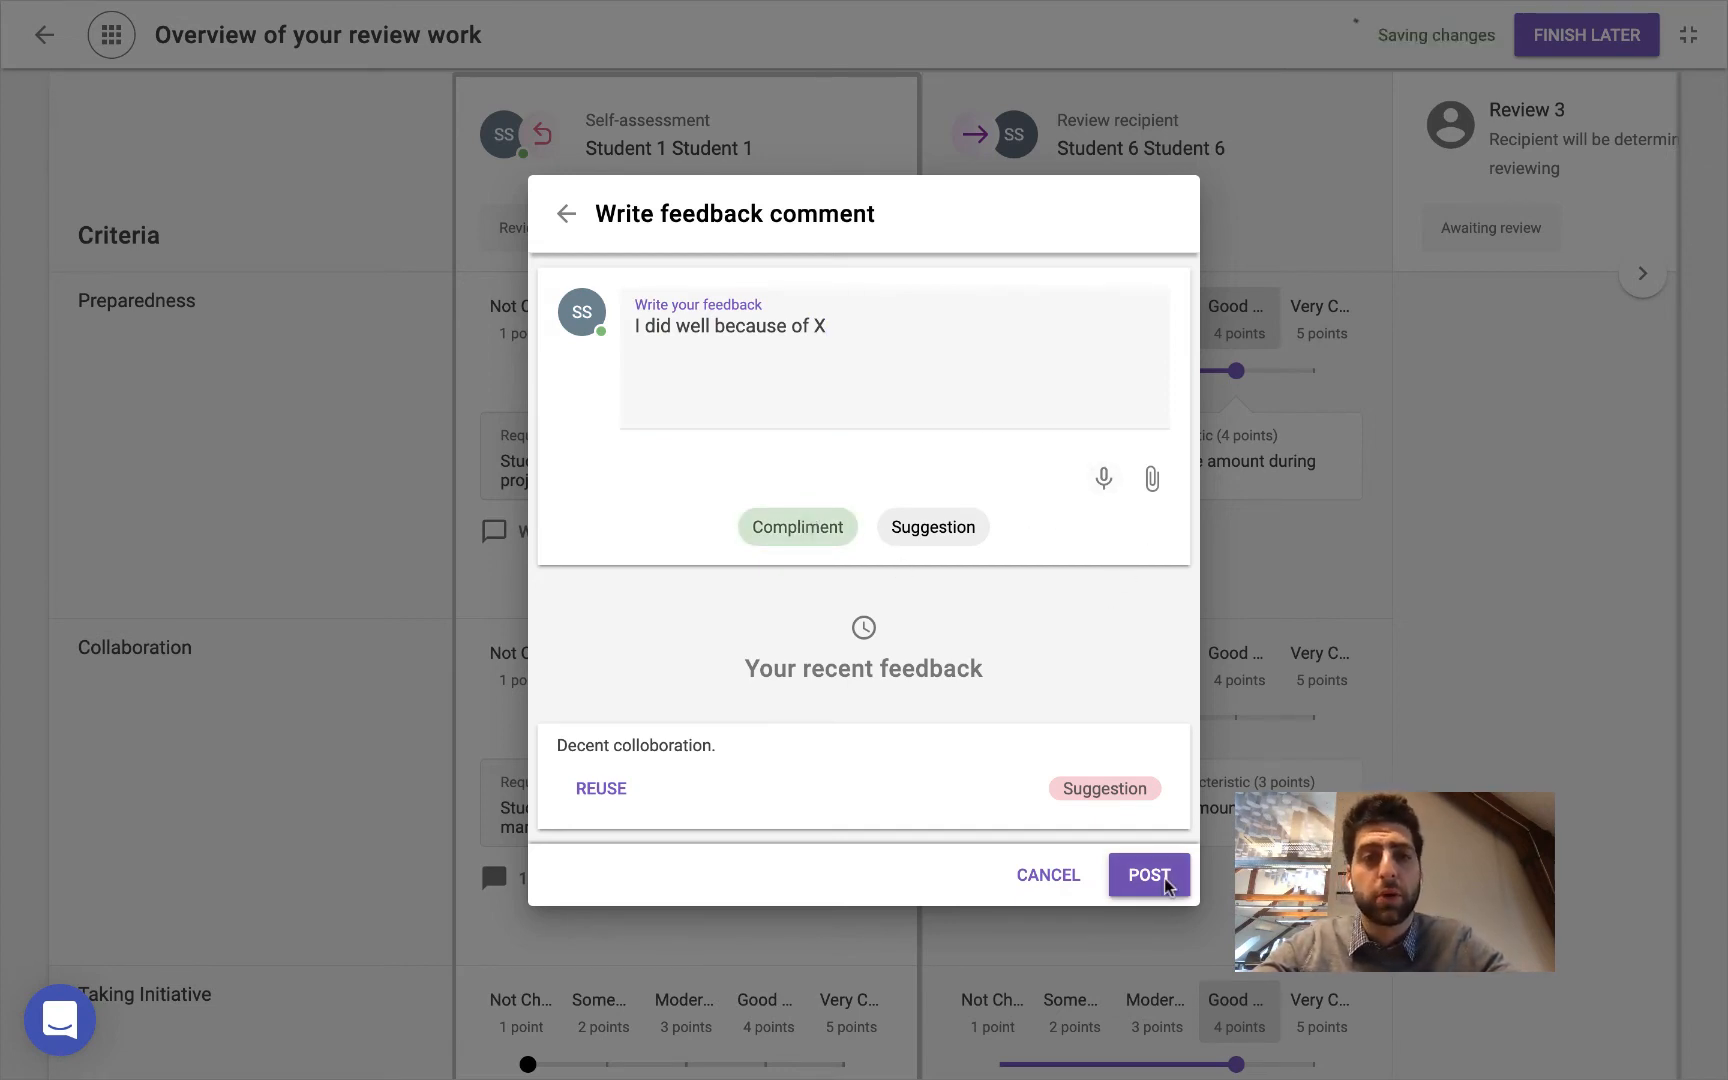
click(1148, 875)
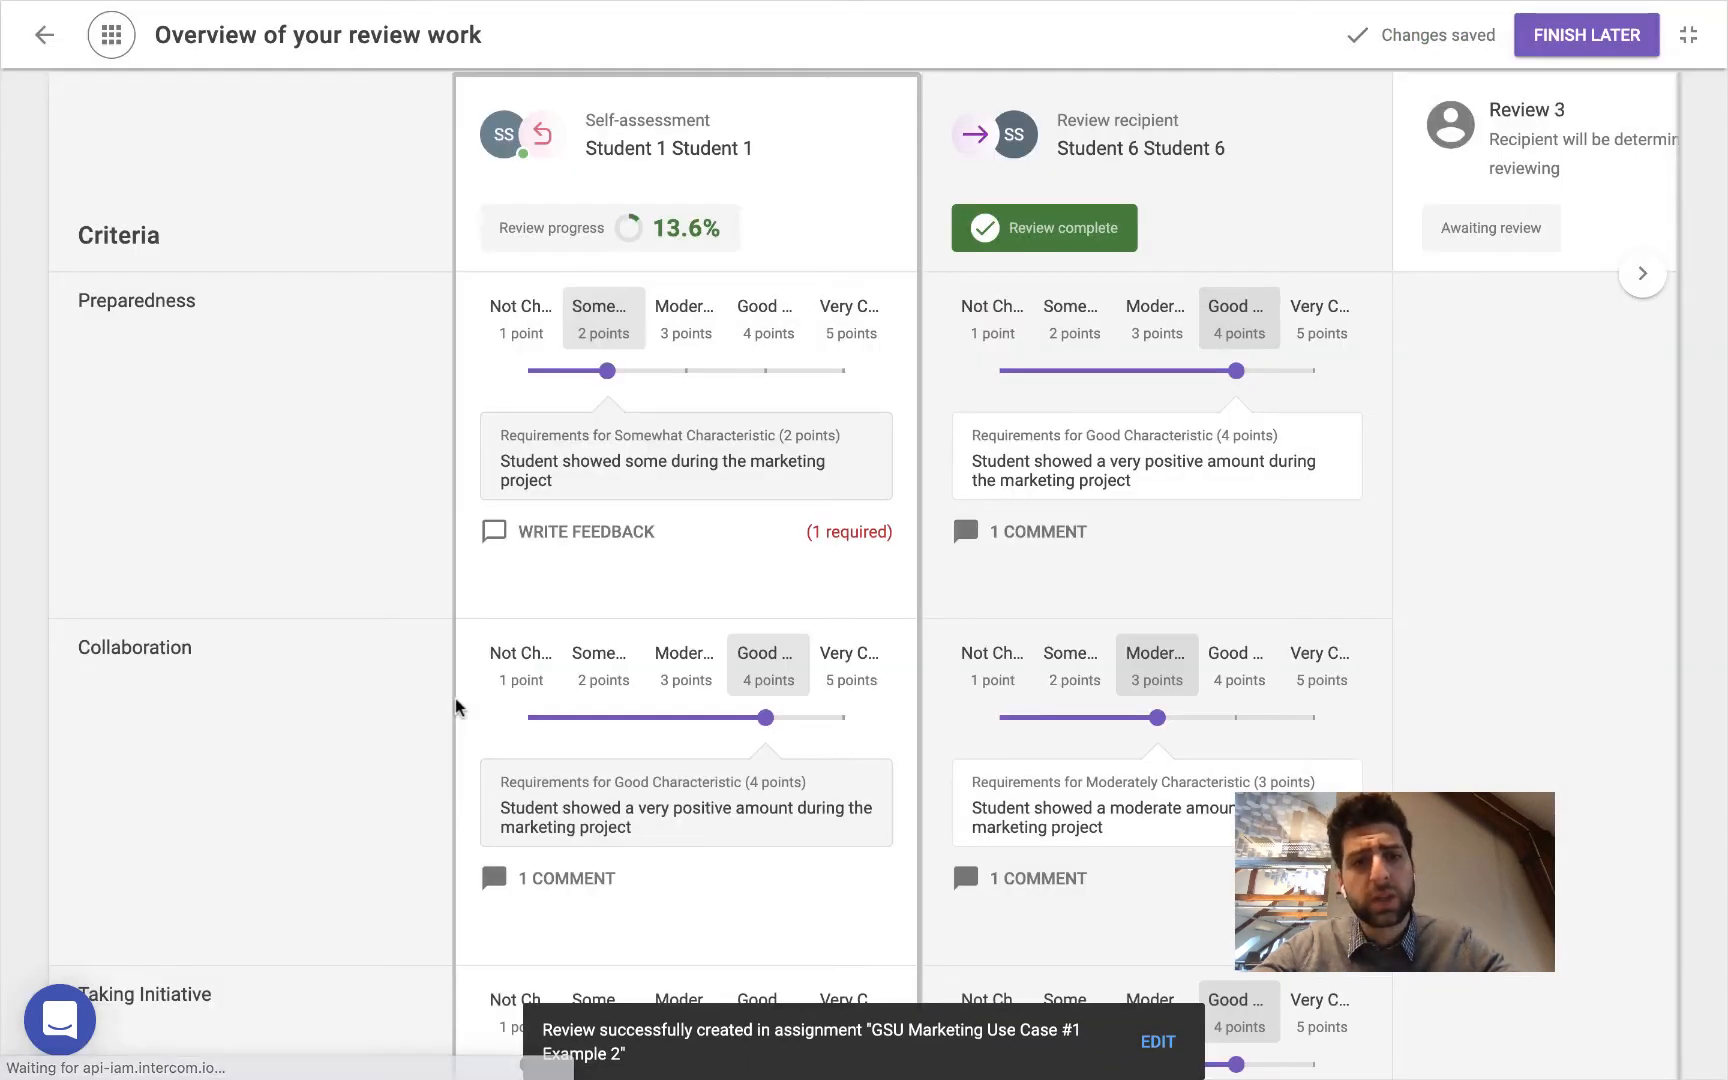
scroll(down, 3)
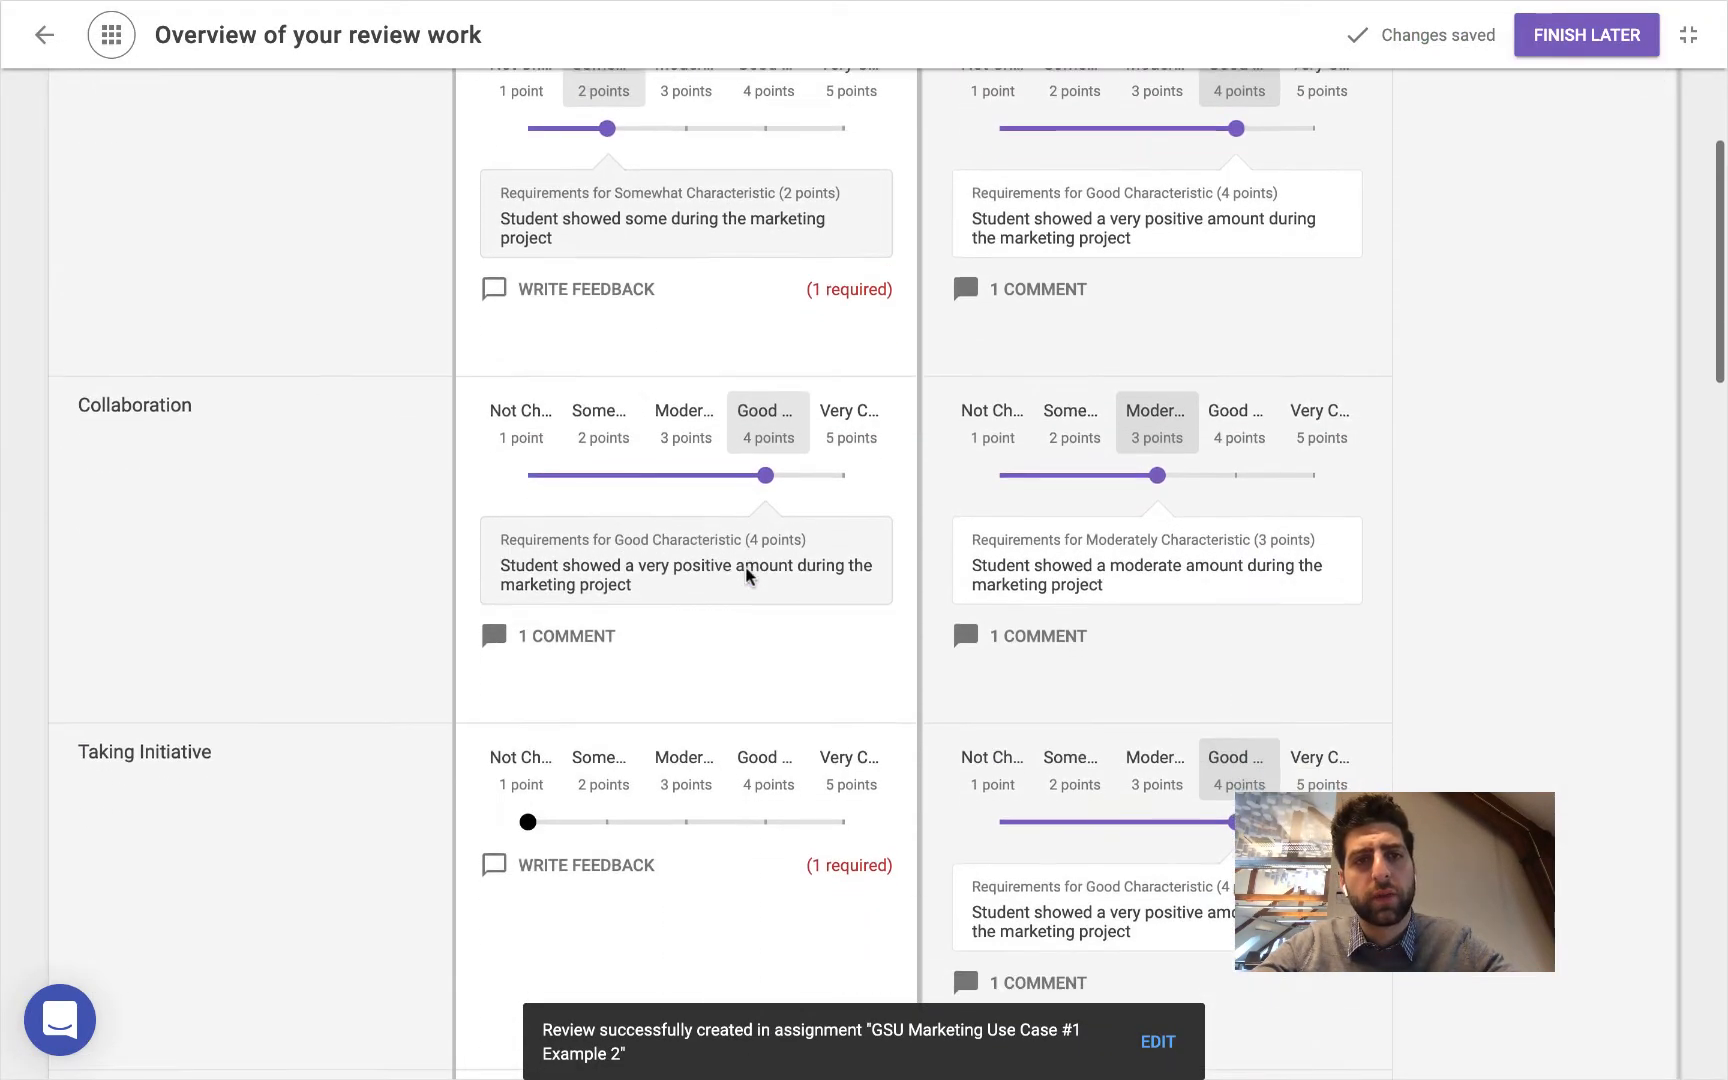
scroll(down, 3)
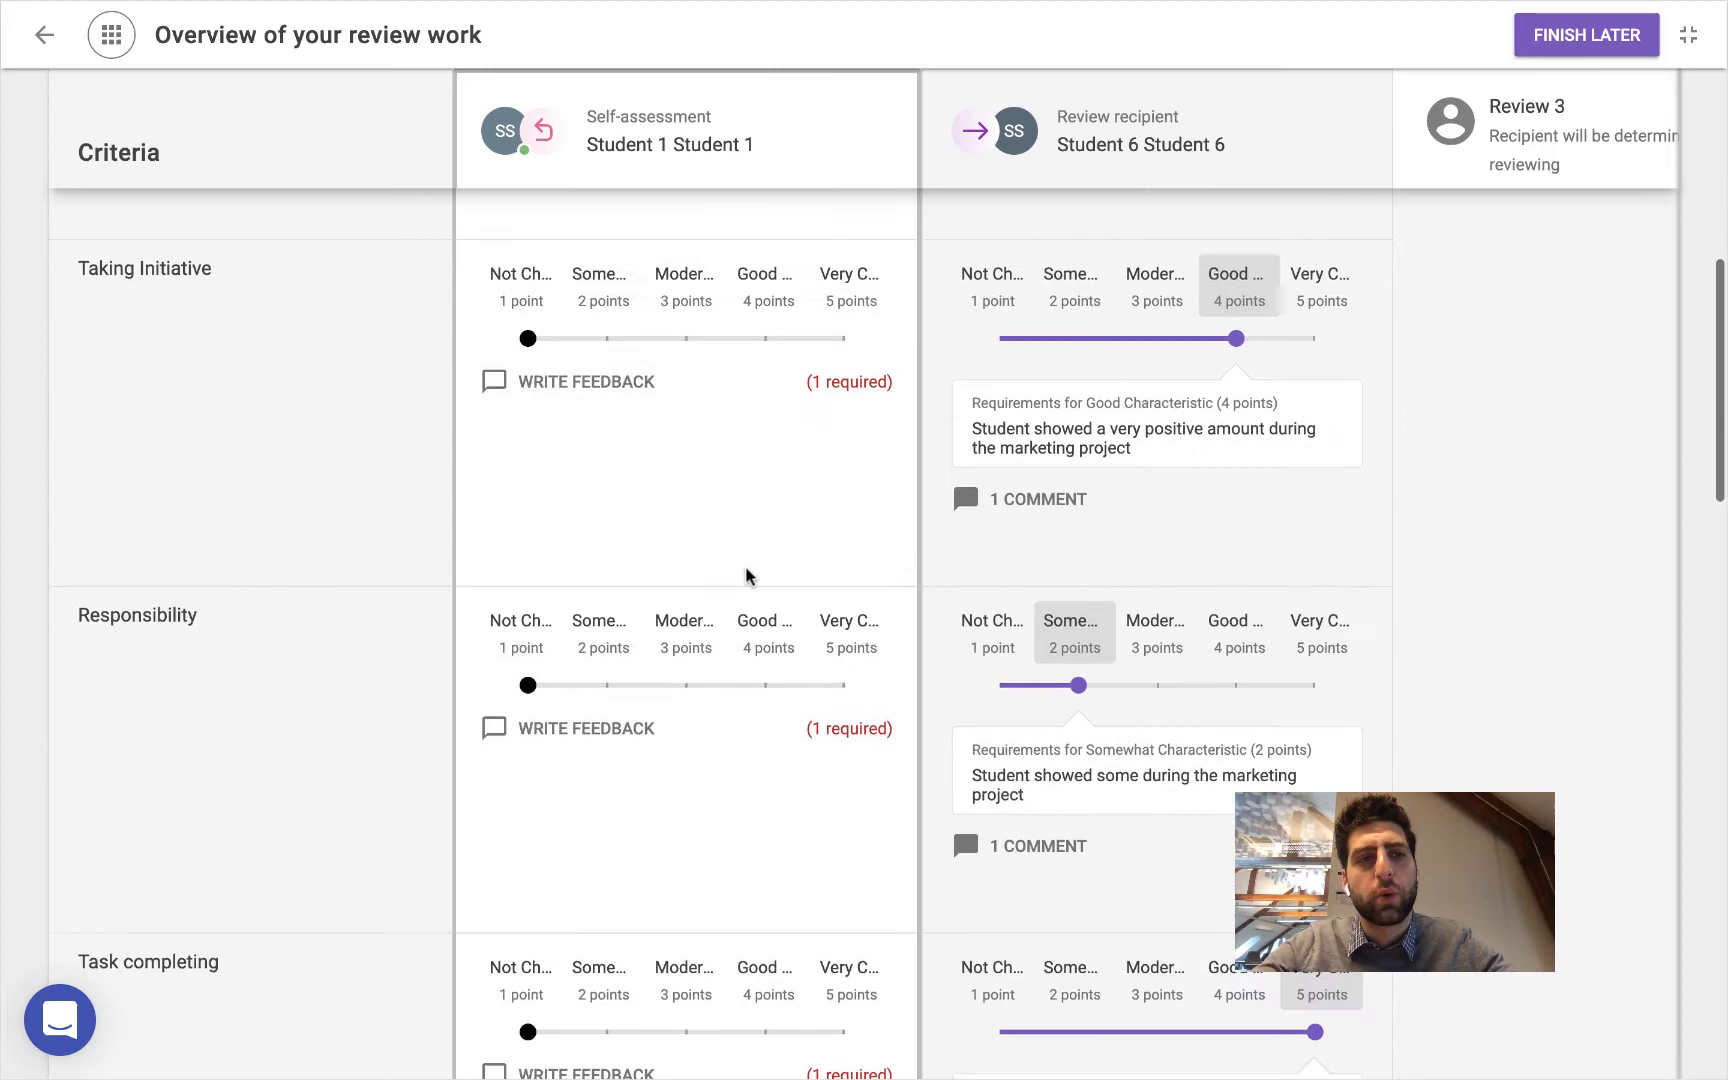
scroll(down, 3)
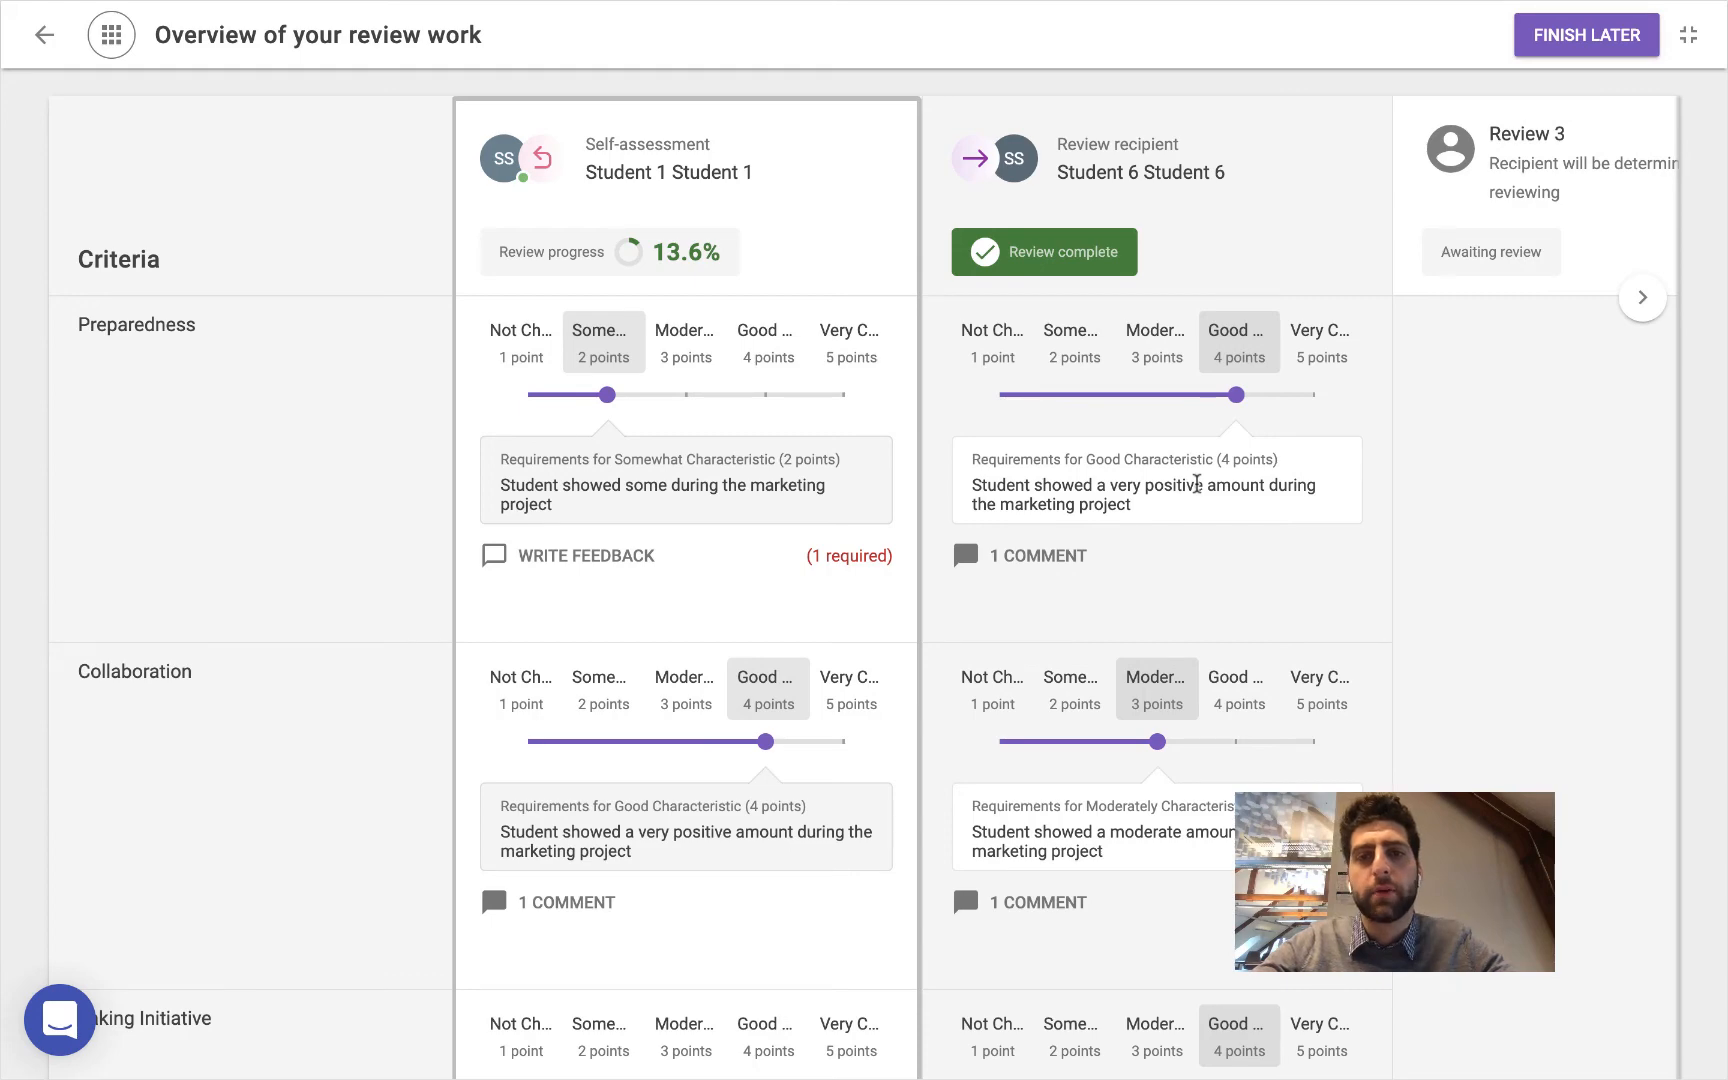
scroll(down, 3)
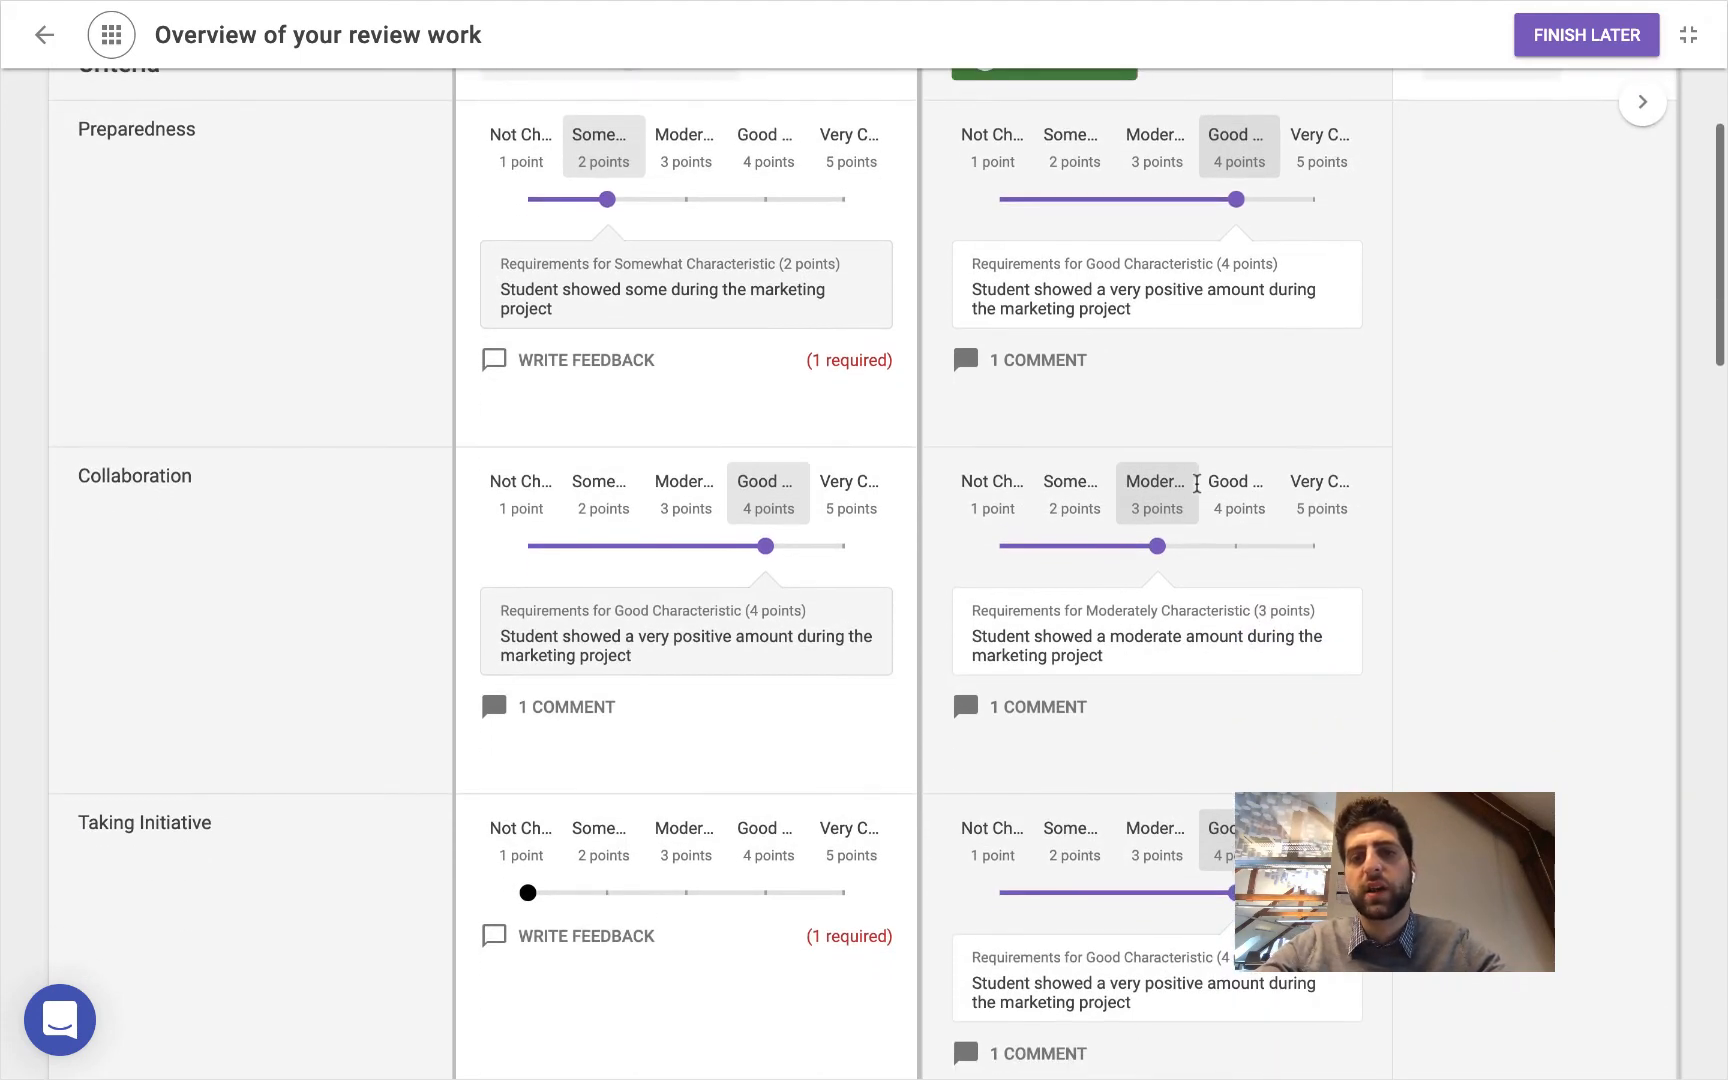
scroll(down, 3)
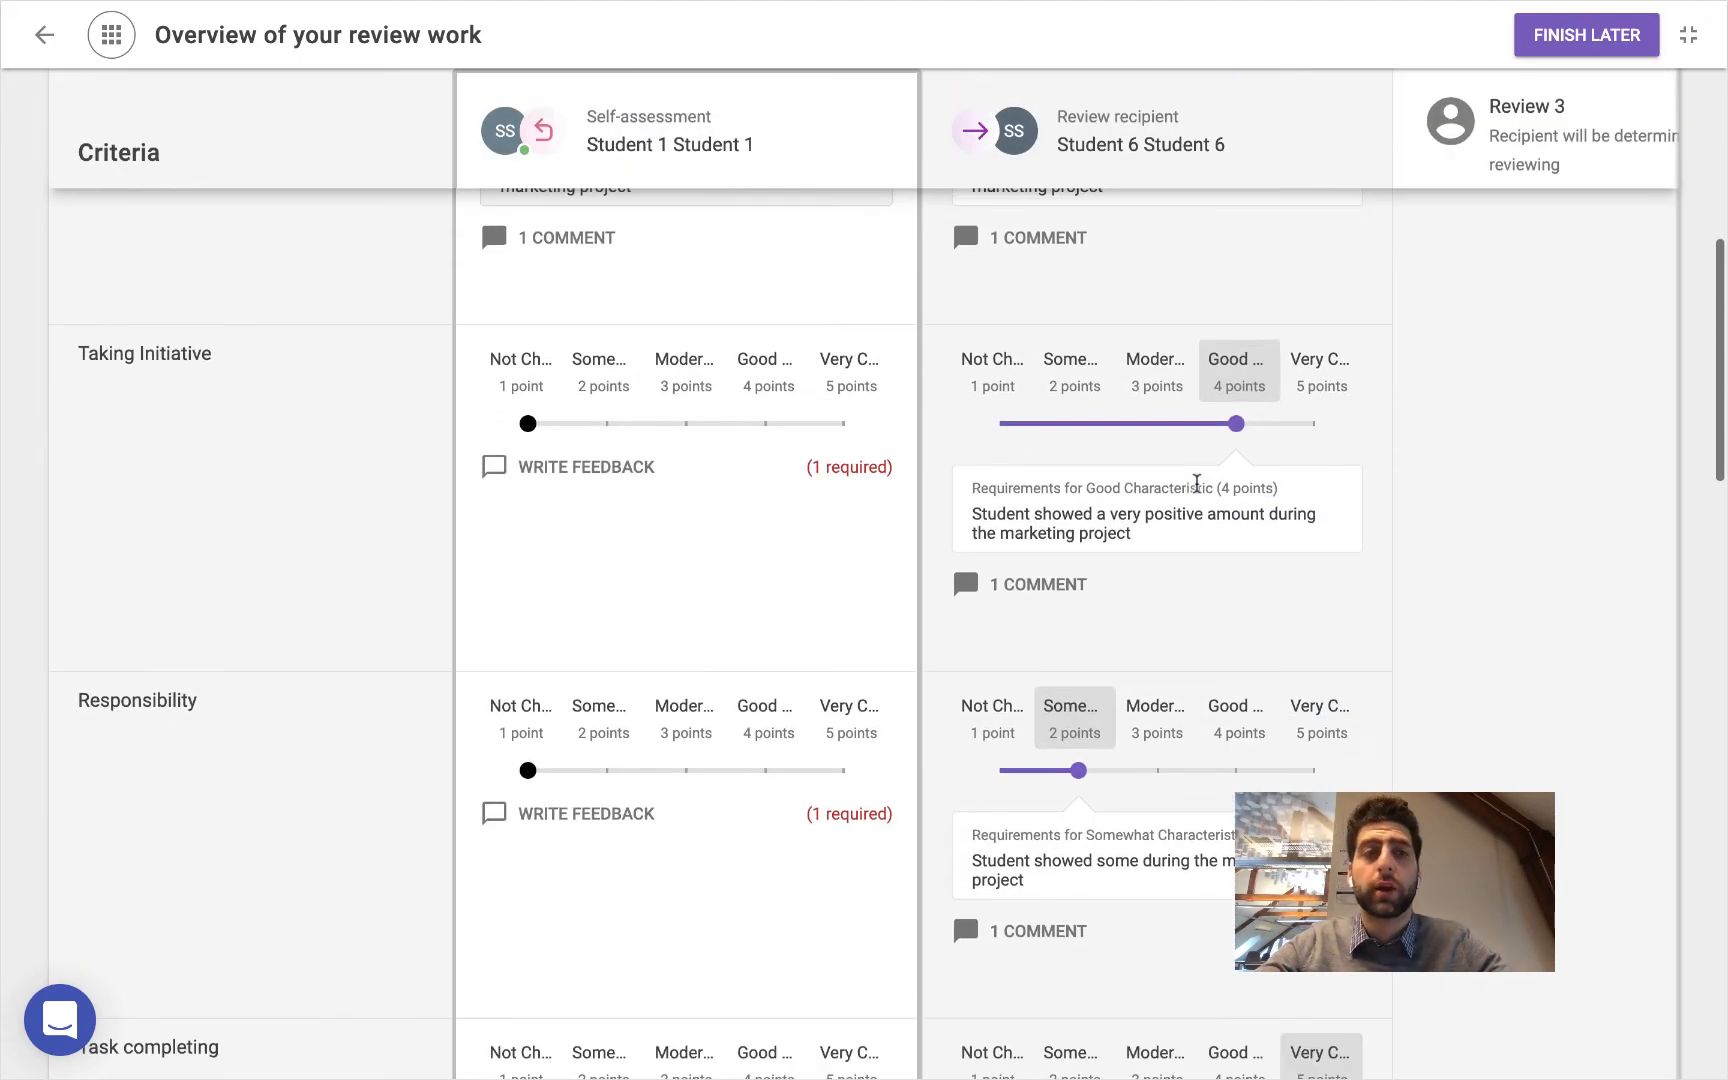
mouse_move(1550, 56)
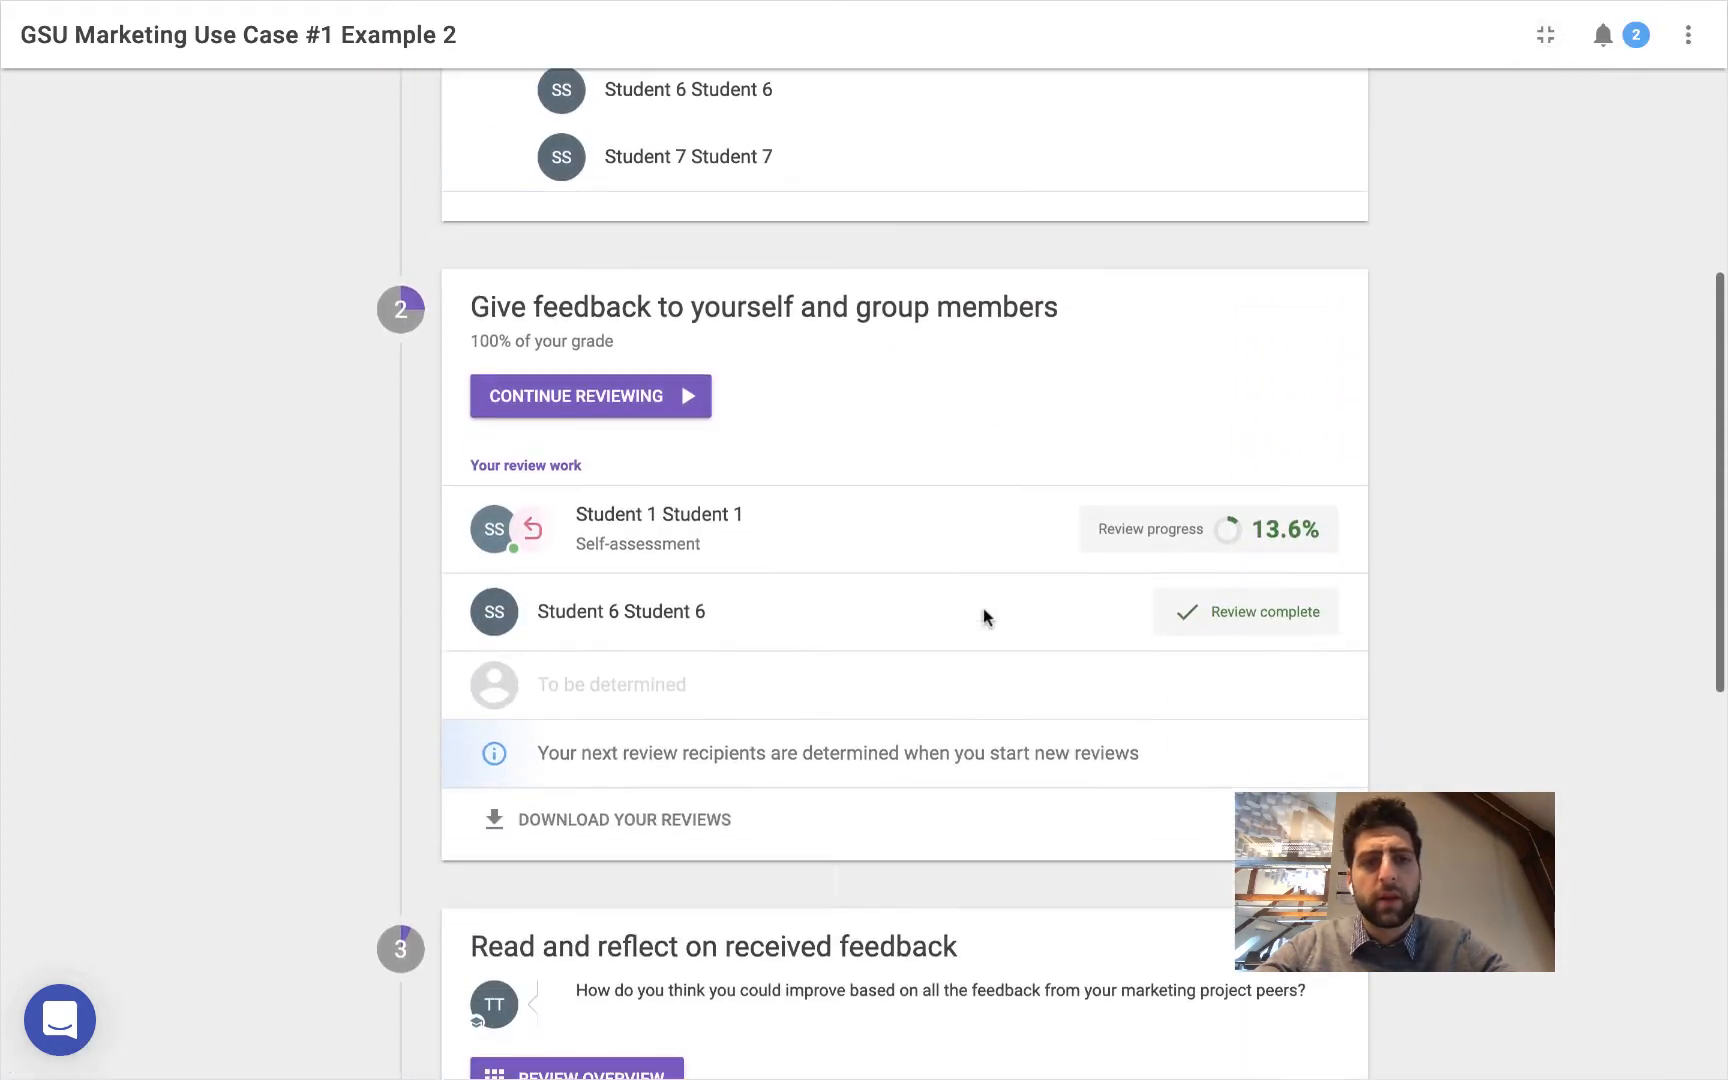
Compare self-assessment and Considerate Teal Cherry's Preparedness and Collaboration ratings in the received reviews overview
scroll(down, 3)
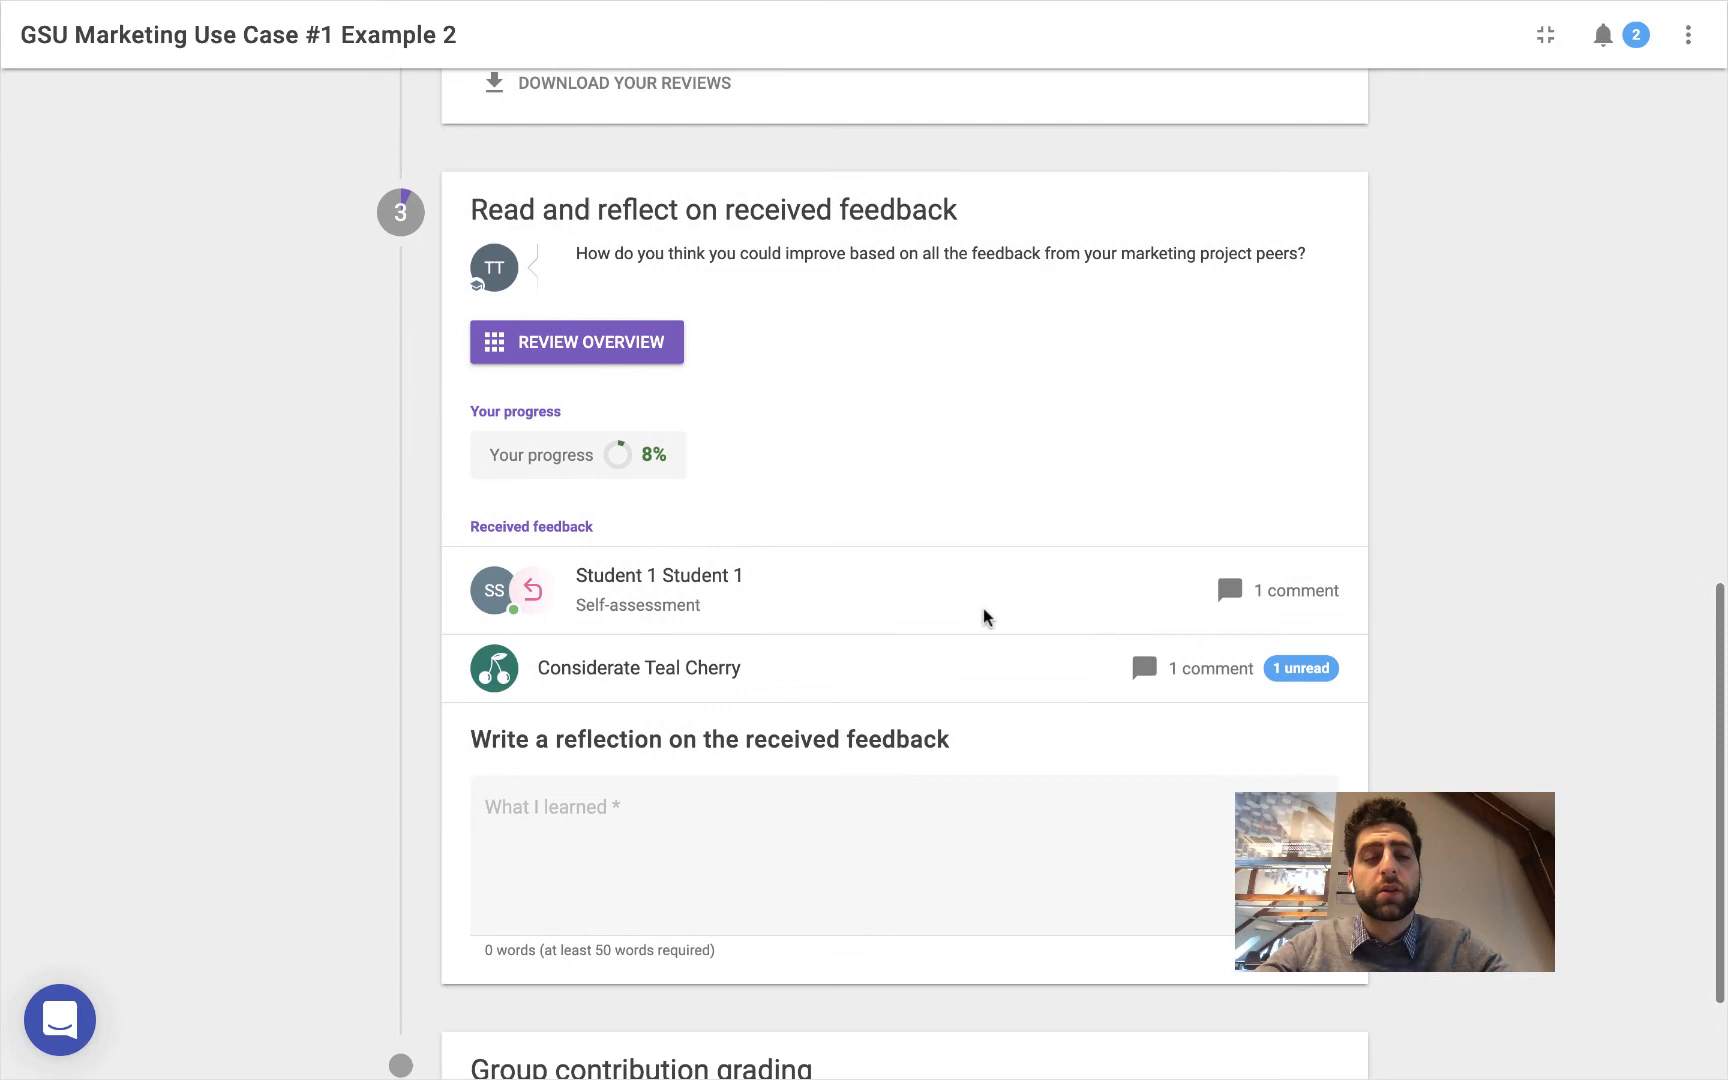
scroll(down, 3)
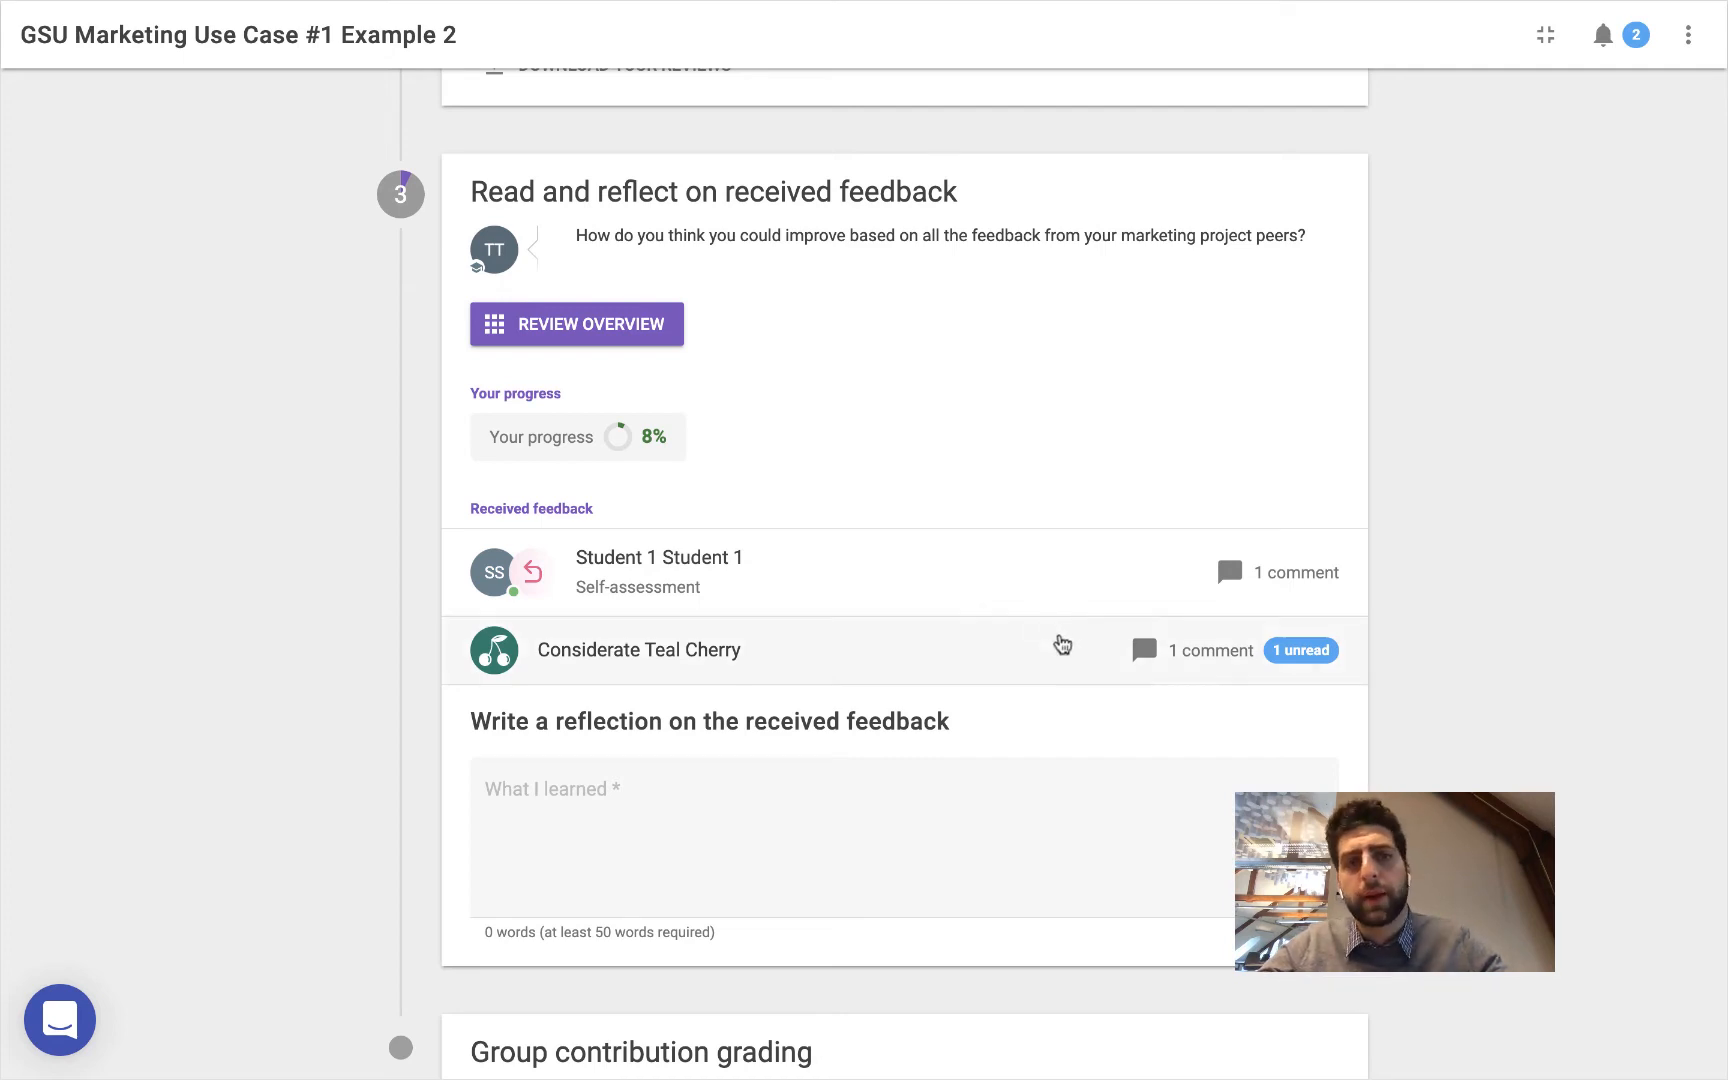
click(576, 323)
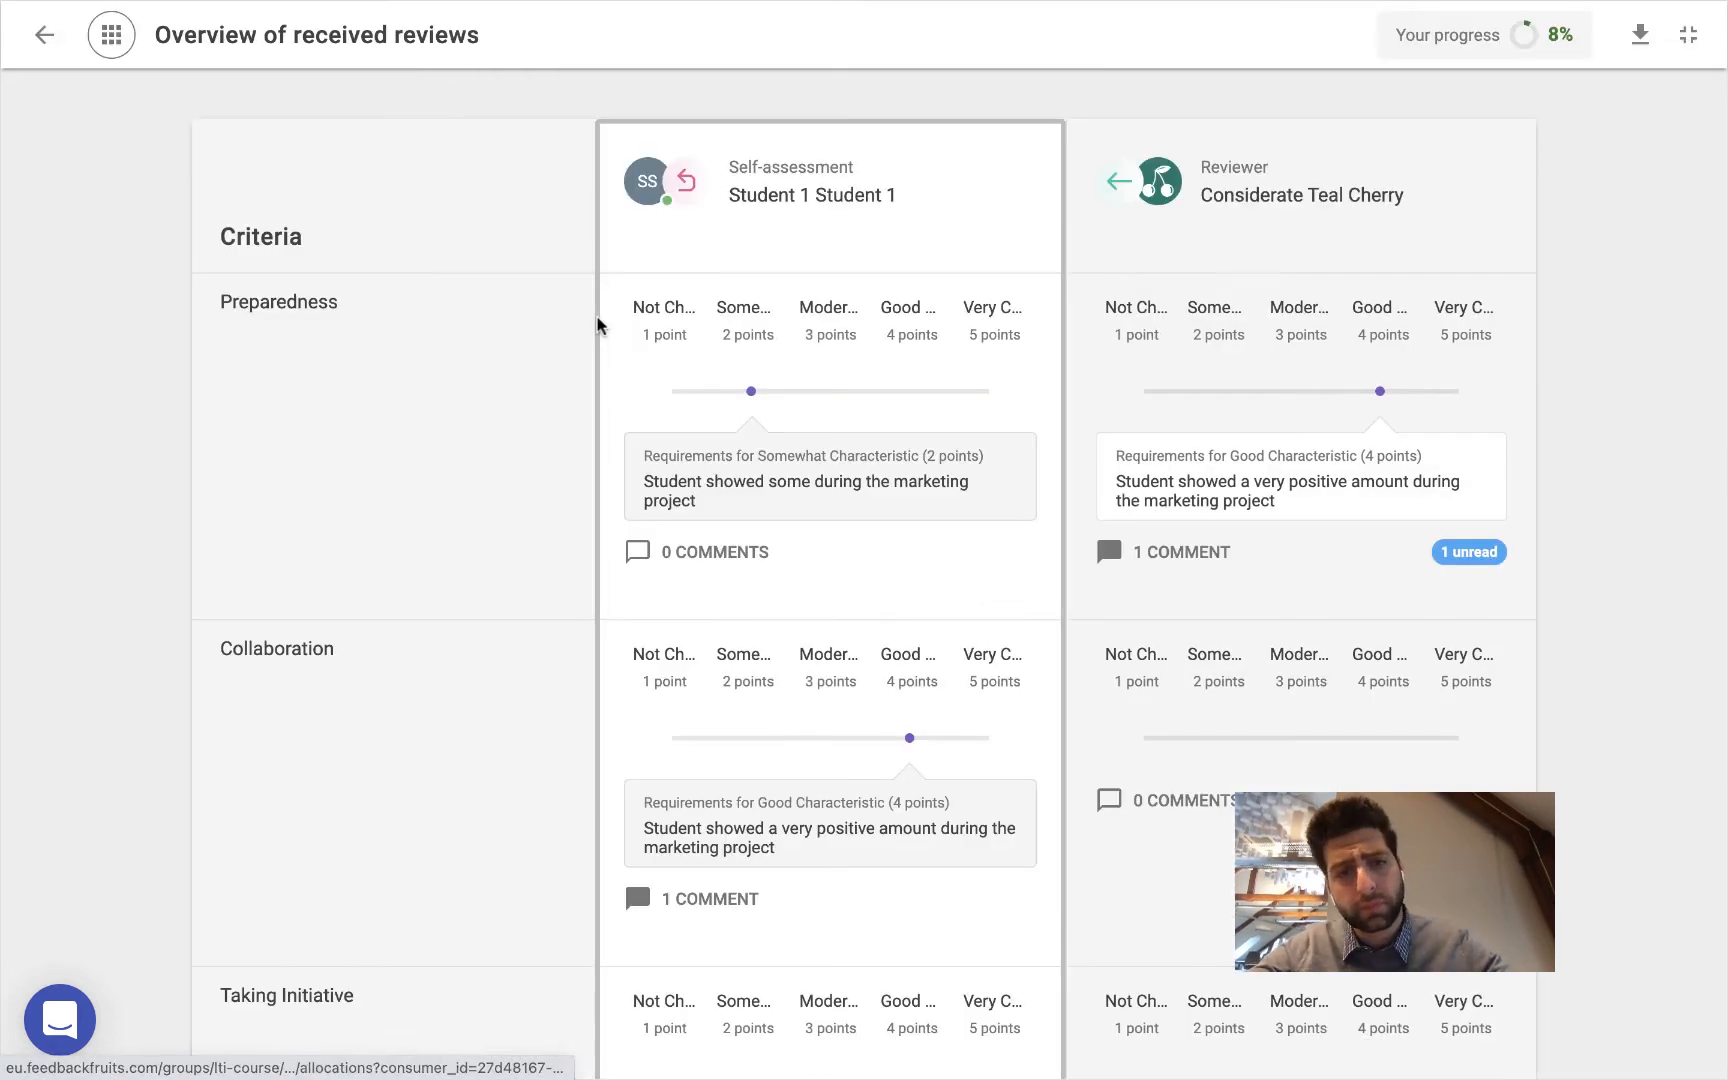
scroll(down, 3)
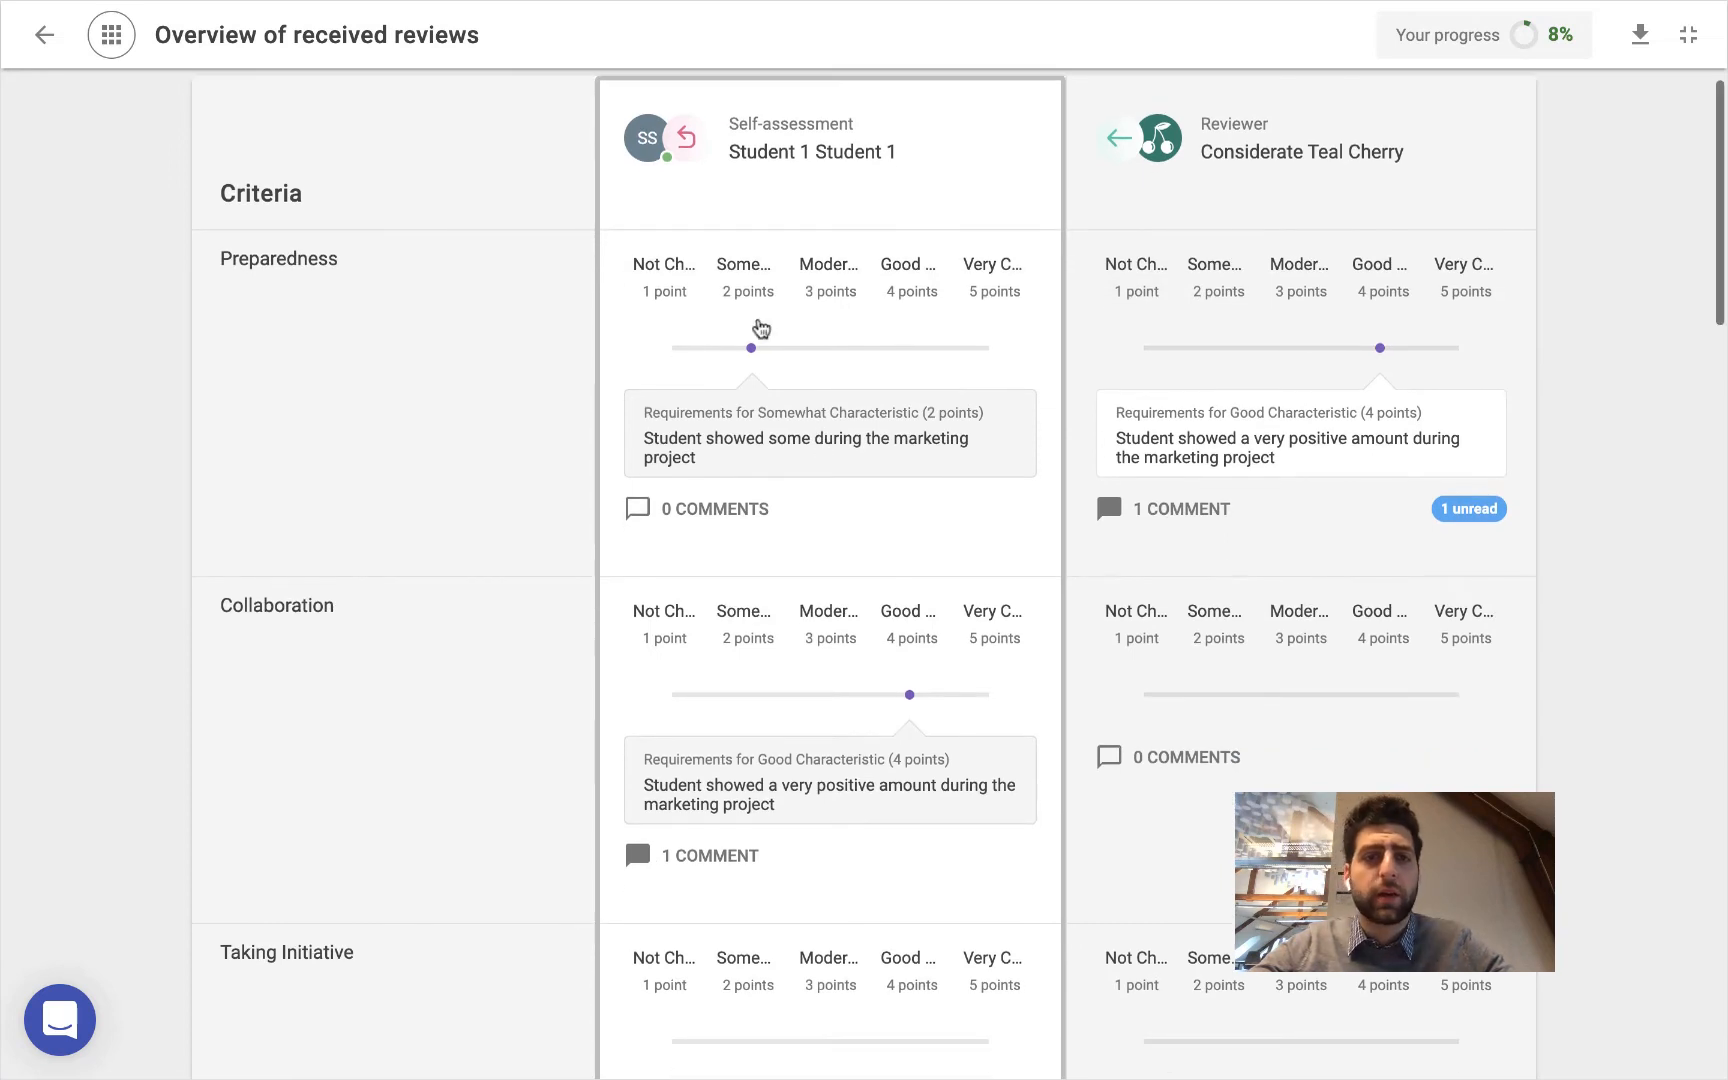
mouse_move(923, 703)
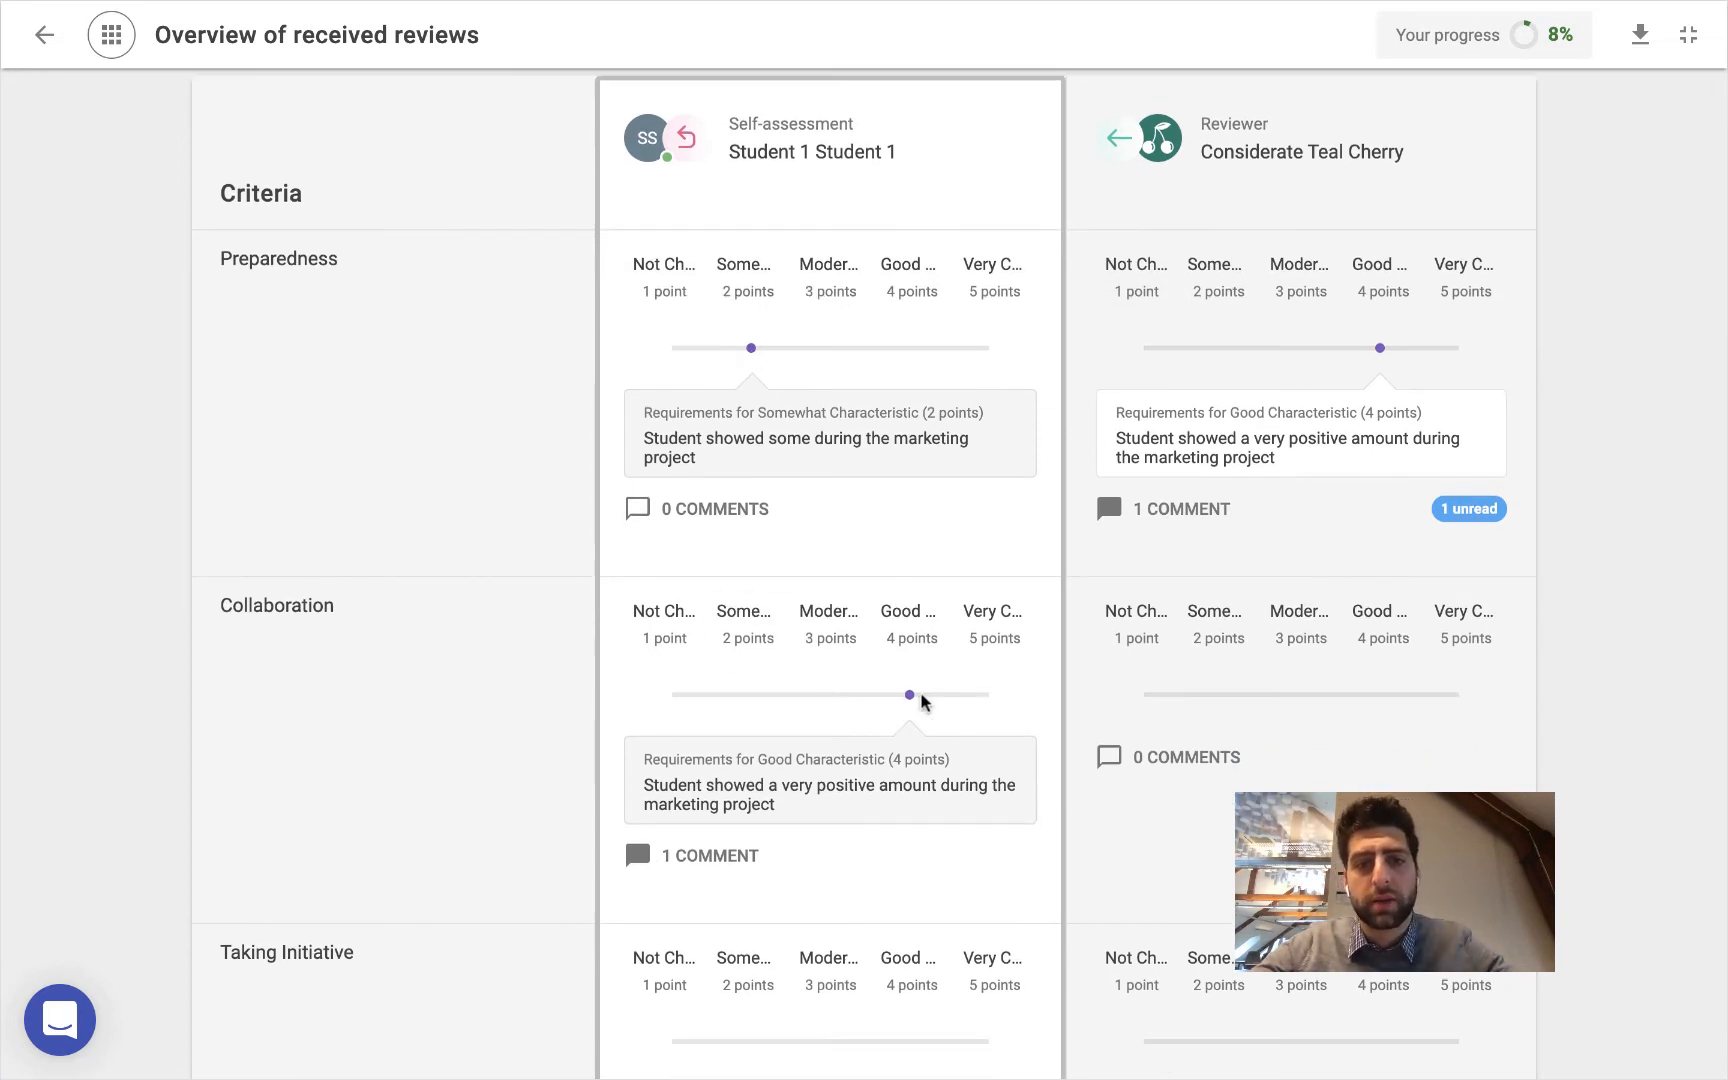
scroll(down, 3)
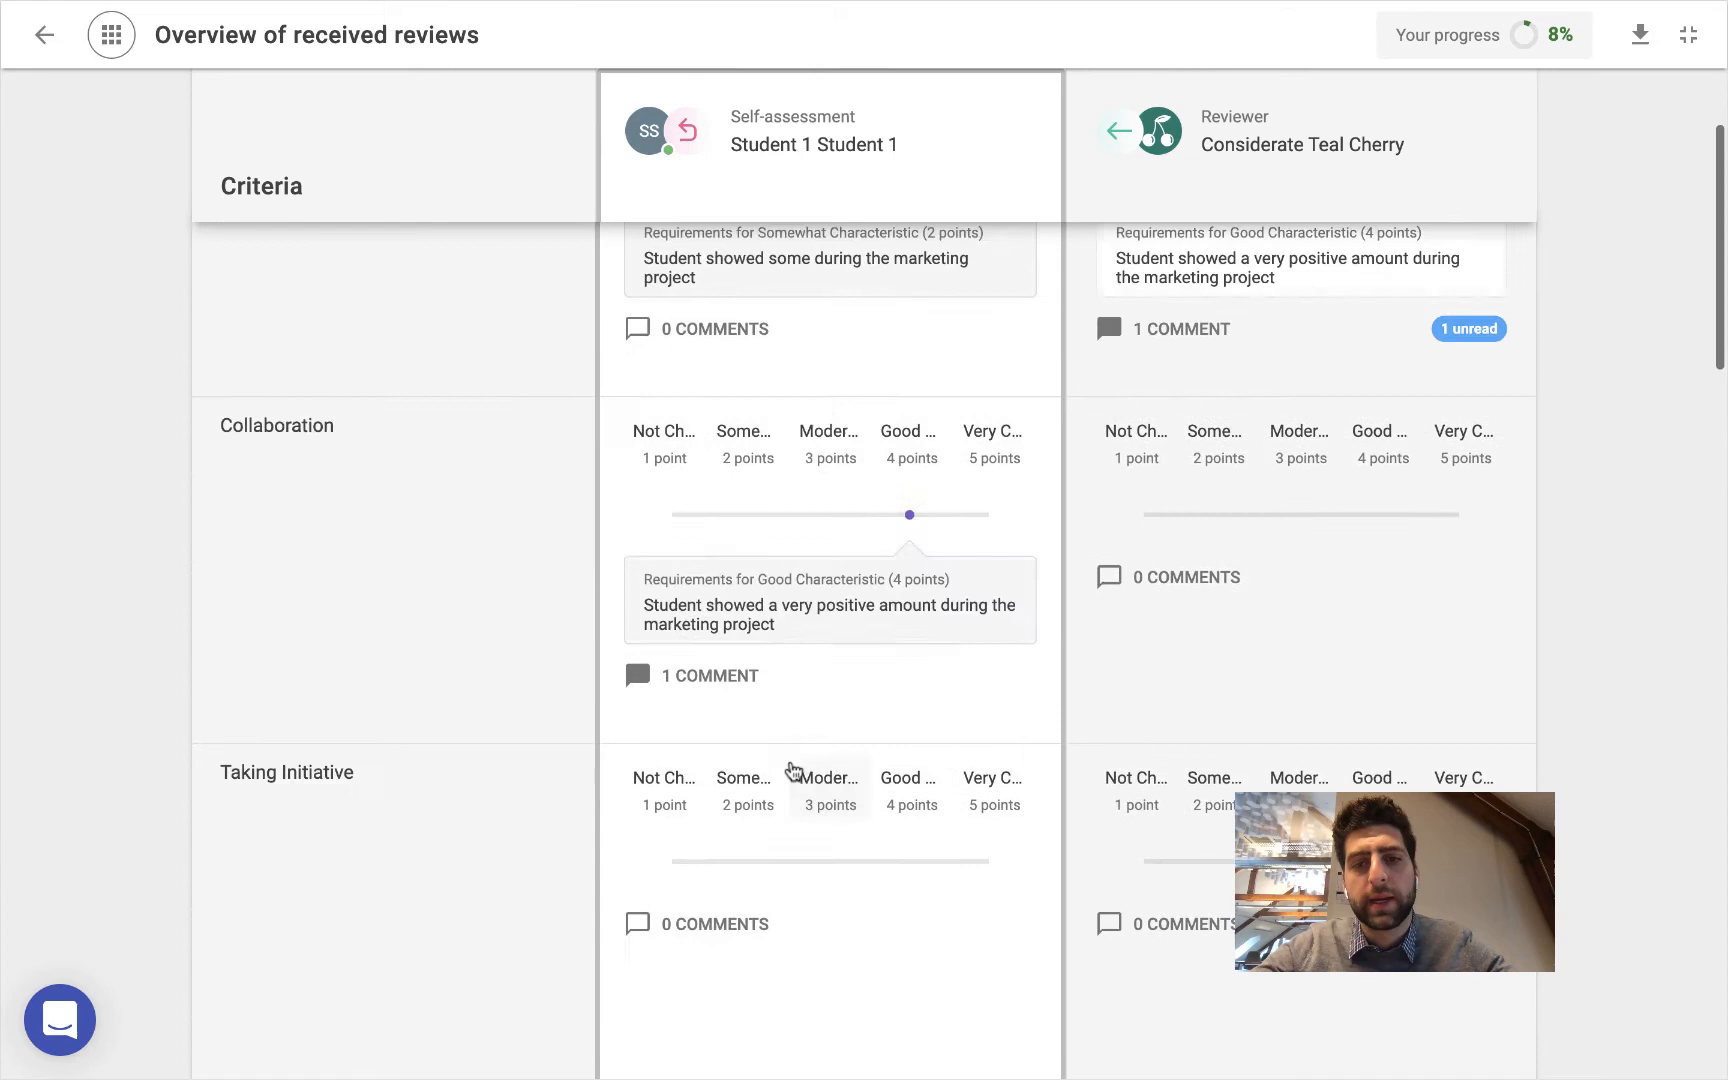
scroll(up, 3)
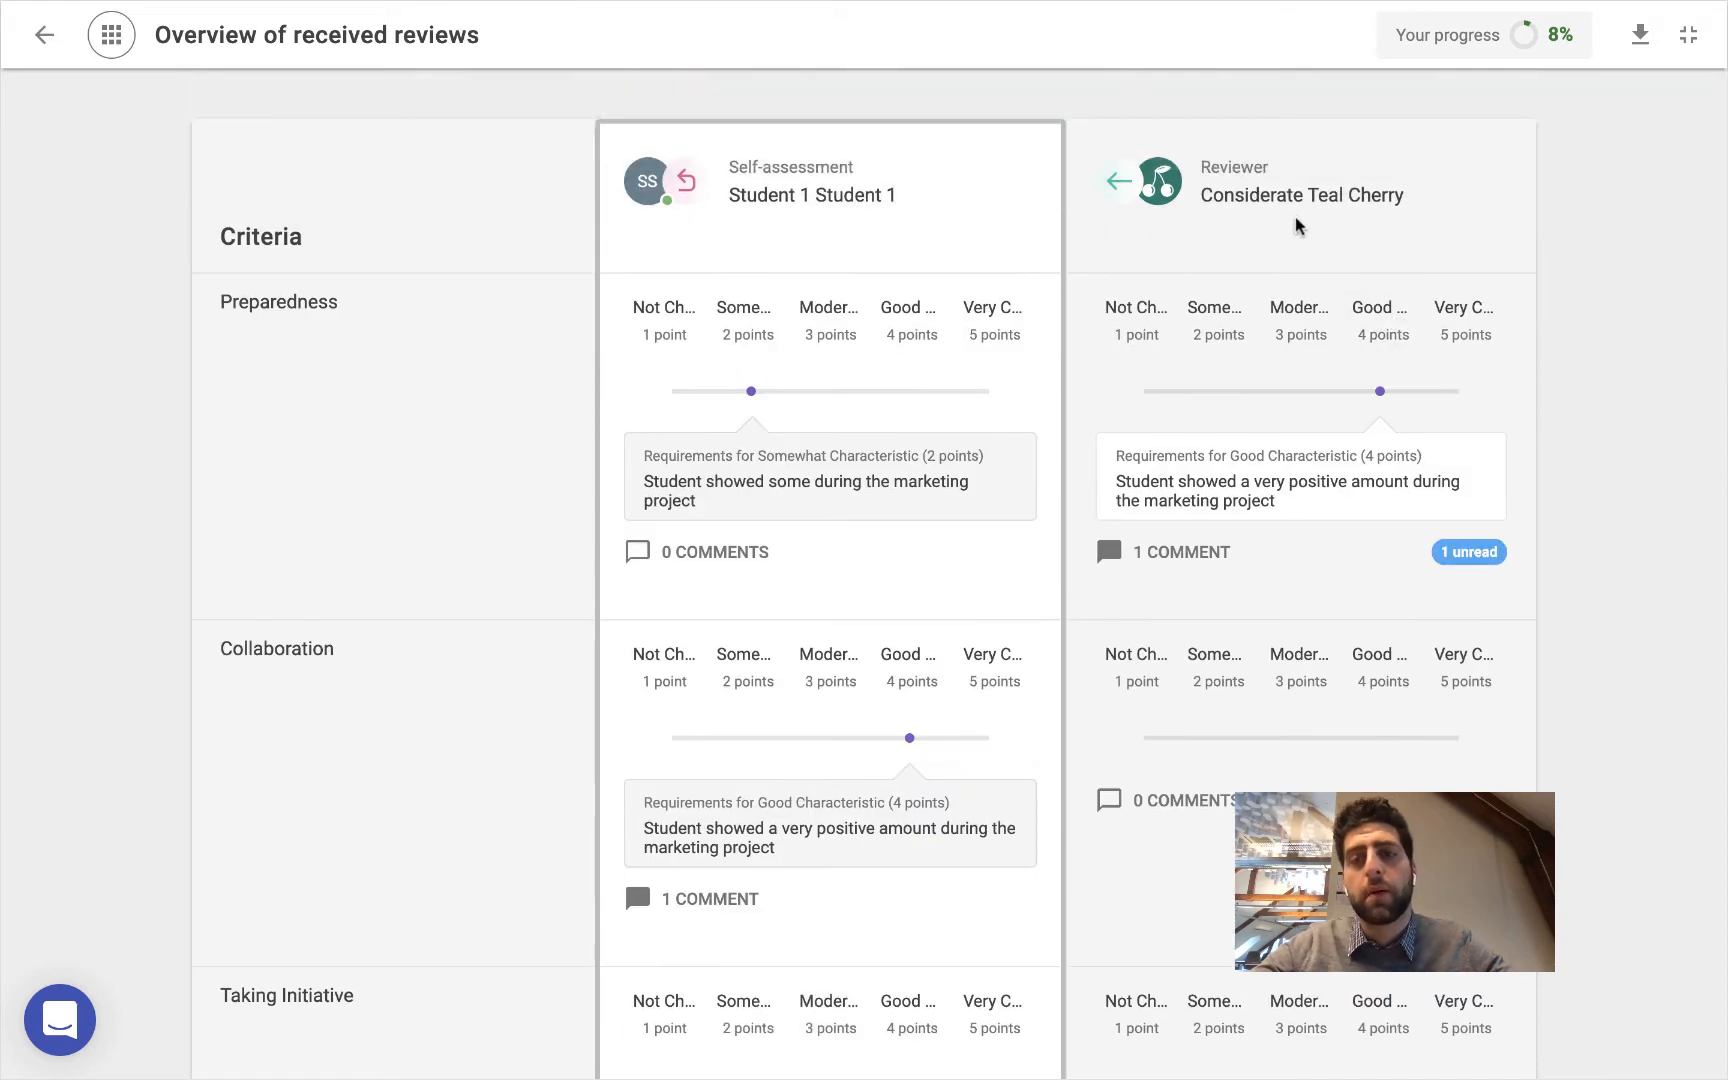
mouse_move(1318, 527)
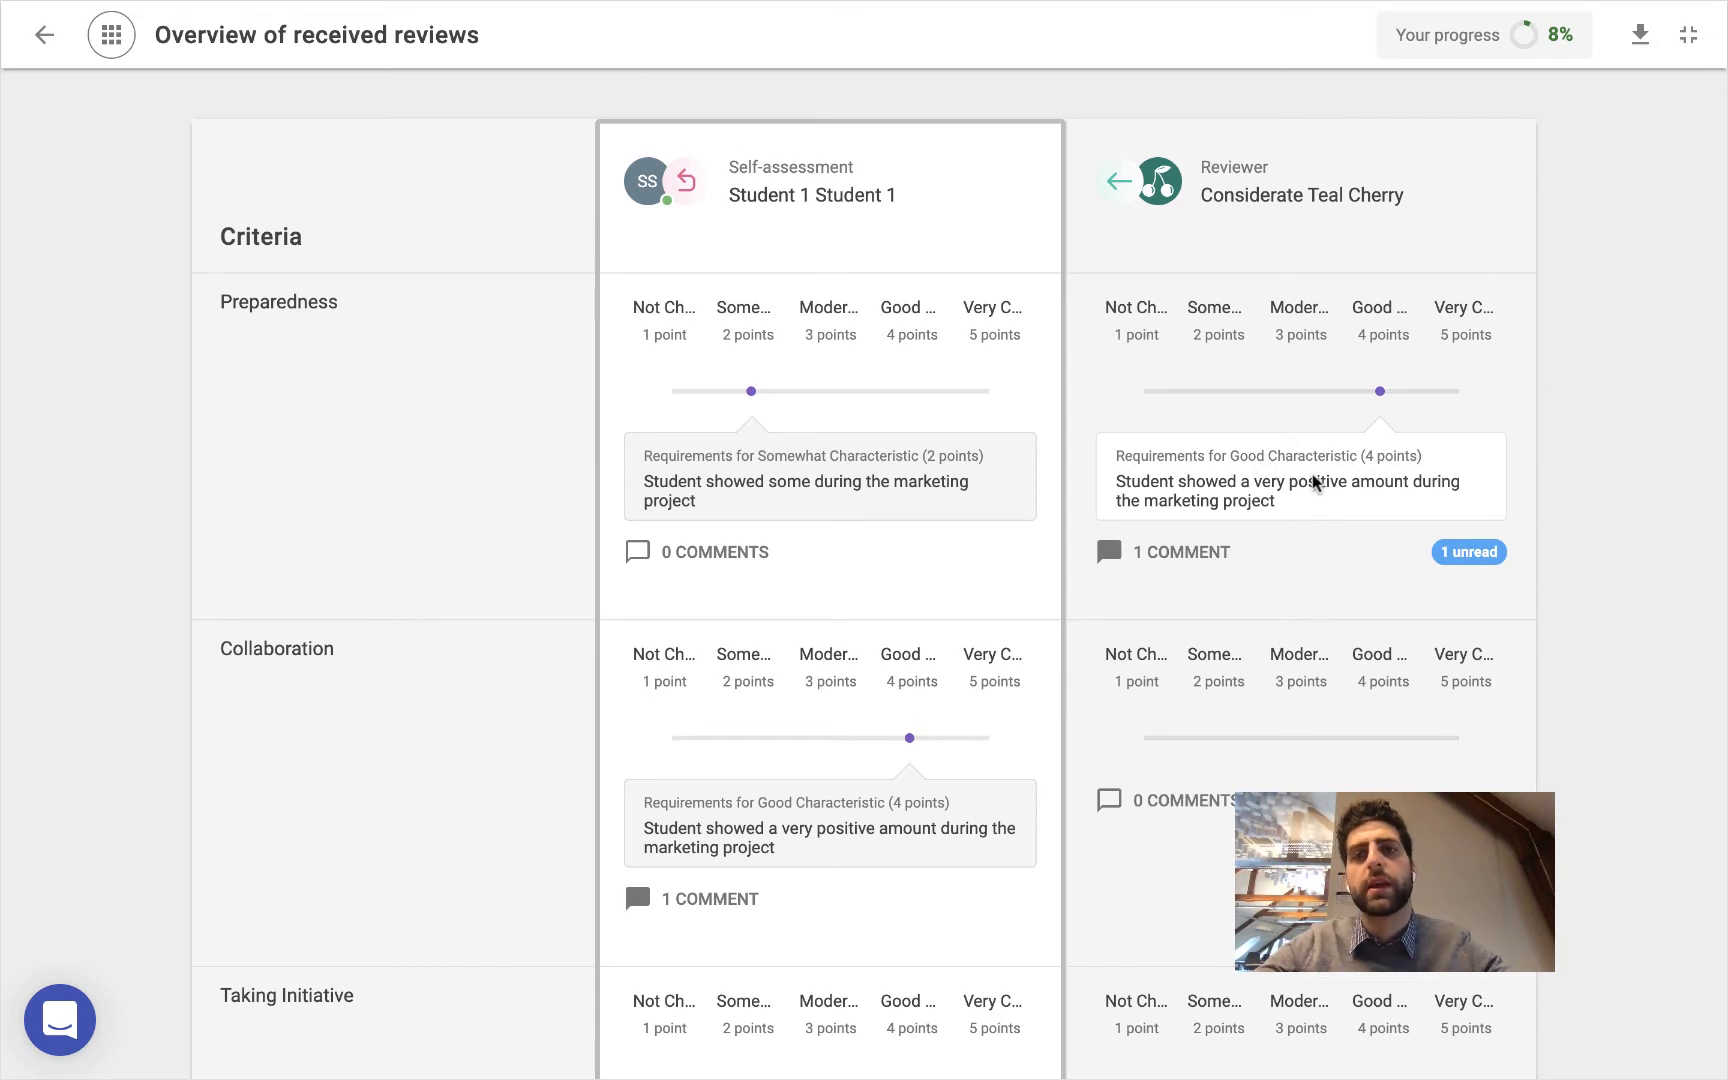
double_click(1302, 195)
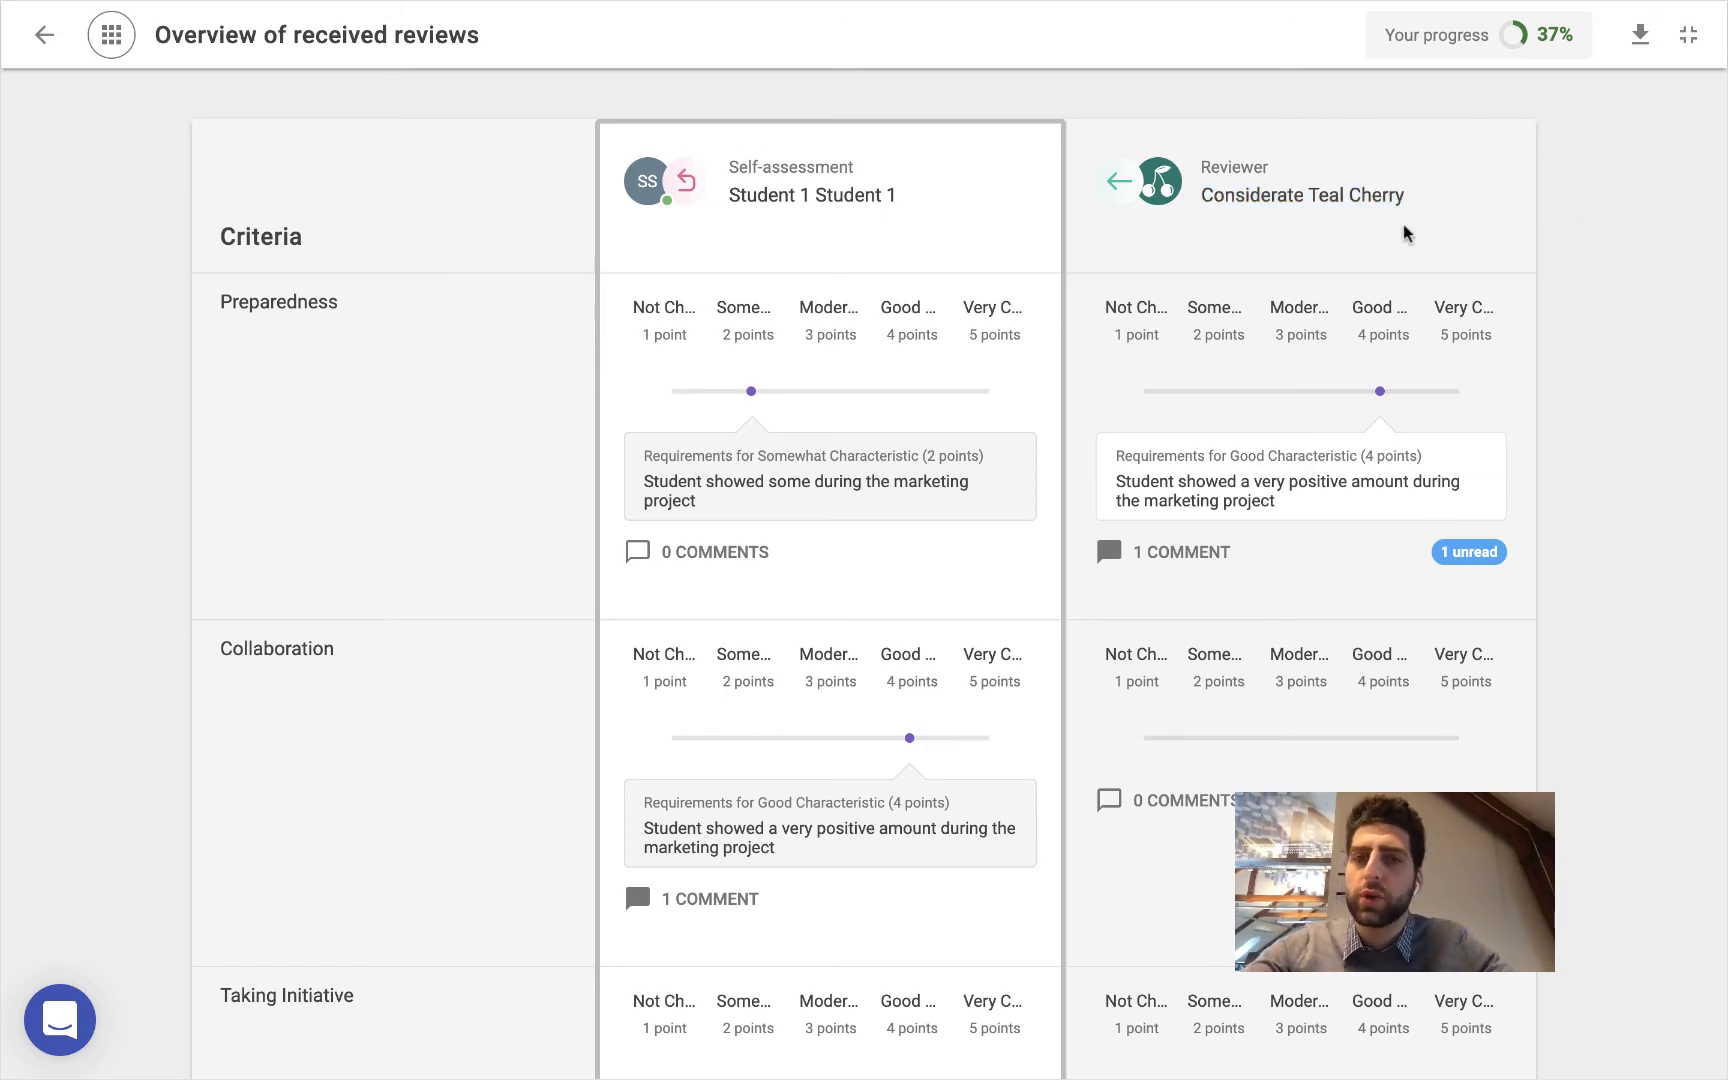
mouse_move(1162, 559)
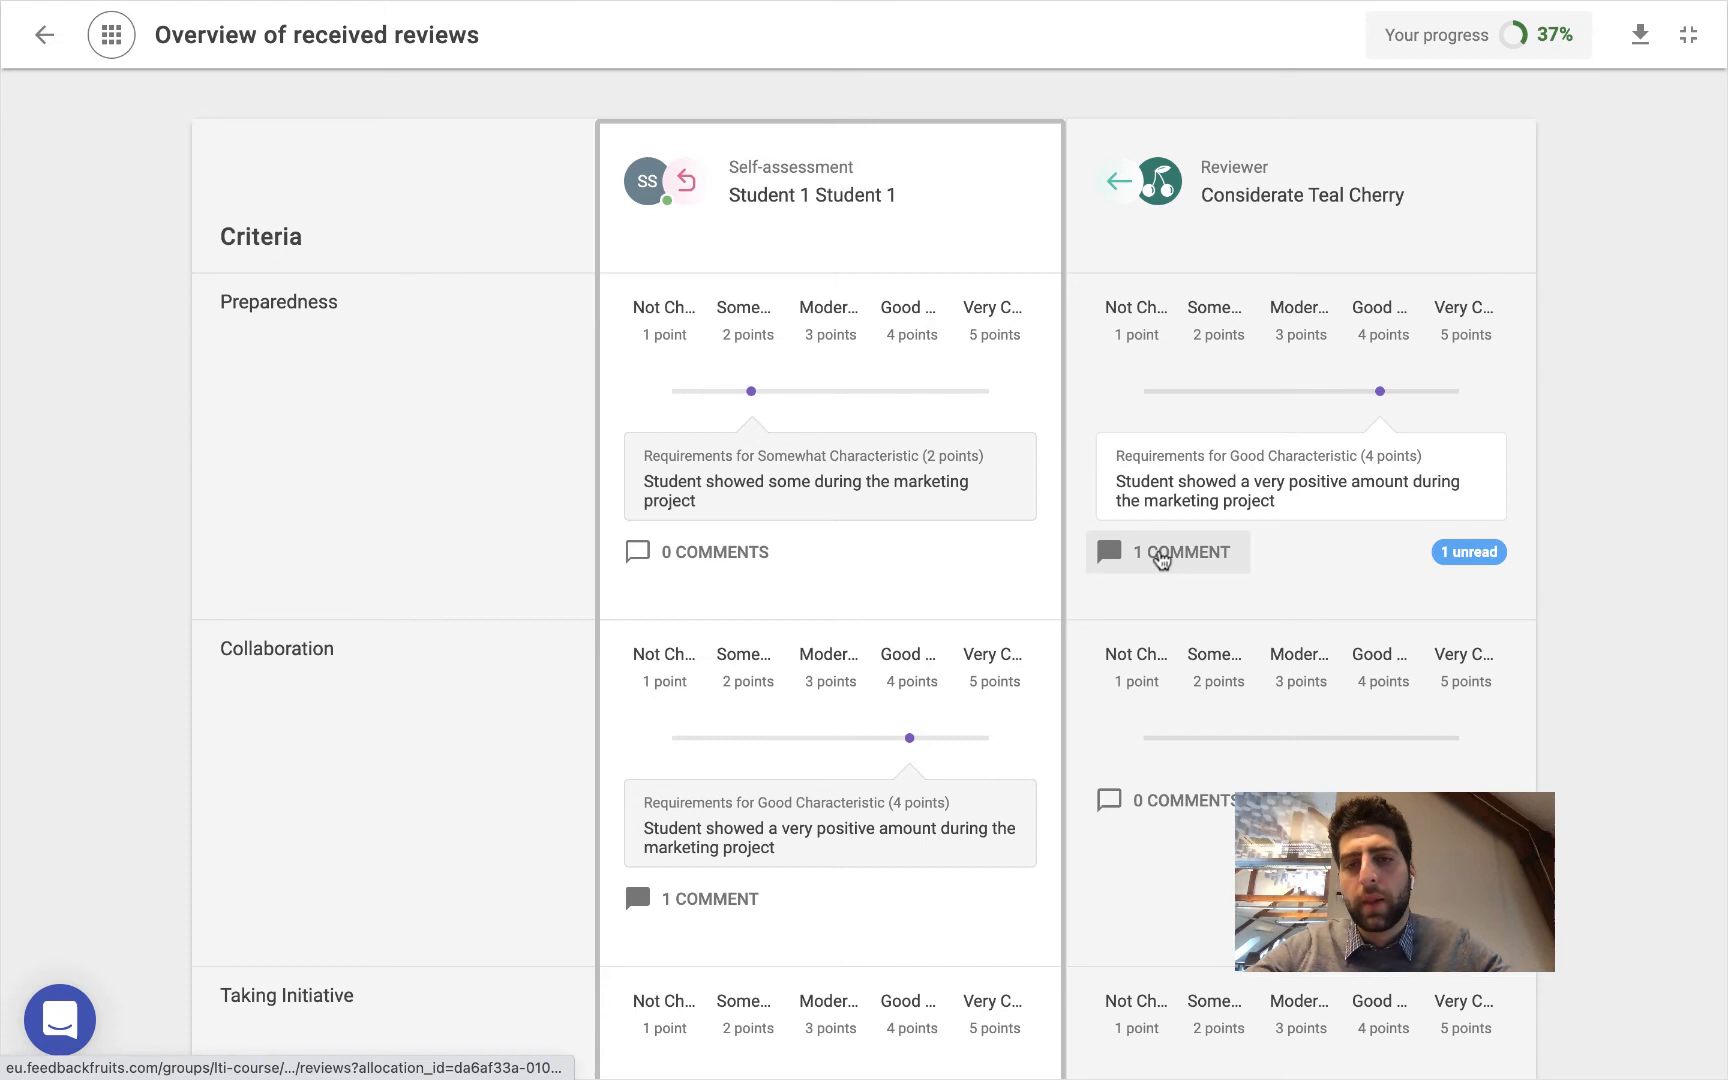
Like Considerate Teal Cherry's Preparedness comment and reply 'Can you clarify? thank you.'
click(1168, 552)
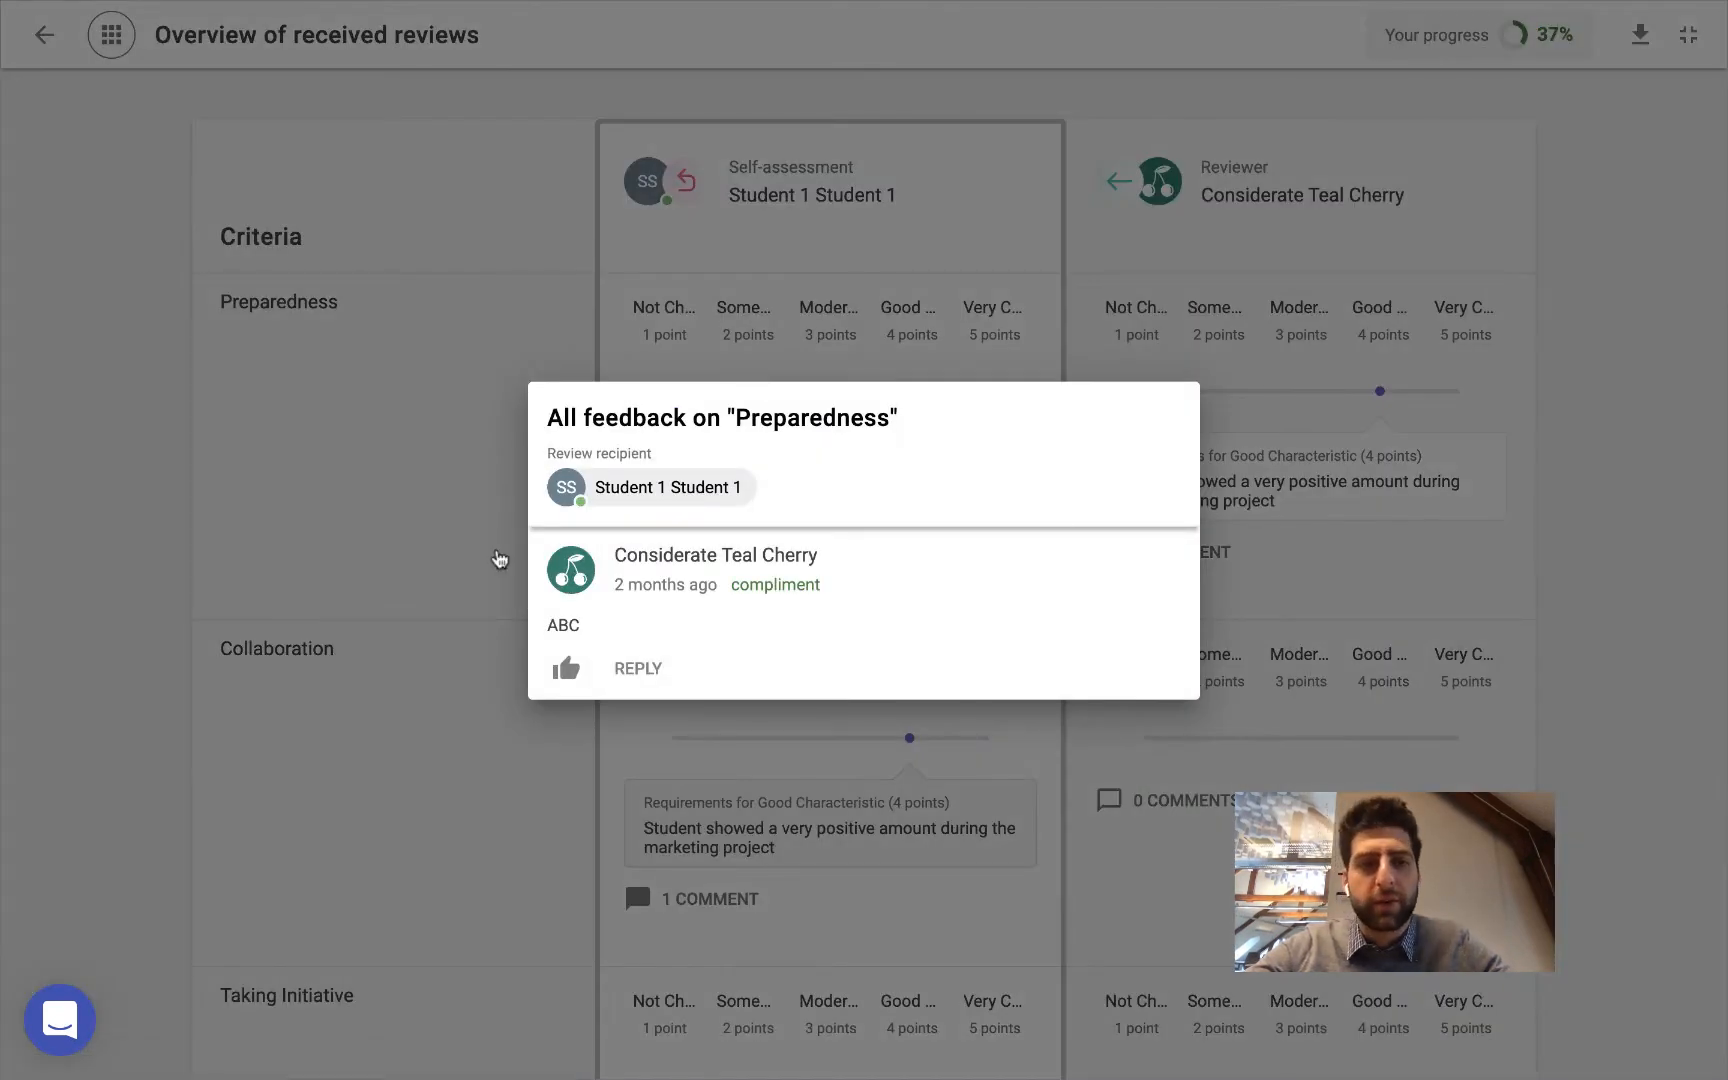
mouse_move(196, 245)
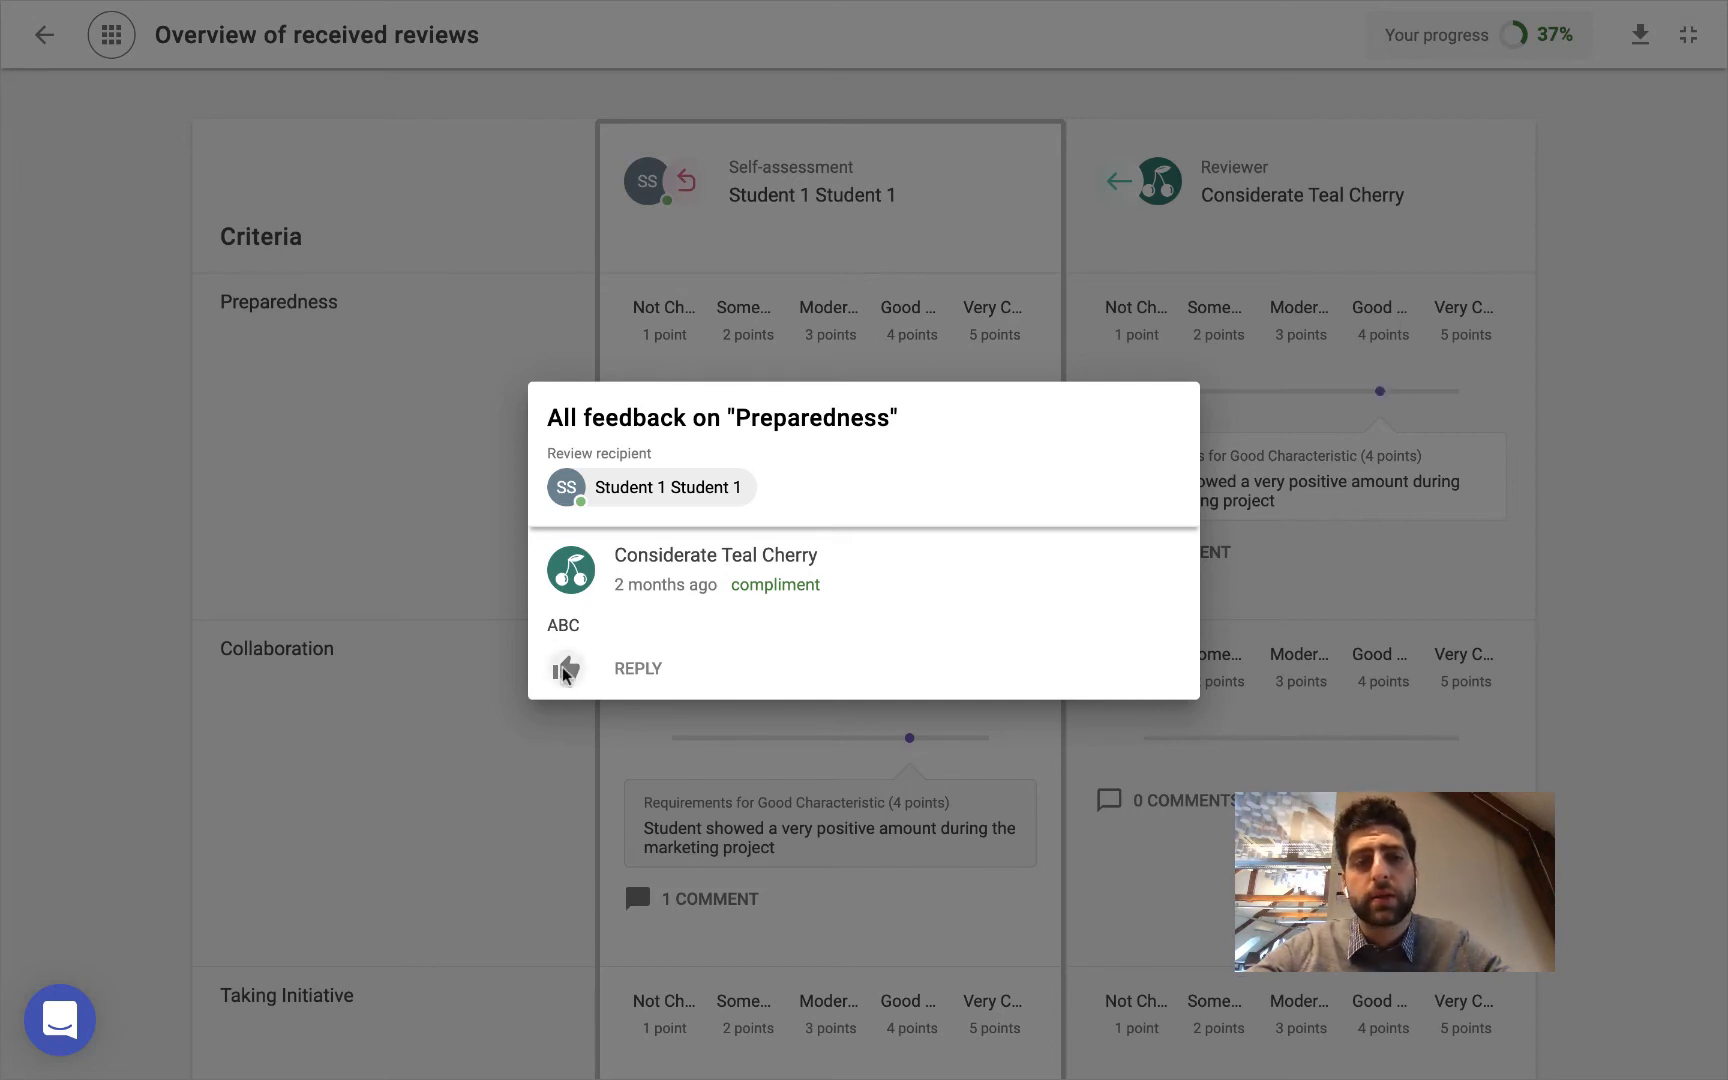
click(567, 669)
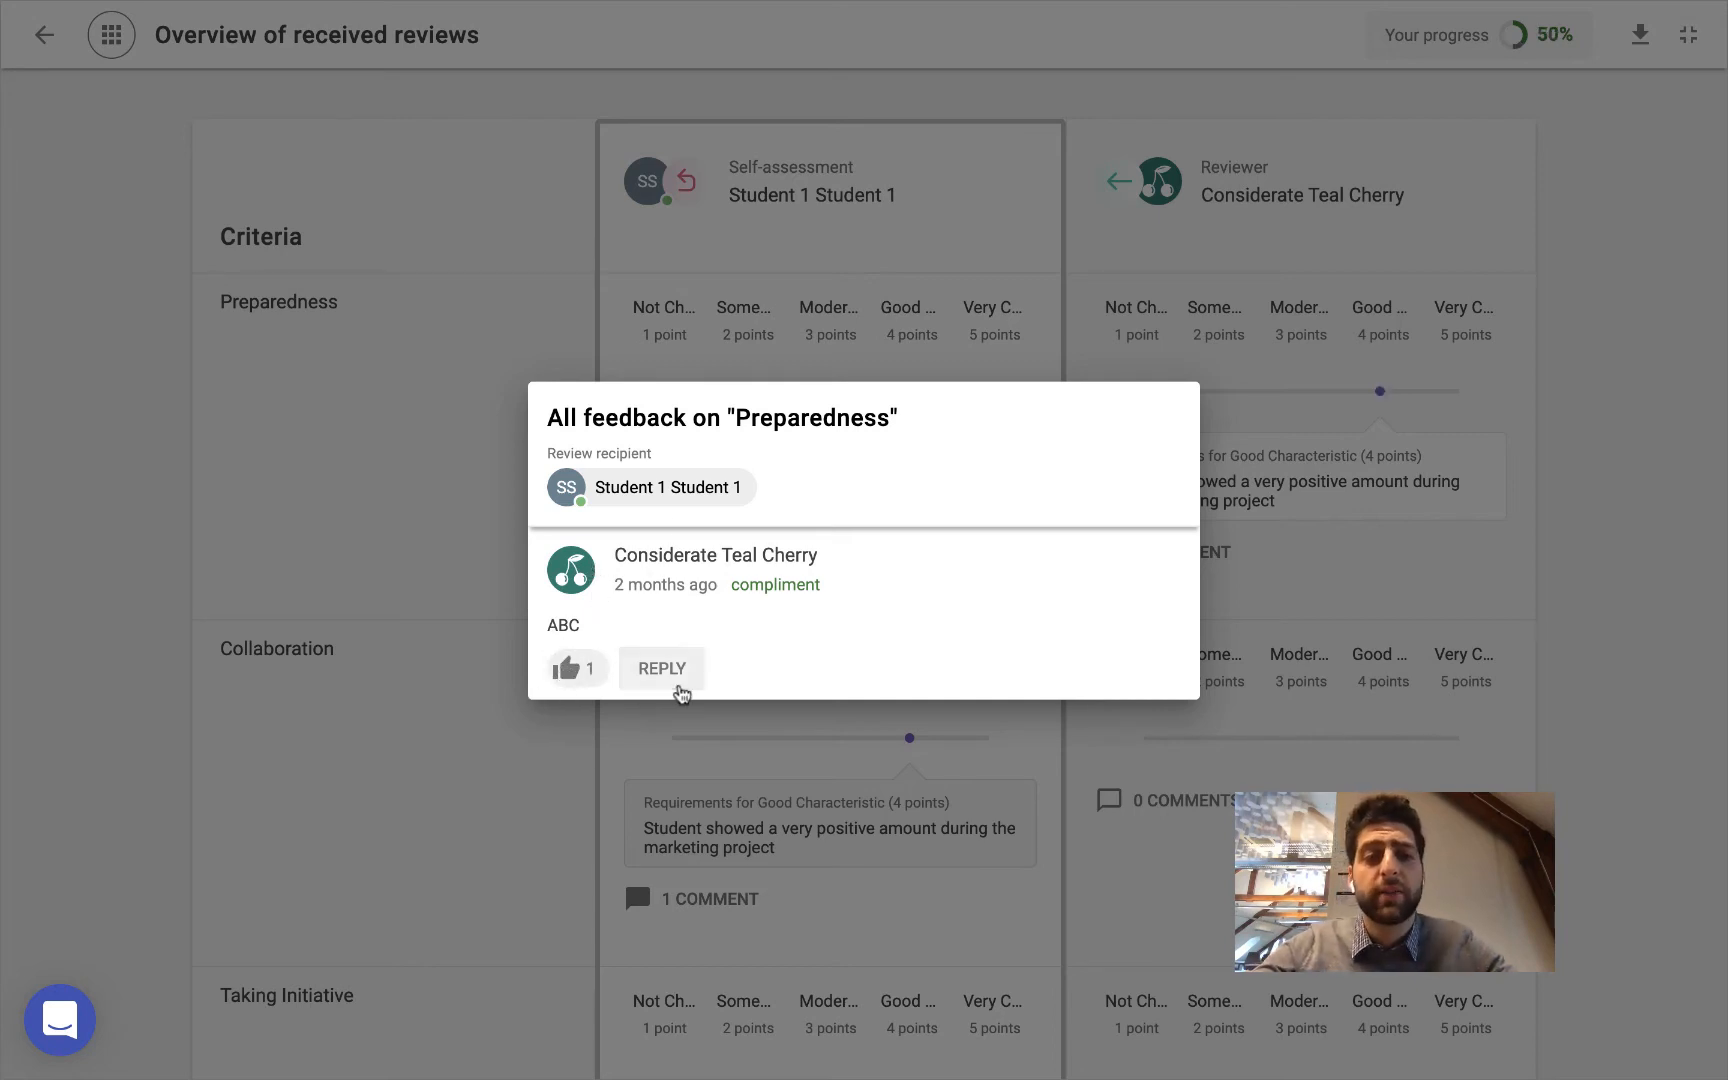
text(C)
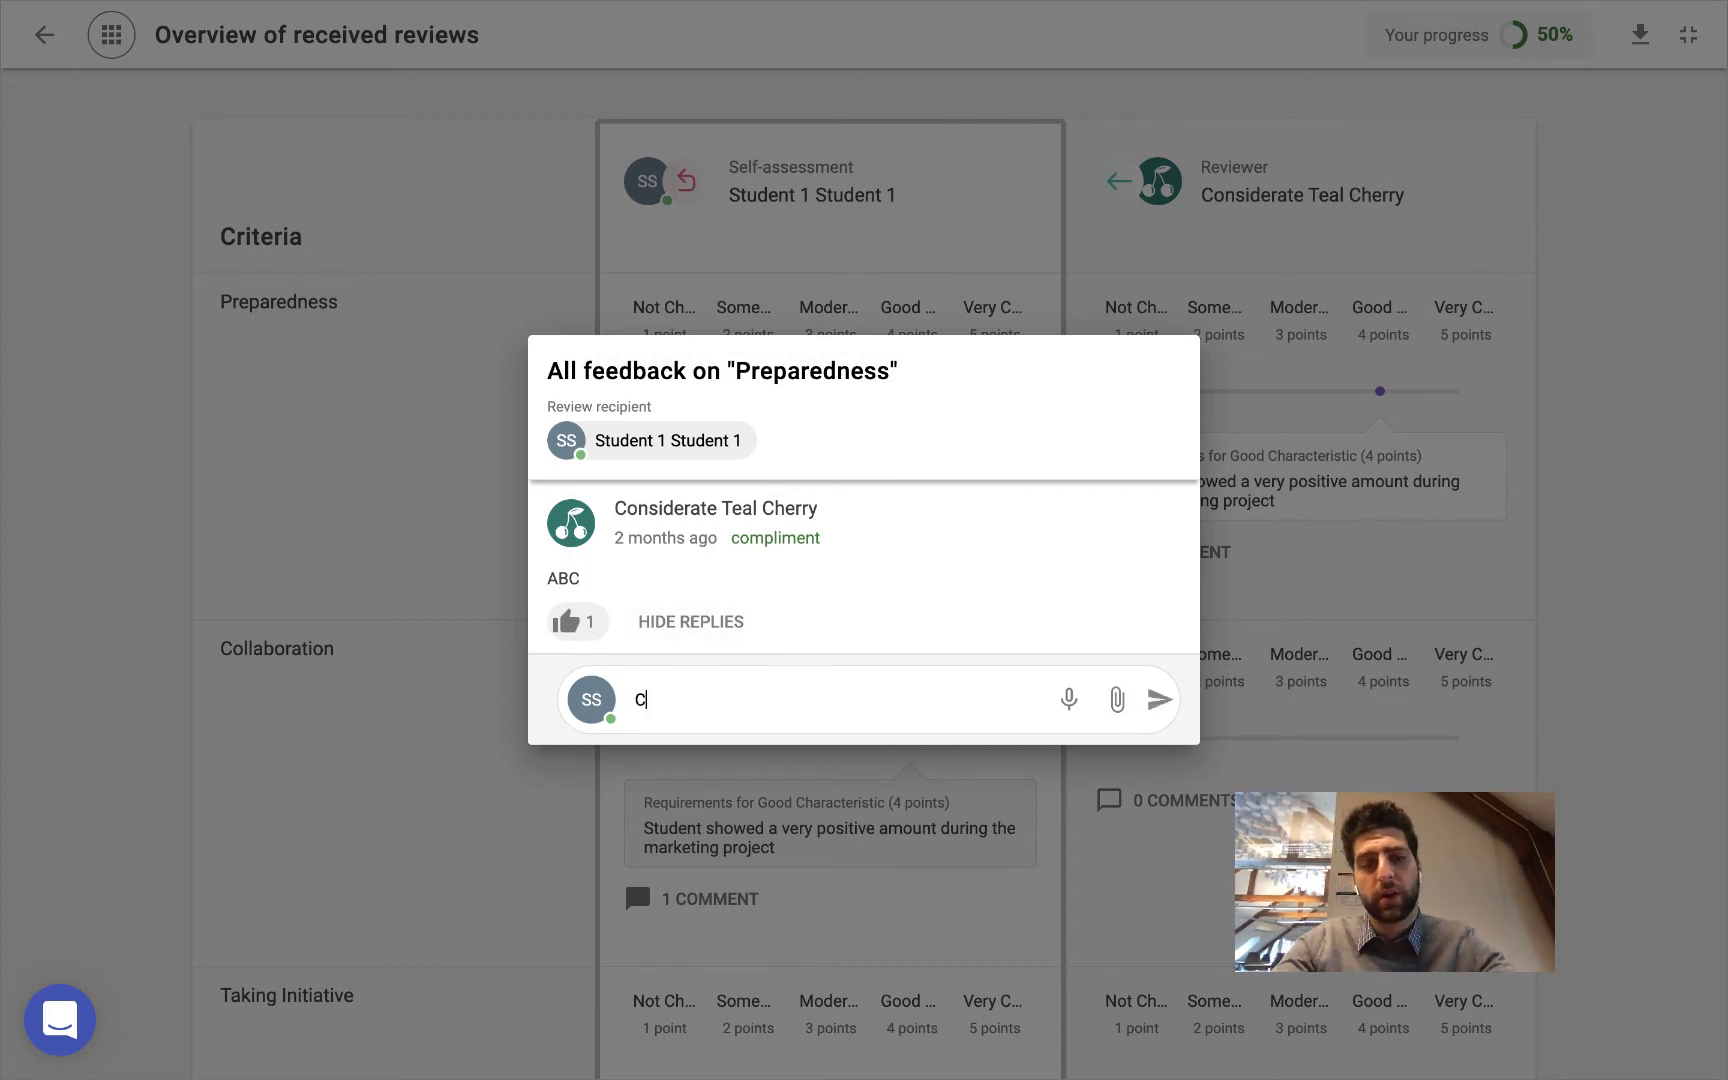
text(Can you clarify?)
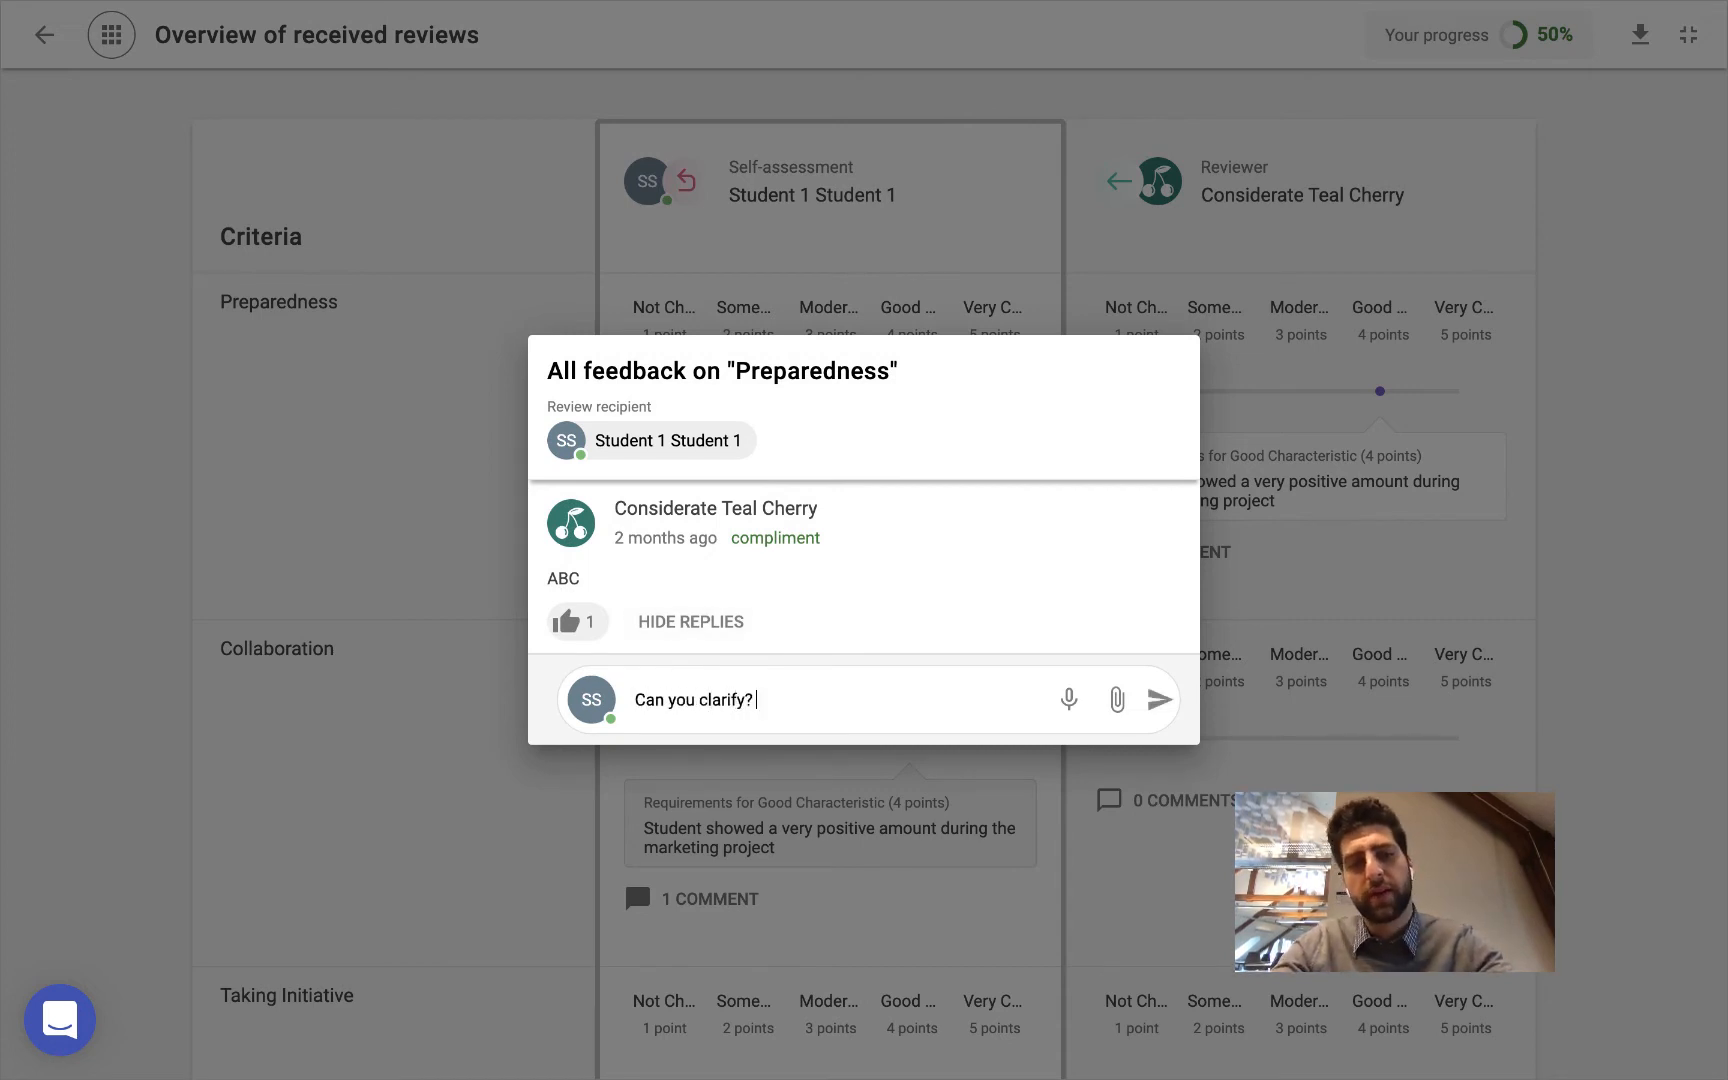
text(thank)
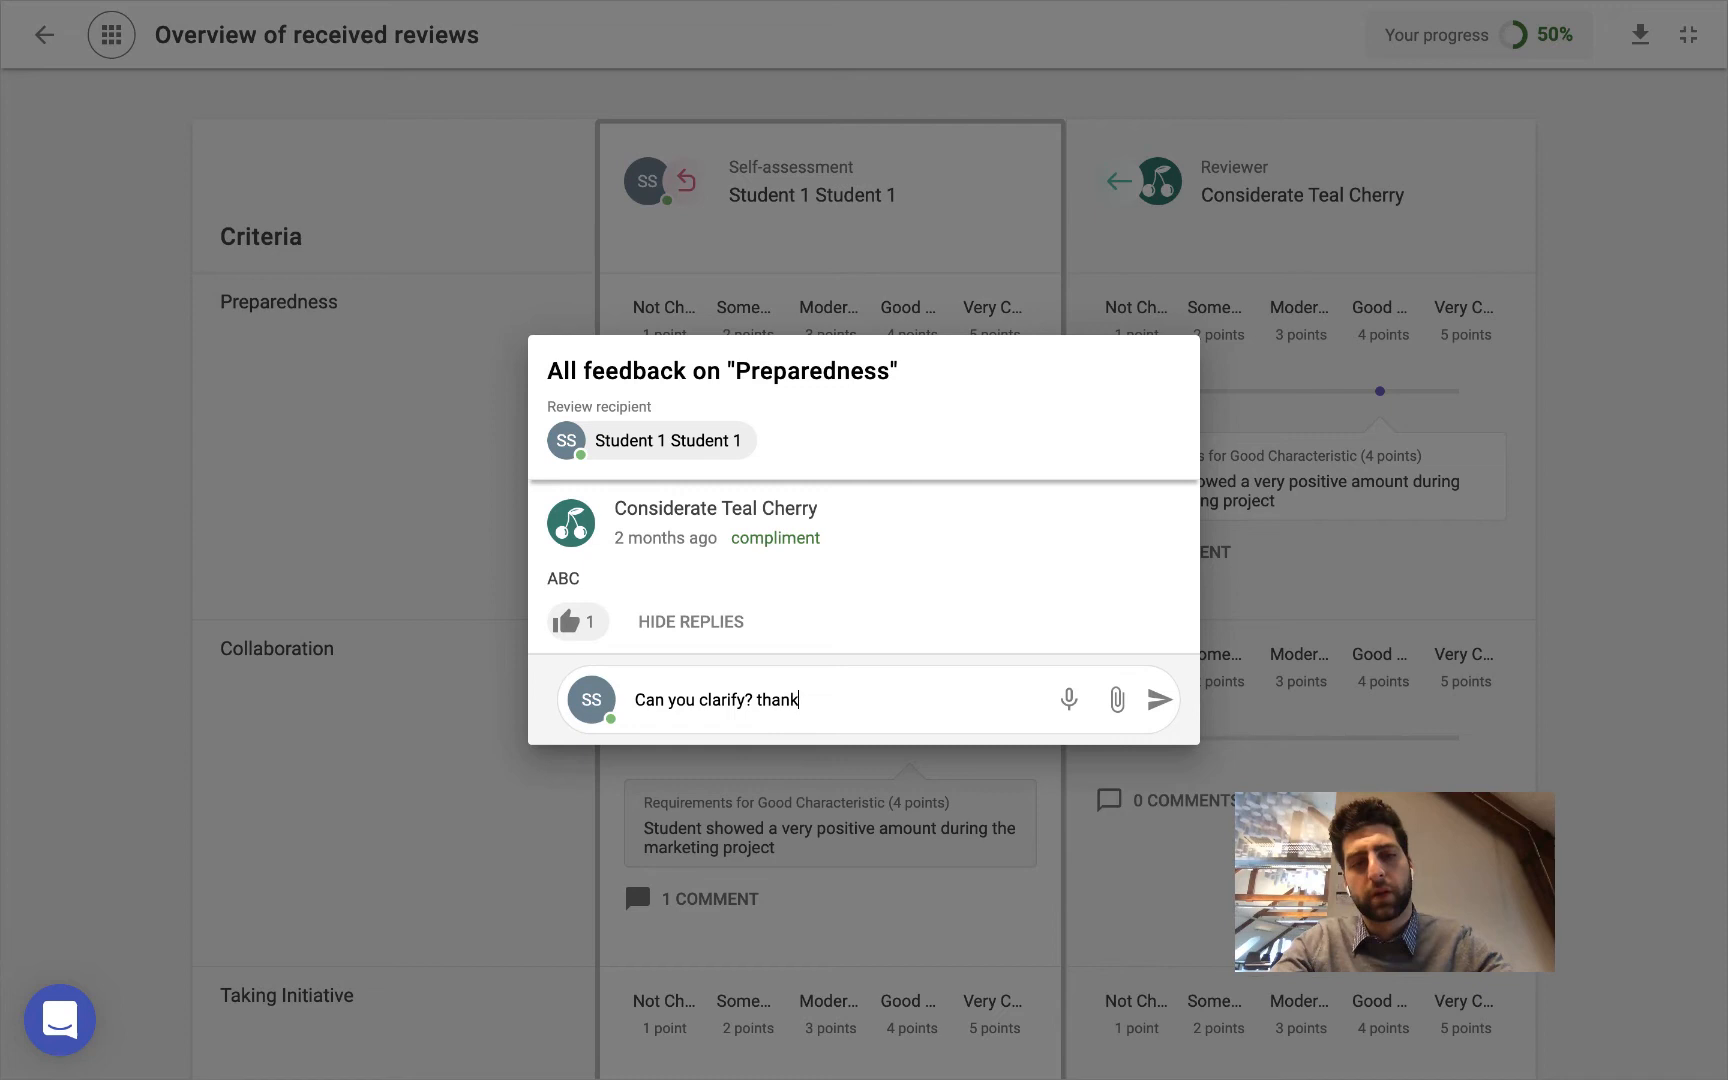
text(you.)
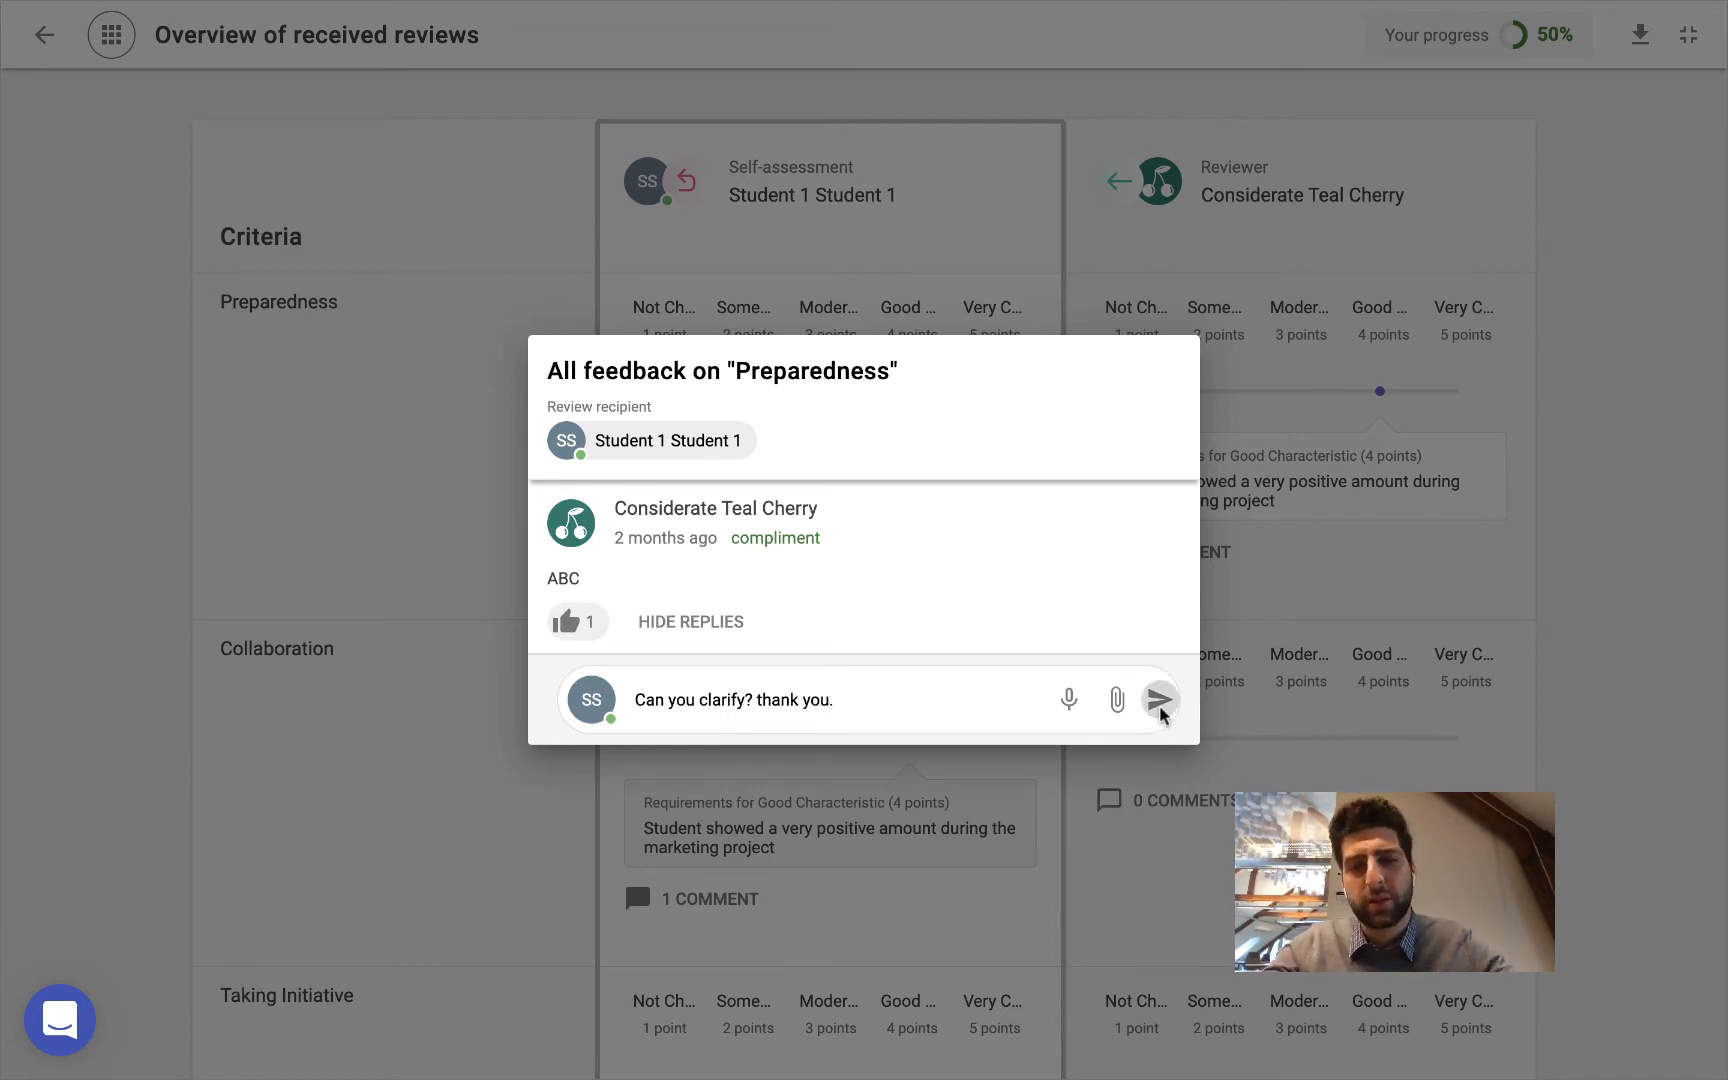
click(1160, 699)
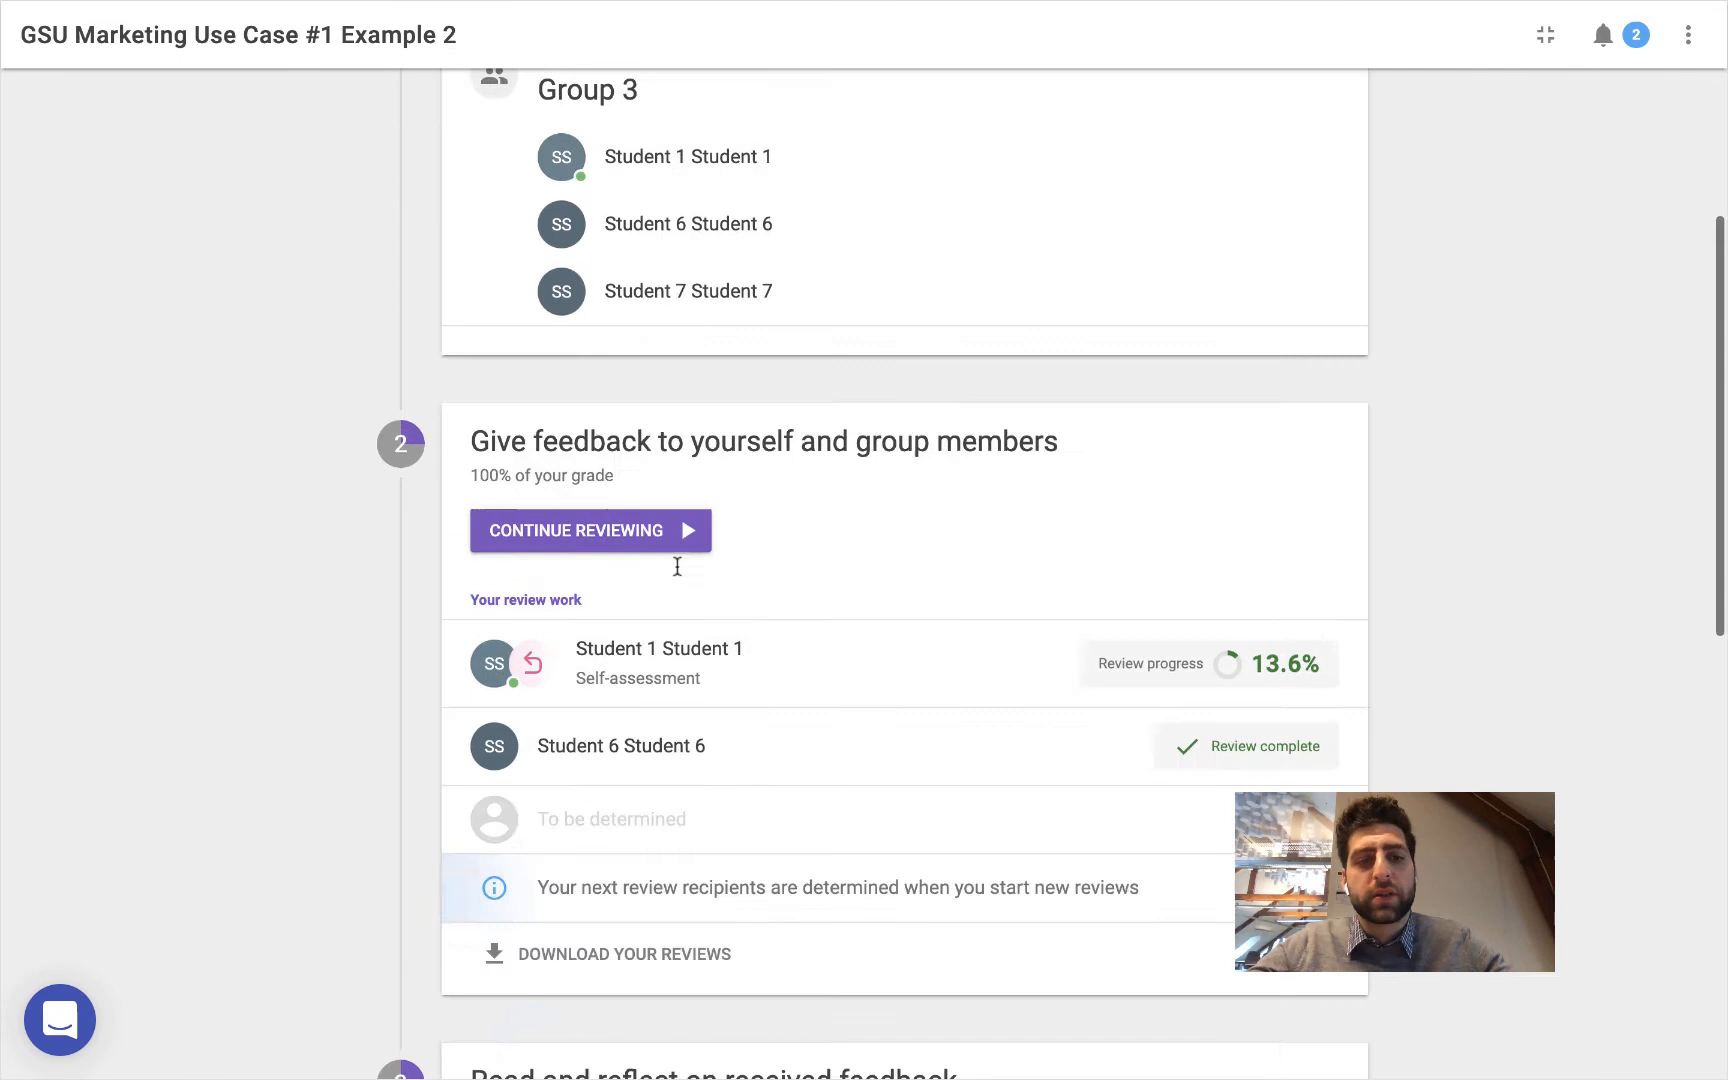
Type a reflection beginning 'Based on my self-assessment and fe…' attributing results to X, Y and Z
scroll(down, 3)
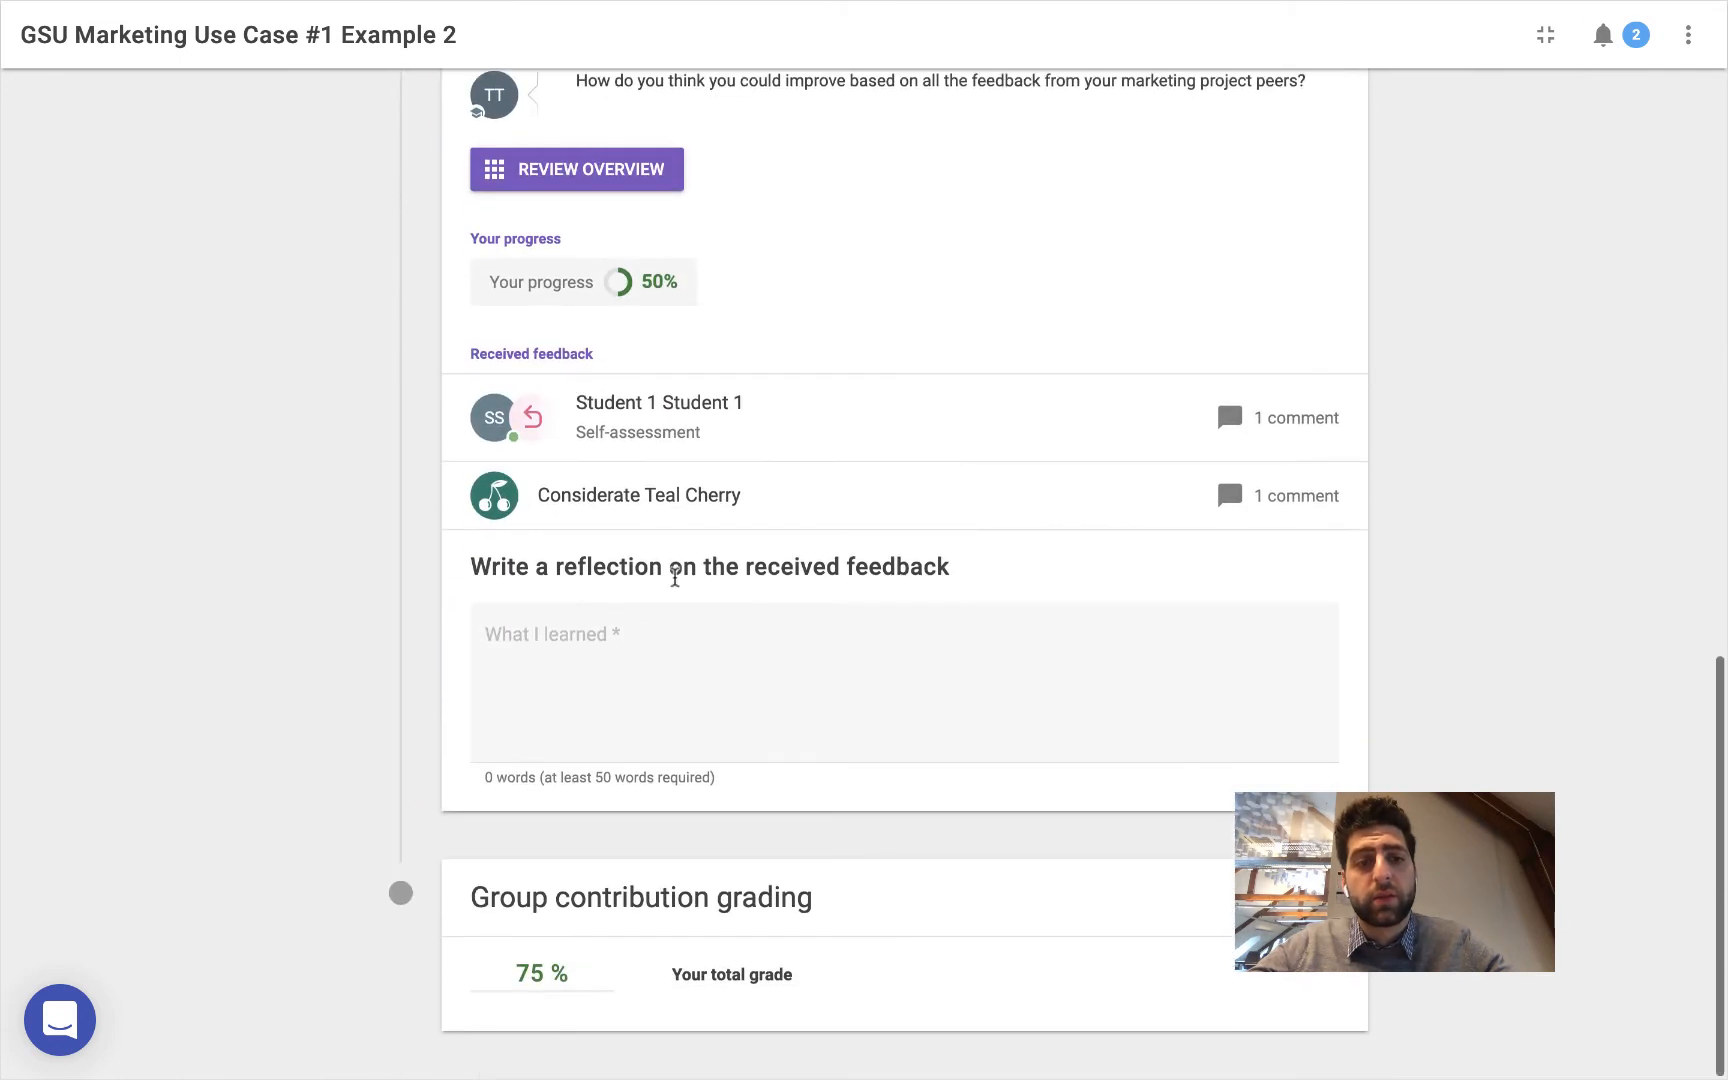
text(B)
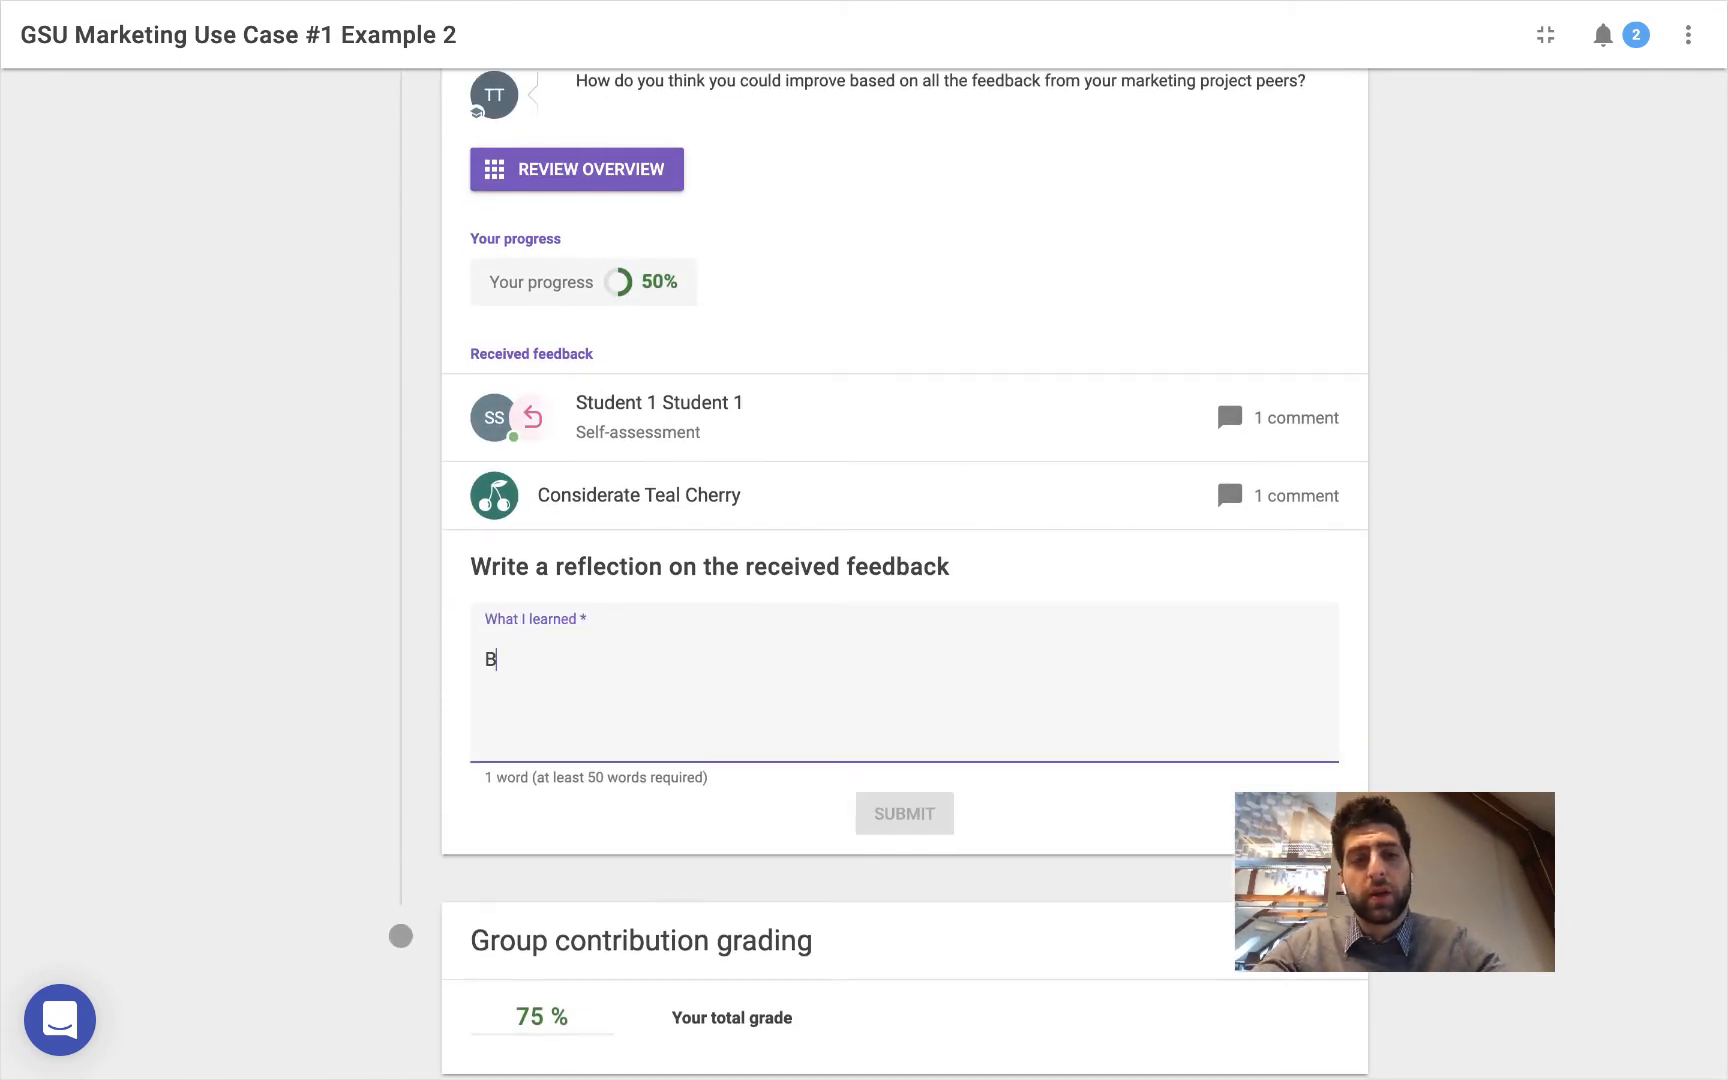
text(Based on my self-a)
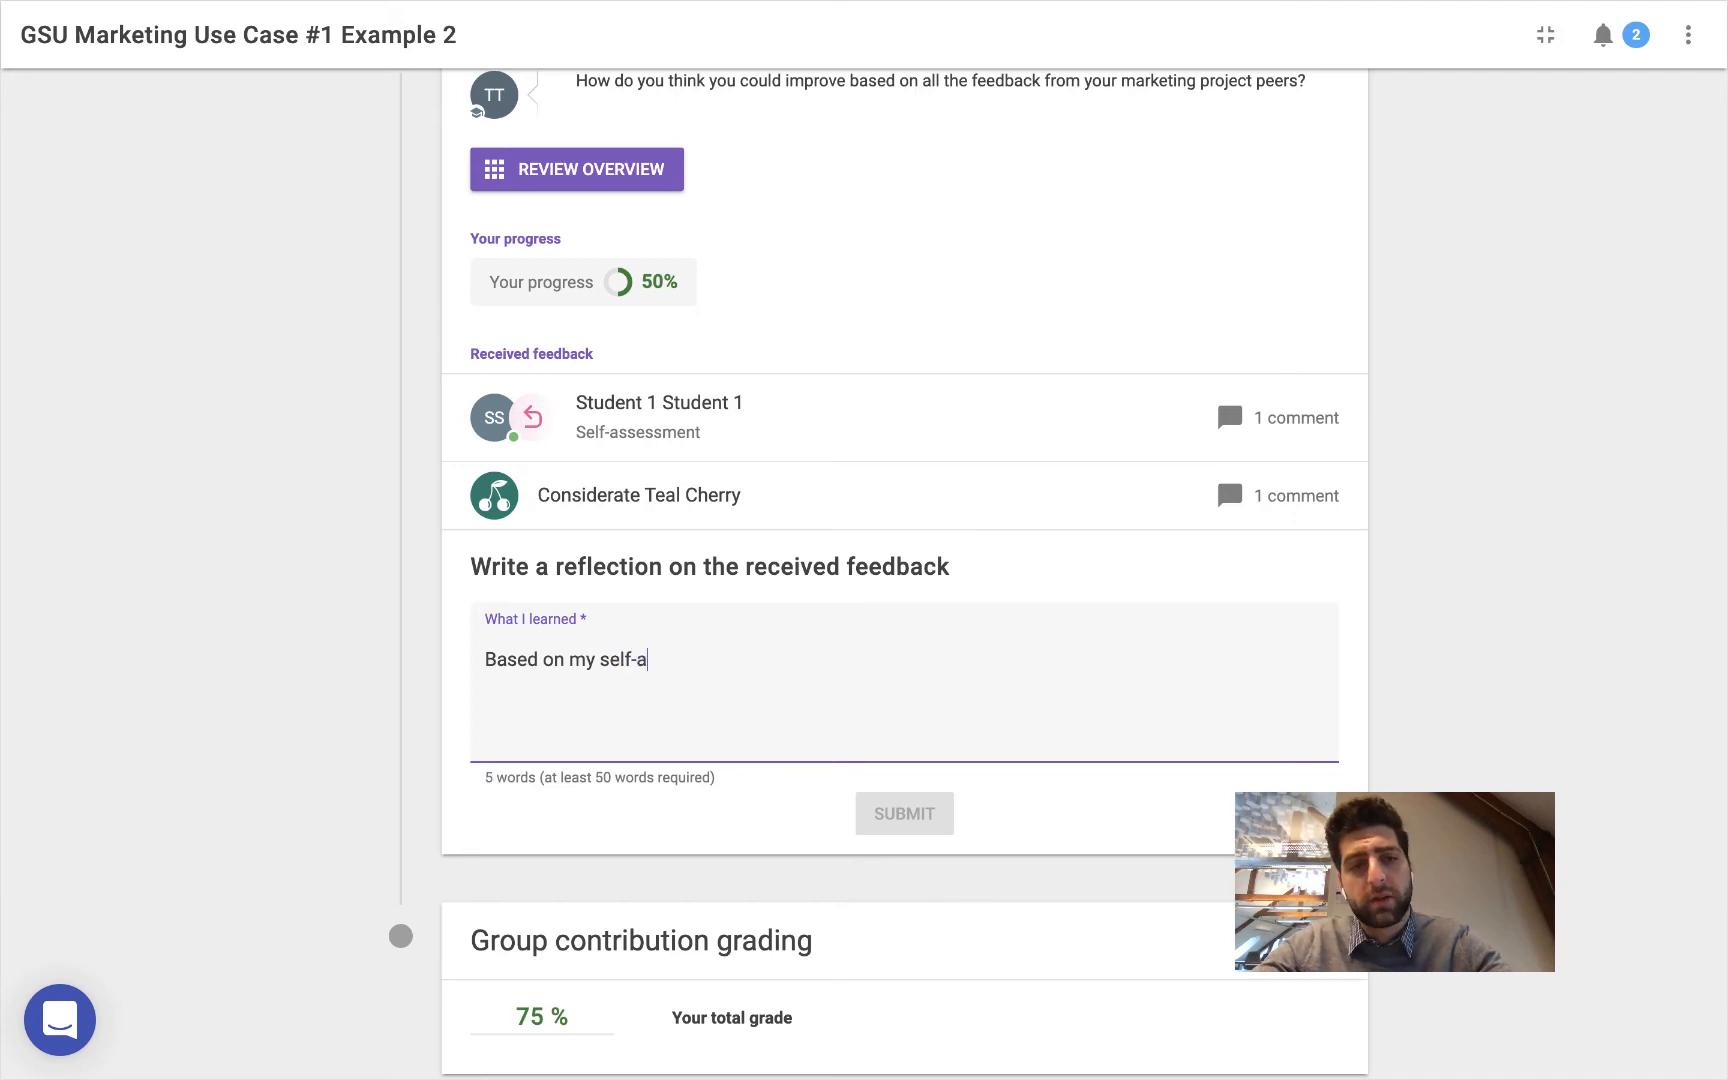
text(ssessment and feedback, I performed worse than I thought because of X,Y)
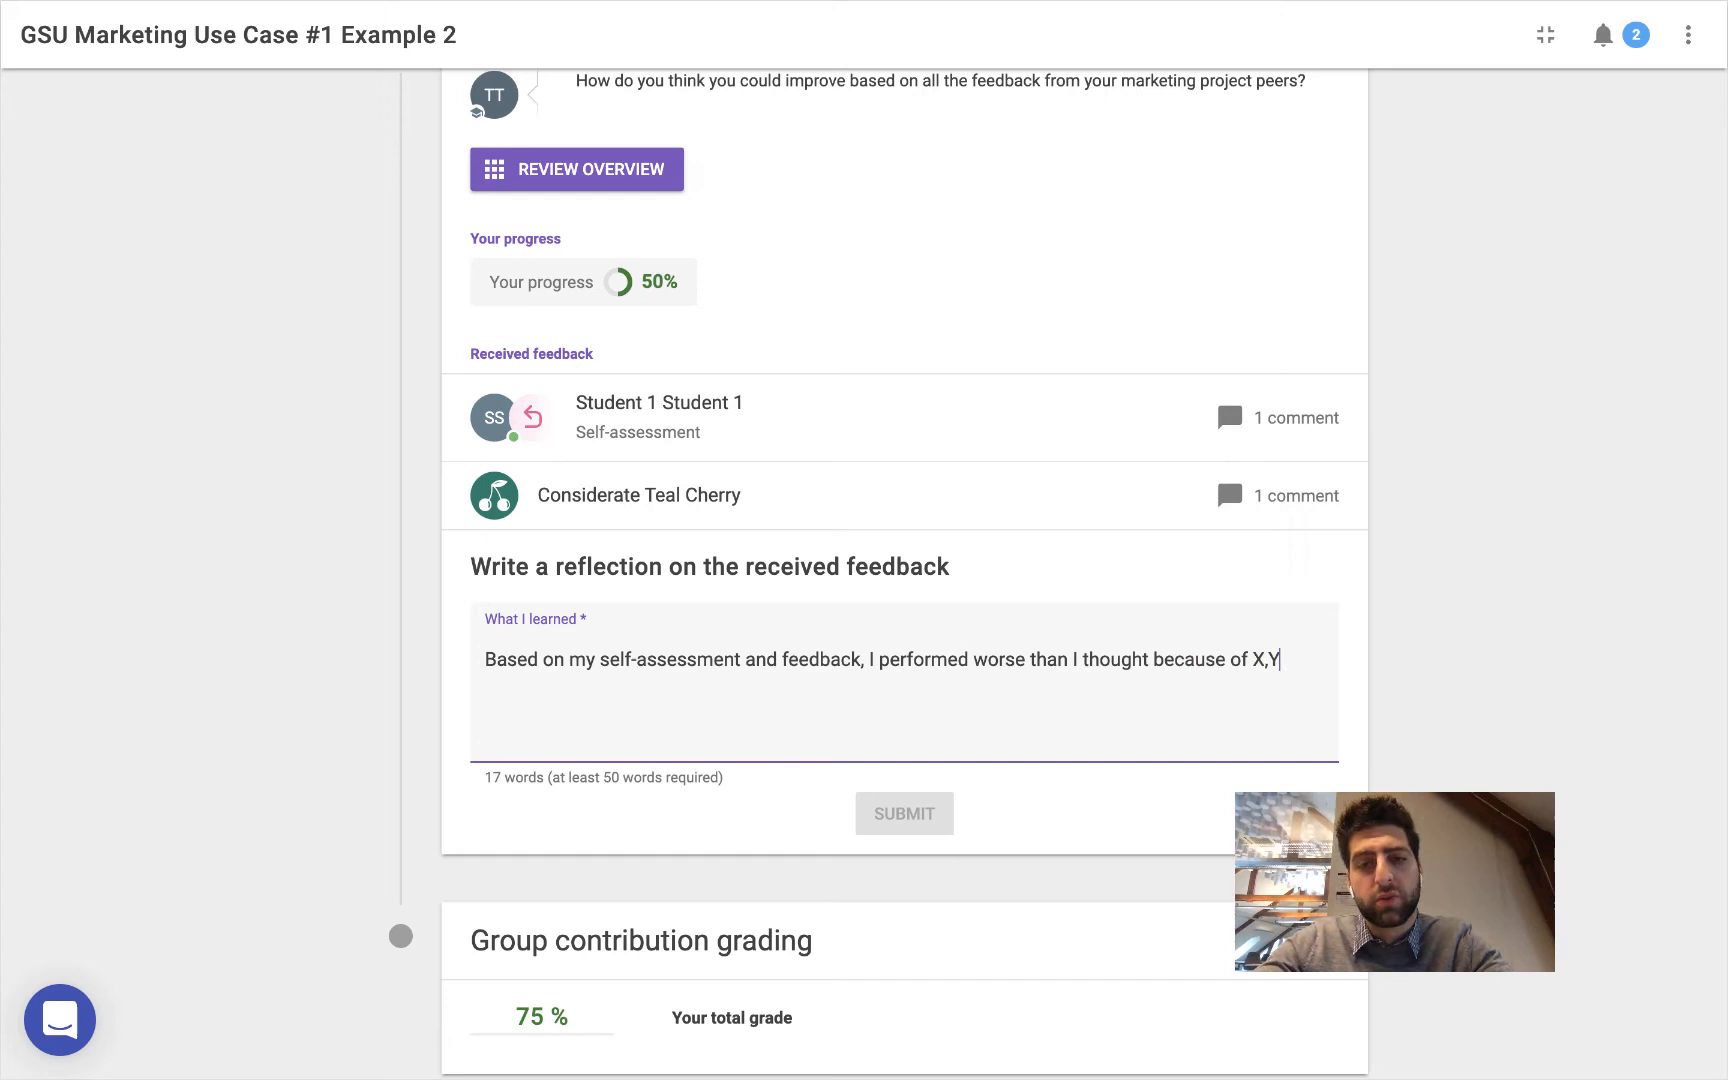
text(and Z,)
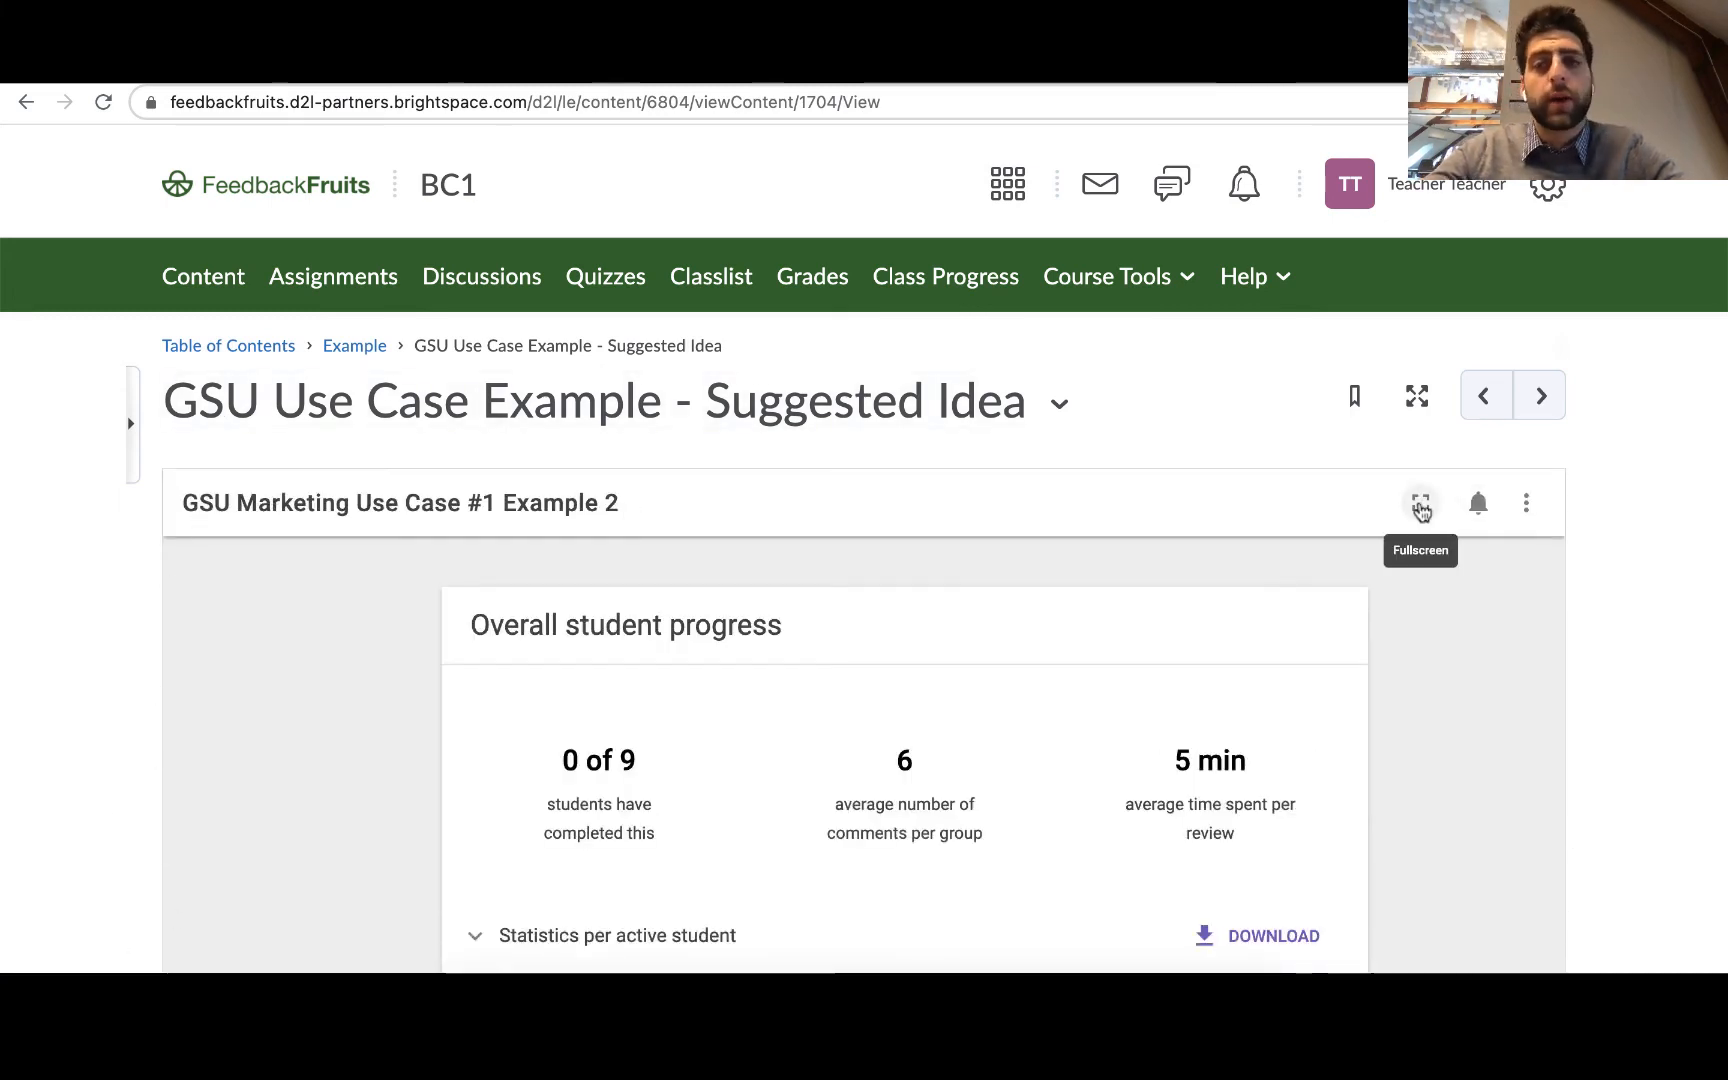
Show the activity fullscreen and expand Group 3 in Statistics per active student
click(1420, 503)
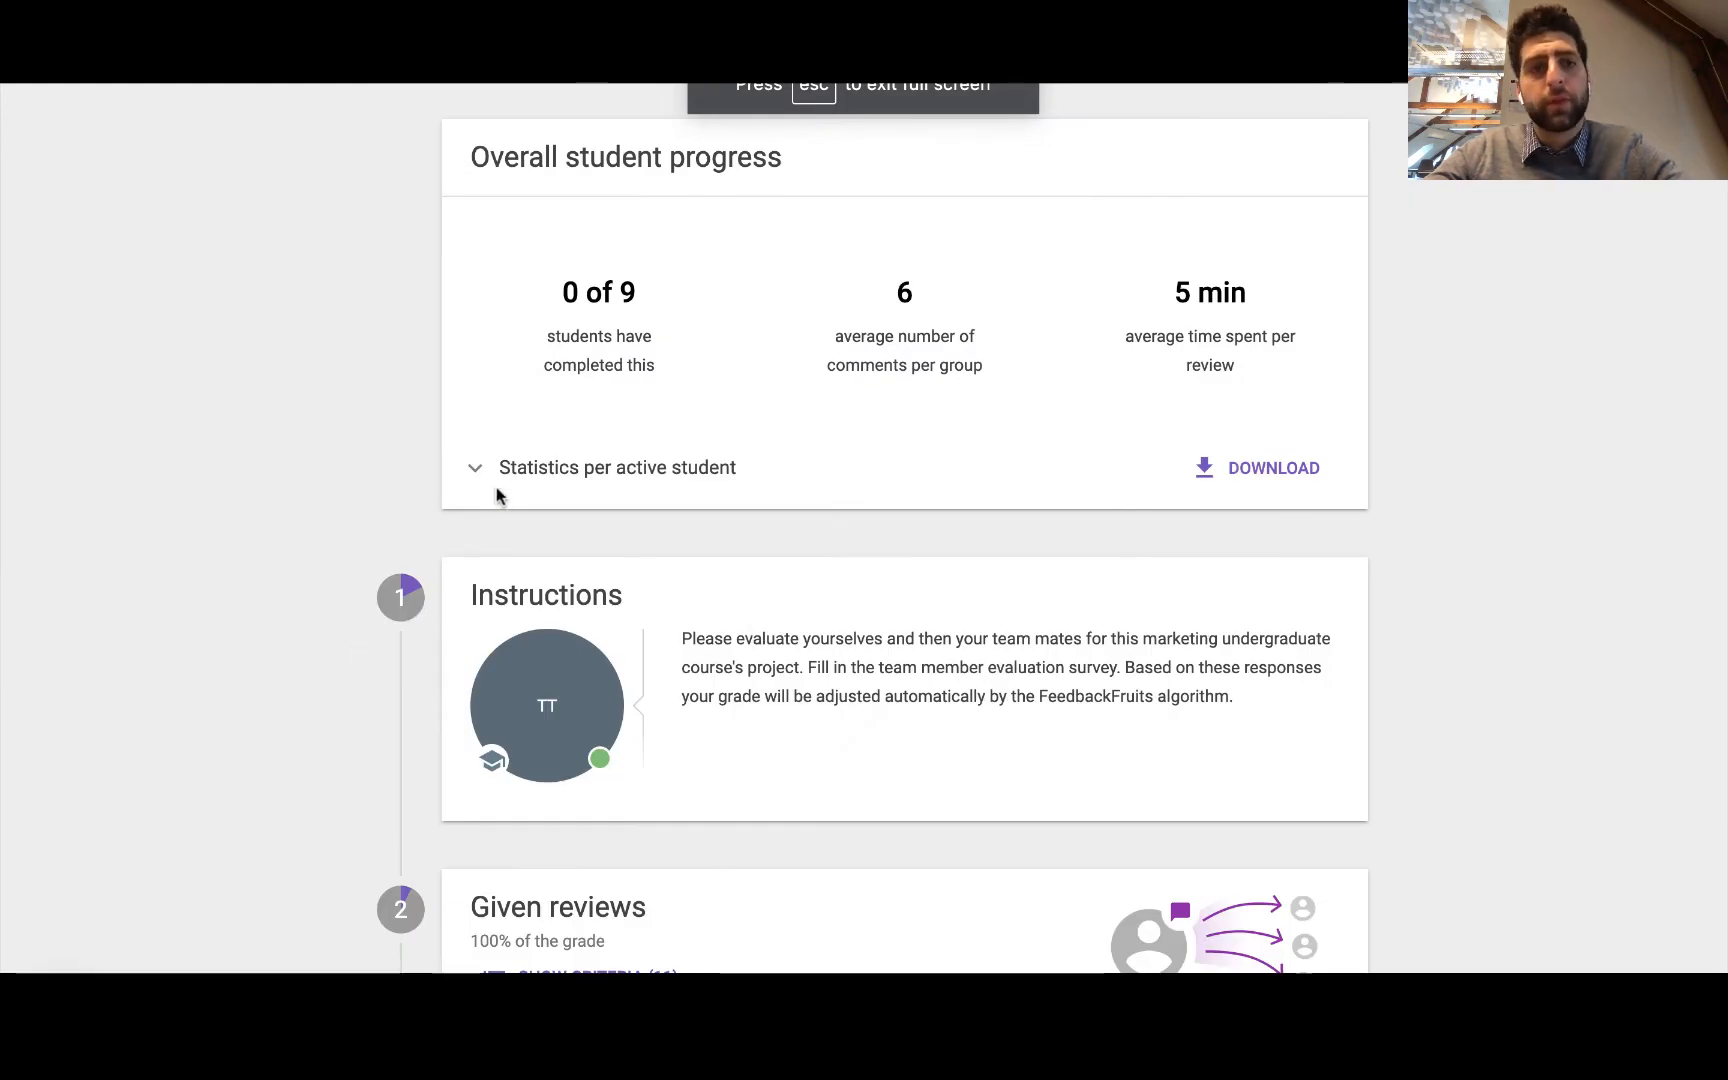
click(475, 467)
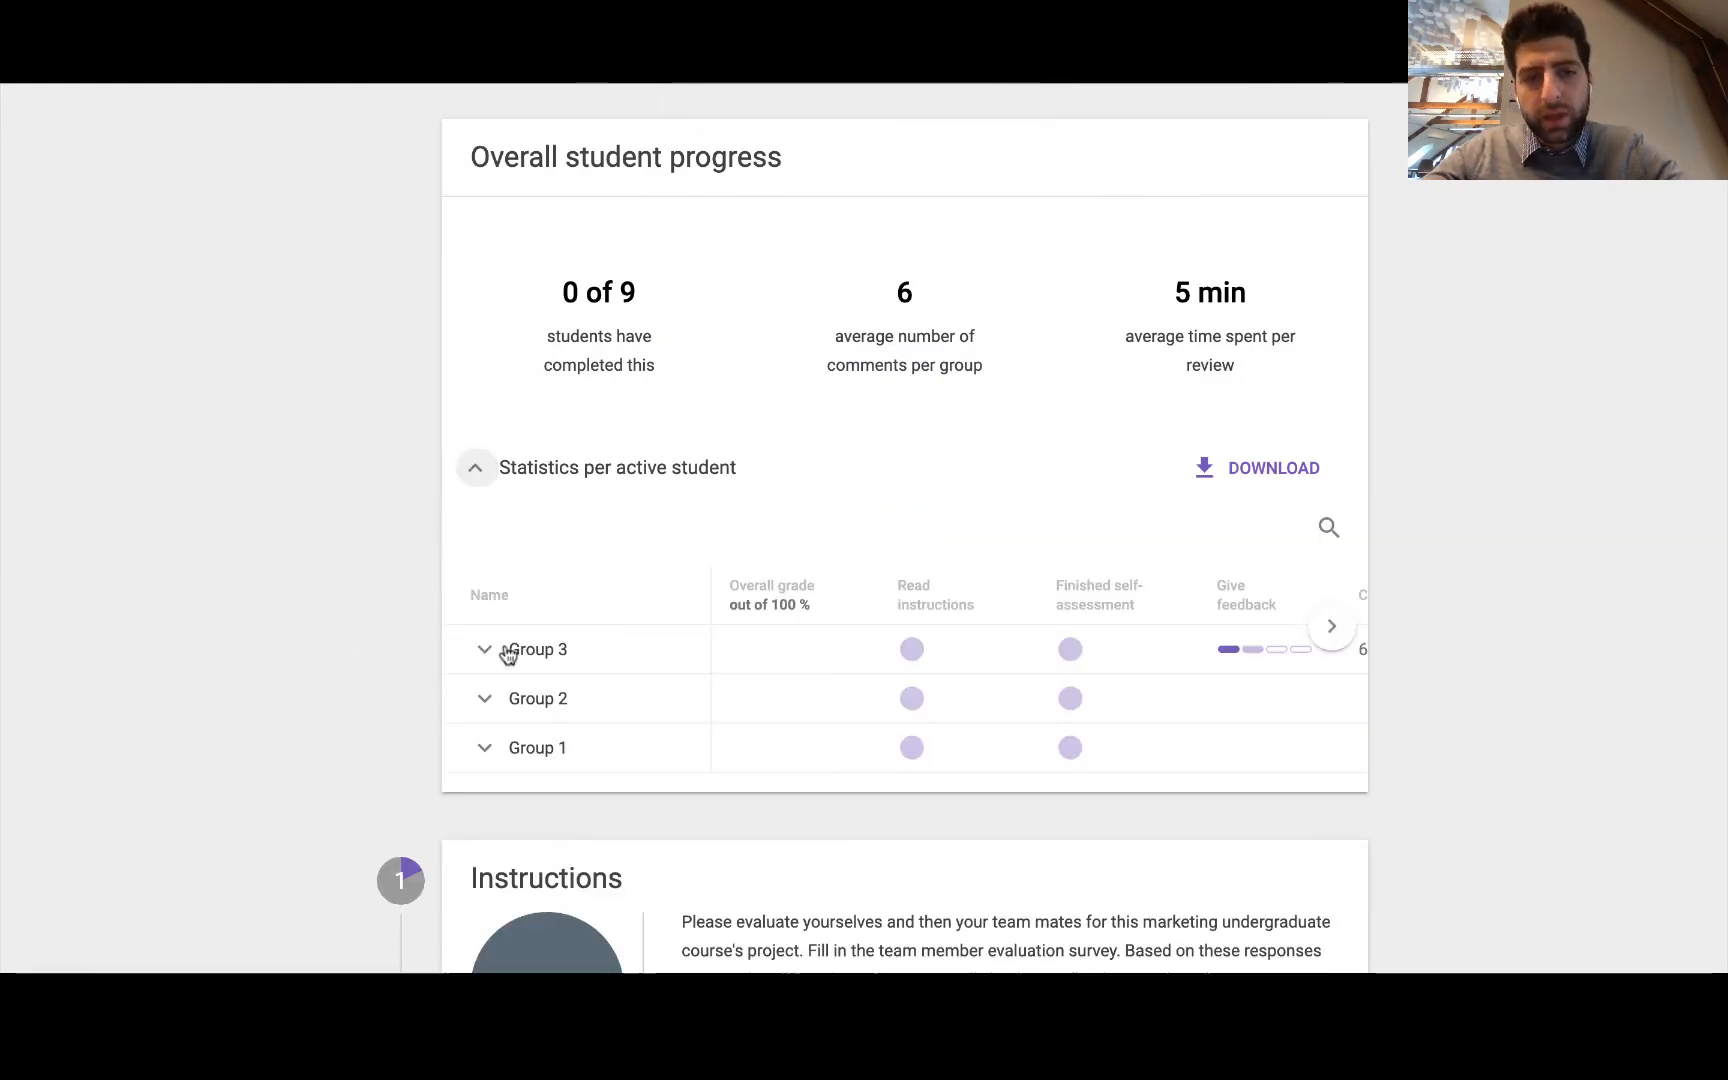
click(1330, 625)
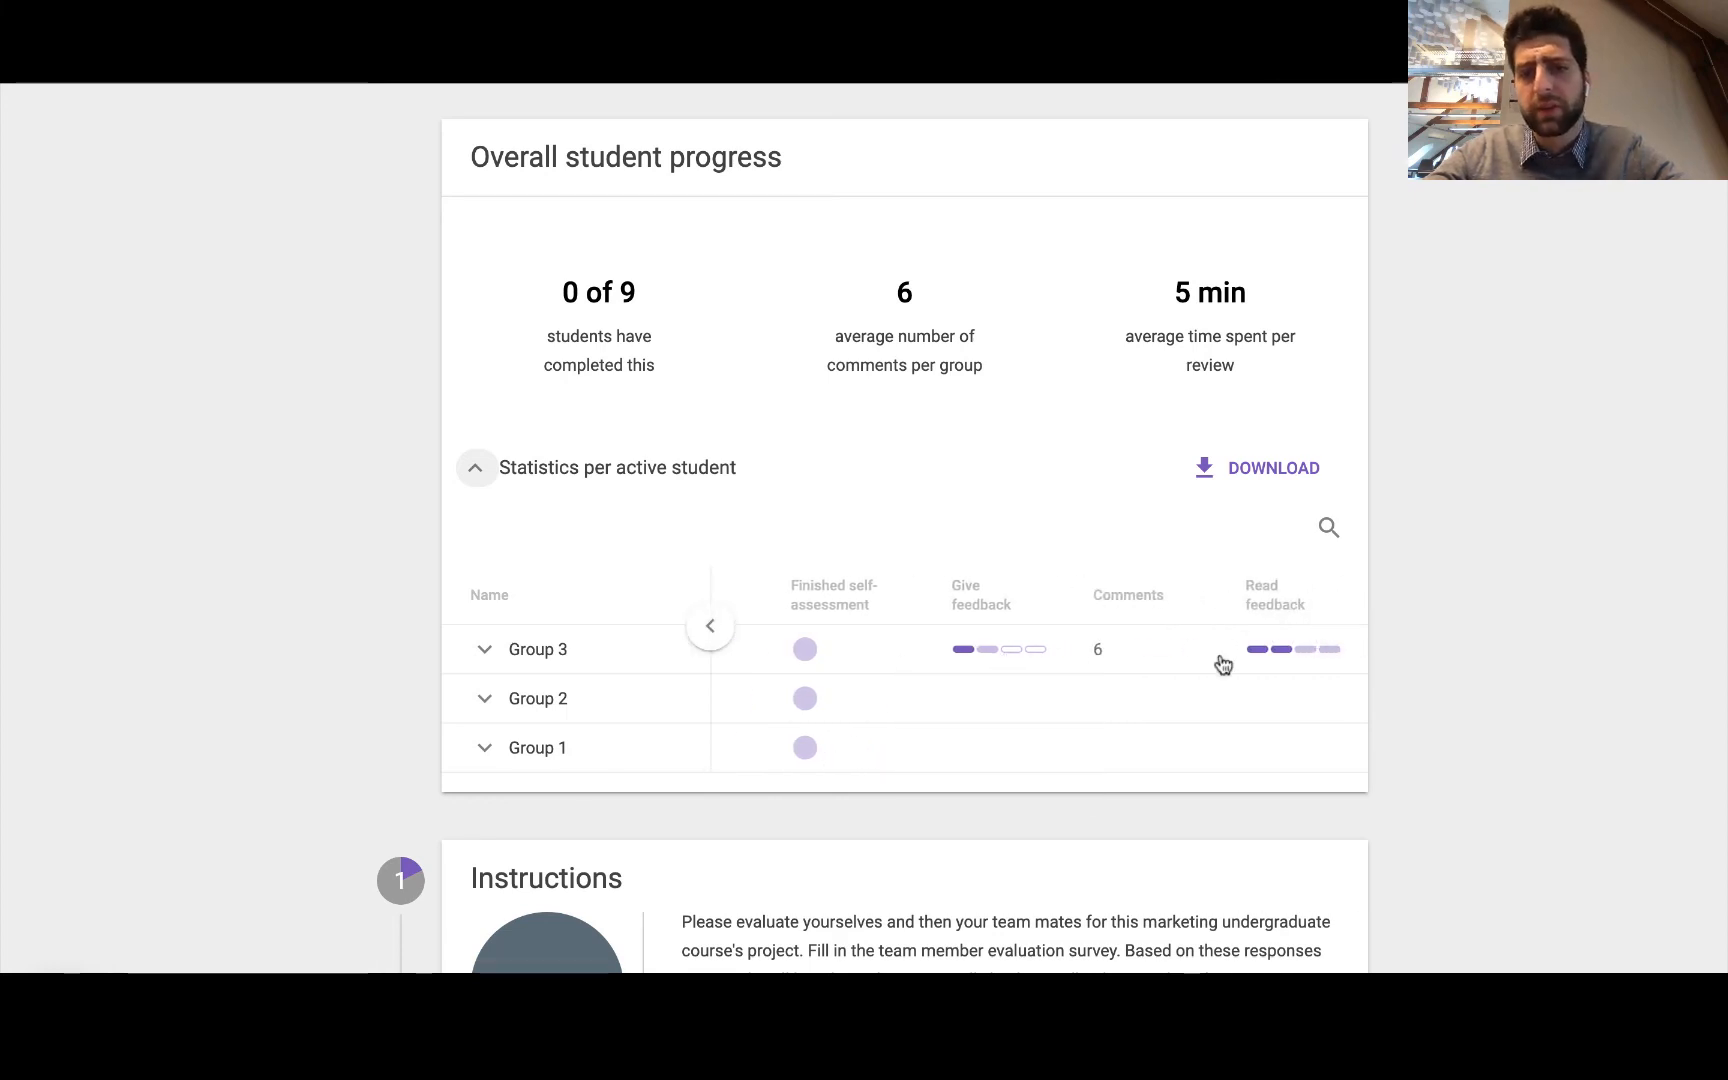
click(485, 649)
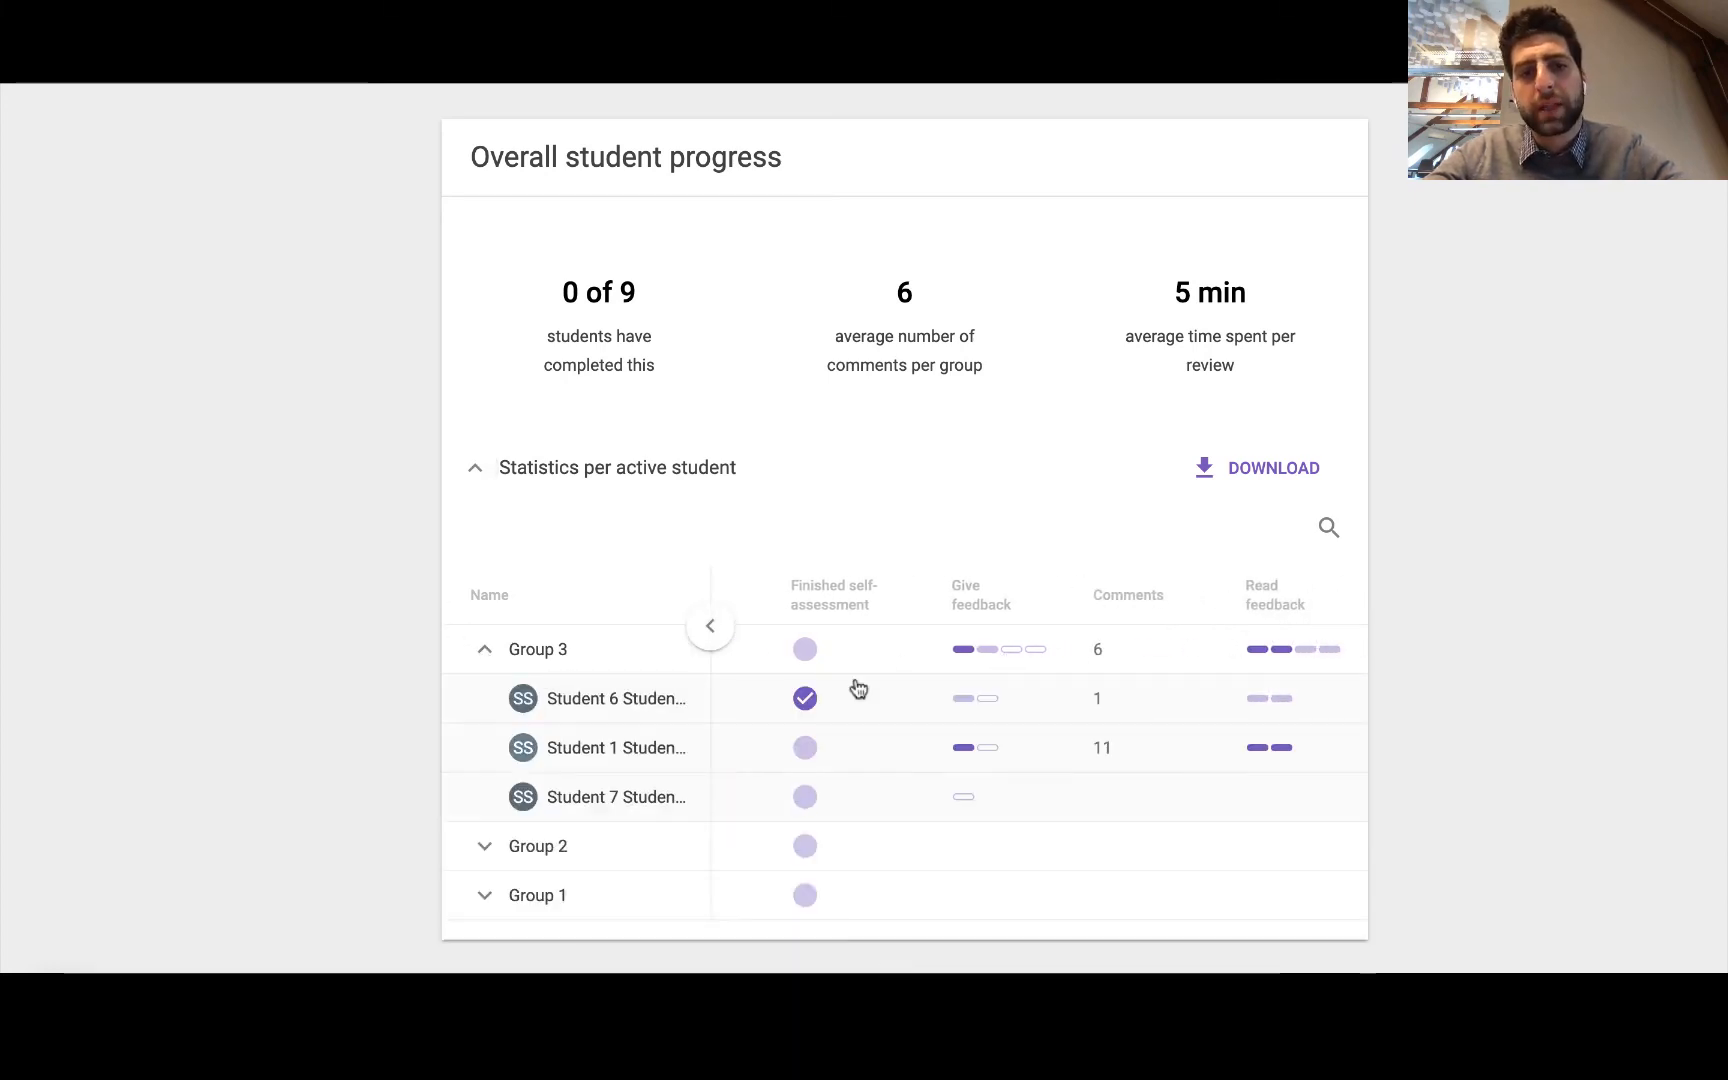
mouse_move(1173, 478)
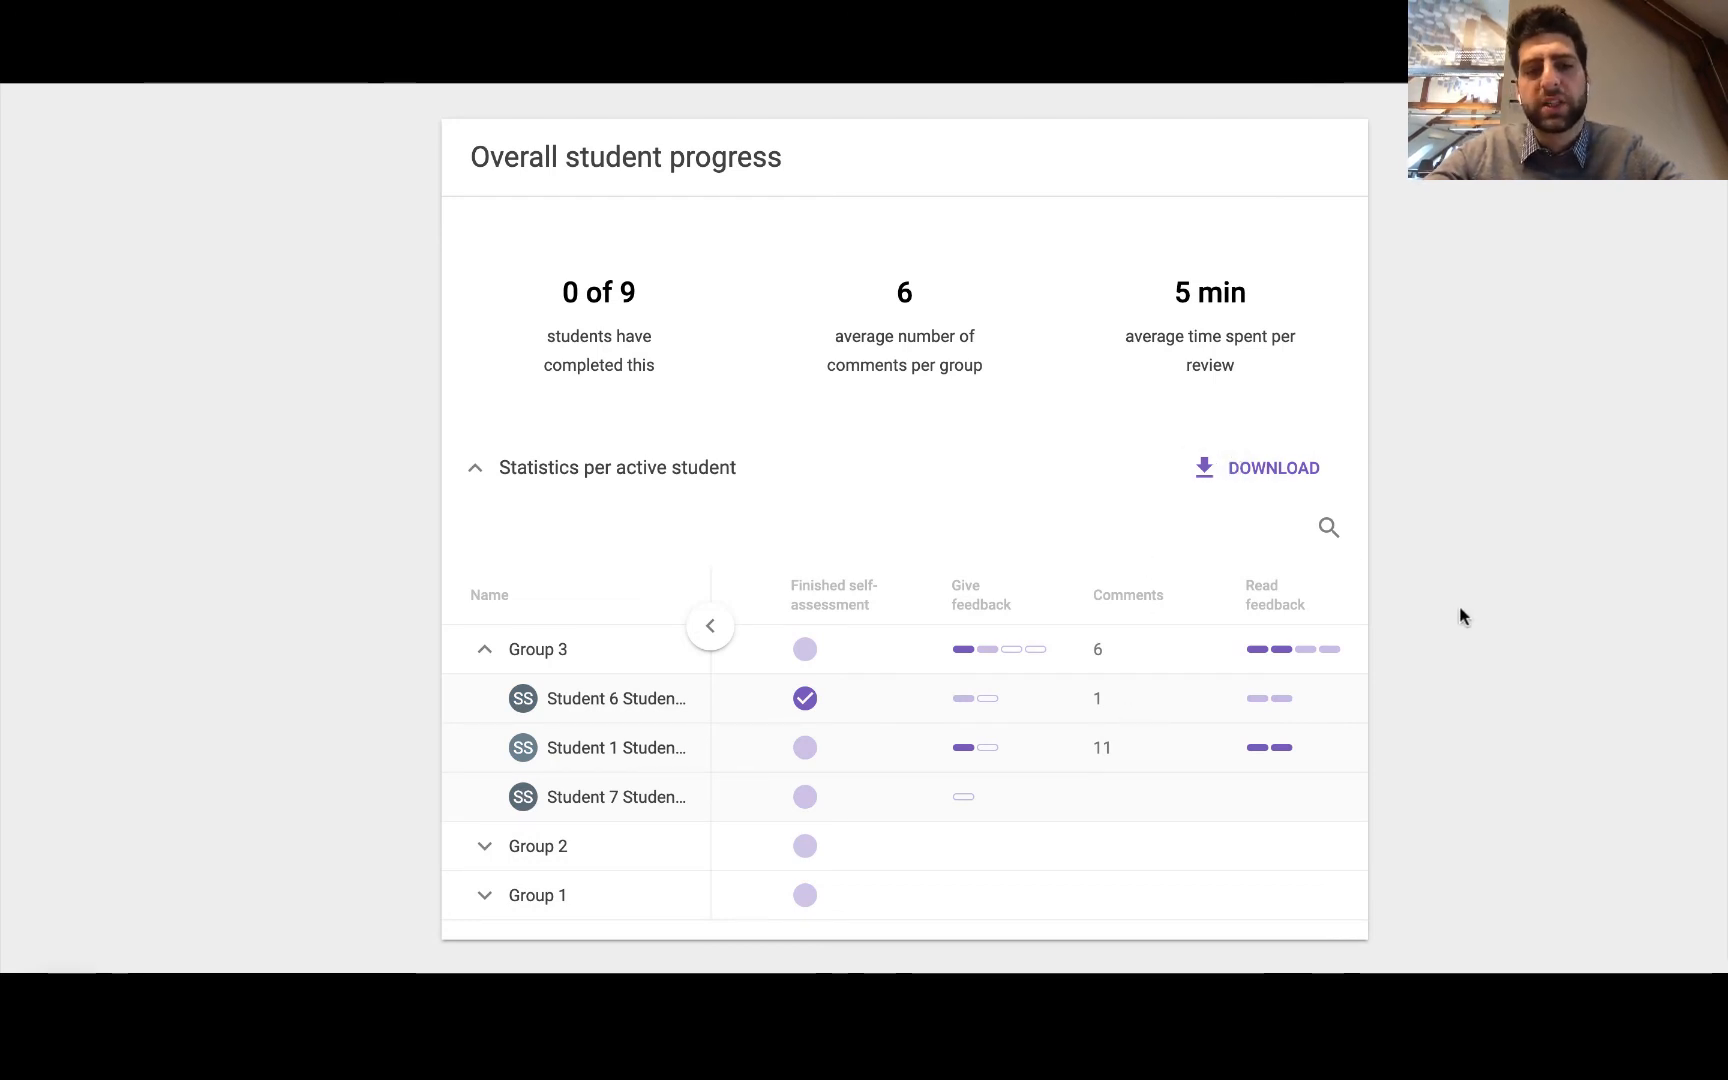
Break down Group 3's given-review progress by student and open the criteria breakdown
scroll(down, 3)
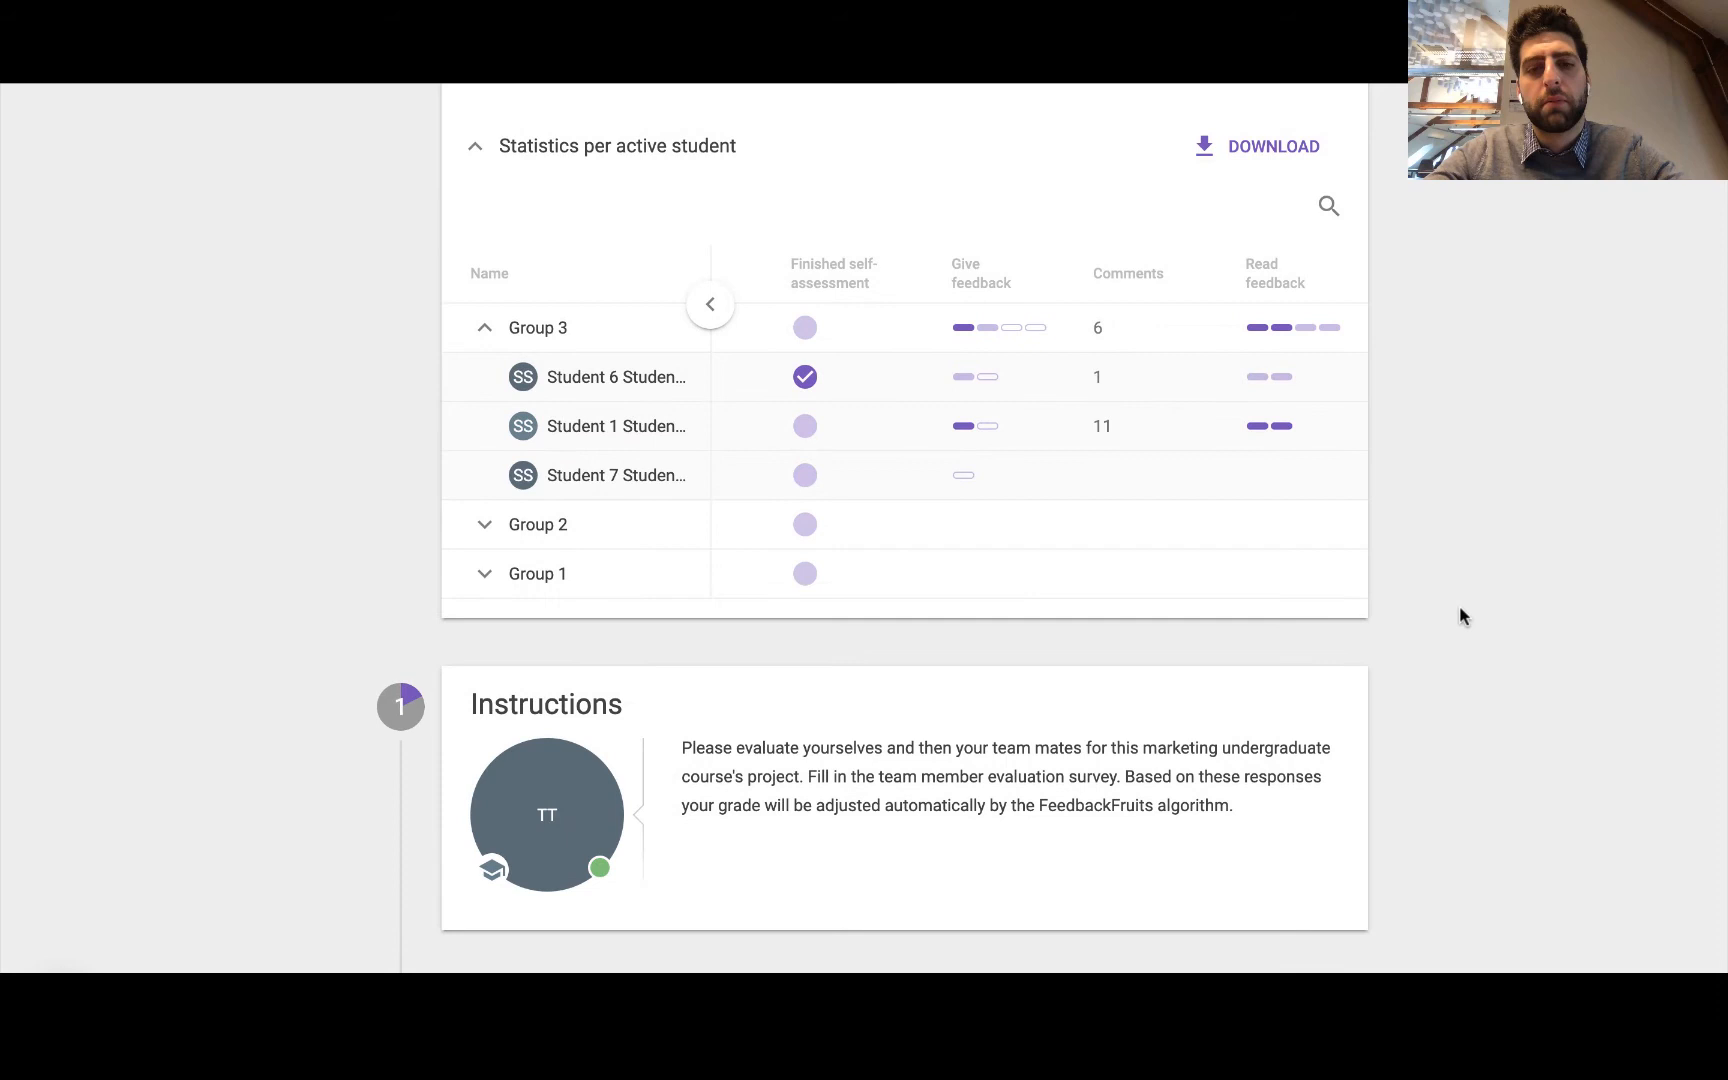
scroll(down, 3)
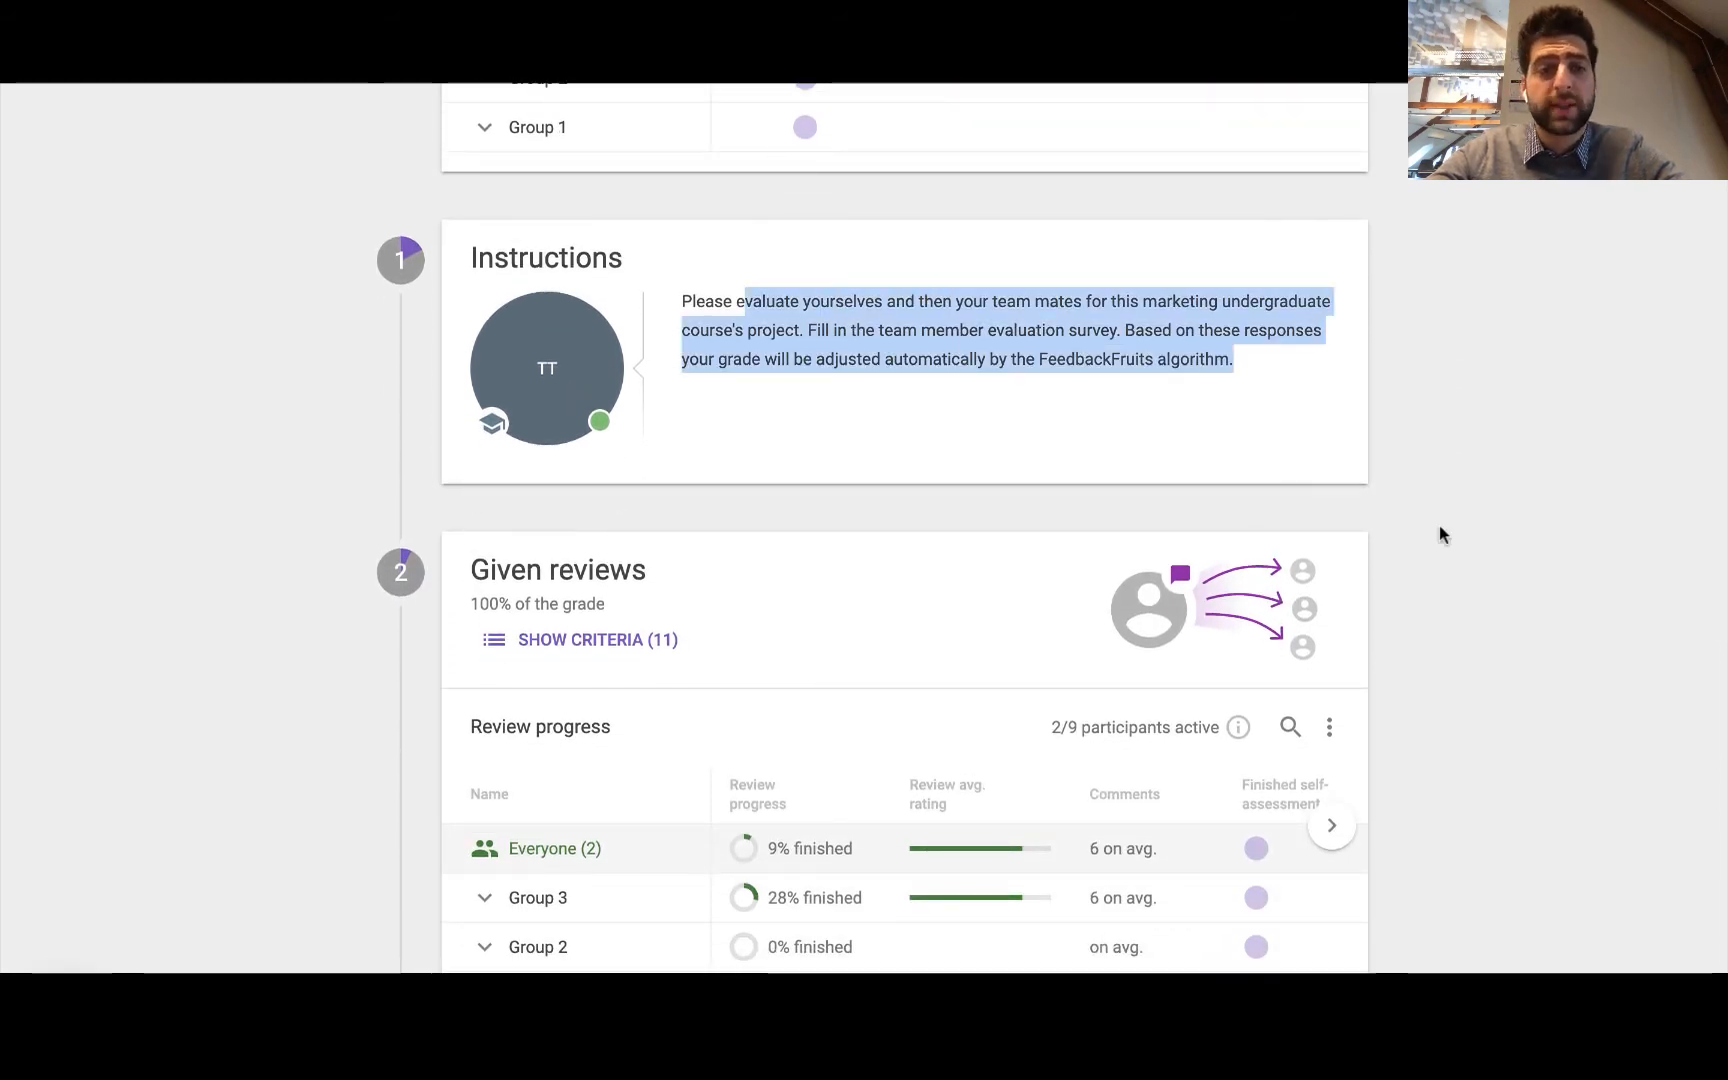
scroll(down, 3)
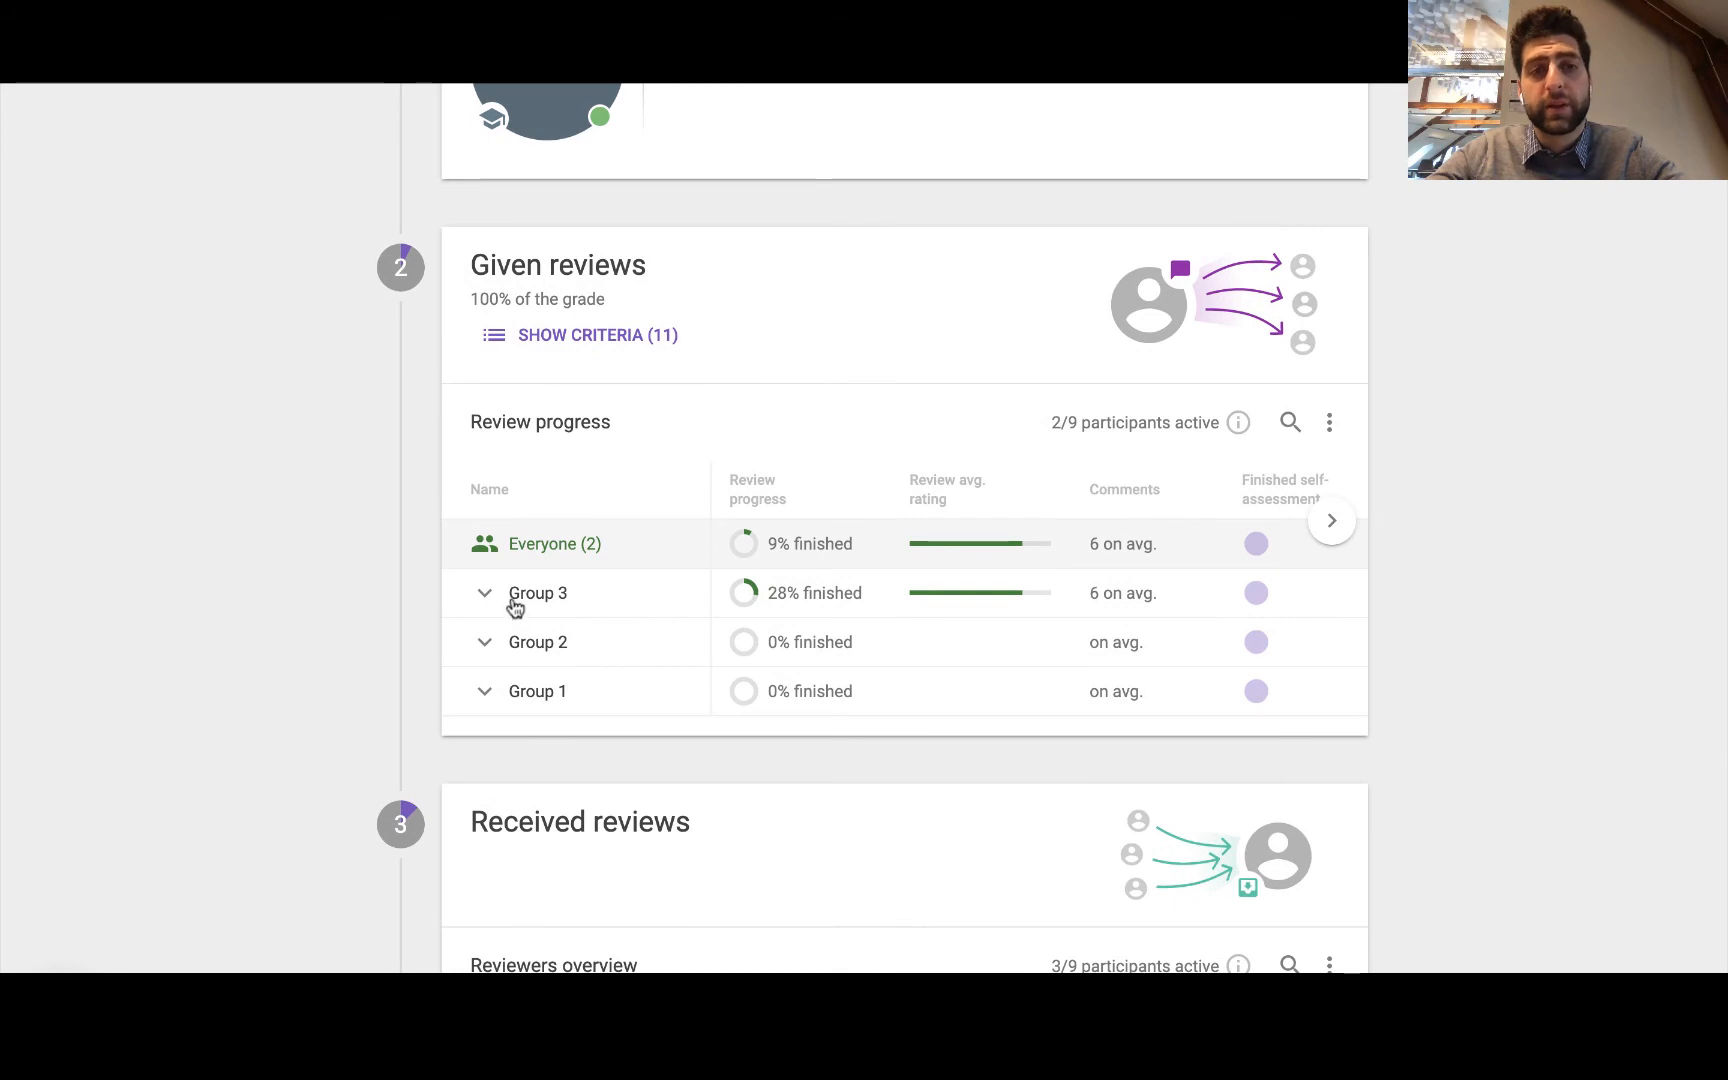
click(485, 593)
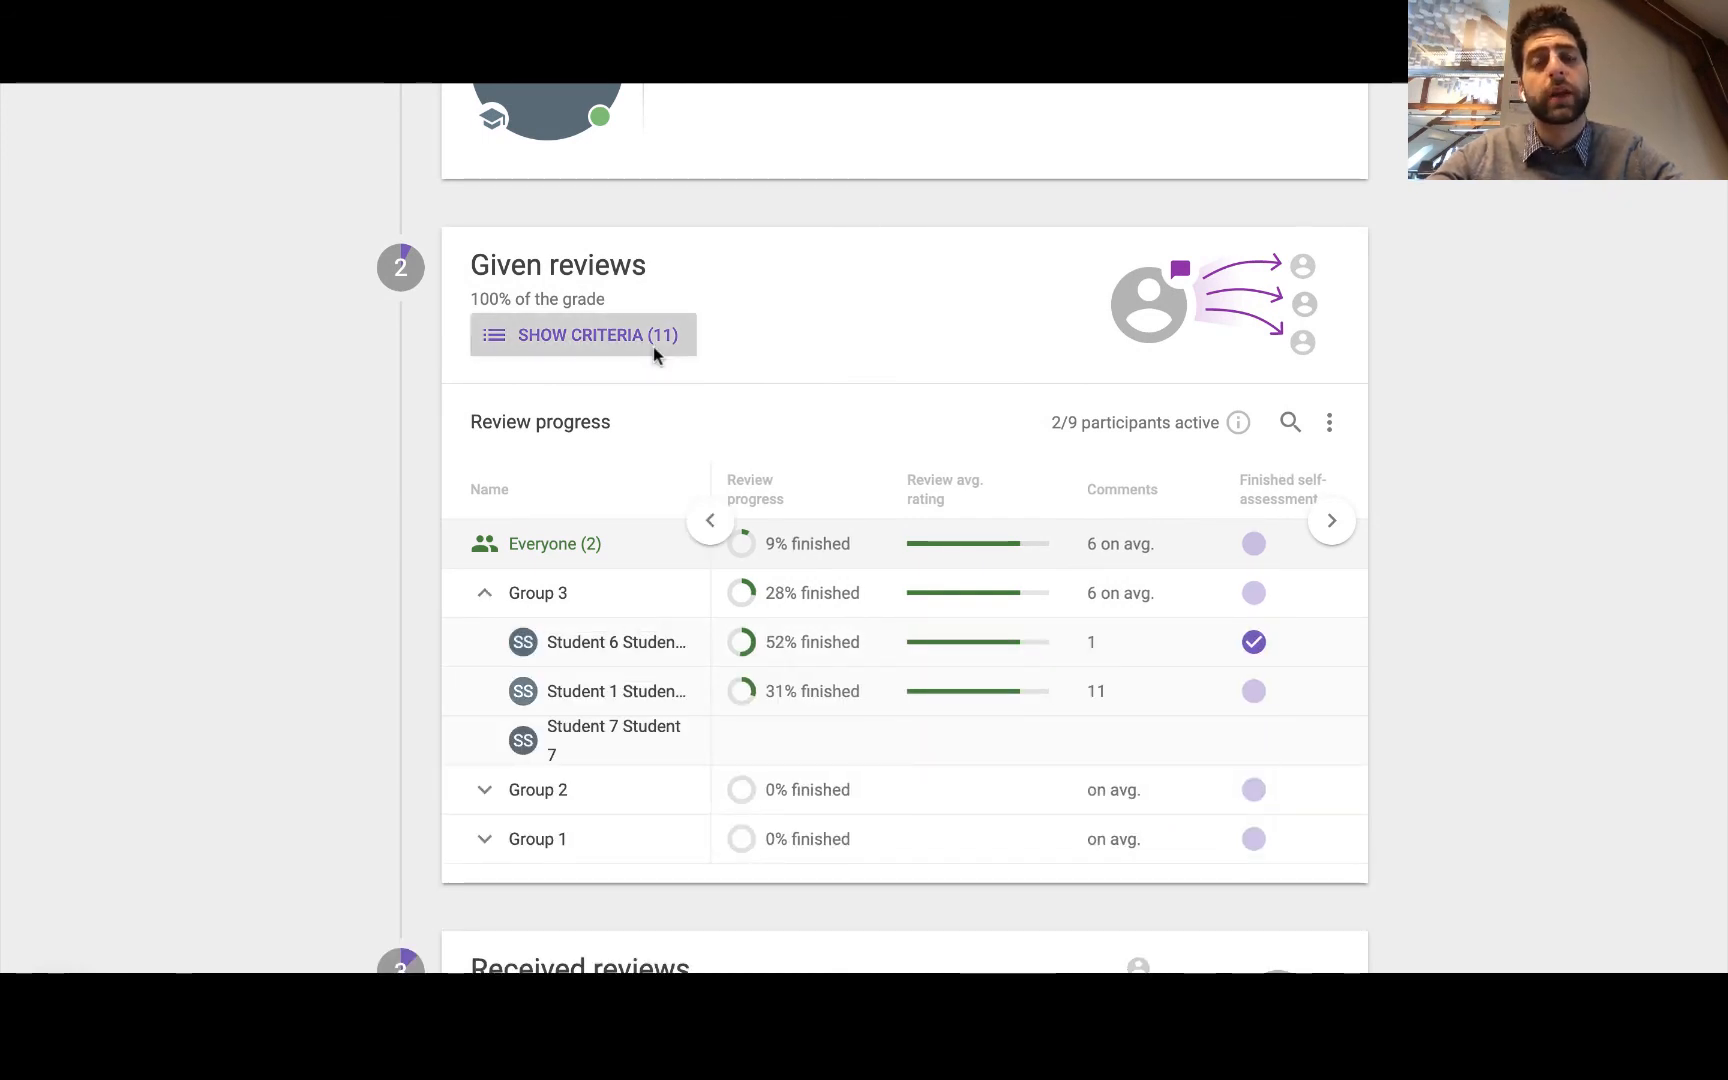
click(582, 335)
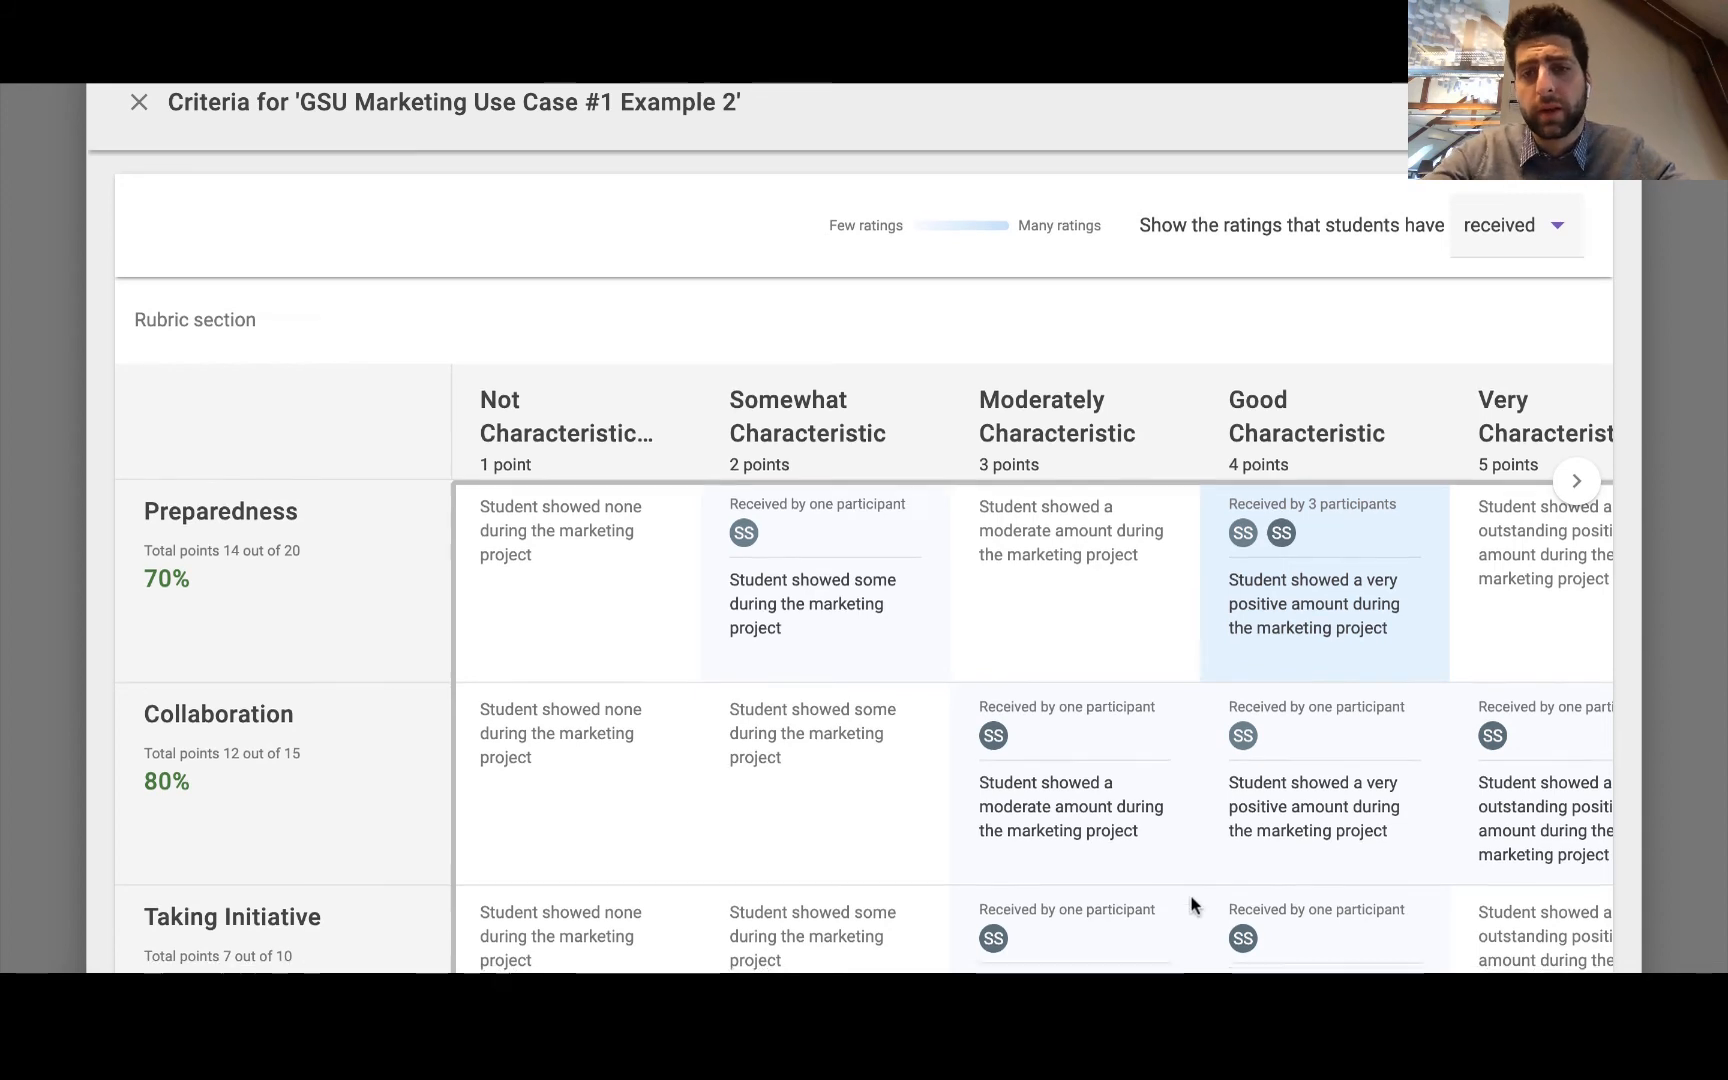
Scroll through the received ratings per rubric level, then close the Criteria dialog
scroll(down, 3)
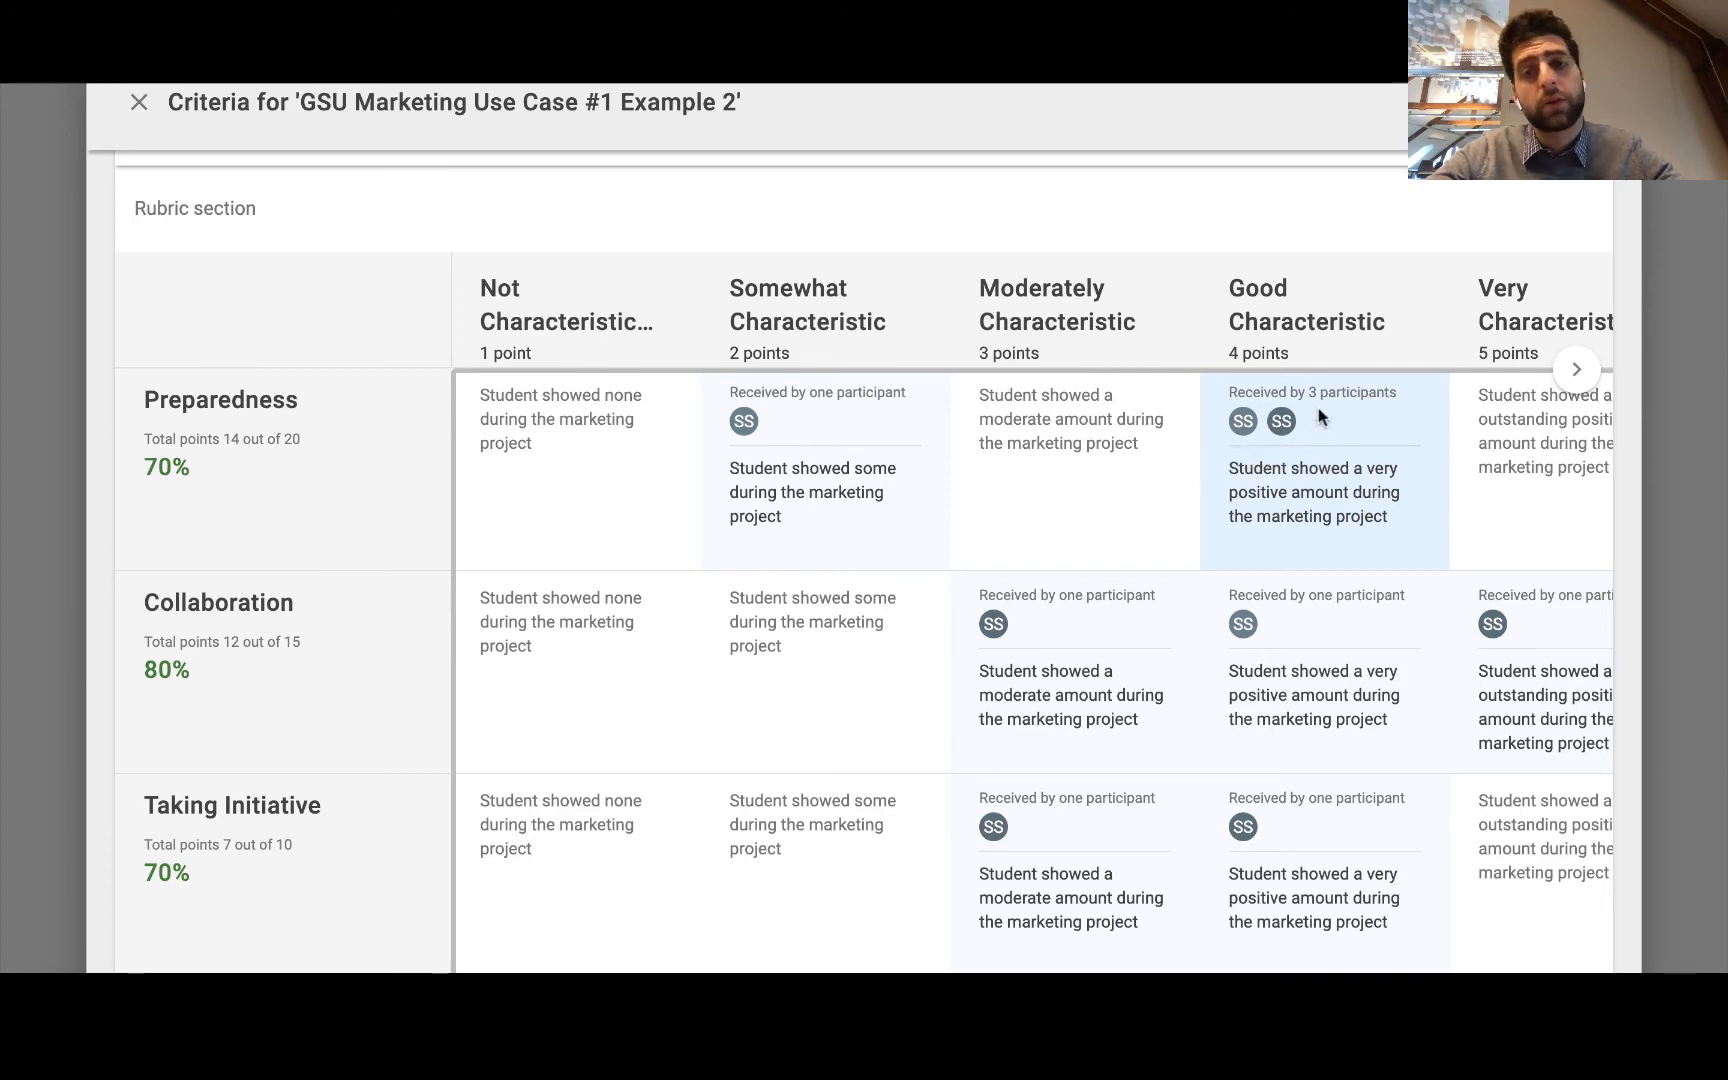
scroll(down, 3)
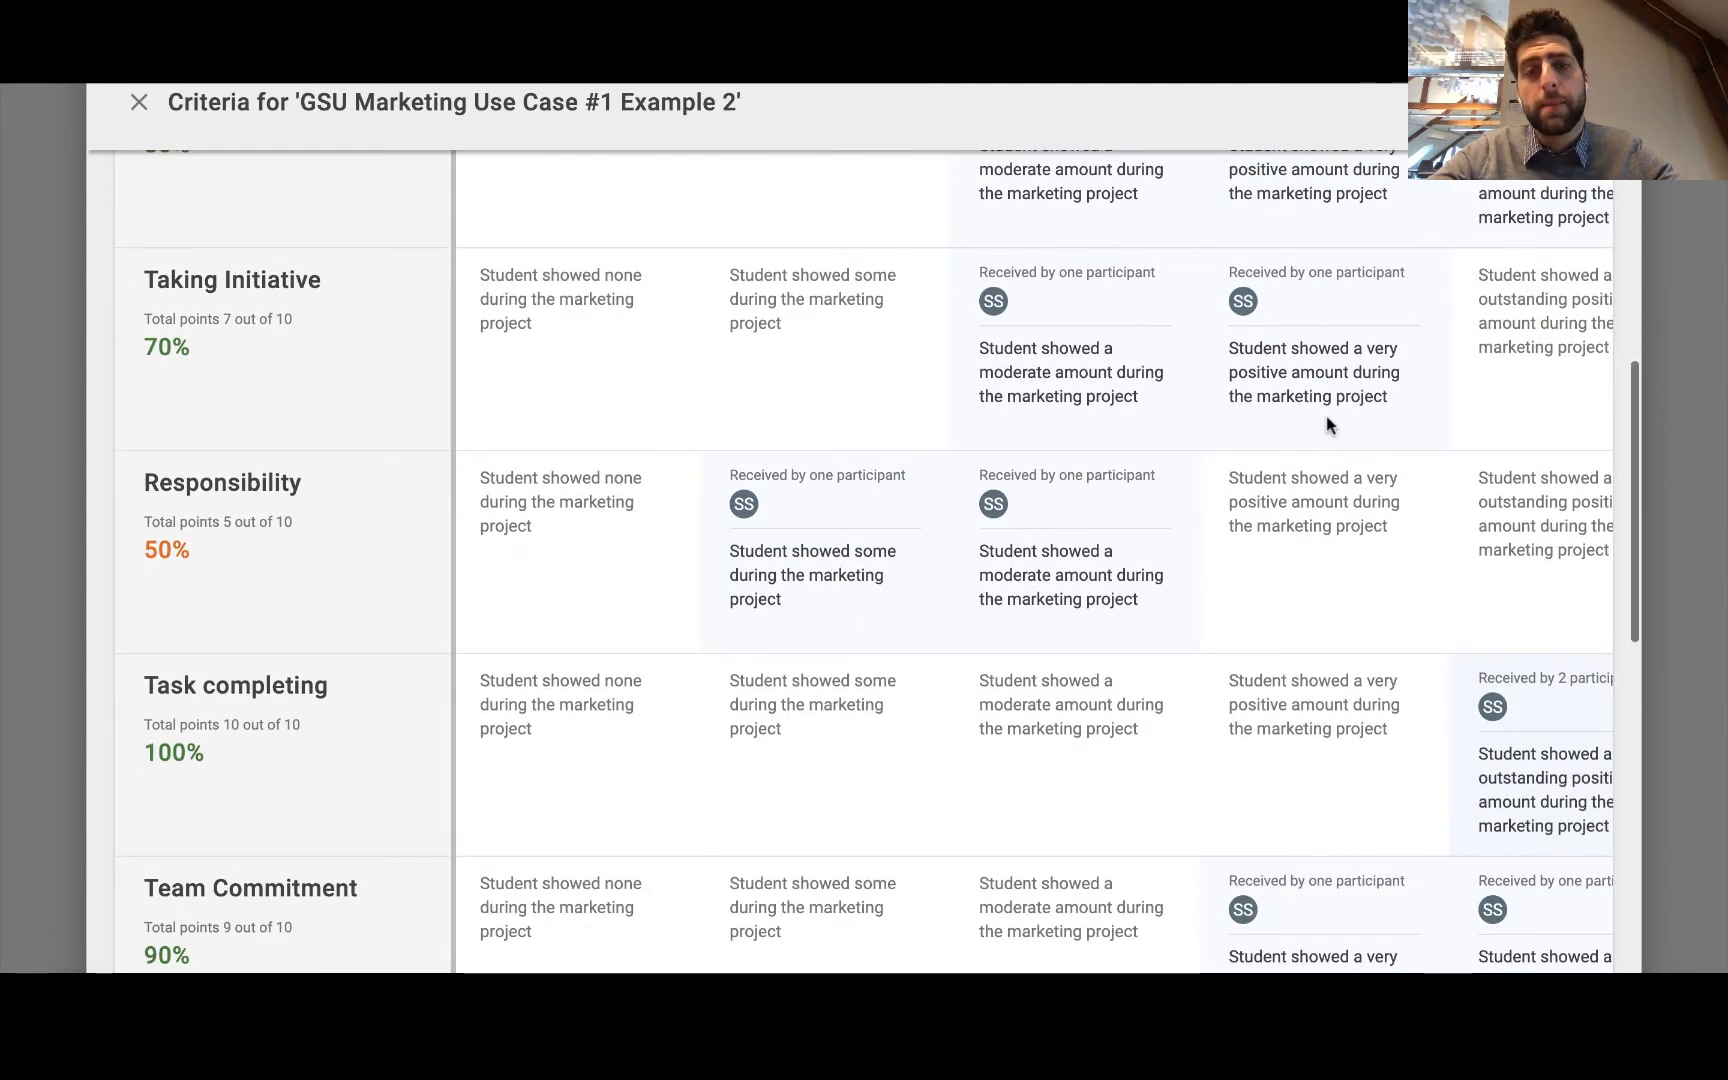
scroll(down, 3)
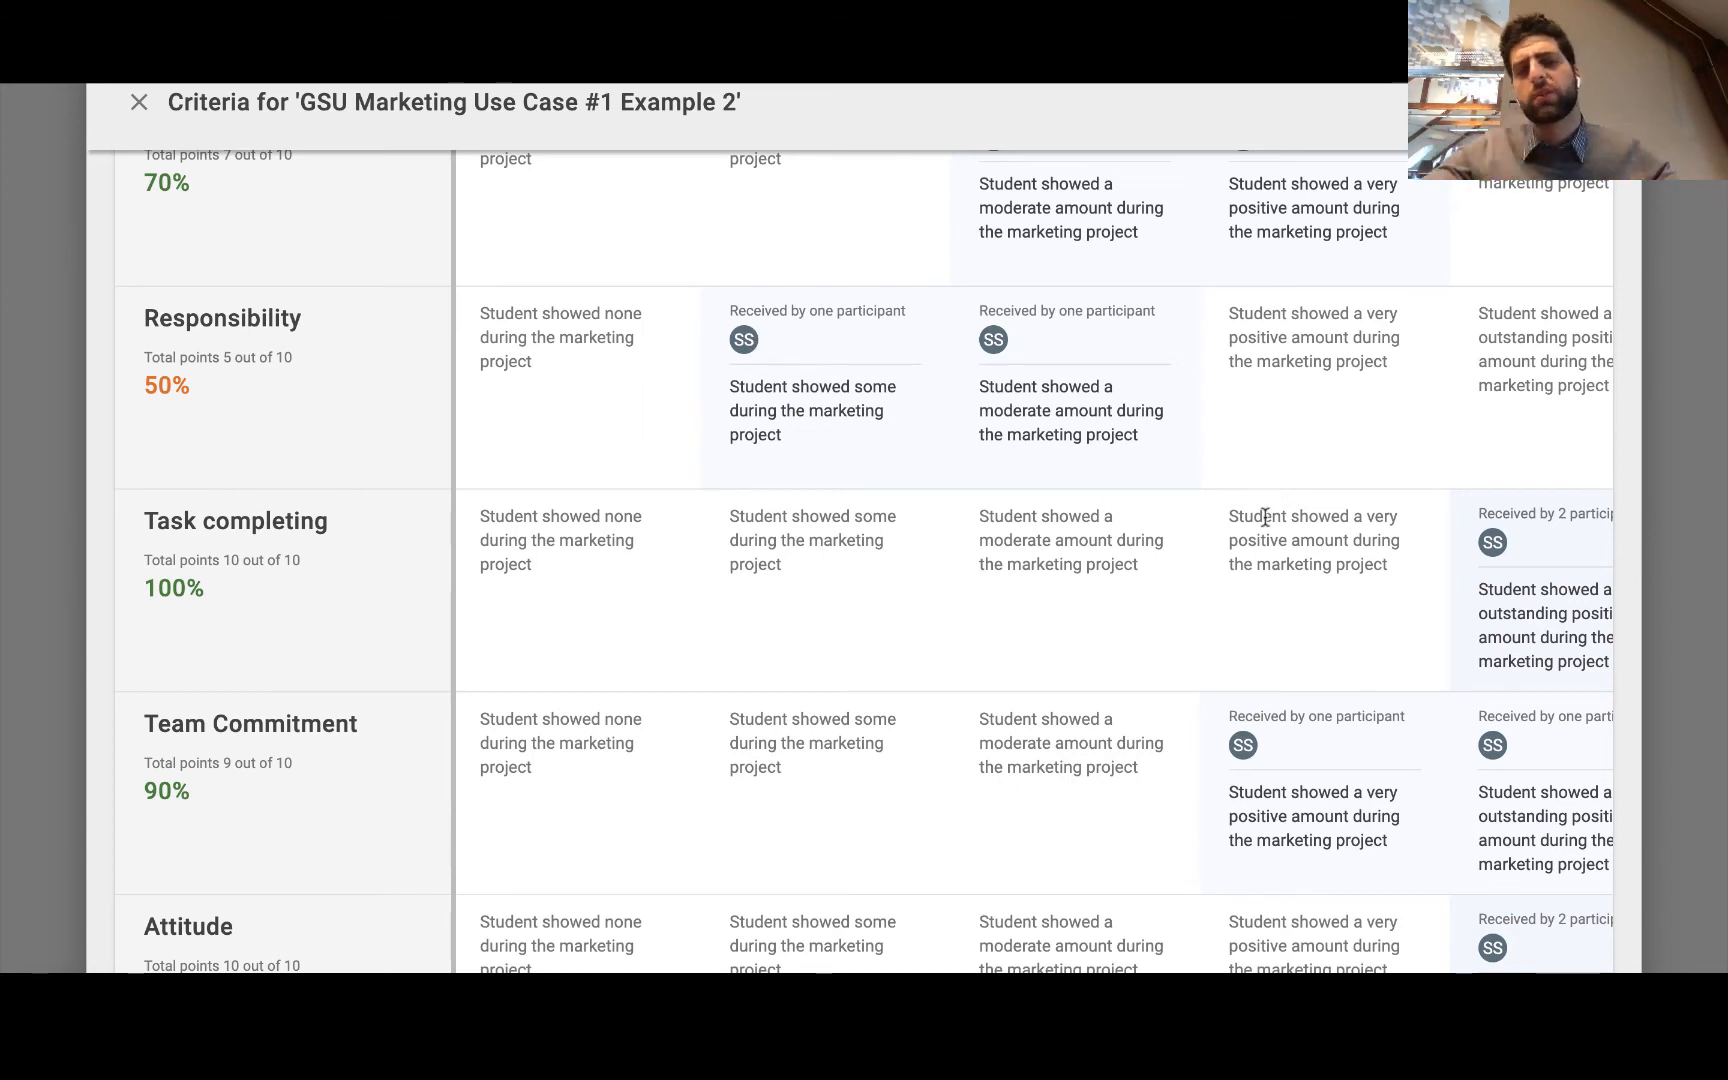
mouse_move(1381, 564)
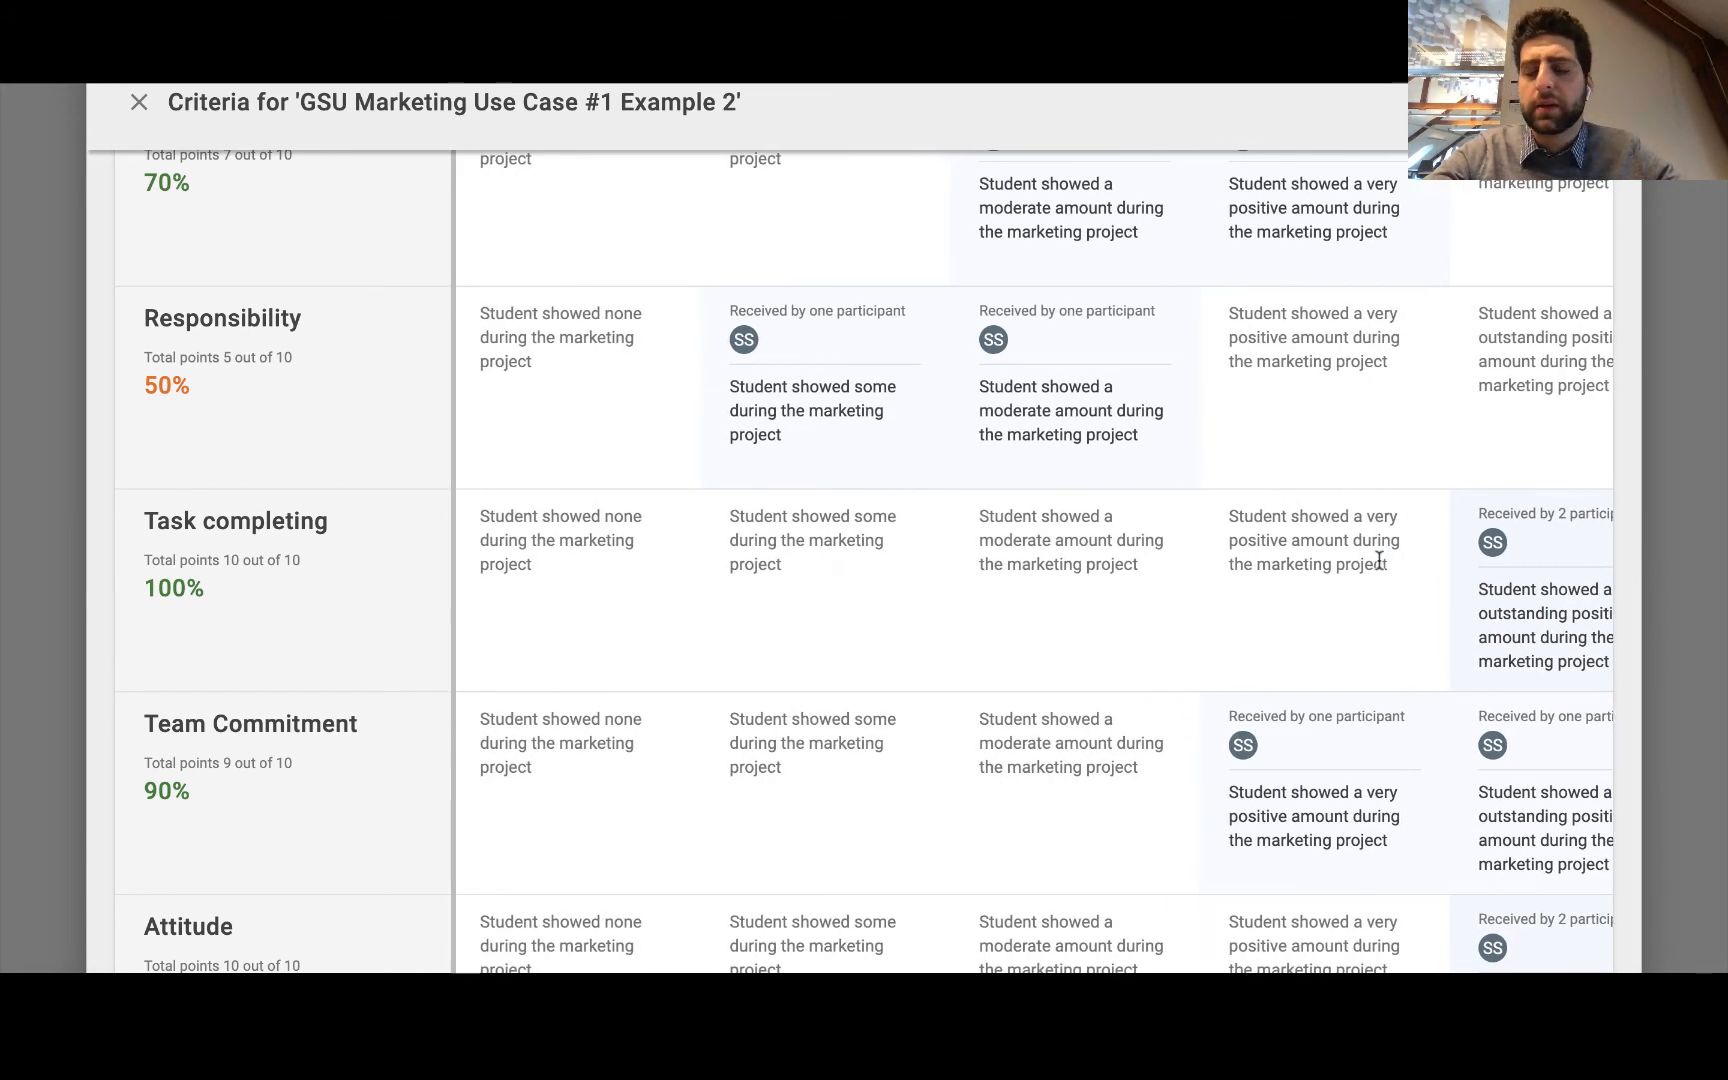
mouse_move(1338, 449)
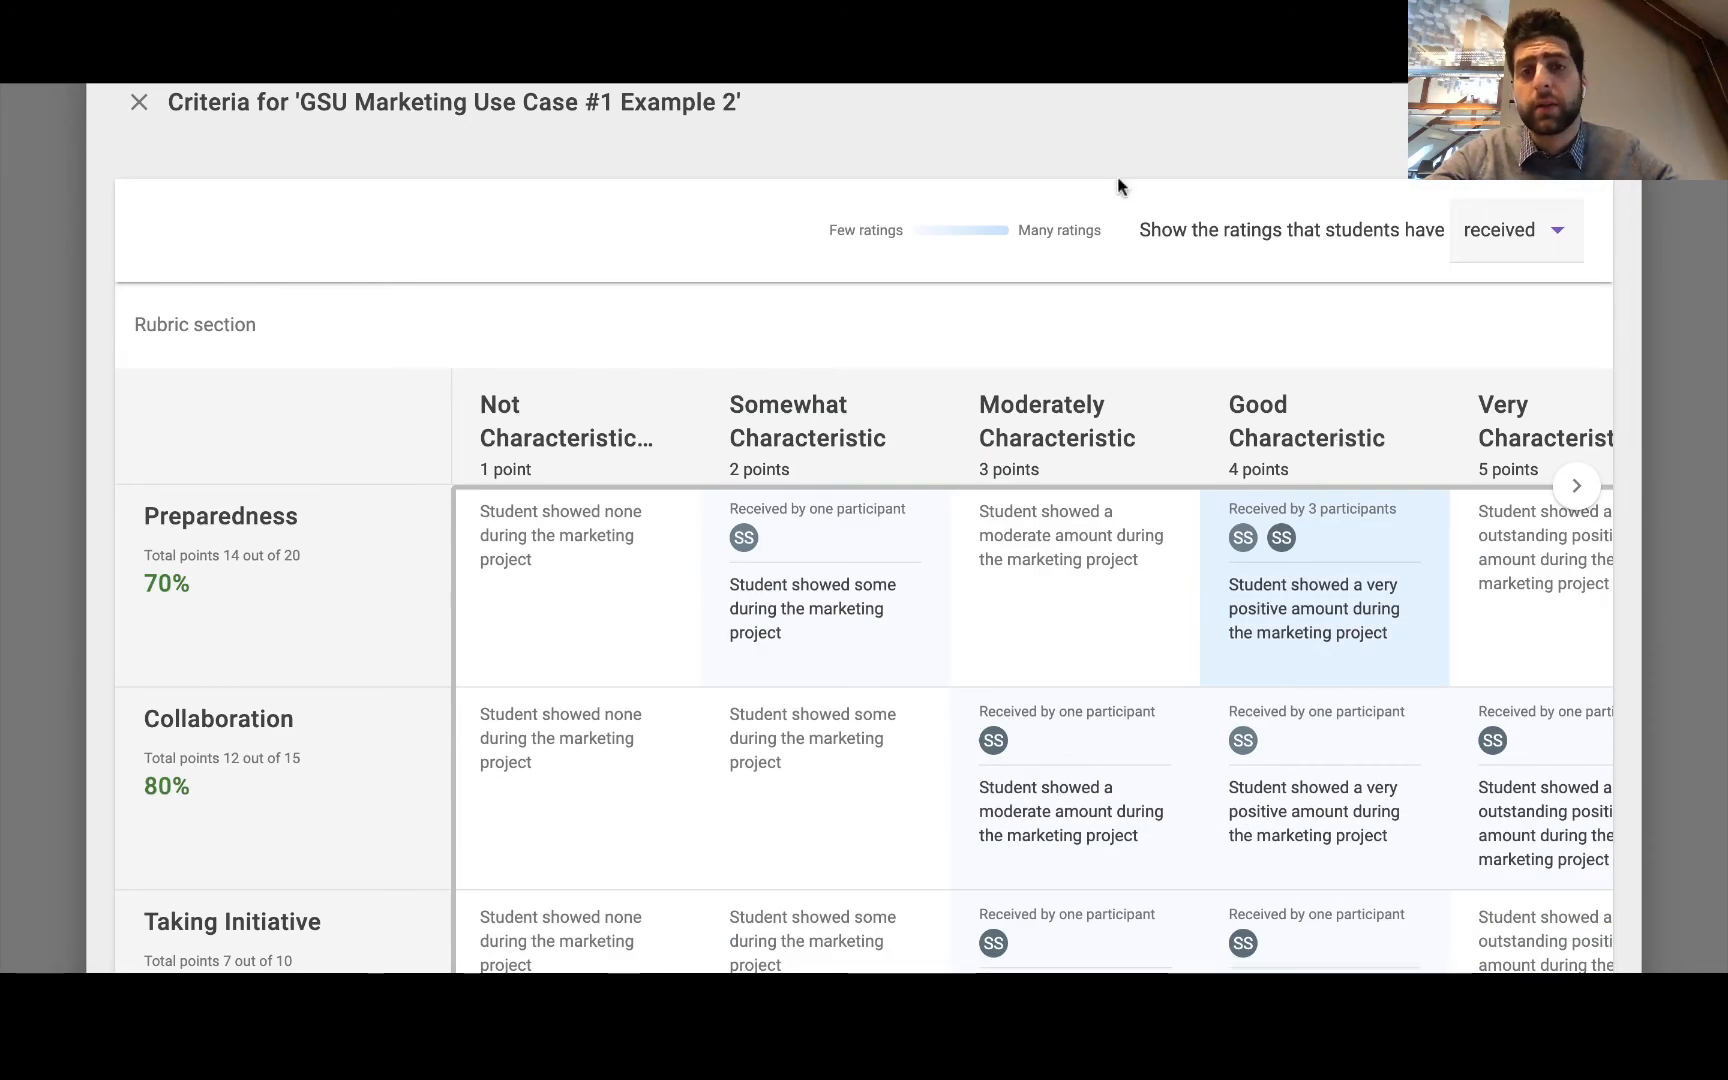
mouse_move(1281, 488)
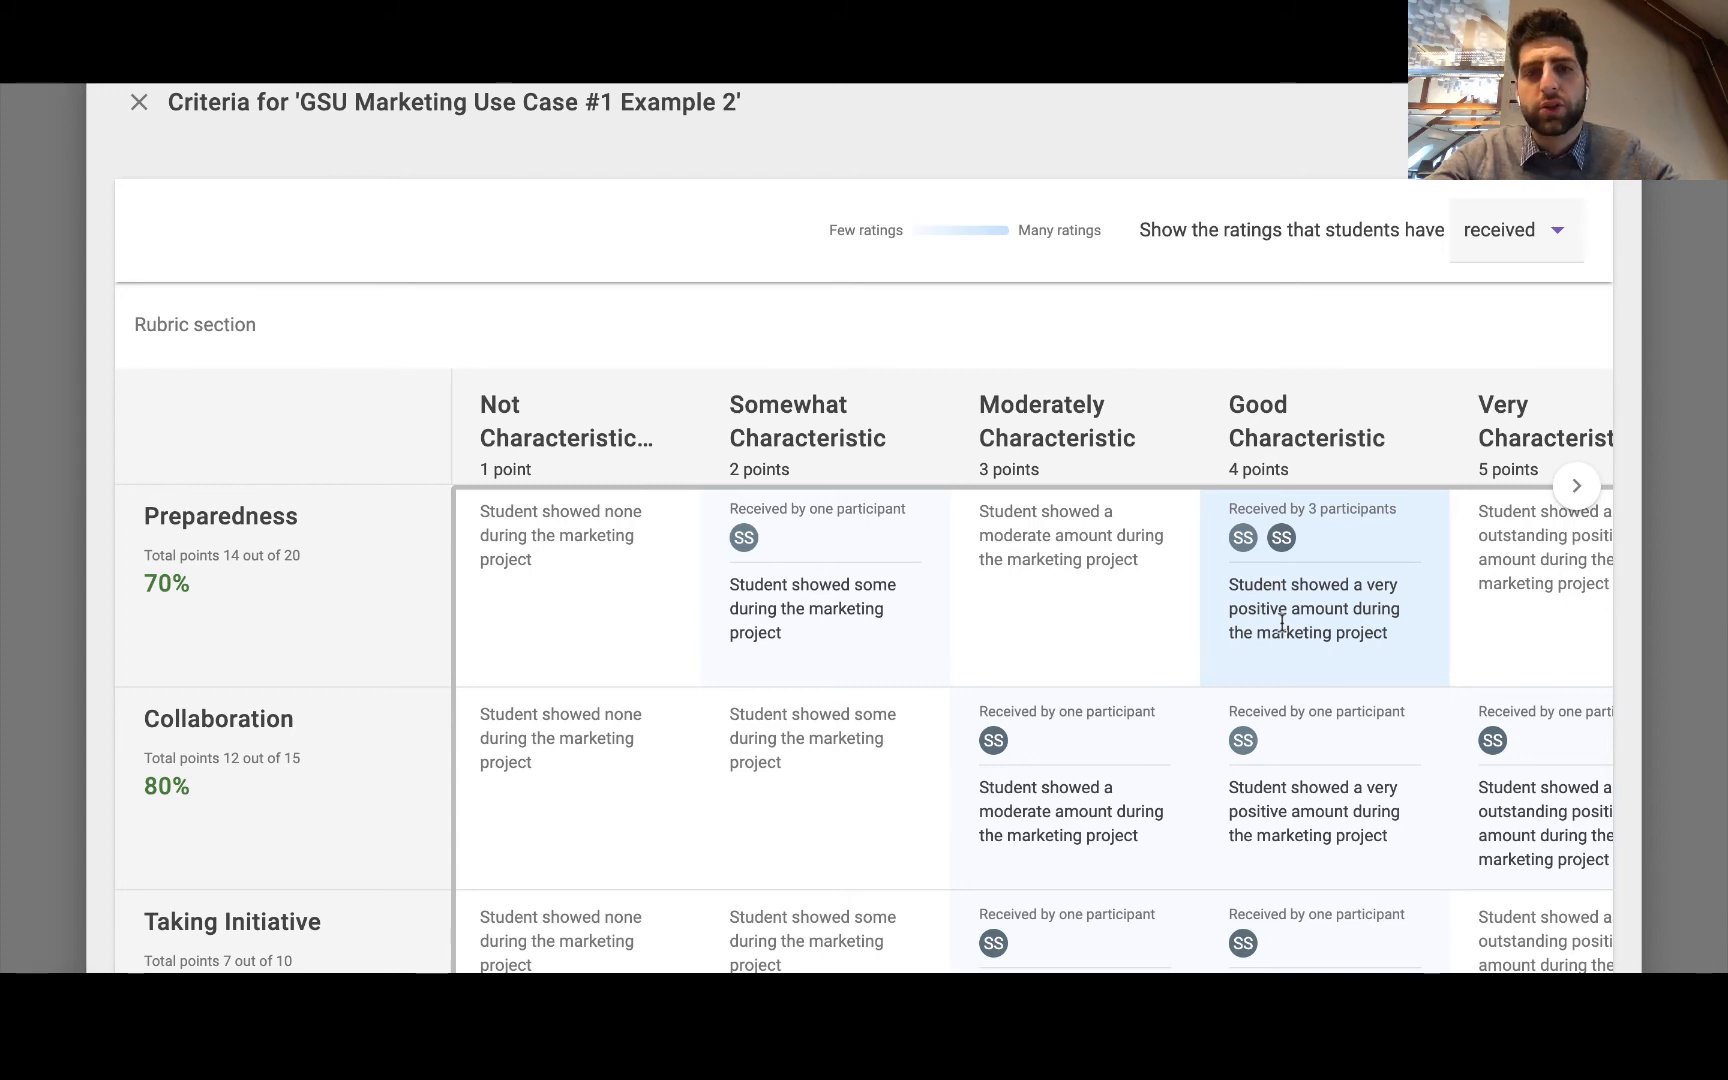
click(143, 102)
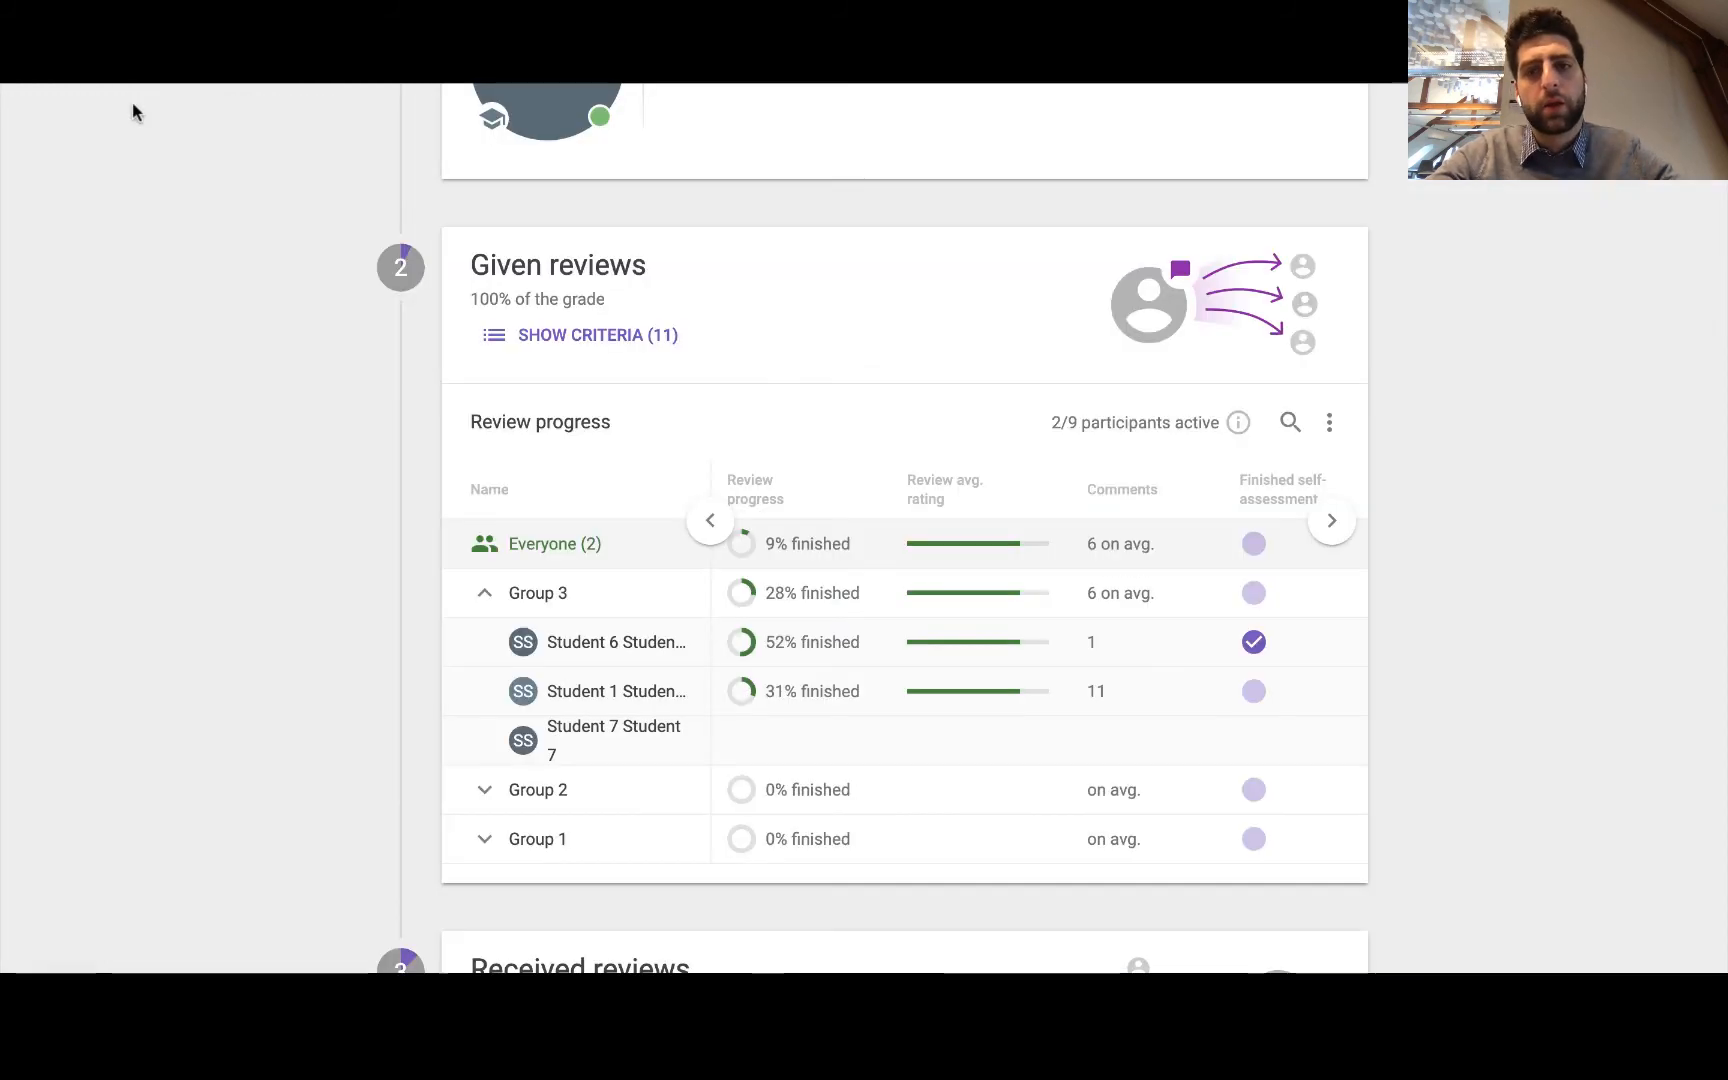
scroll(down, 3)
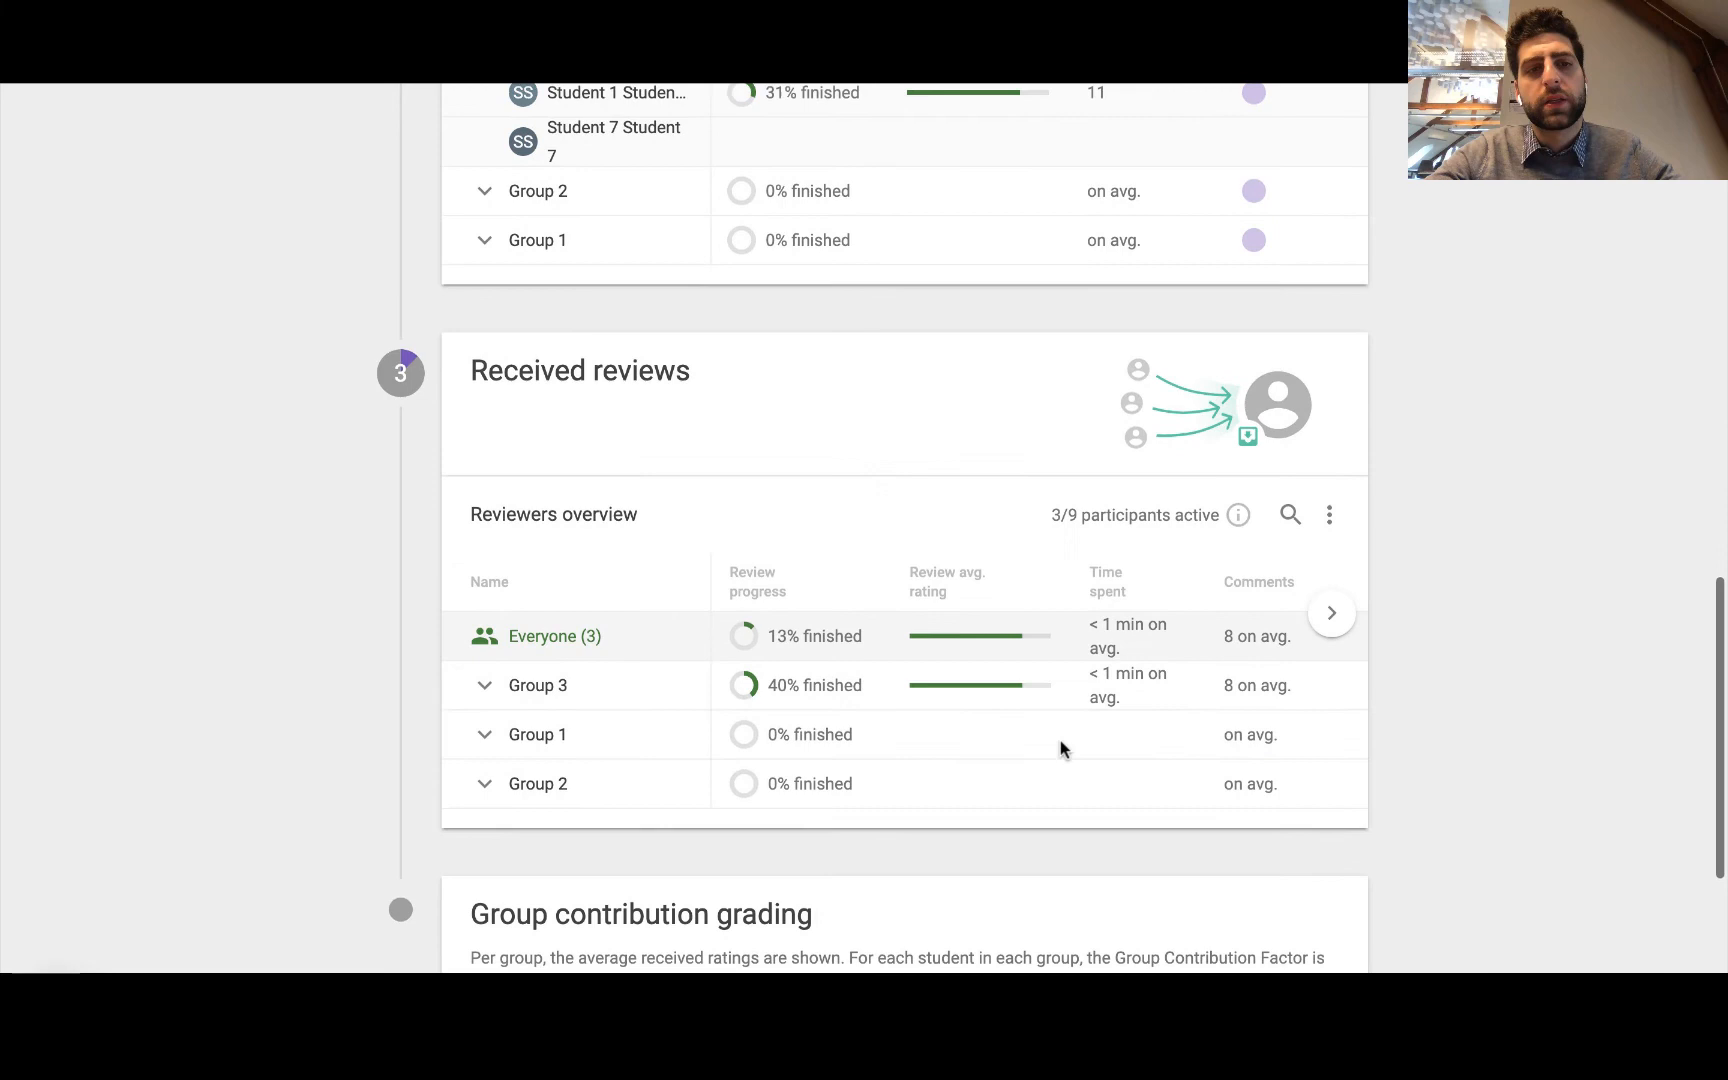
scroll(down, 3)
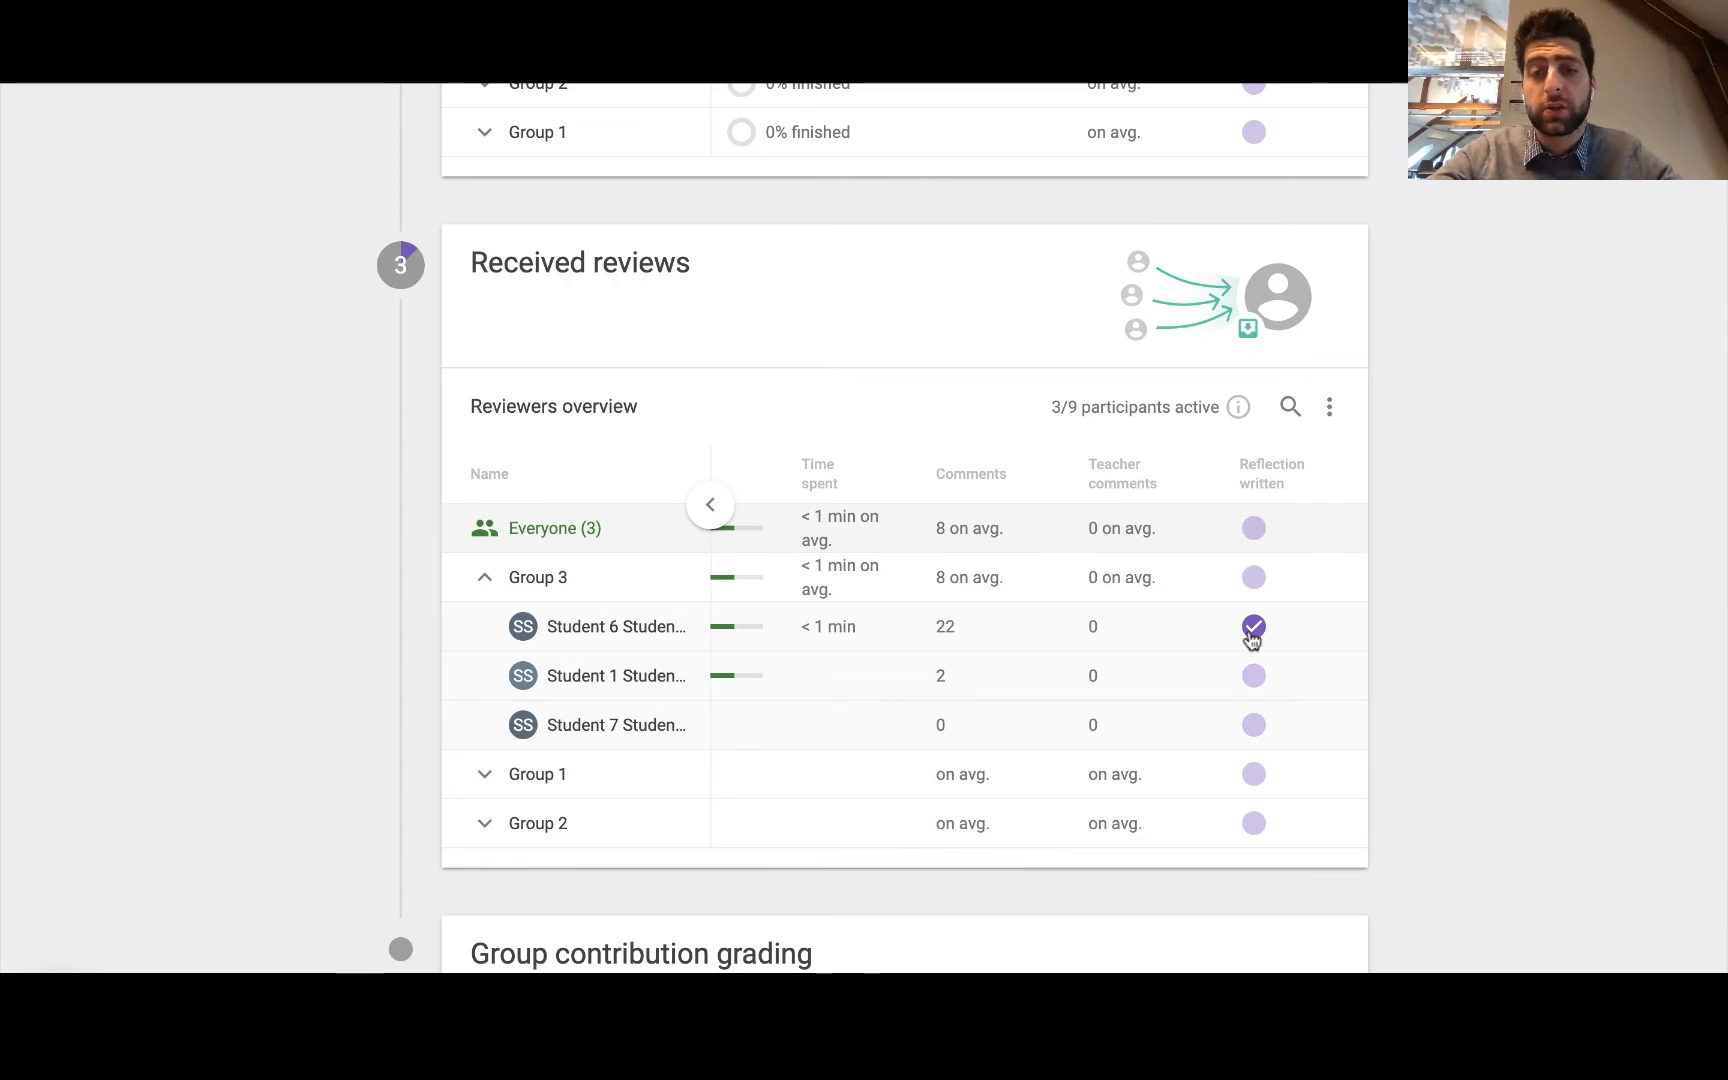
click(1253, 626)
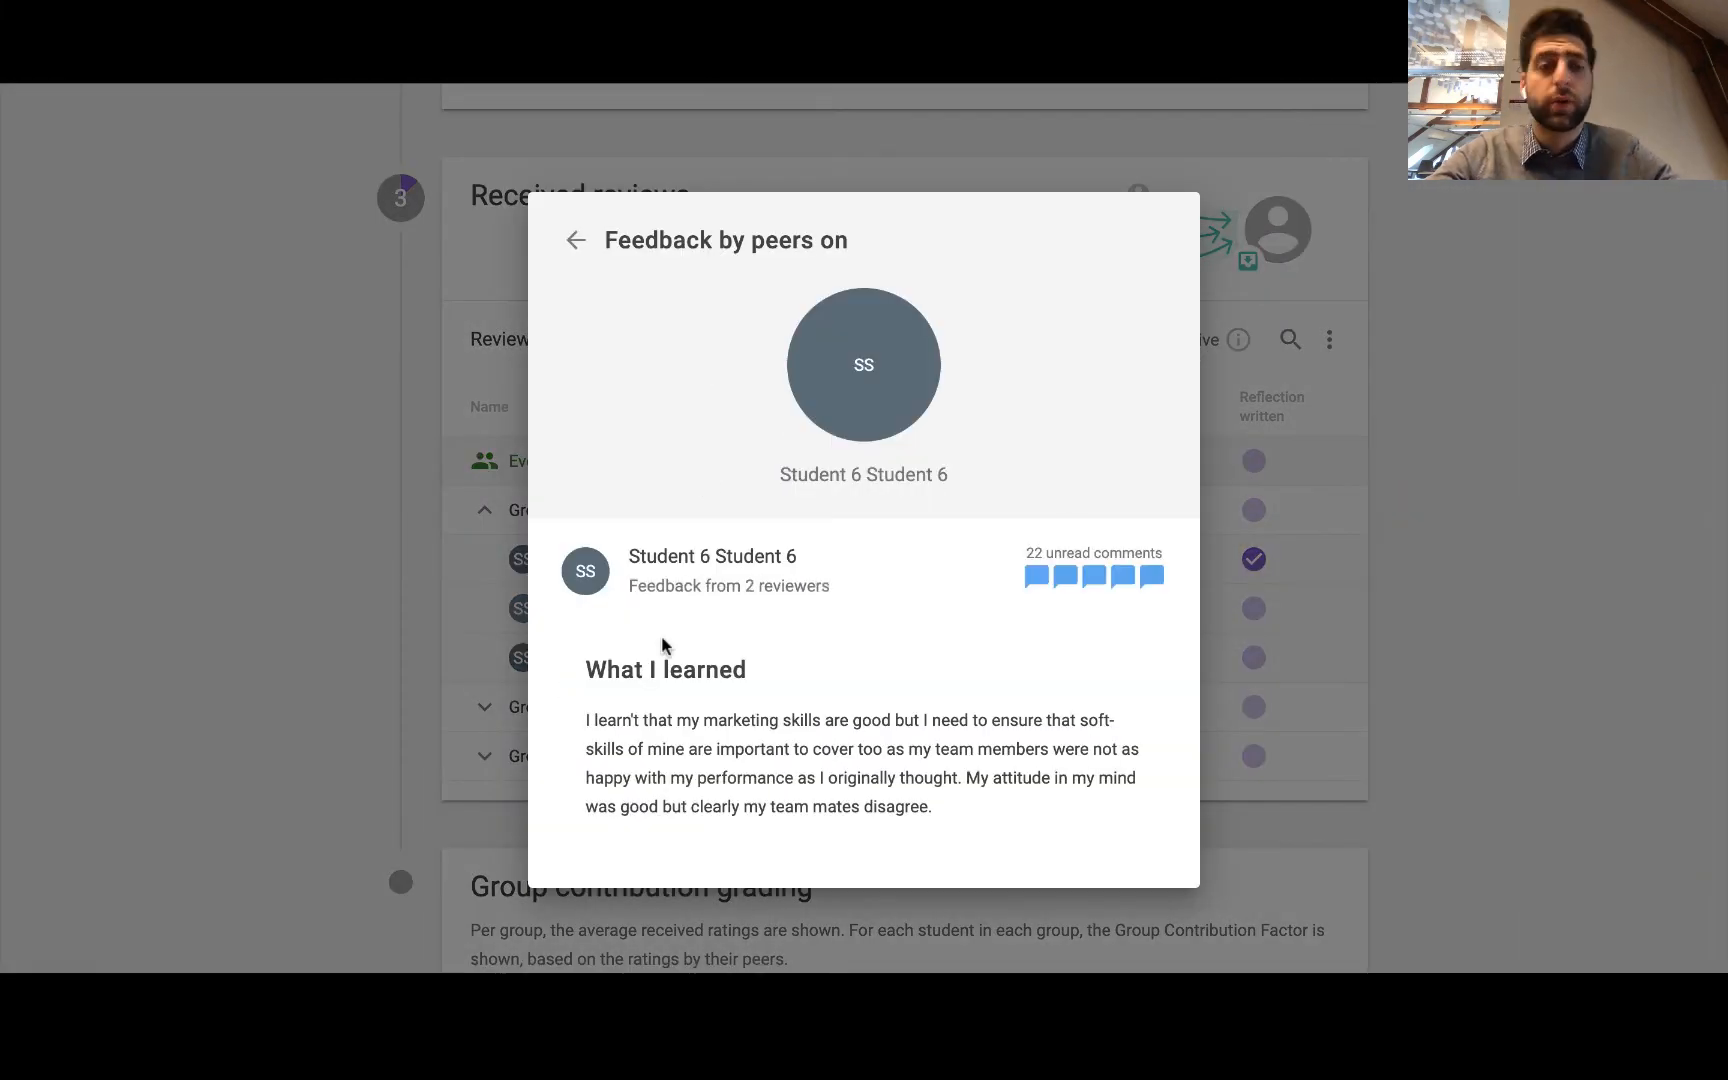
mouse_move(921, 542)
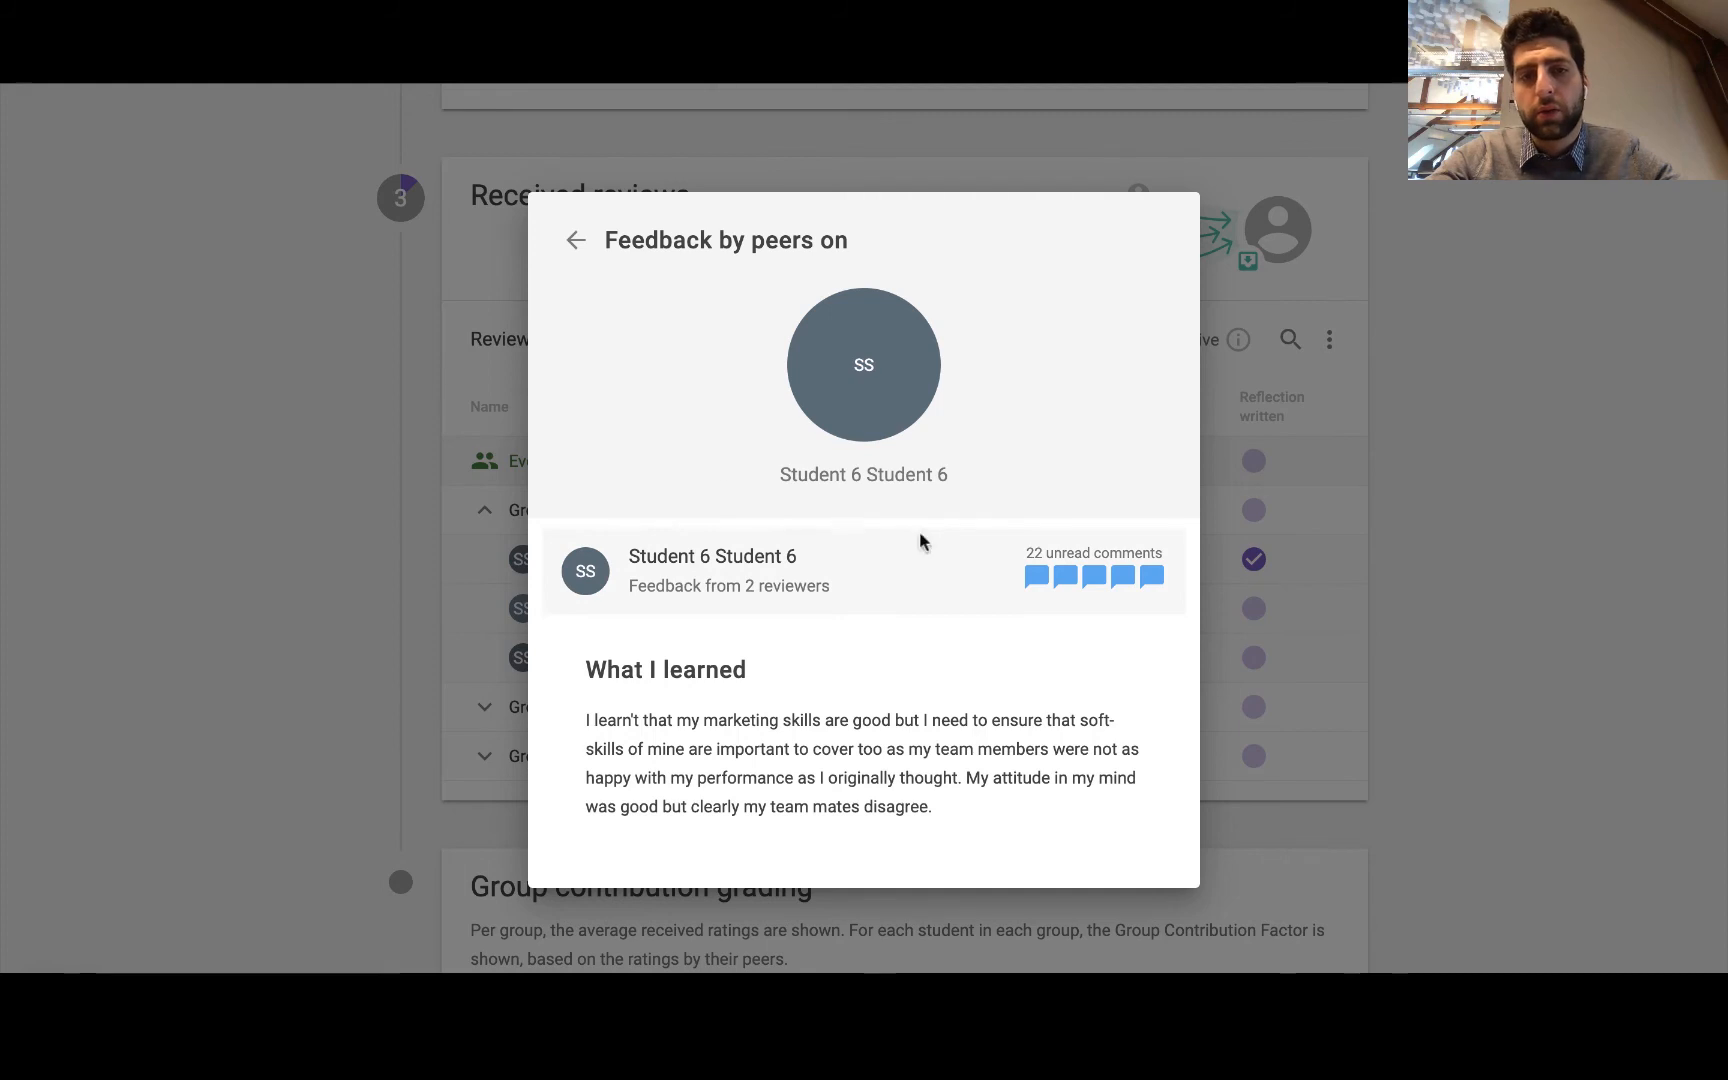
click(575, 240)
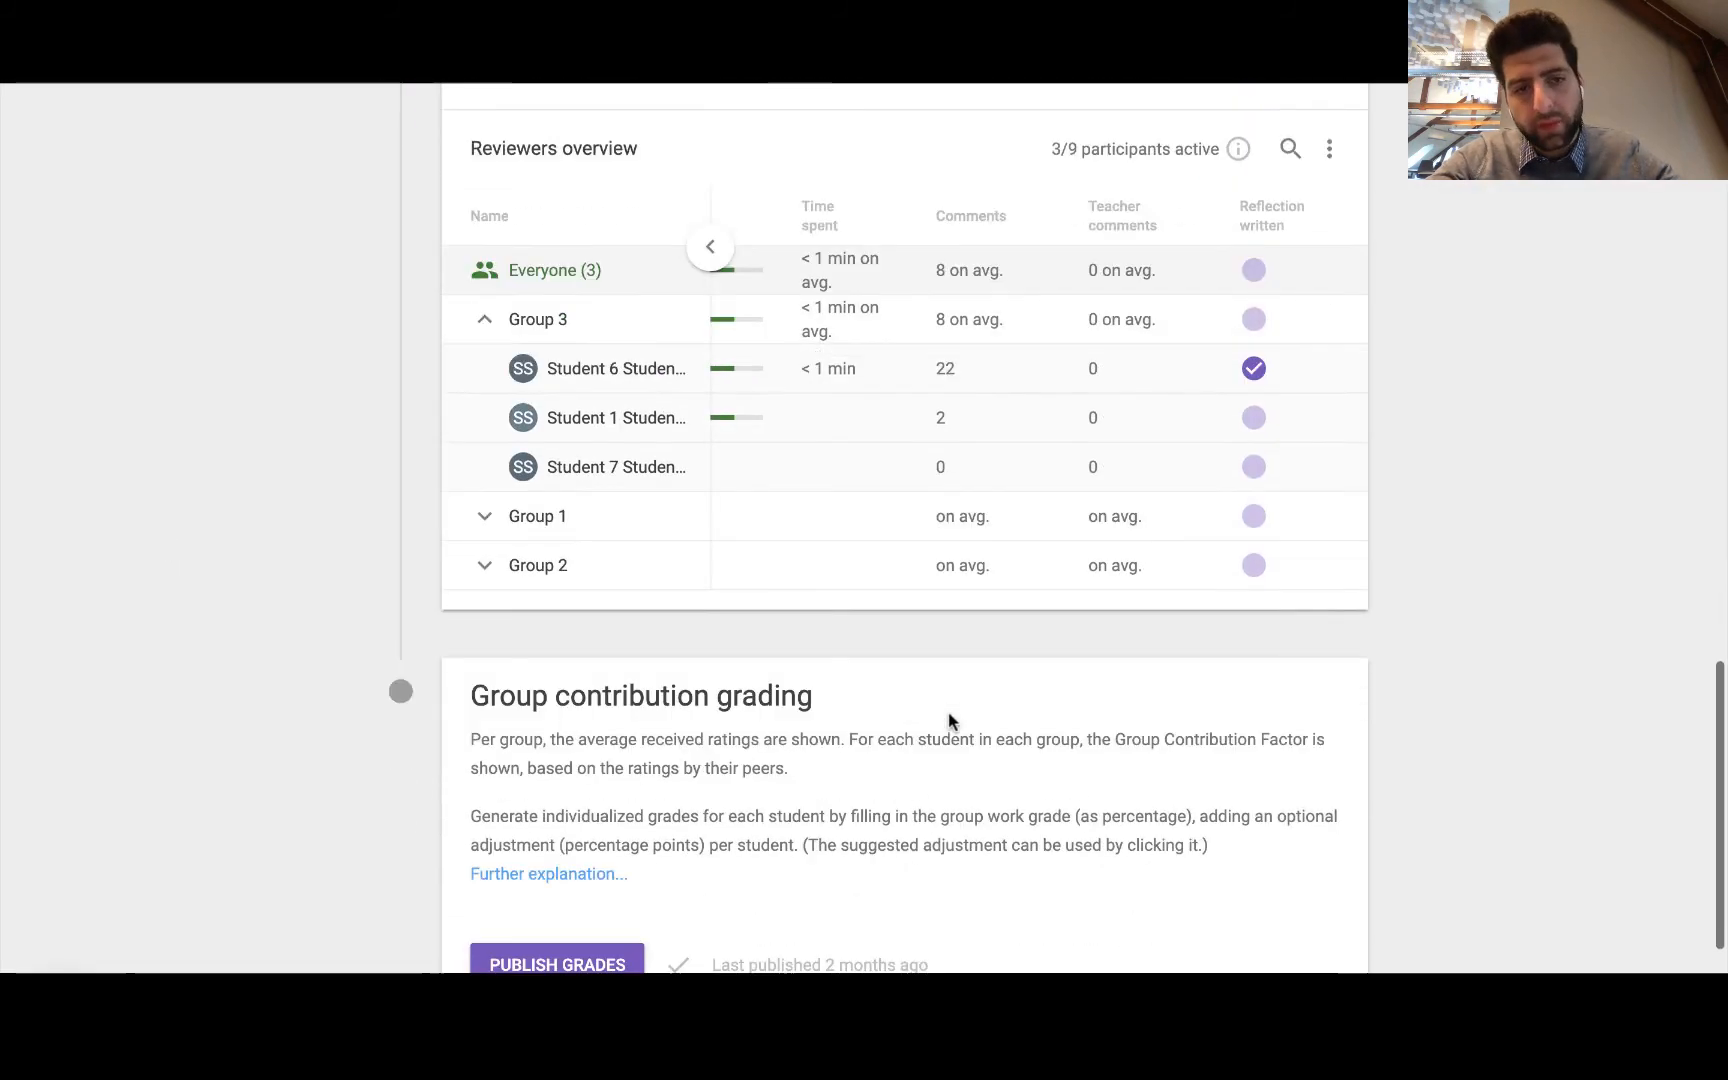
Expand Group 3 in Group contribution grading and page through its criteria columns
scroll(down, 3)
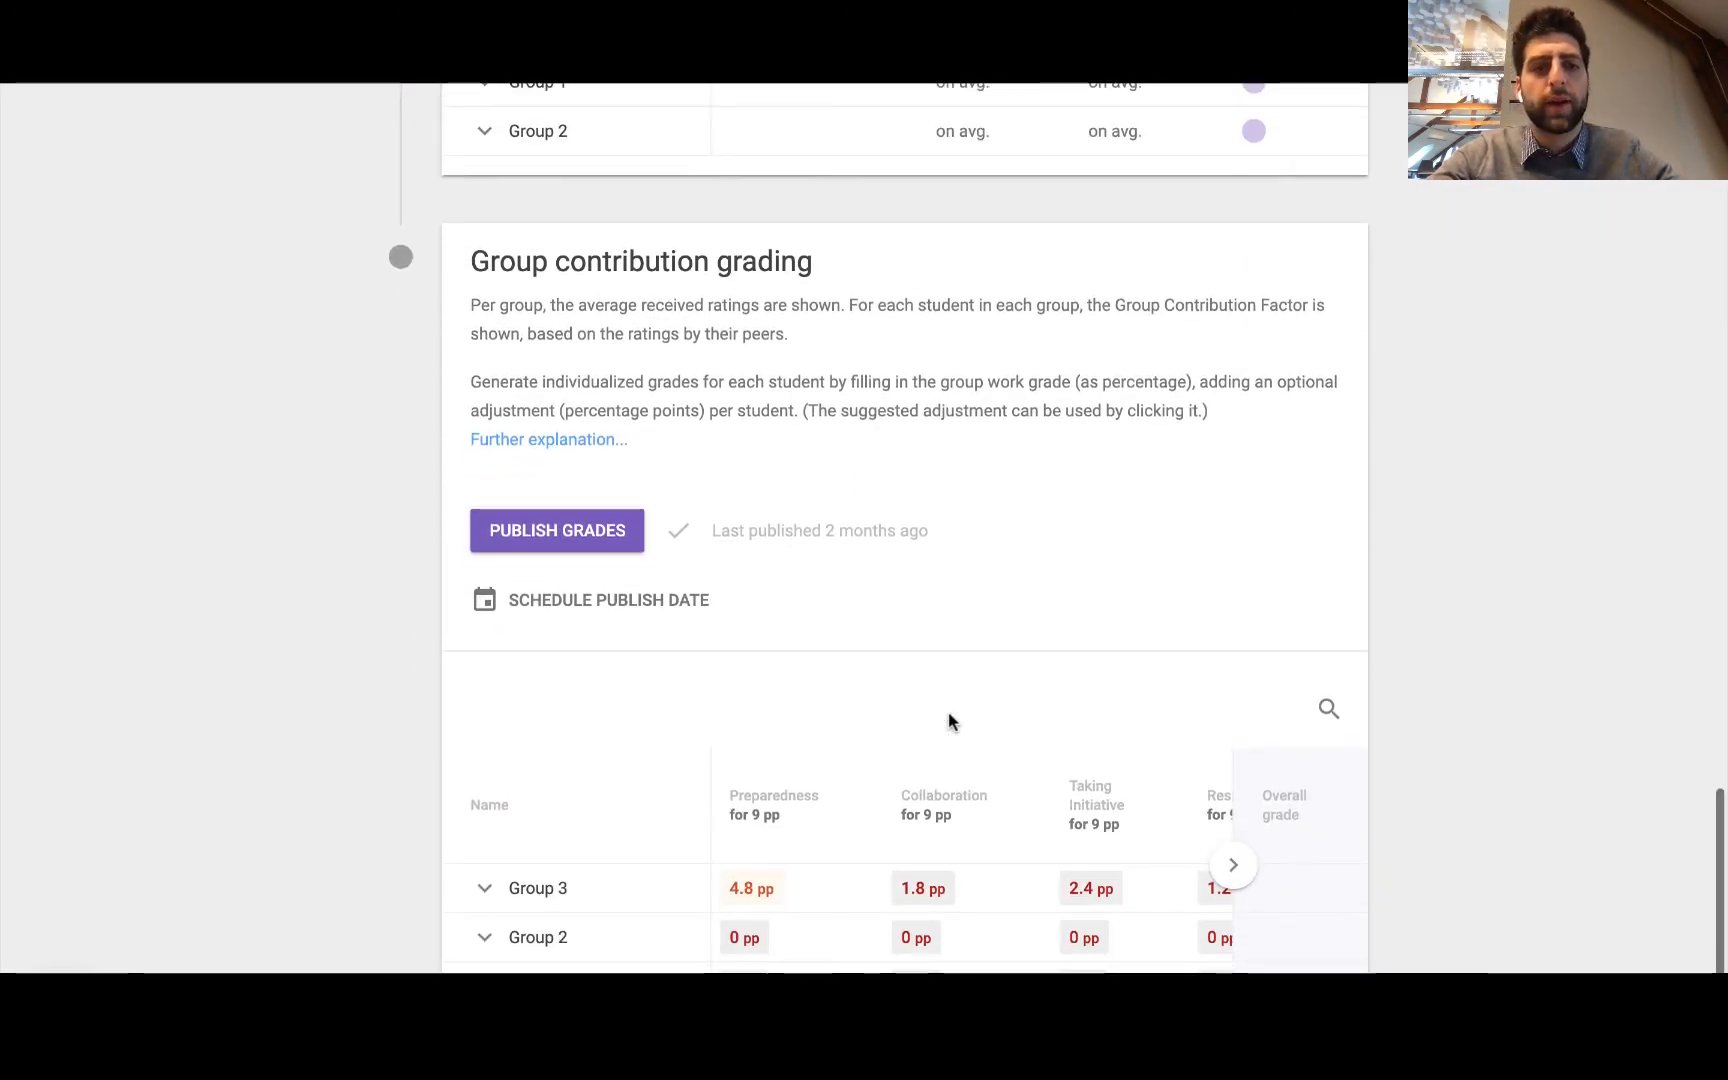
mouse_move(499, 906)
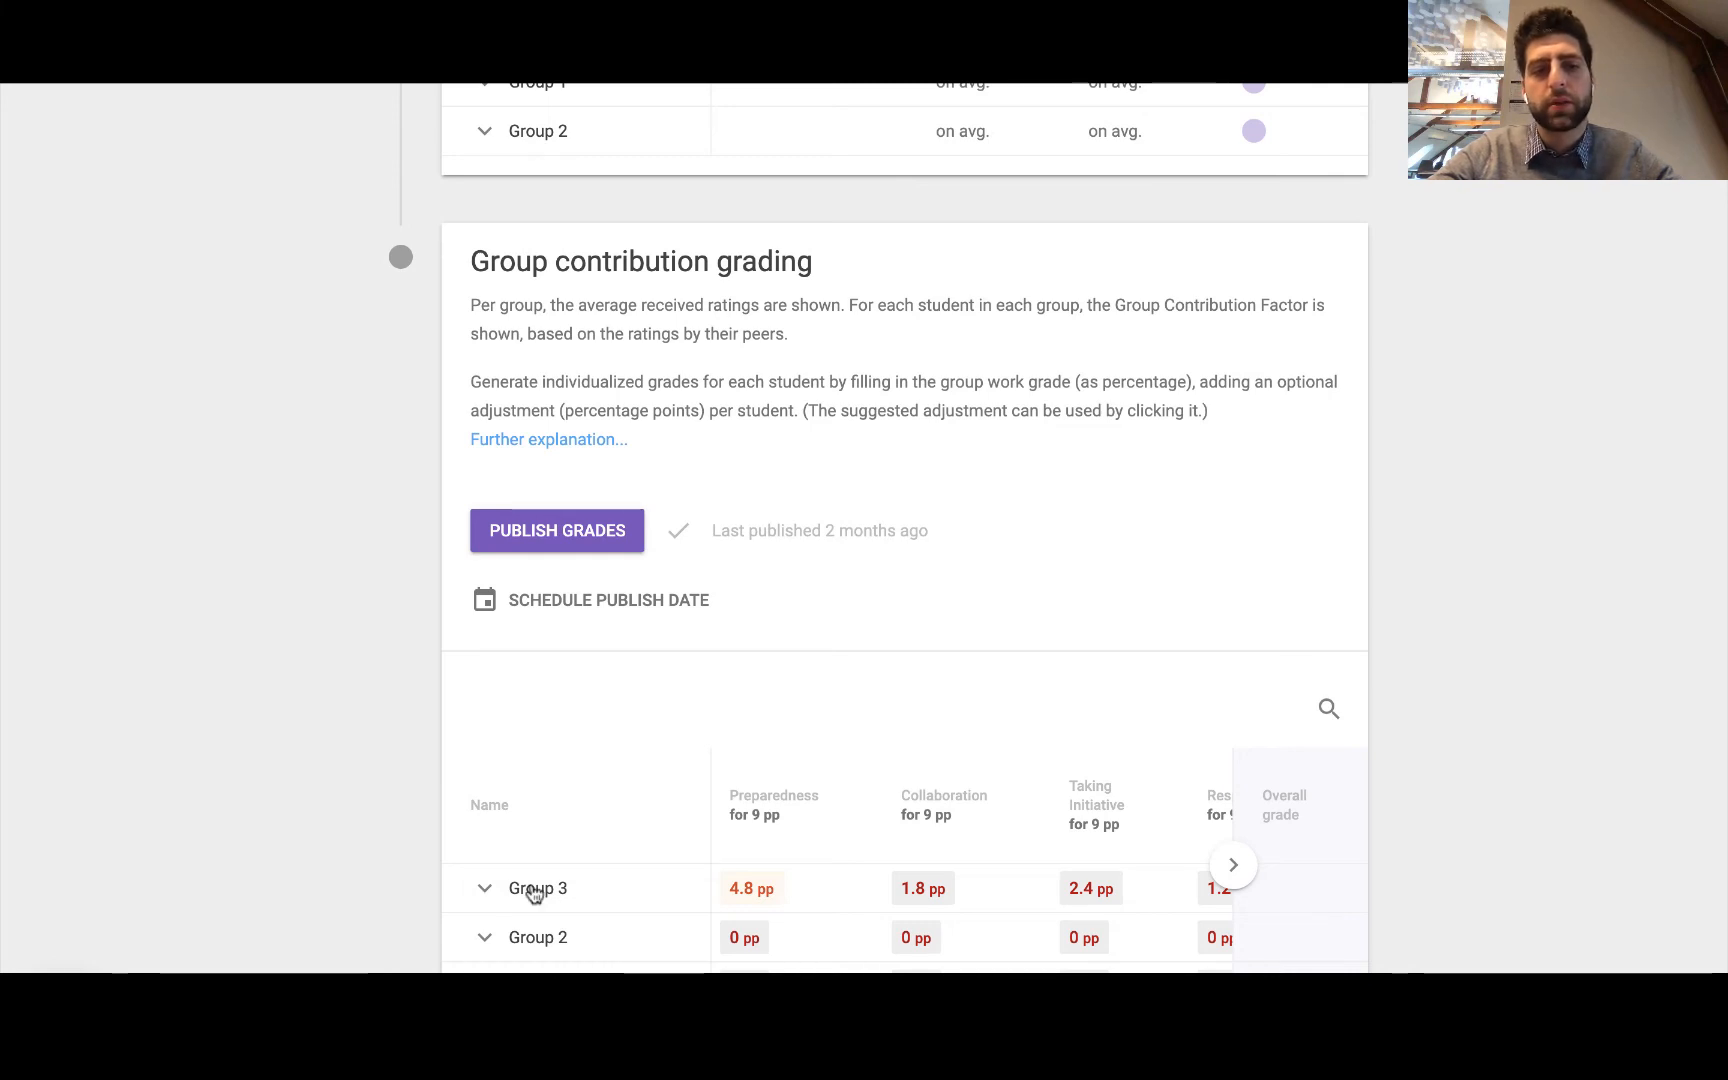
click(485, 888)
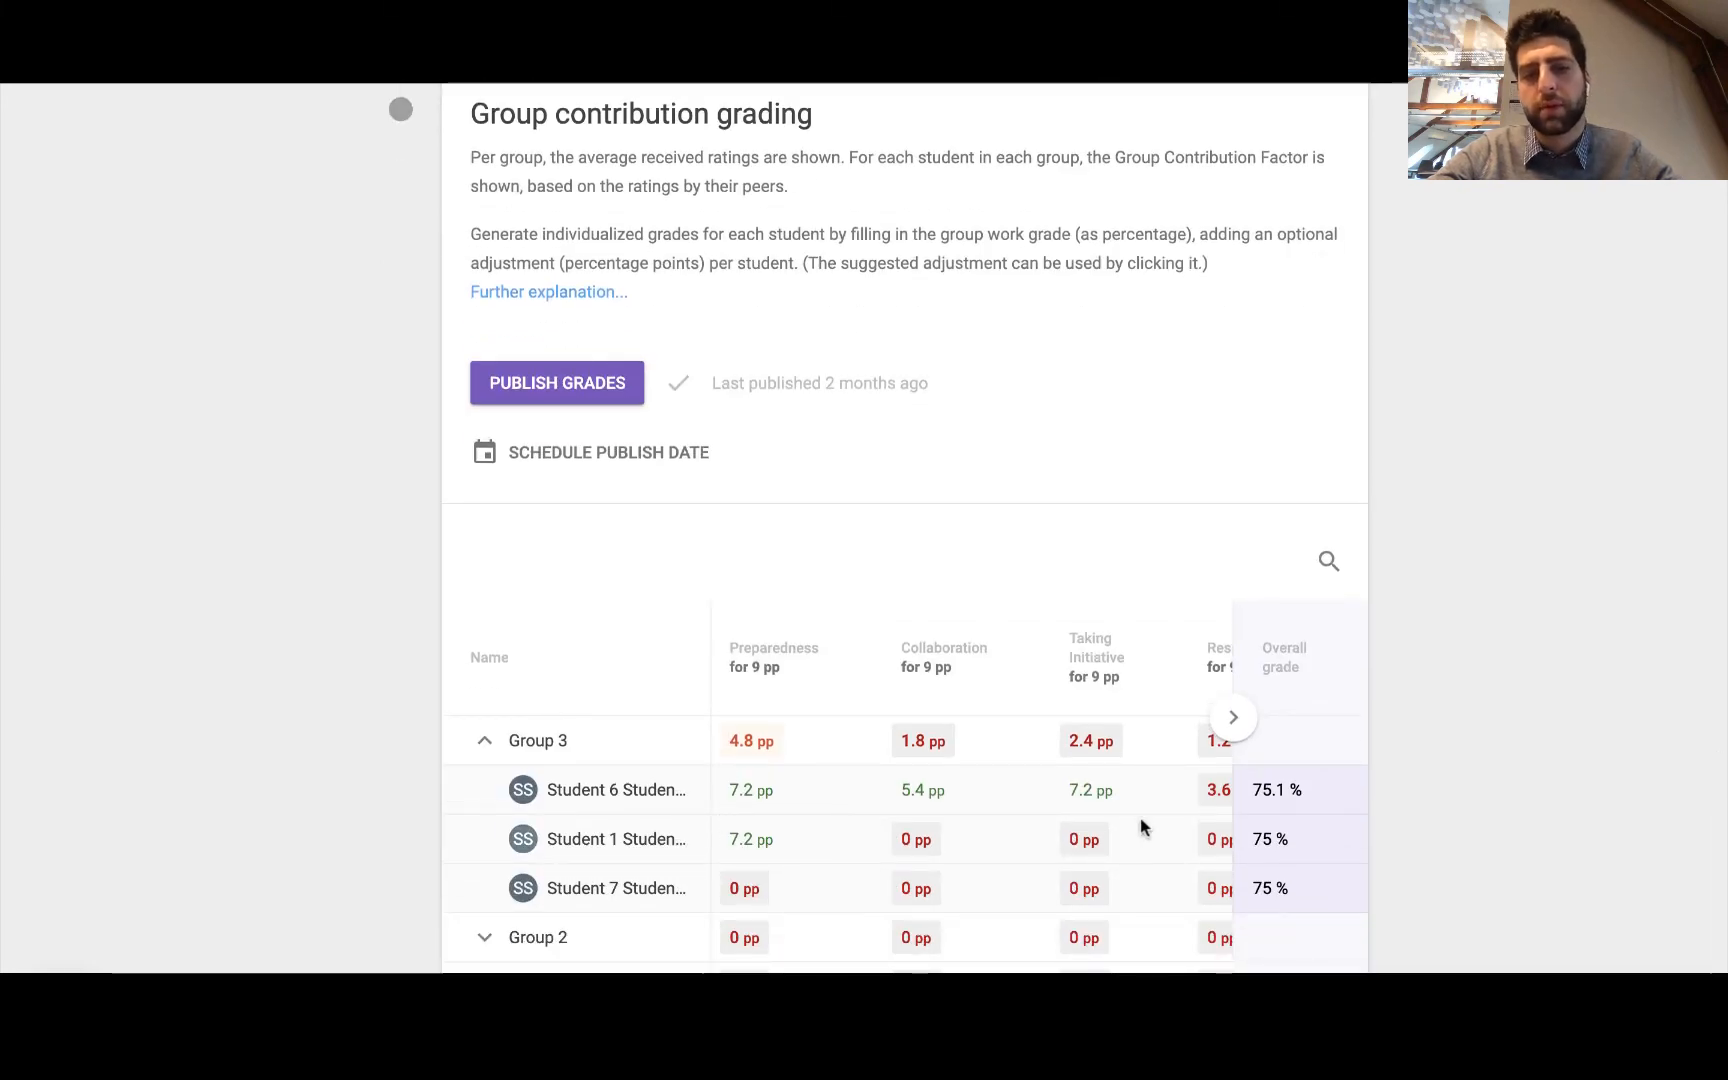
mouse_move(1300, 891)
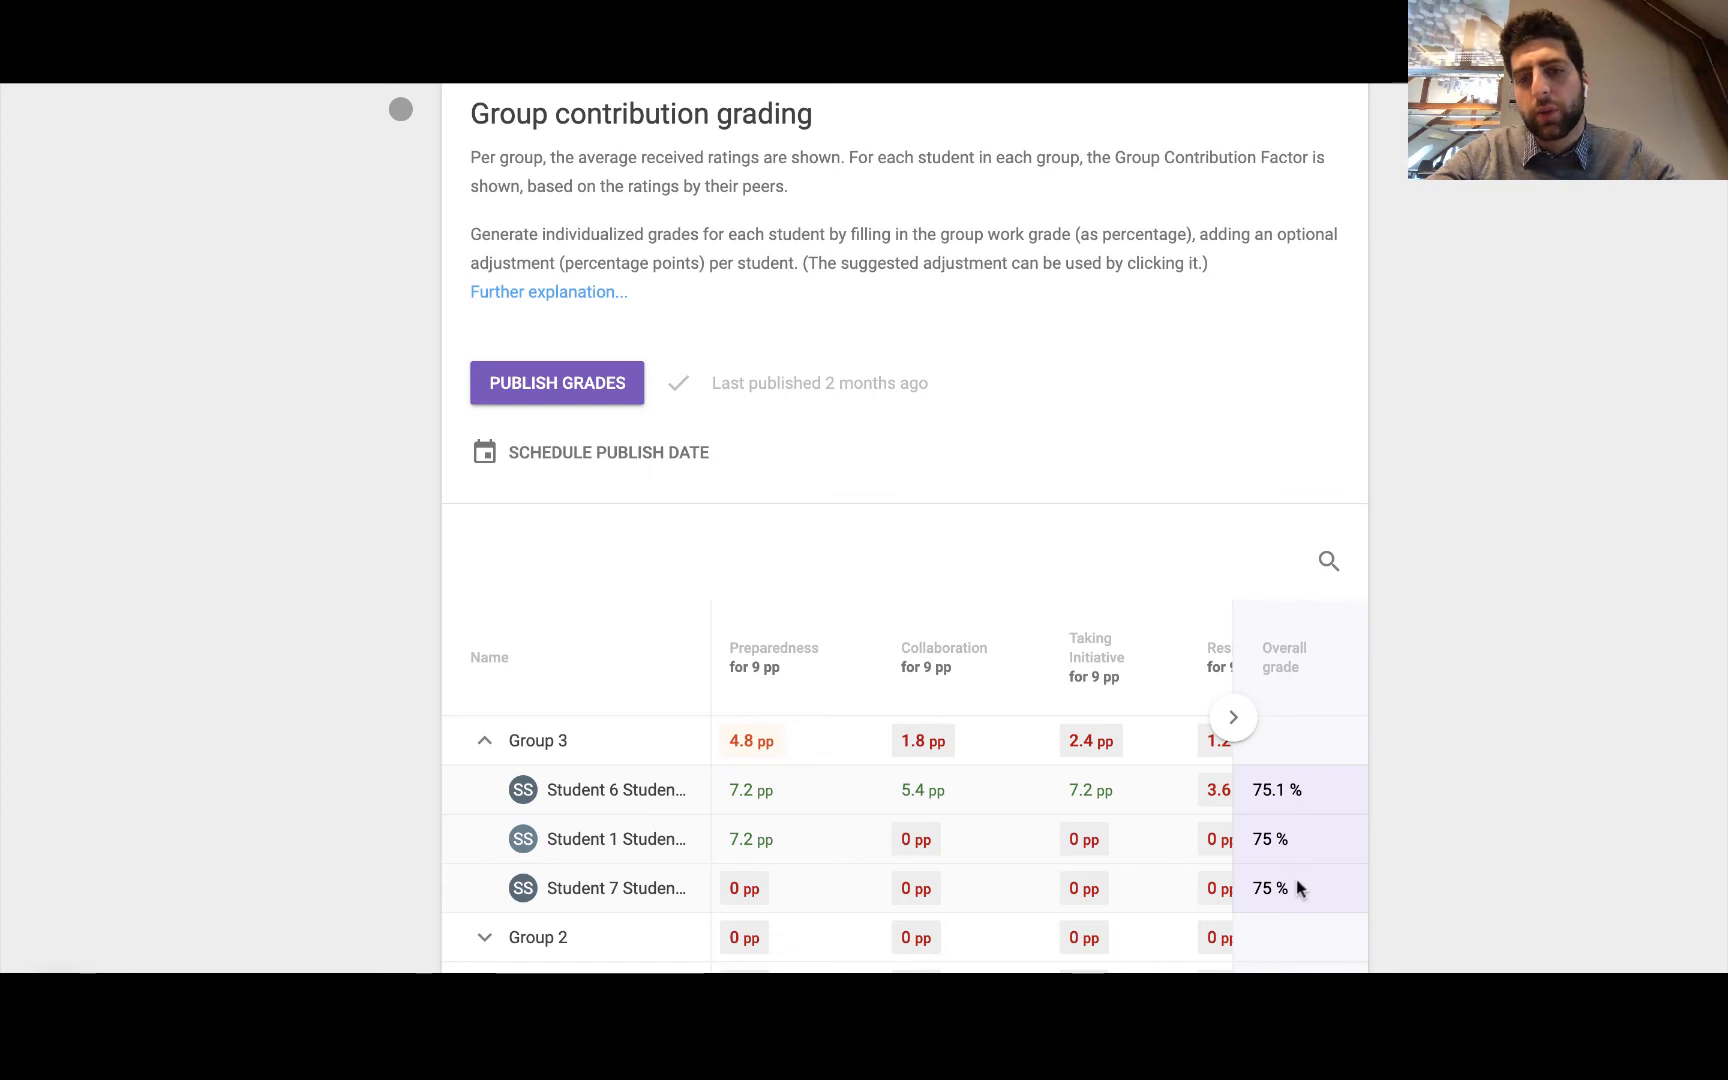
mouse_move(1283, 815)
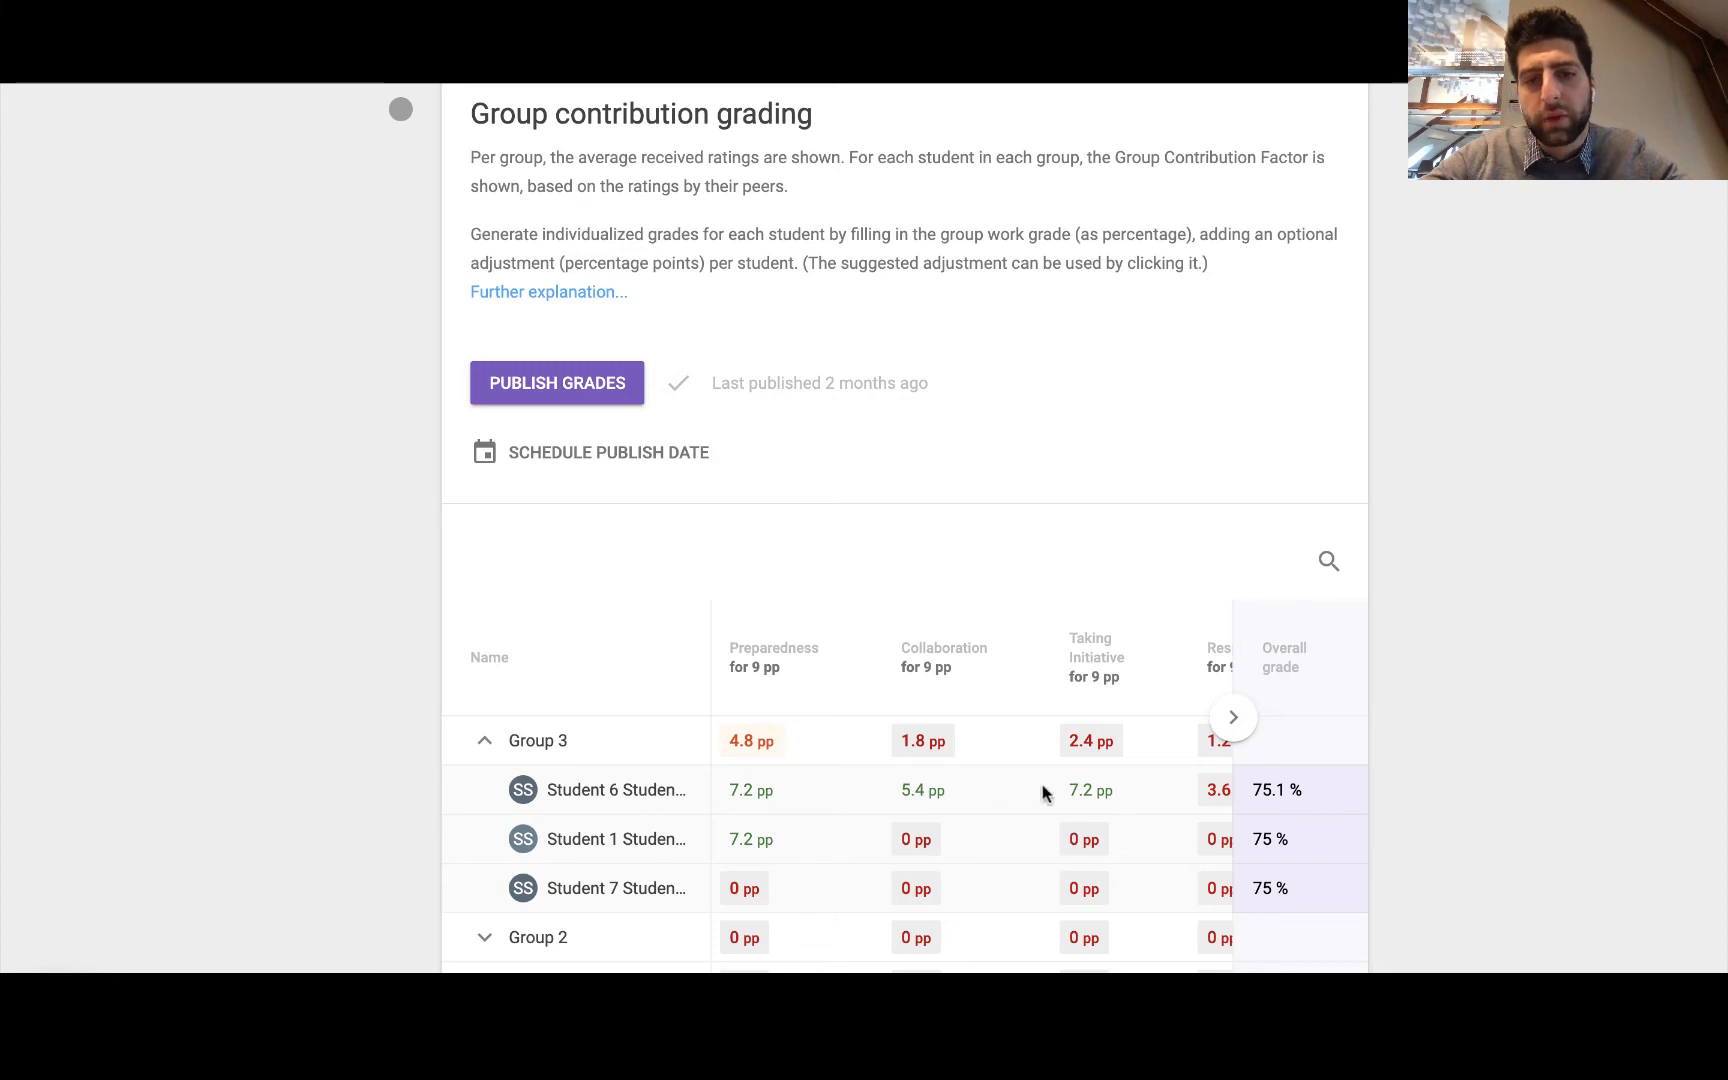
click(1233, 716)
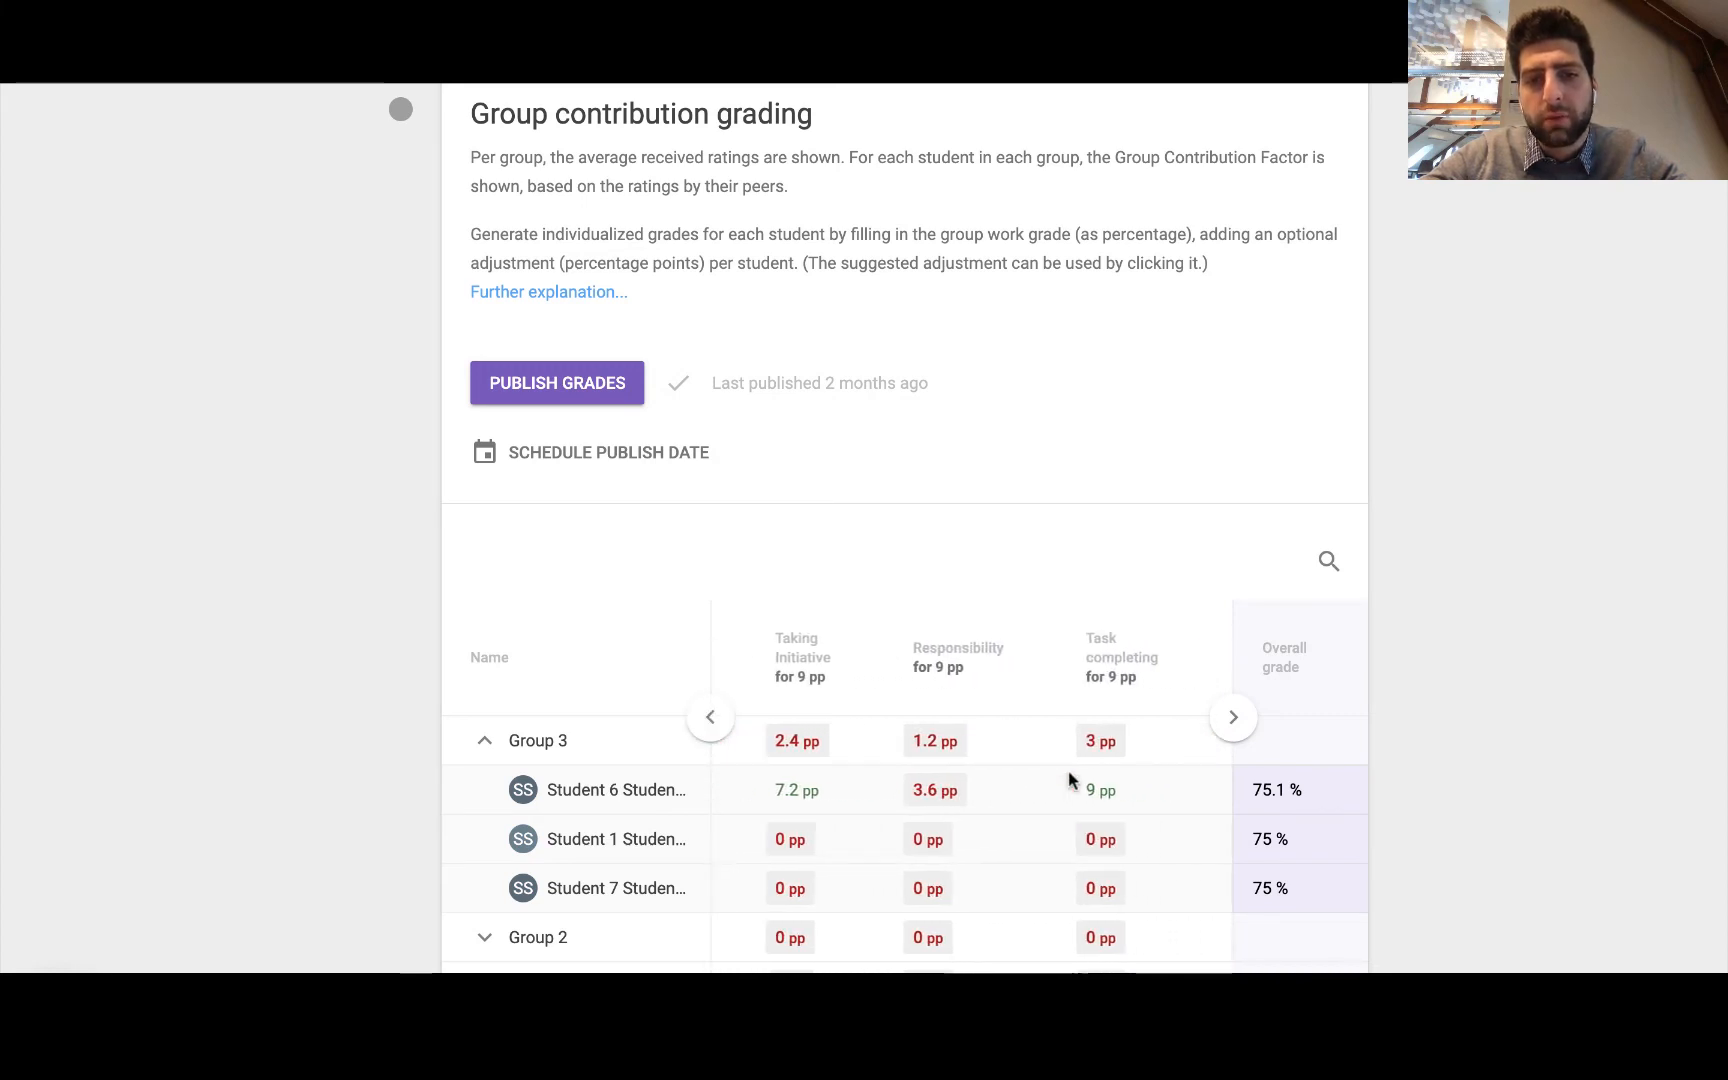
click(1232, 717)
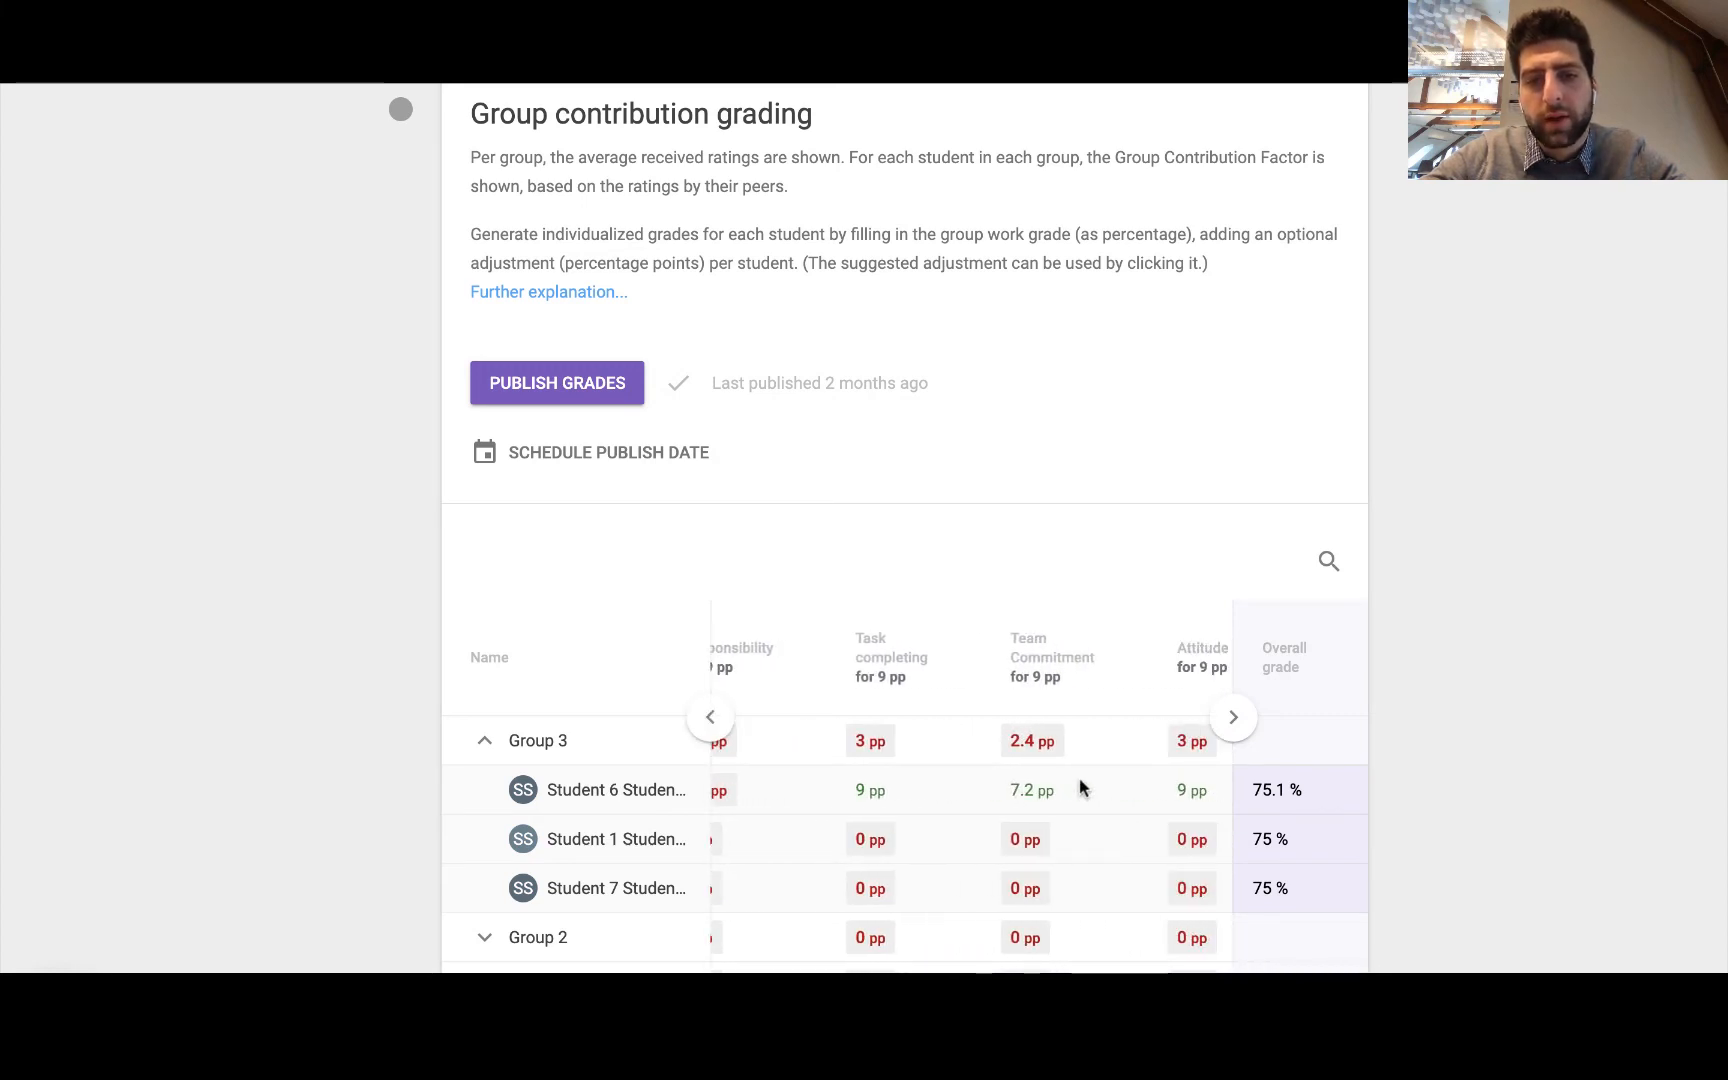
click(1233, 717)
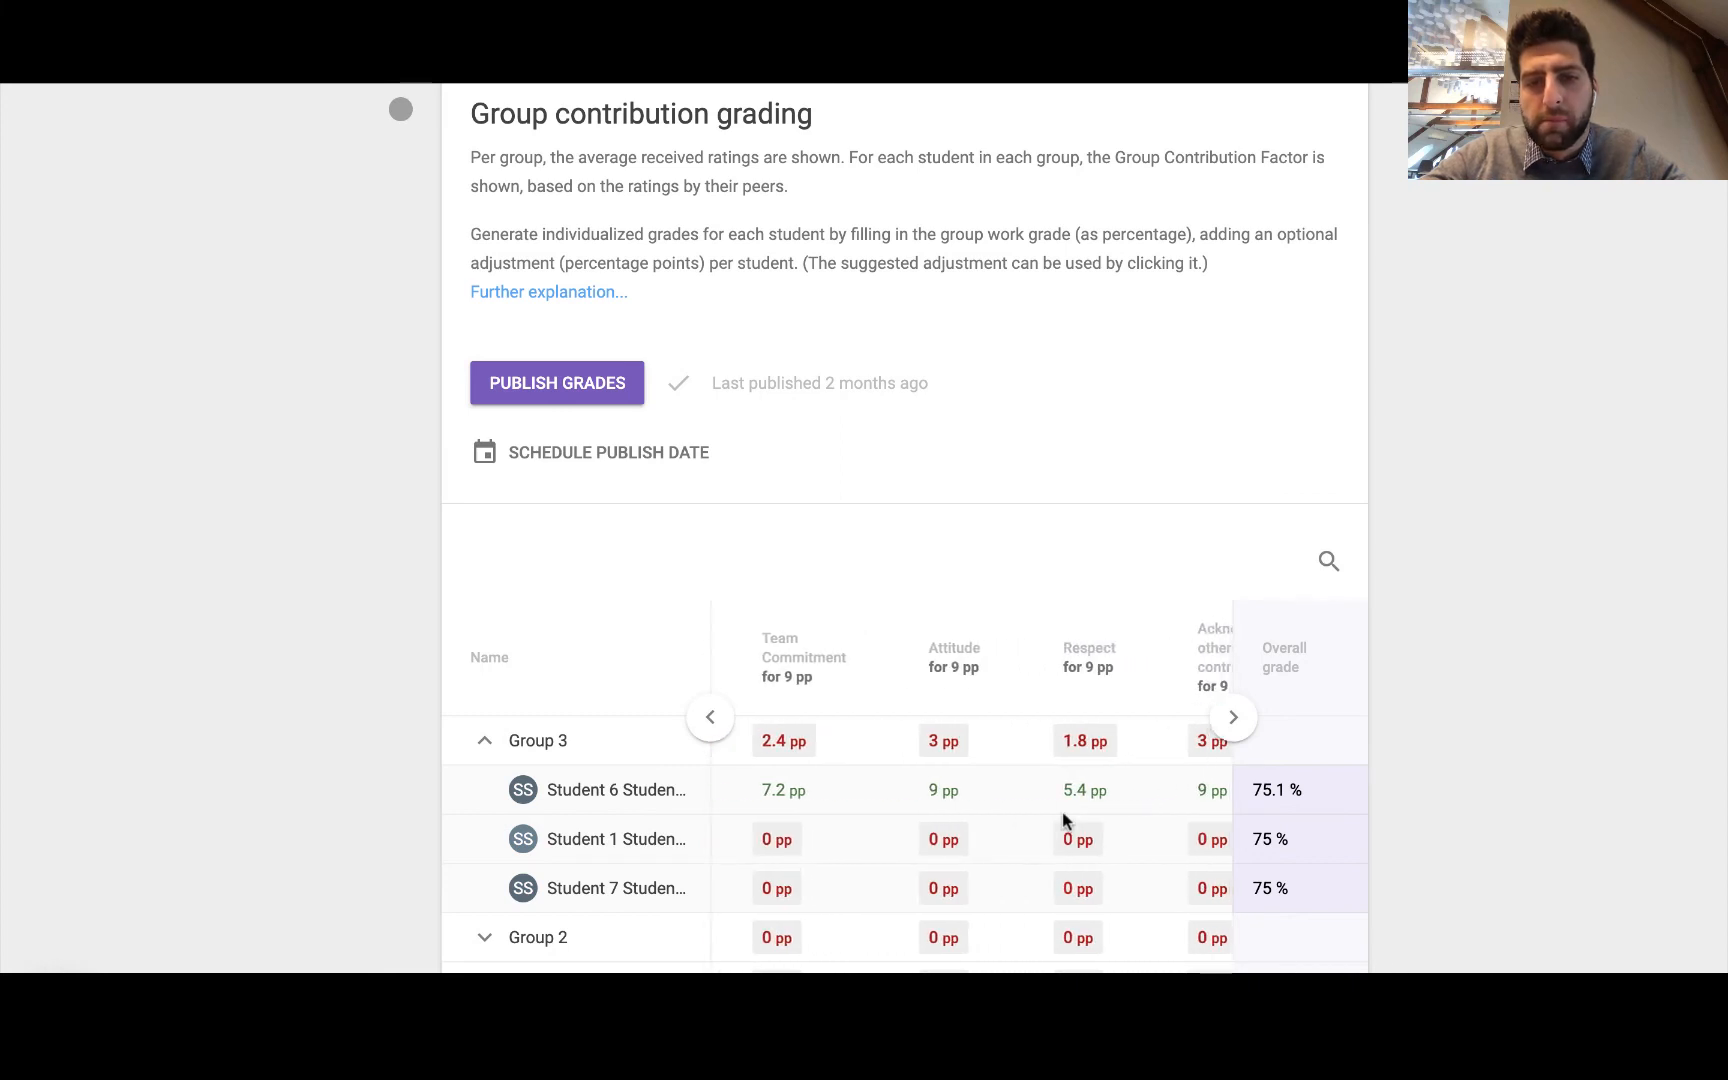
click(1233, 717)
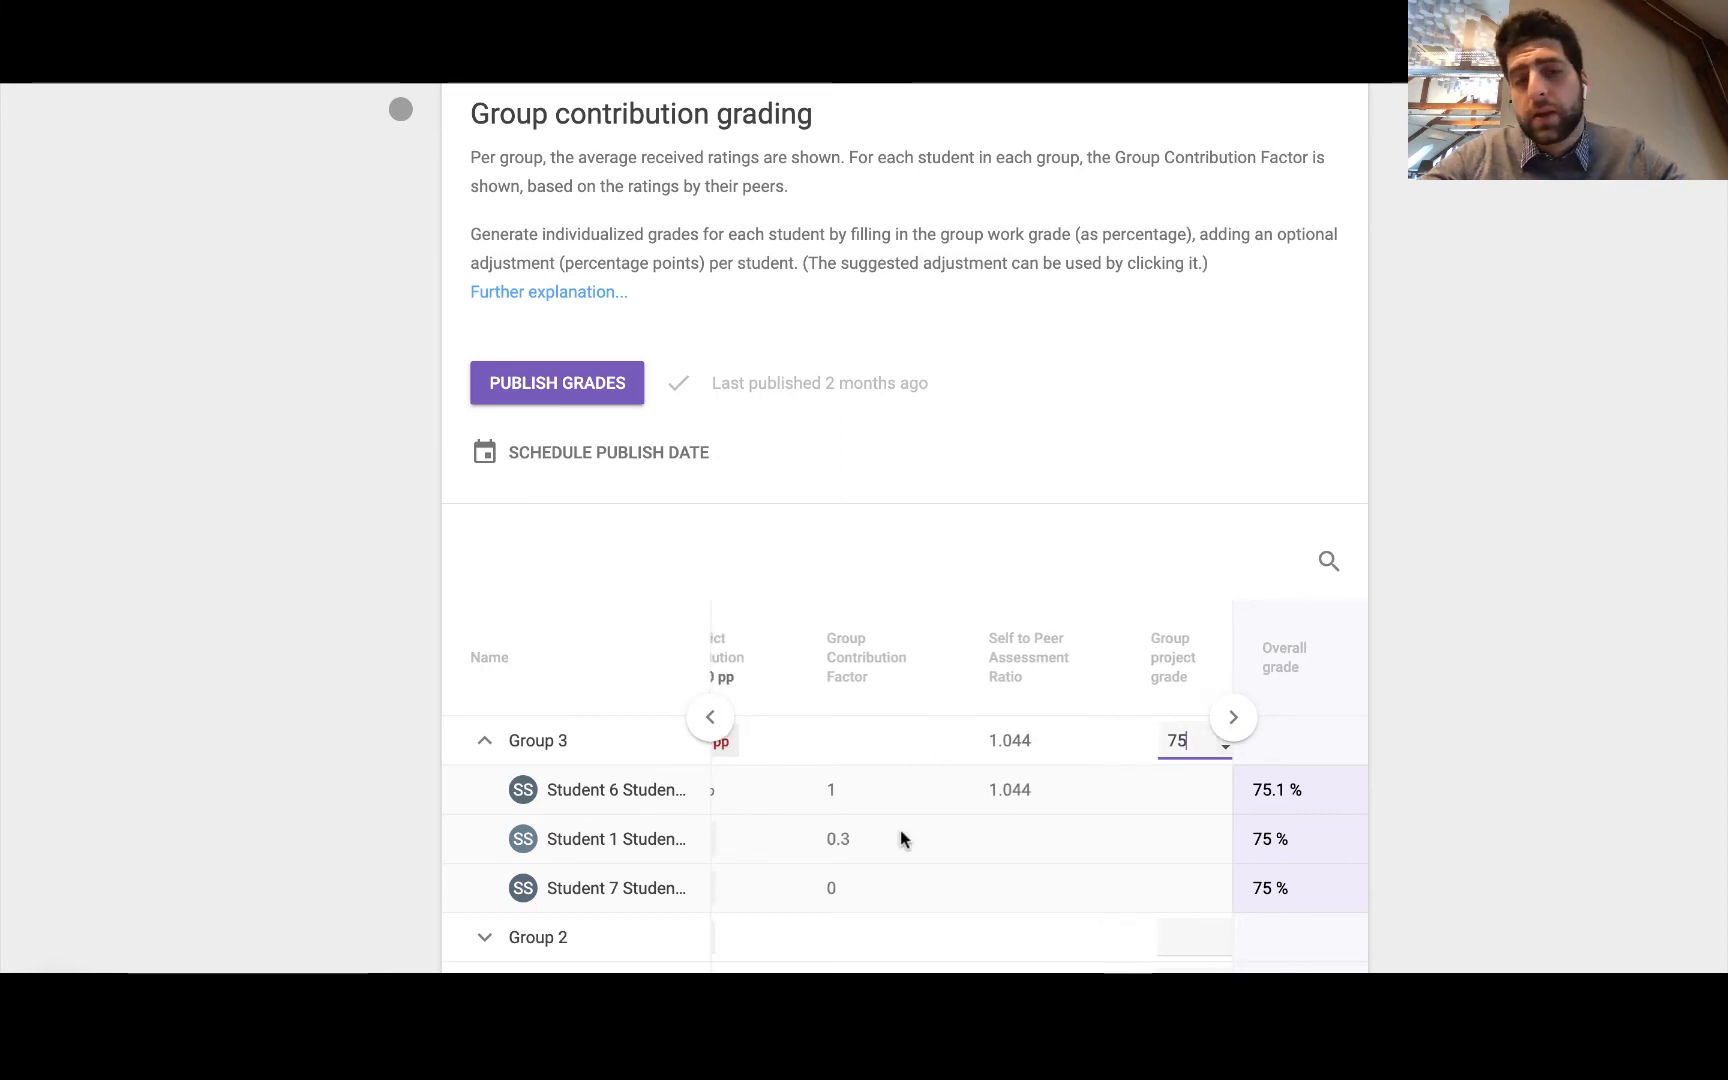
mouse_move(740, 747)
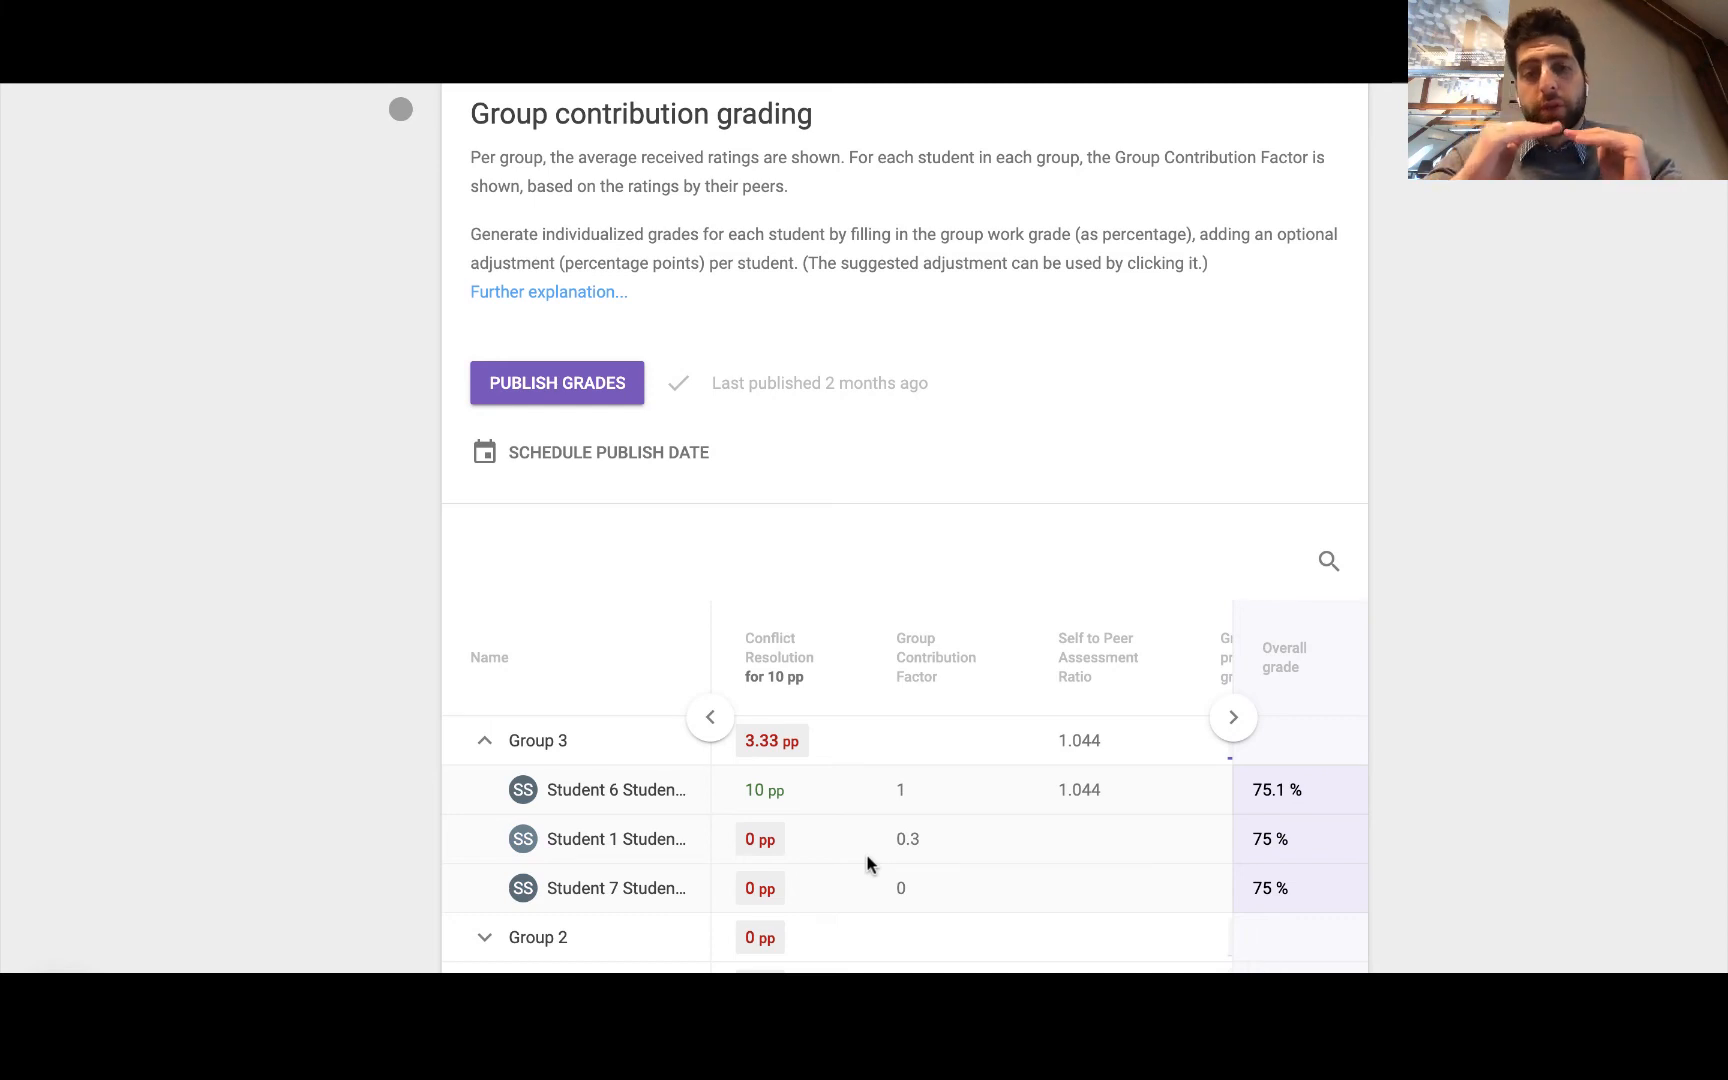
mouse_move(884, 818)
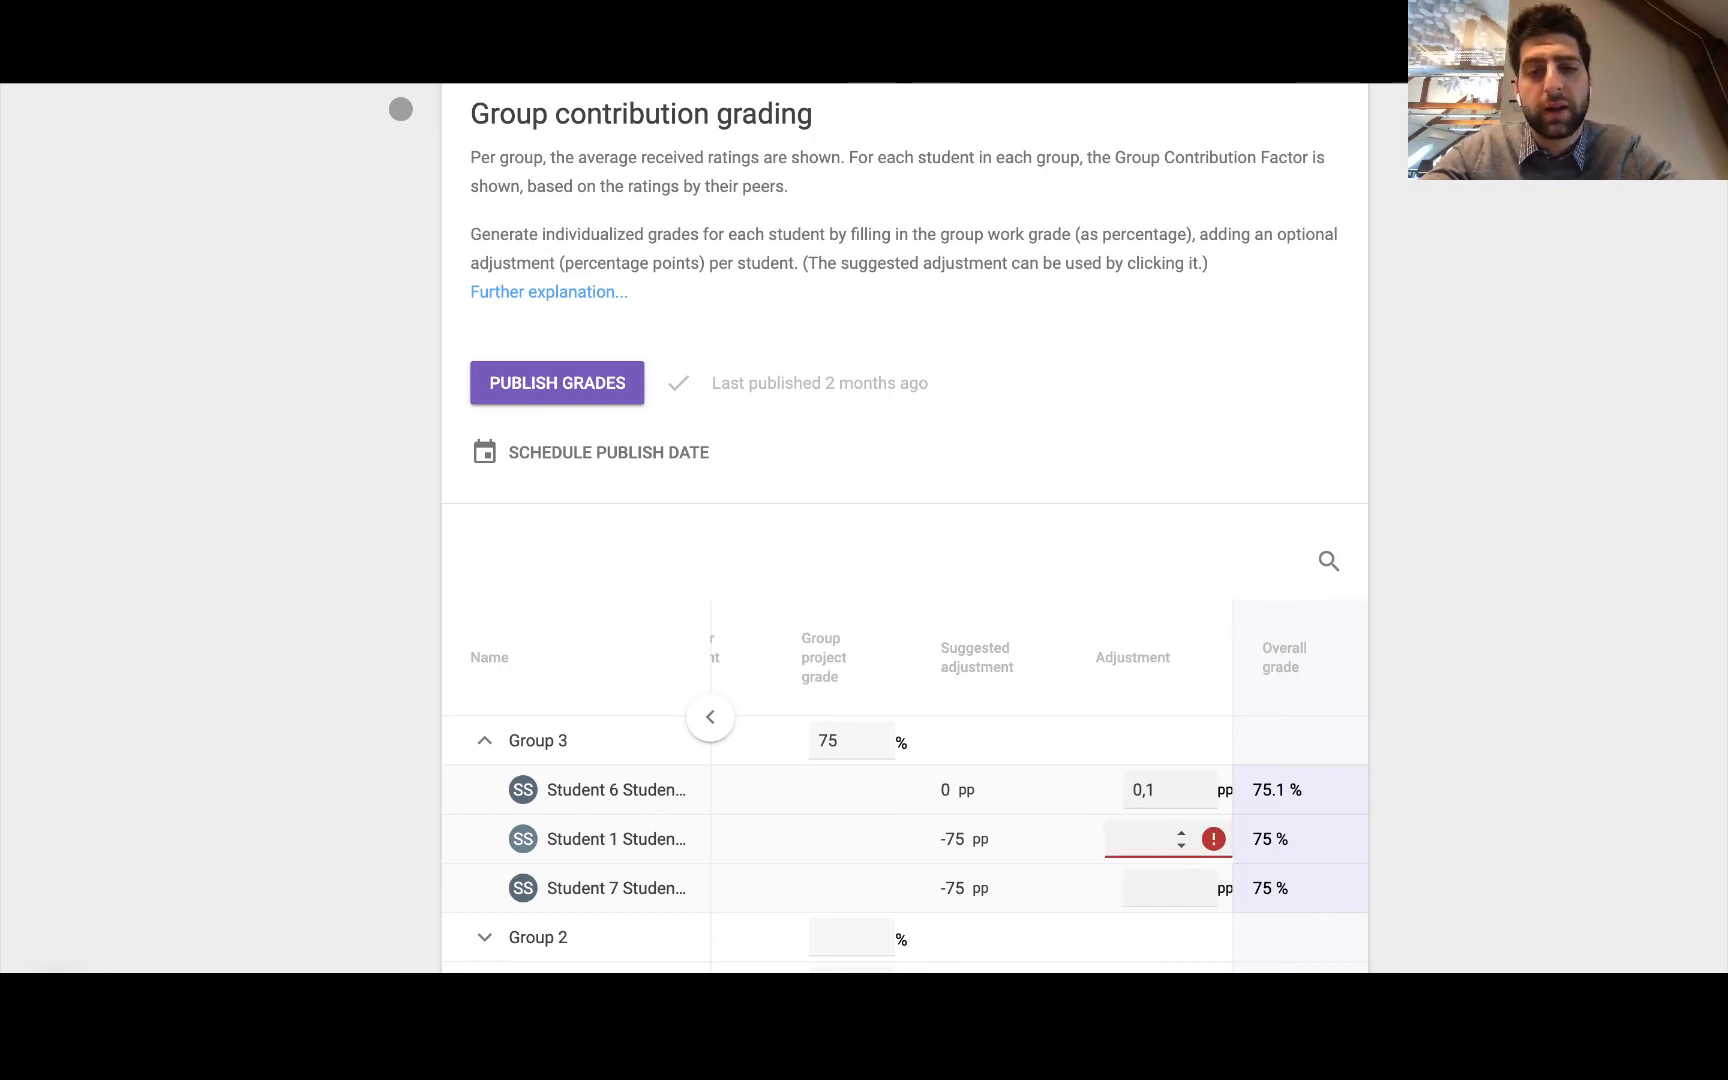
Enter a -30 adjustment for Student 1, dropping their grade to 45%
text(30)
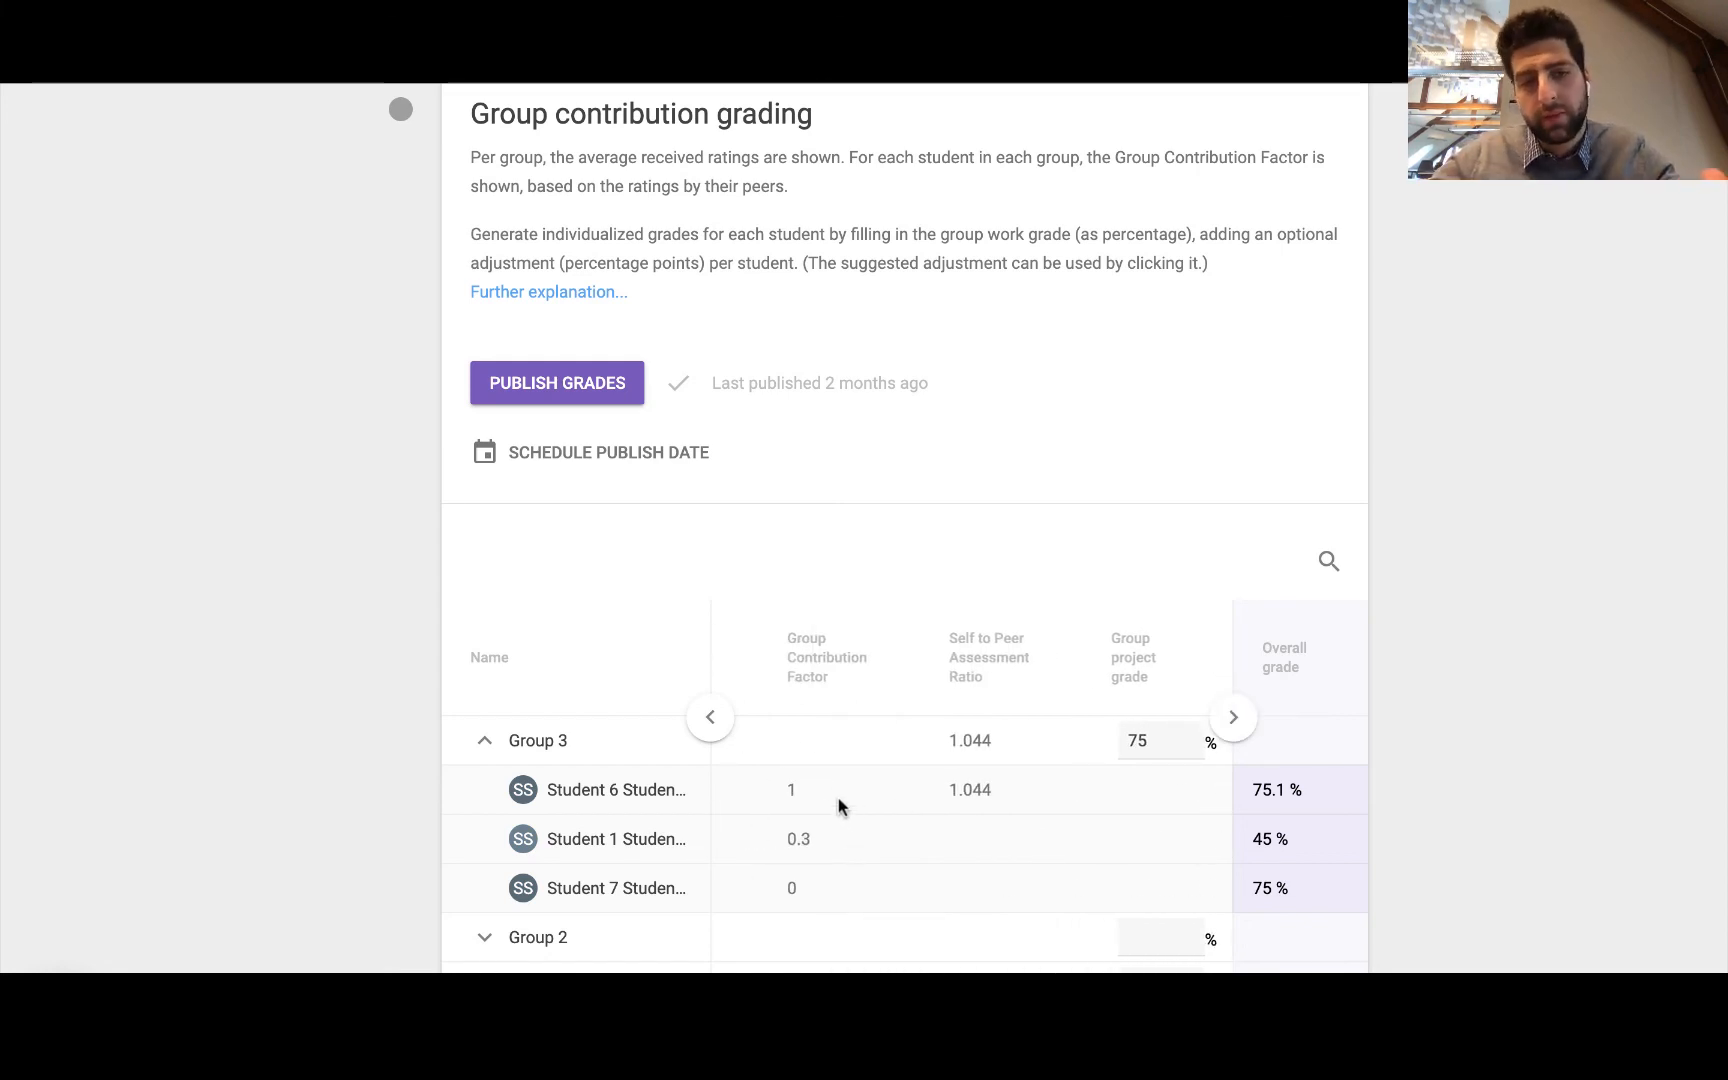
mouse_move(787, 824)
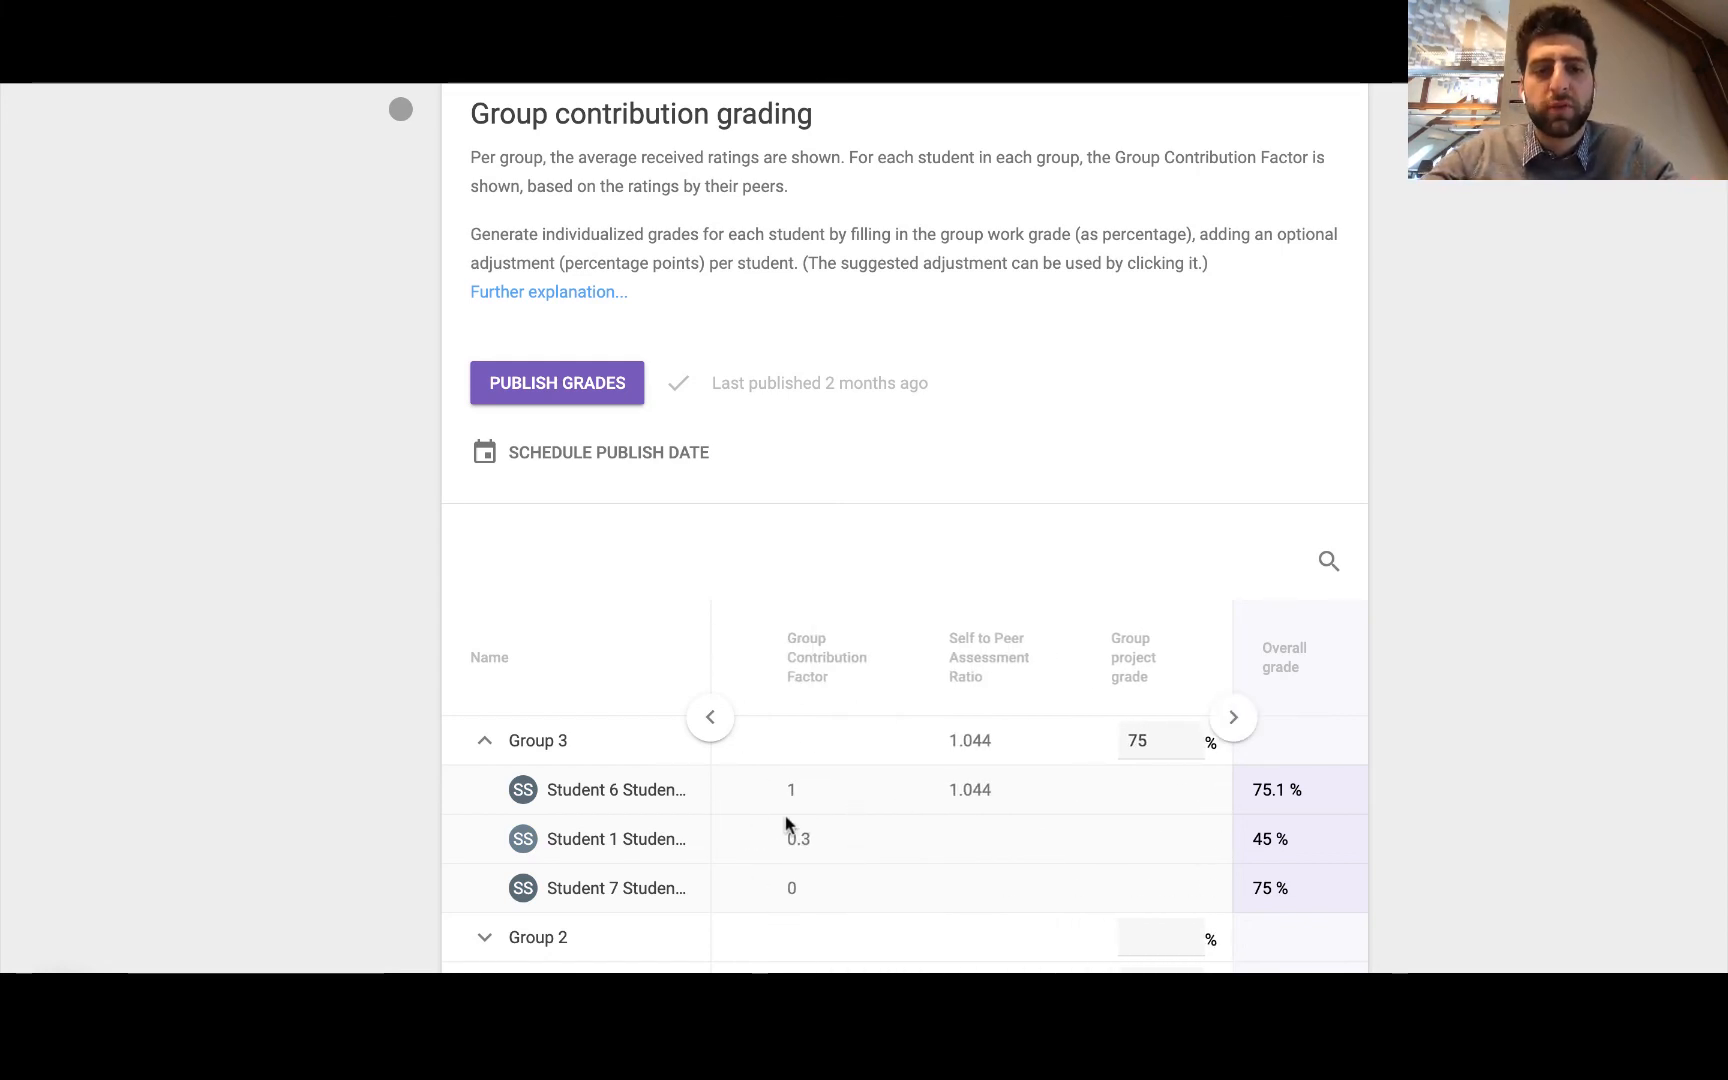
mouse_move(850, 809)
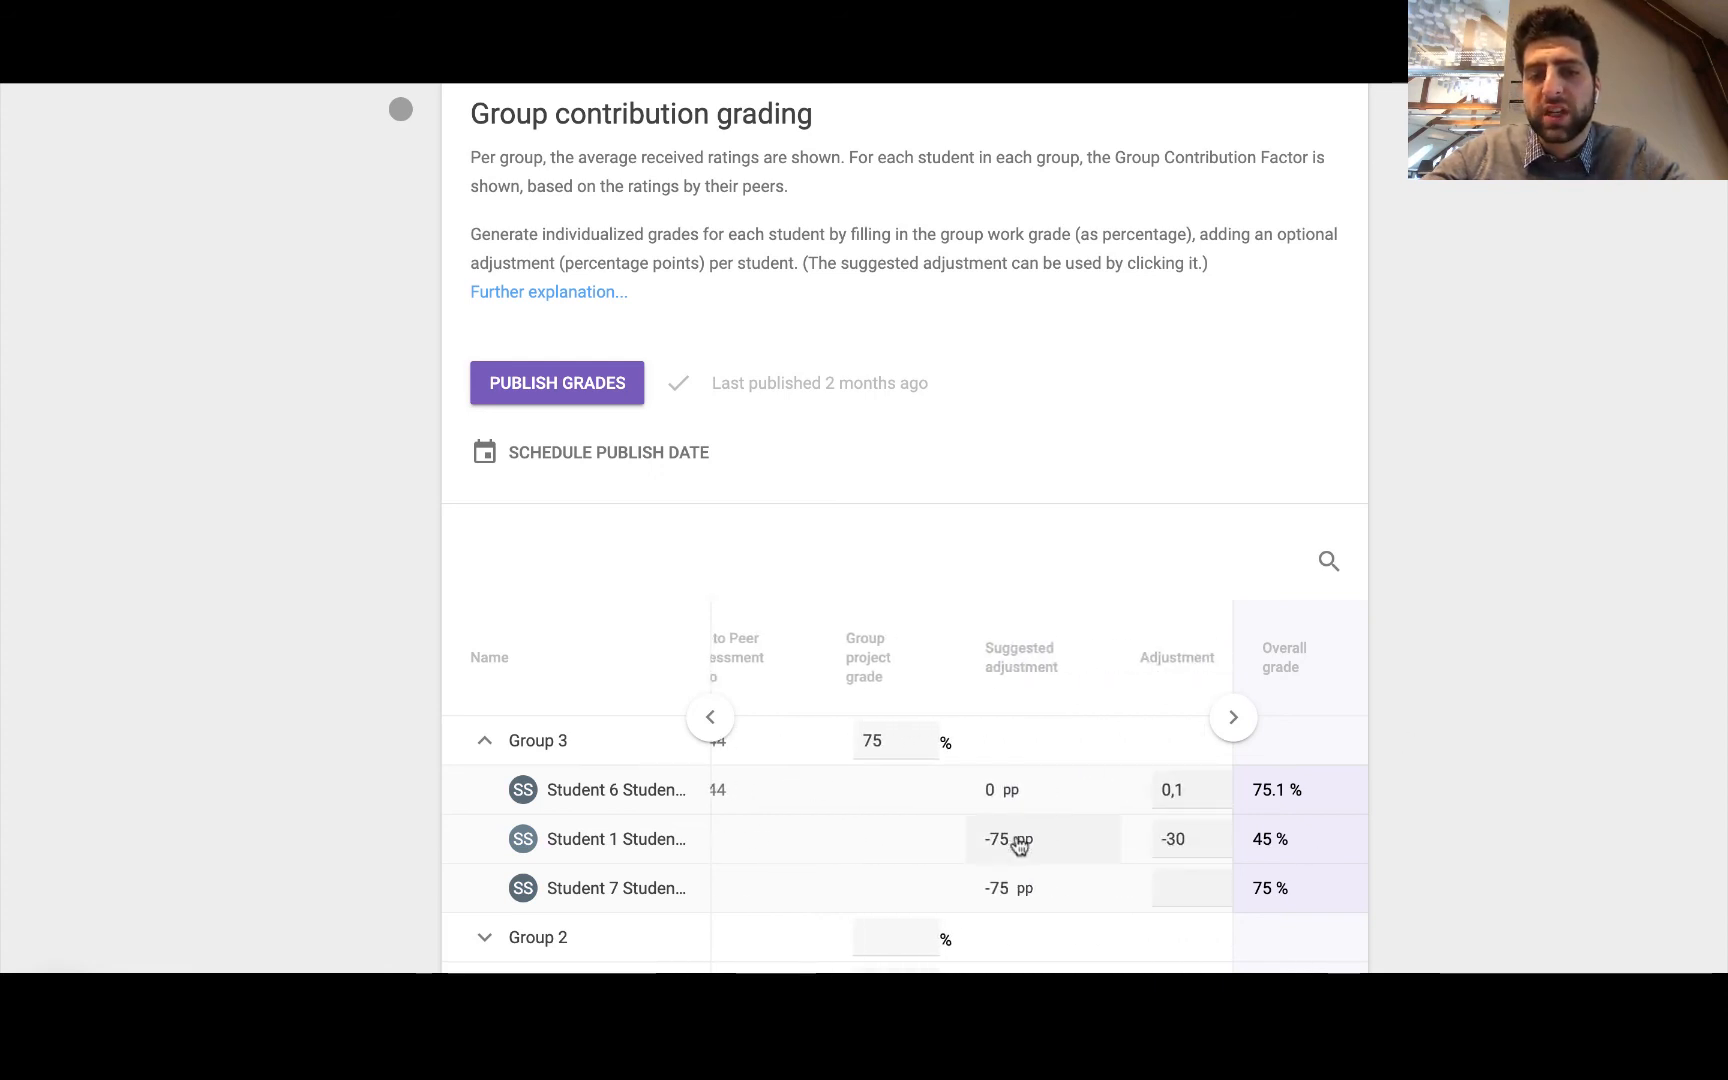
mouse_move(1280, 826)
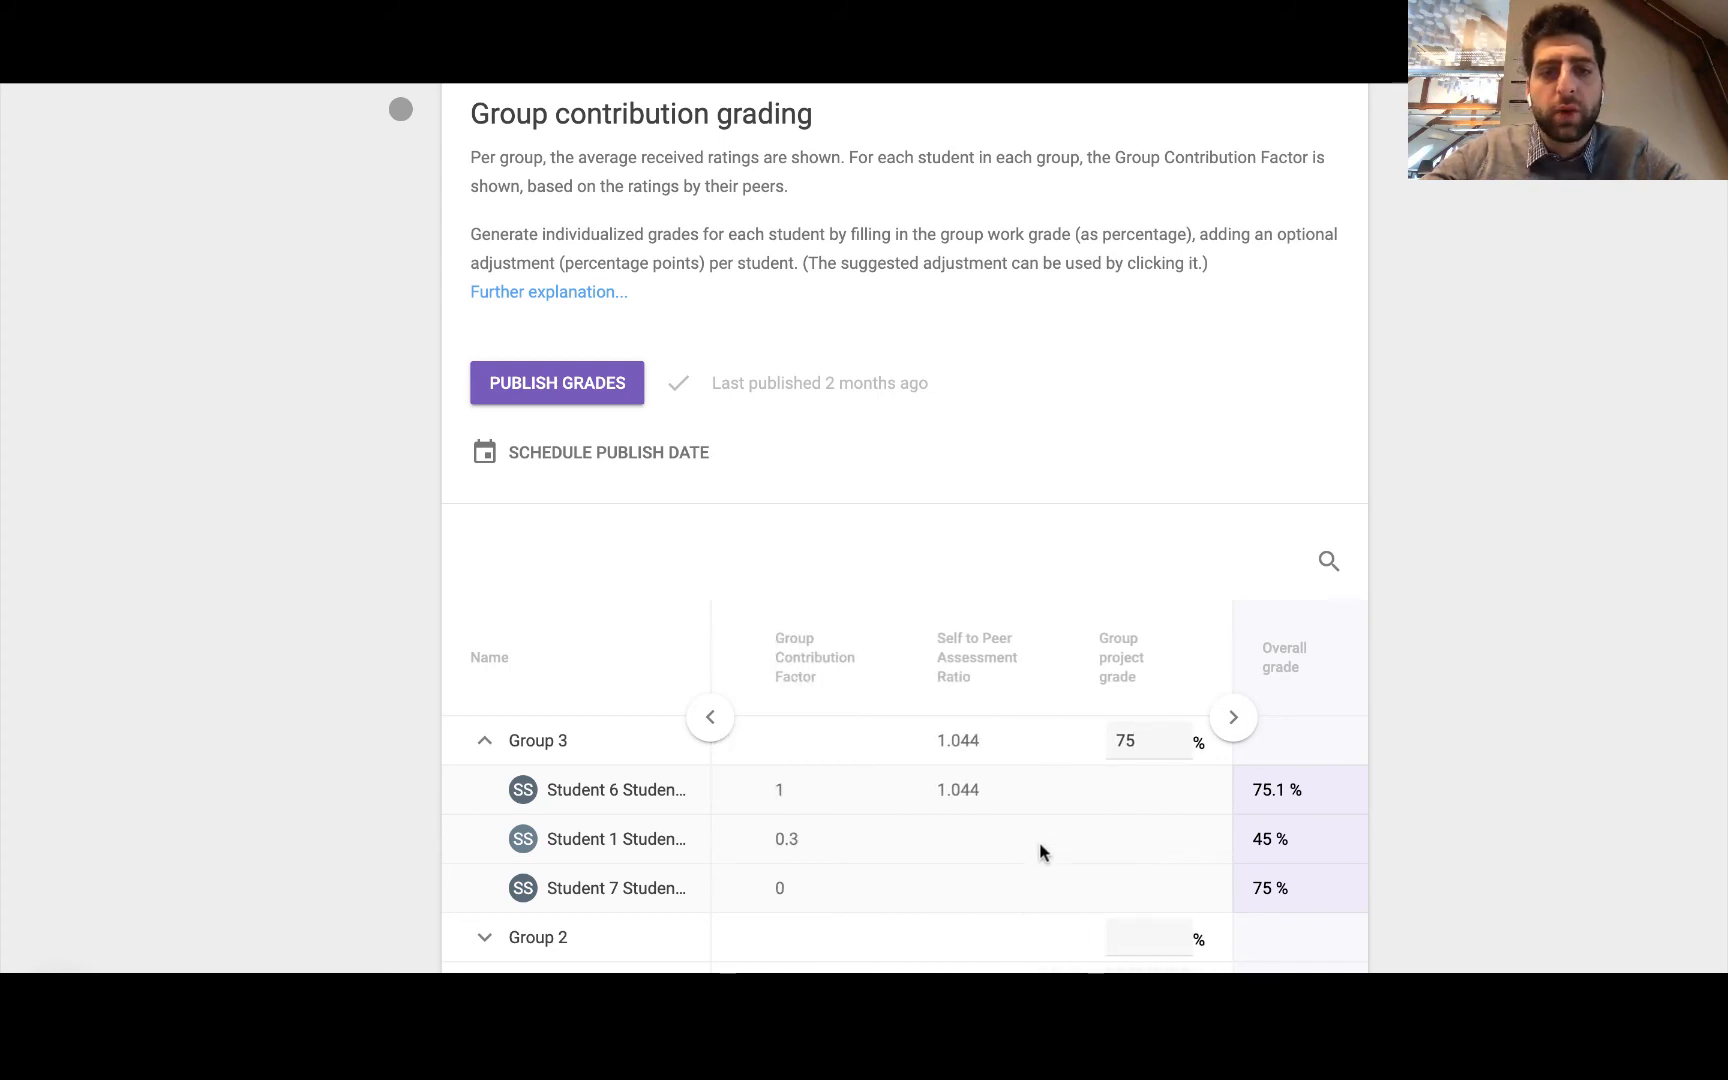
mouse_move(1000, 807)
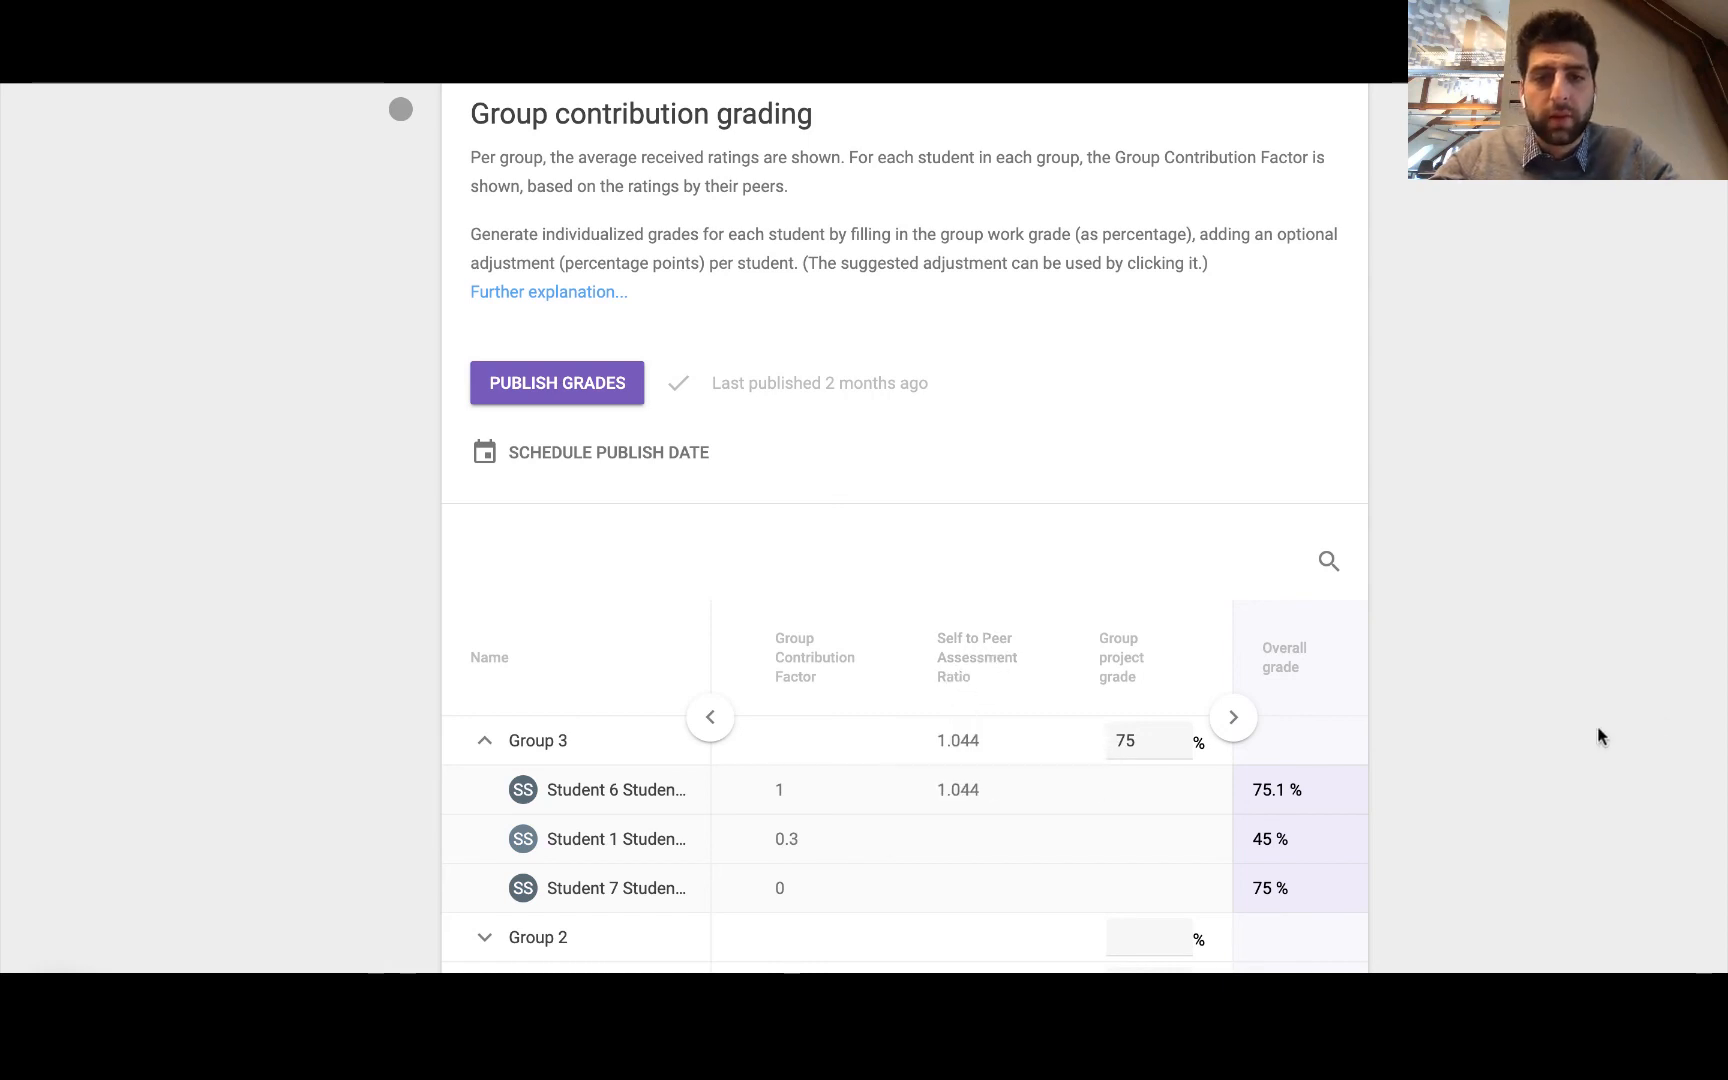
mouse_move(1675, 706)
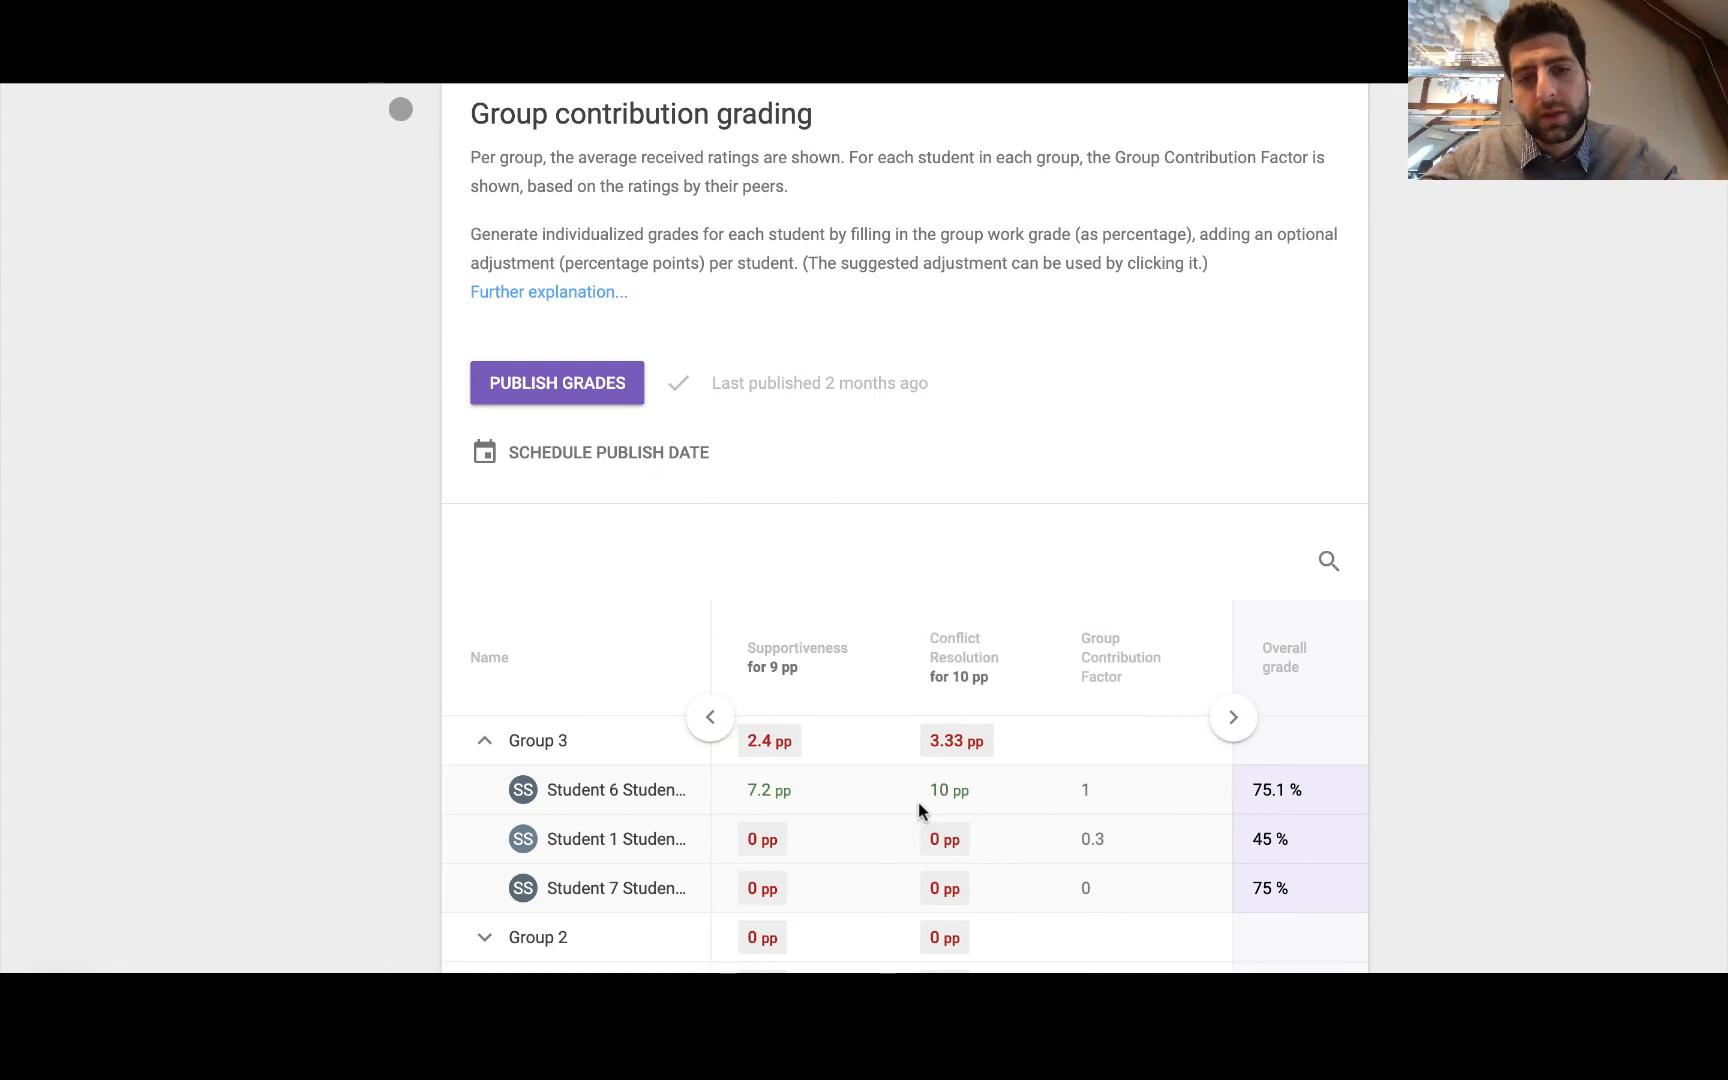
click(1233, 717)
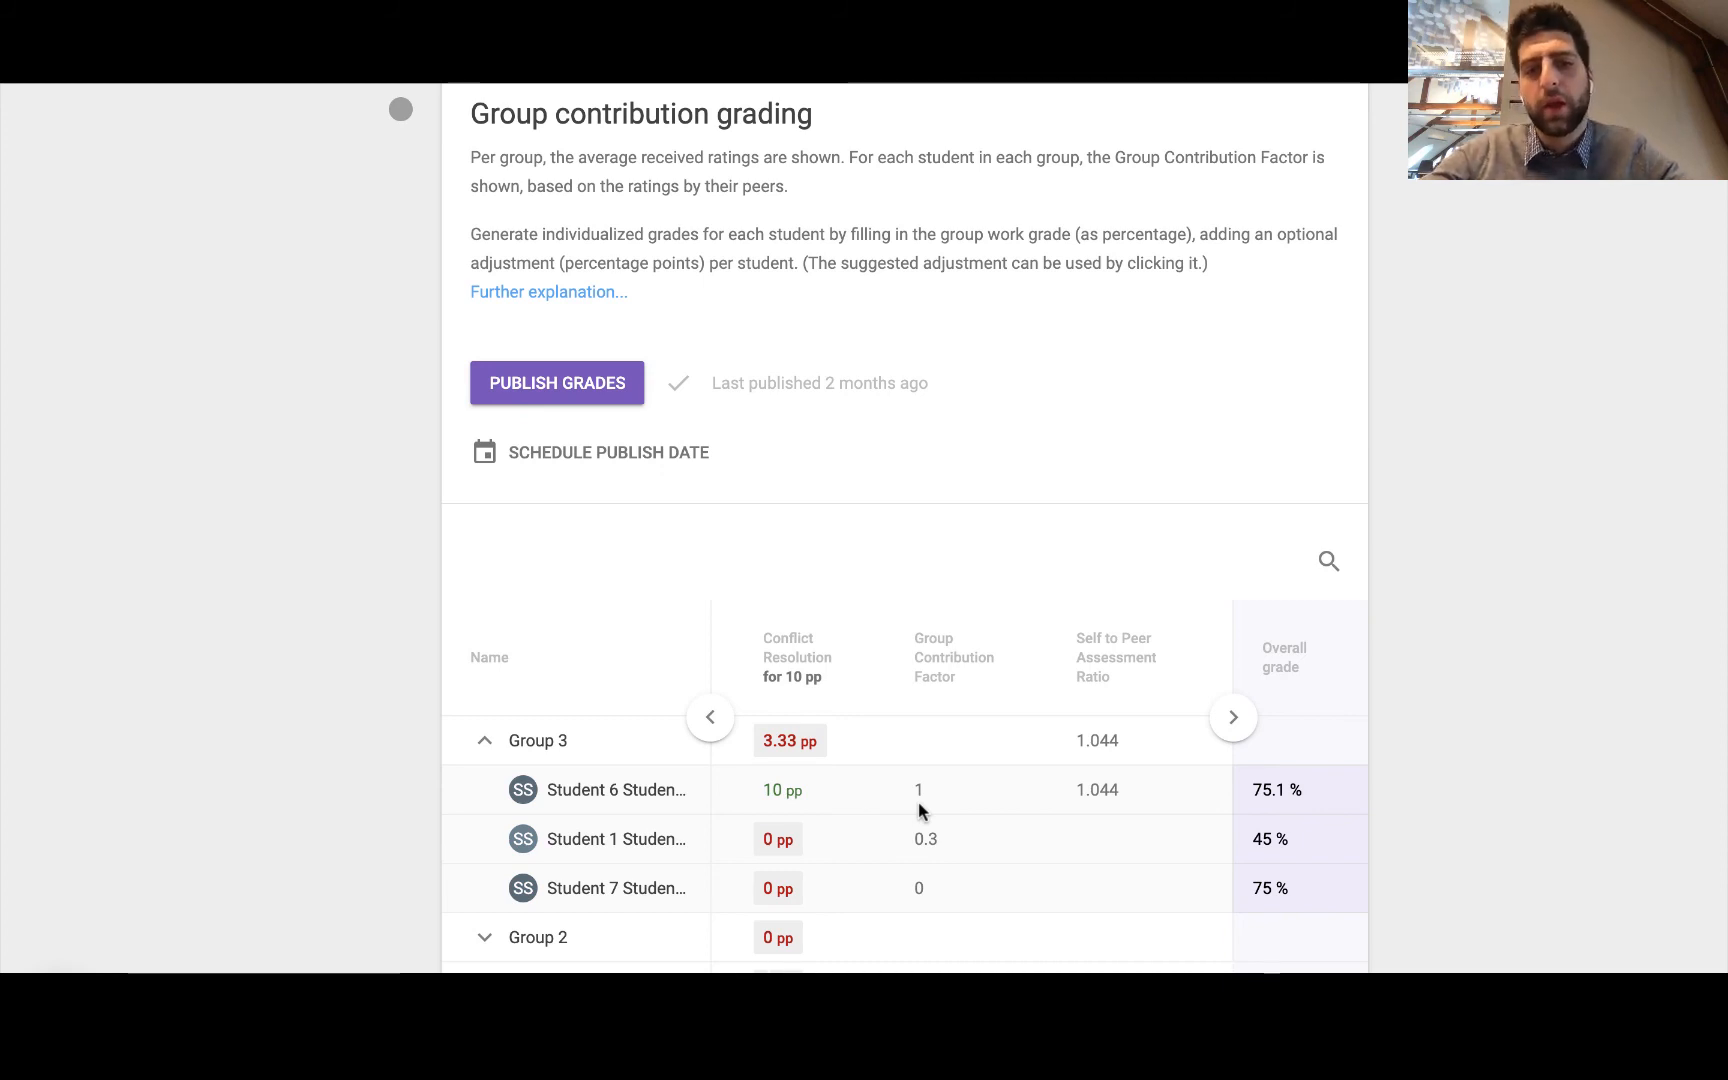
mouse_move(927, 773)
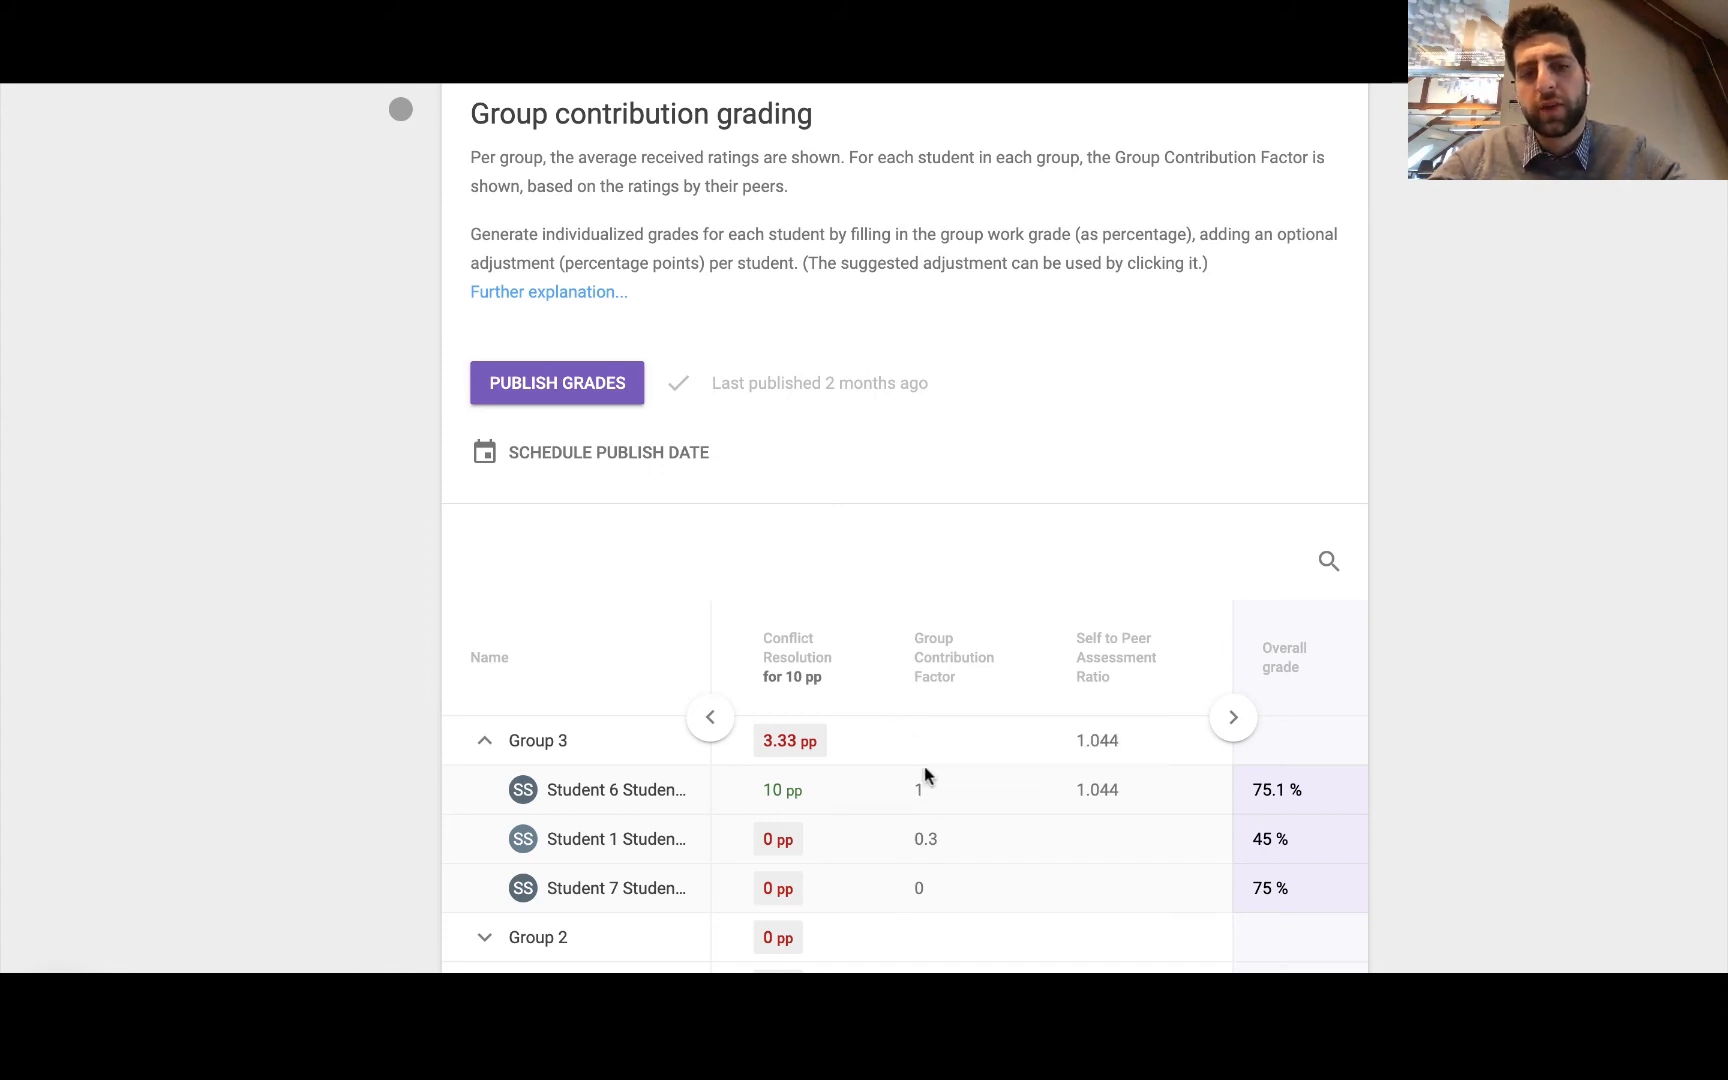
mouse_move(936, 793)
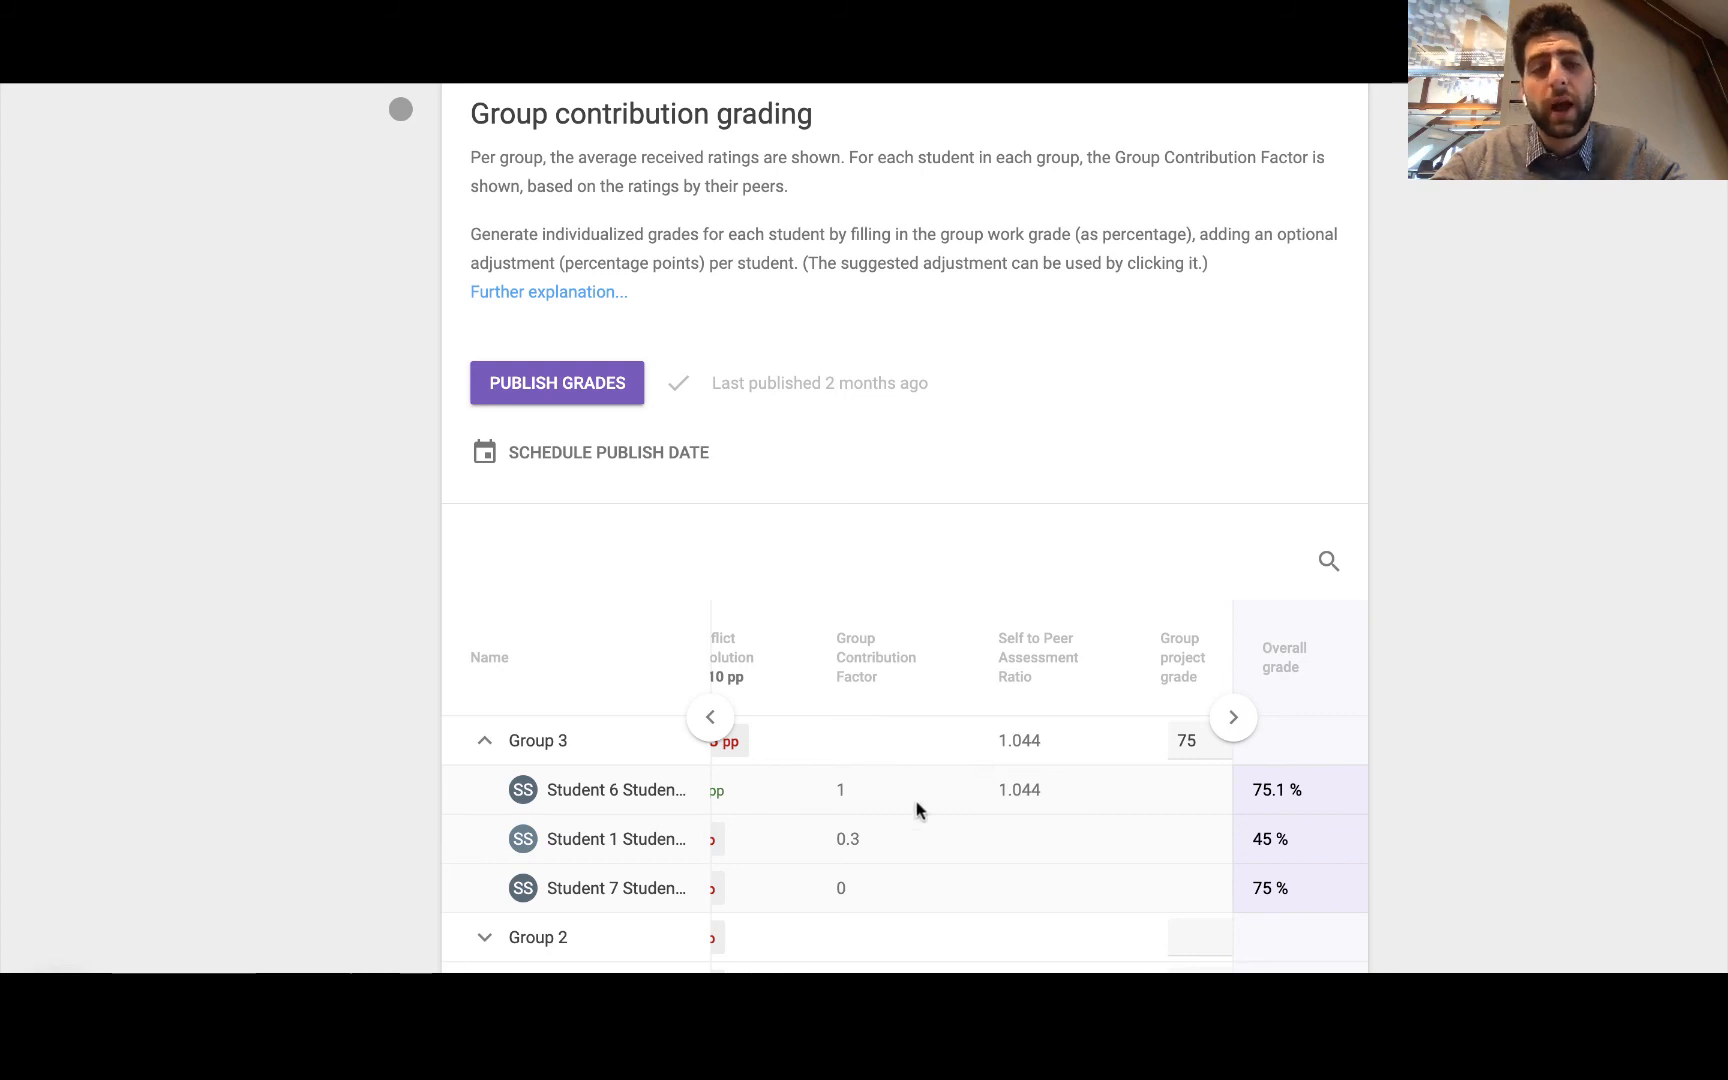
scroll(right, 3)
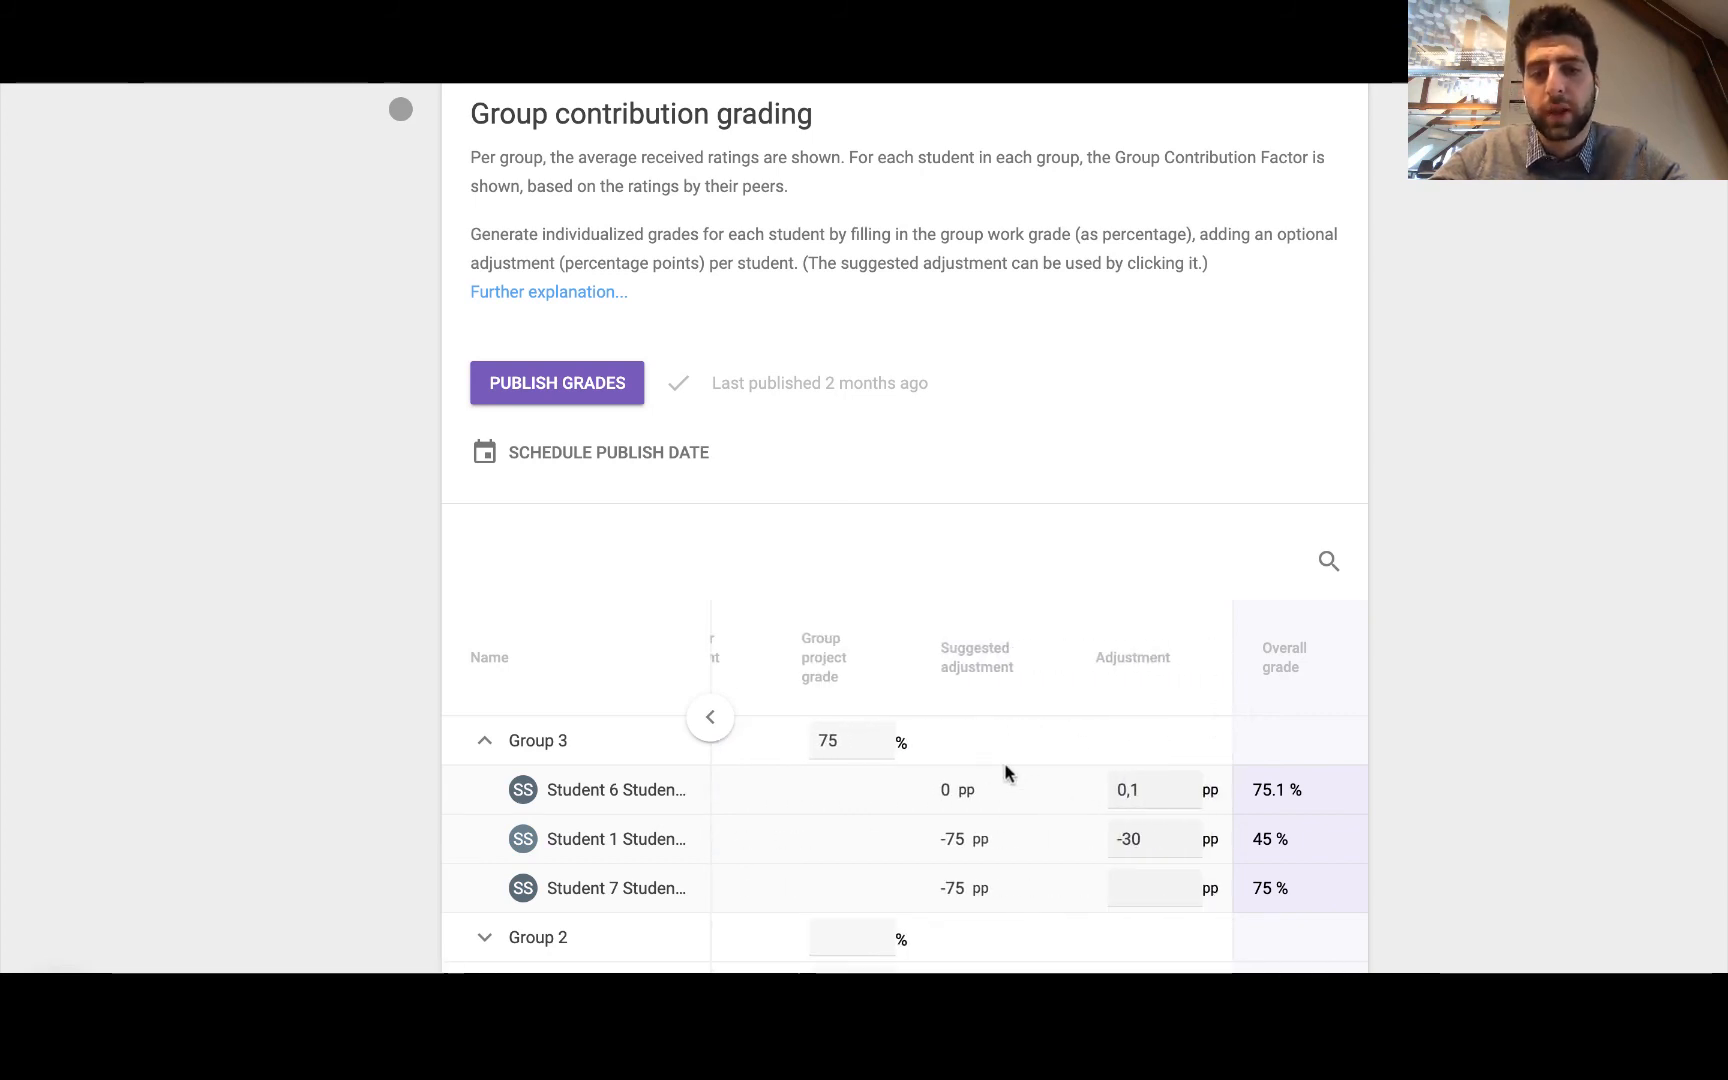
mouse_move(851, 811)
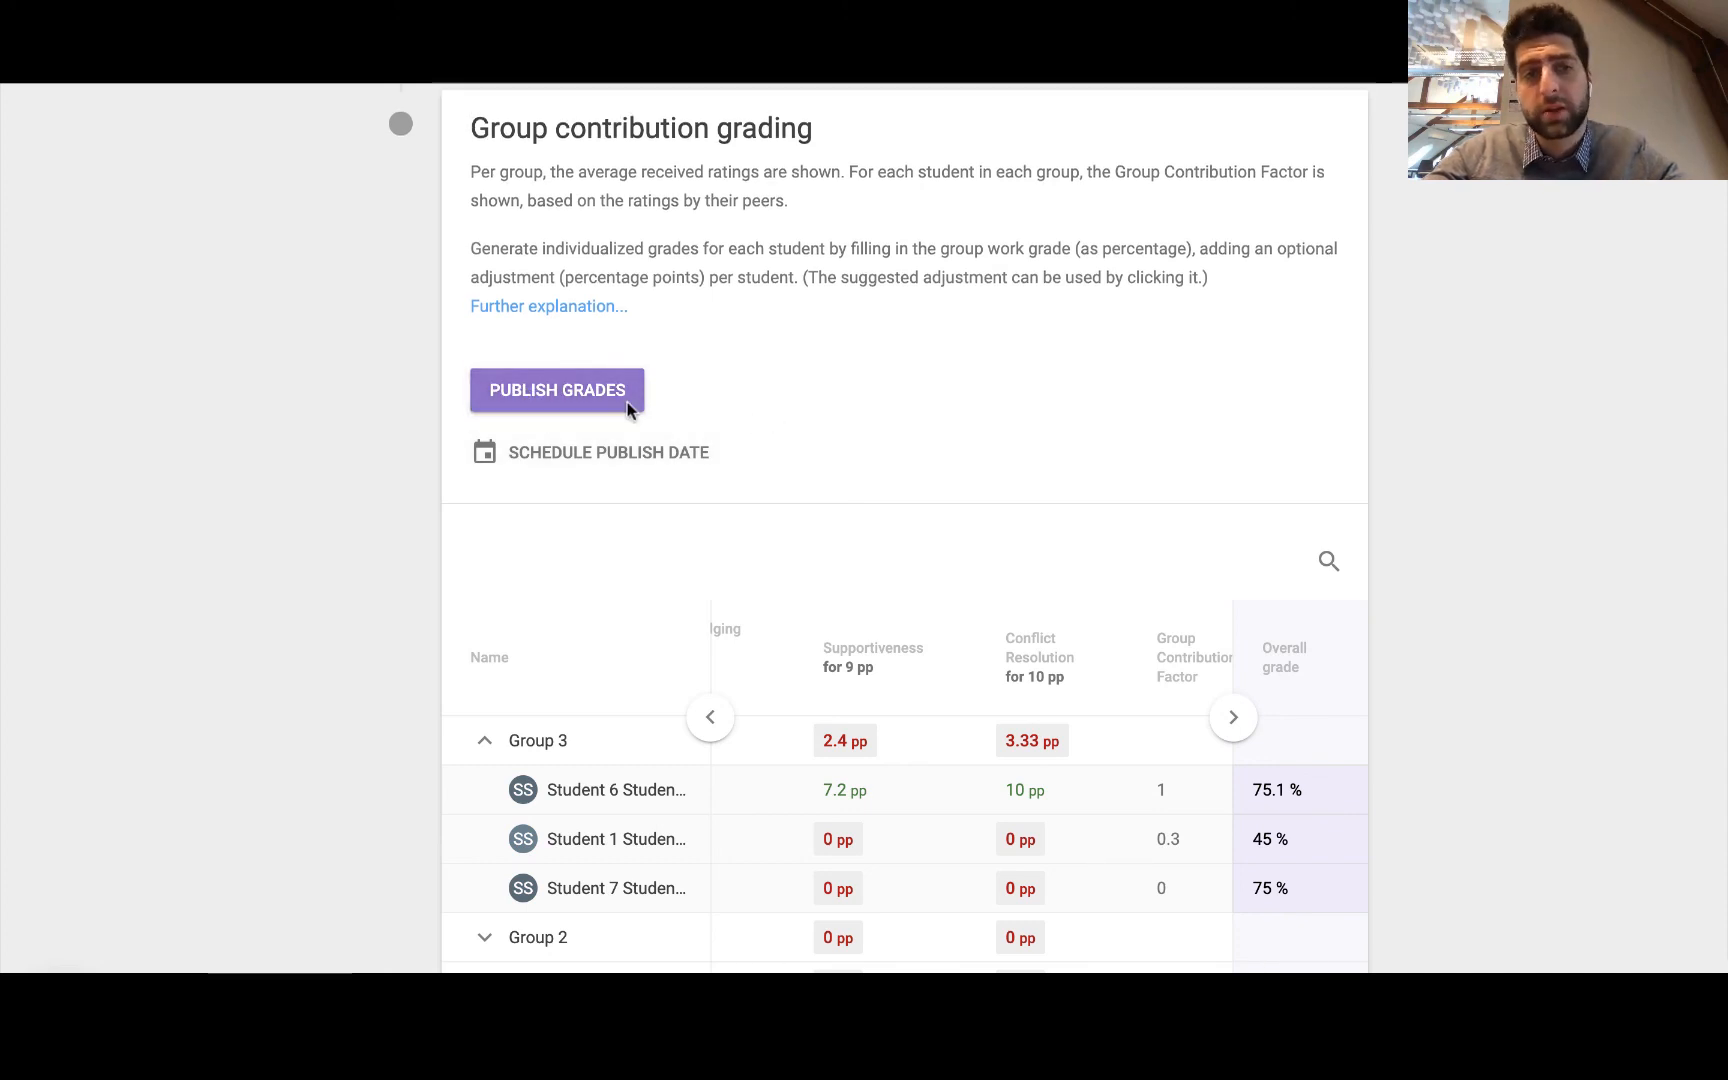
mouse_move(1585, 504)
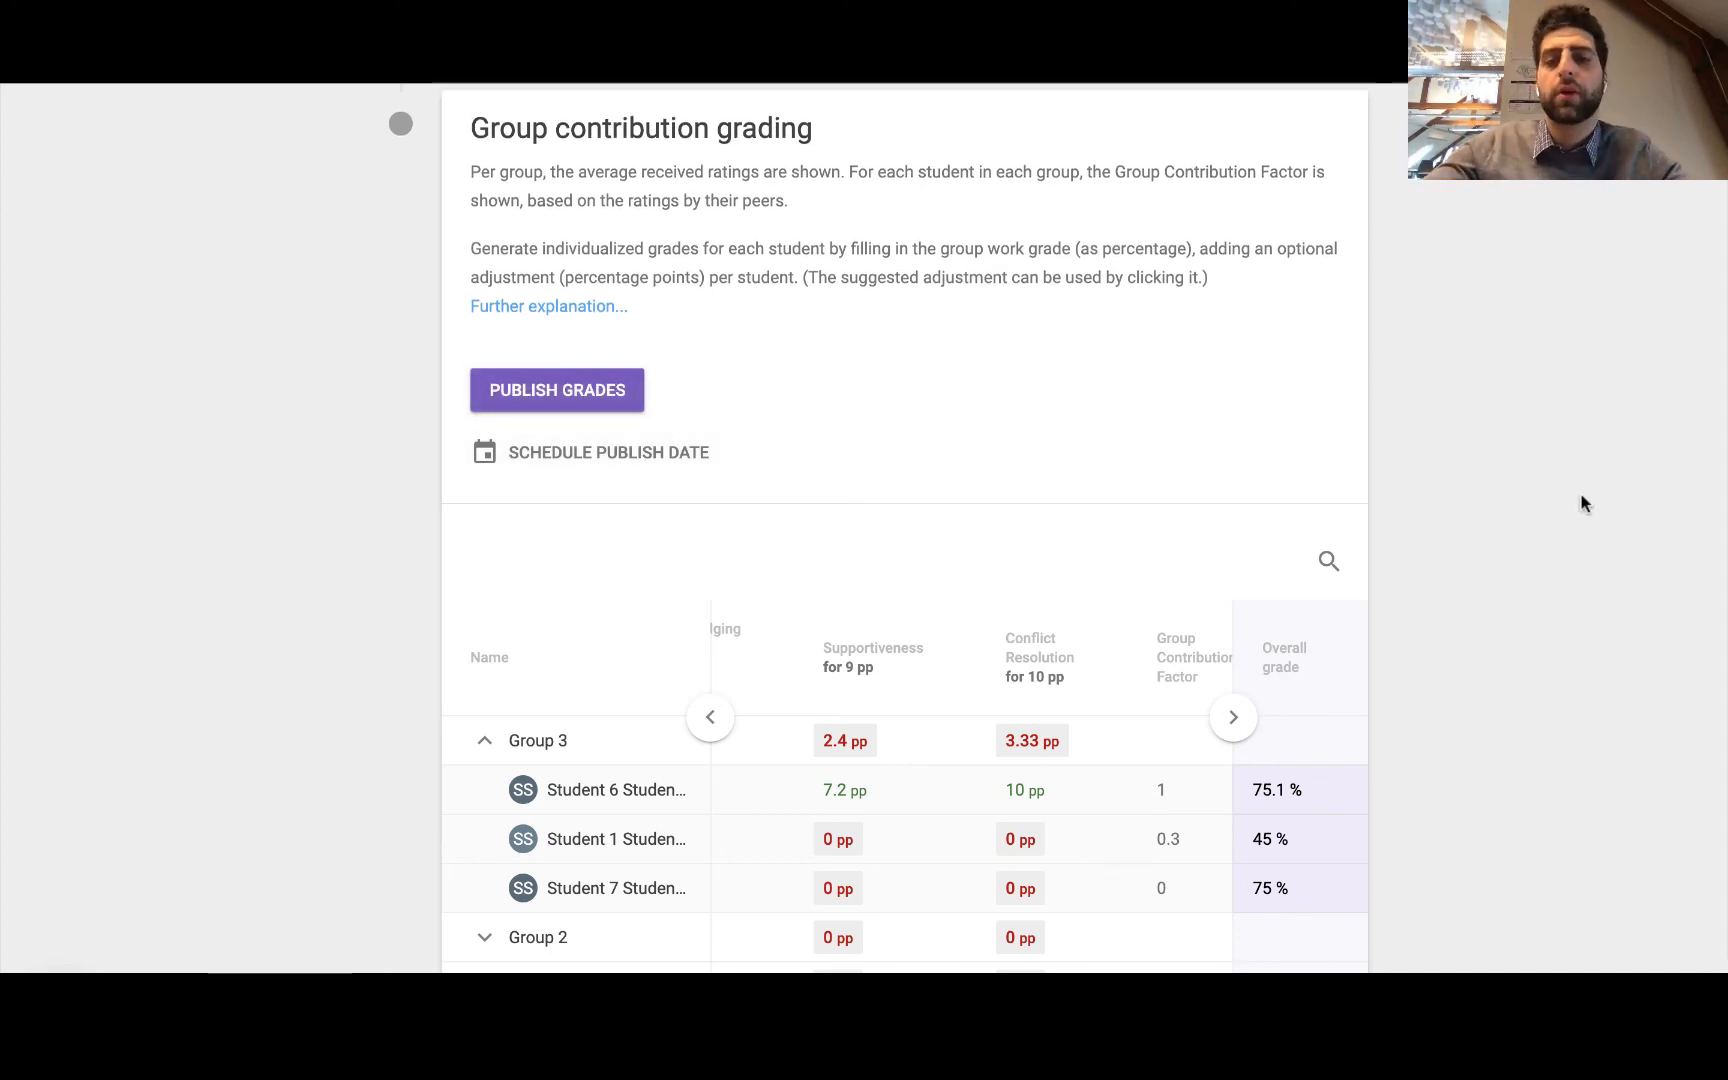
Enter edit mode and open the Feedback criteria set under Given reviews
click(556, 390)
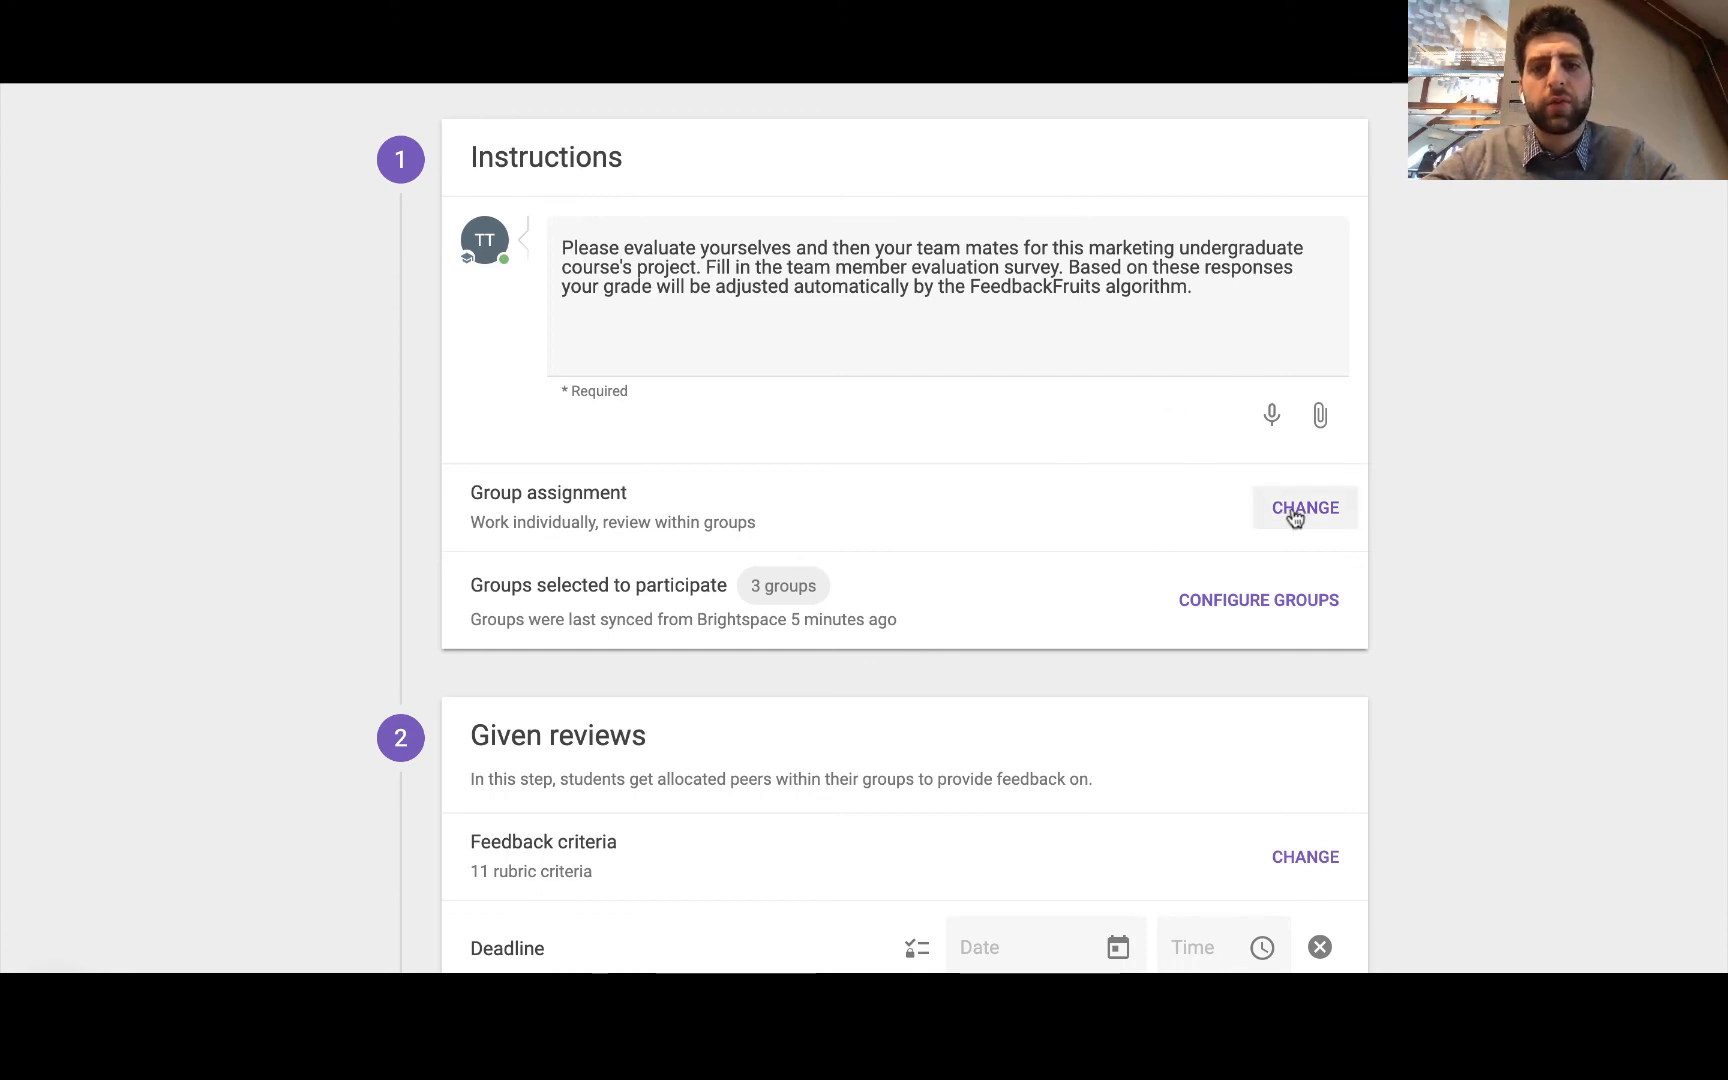
scroll(down, 3)
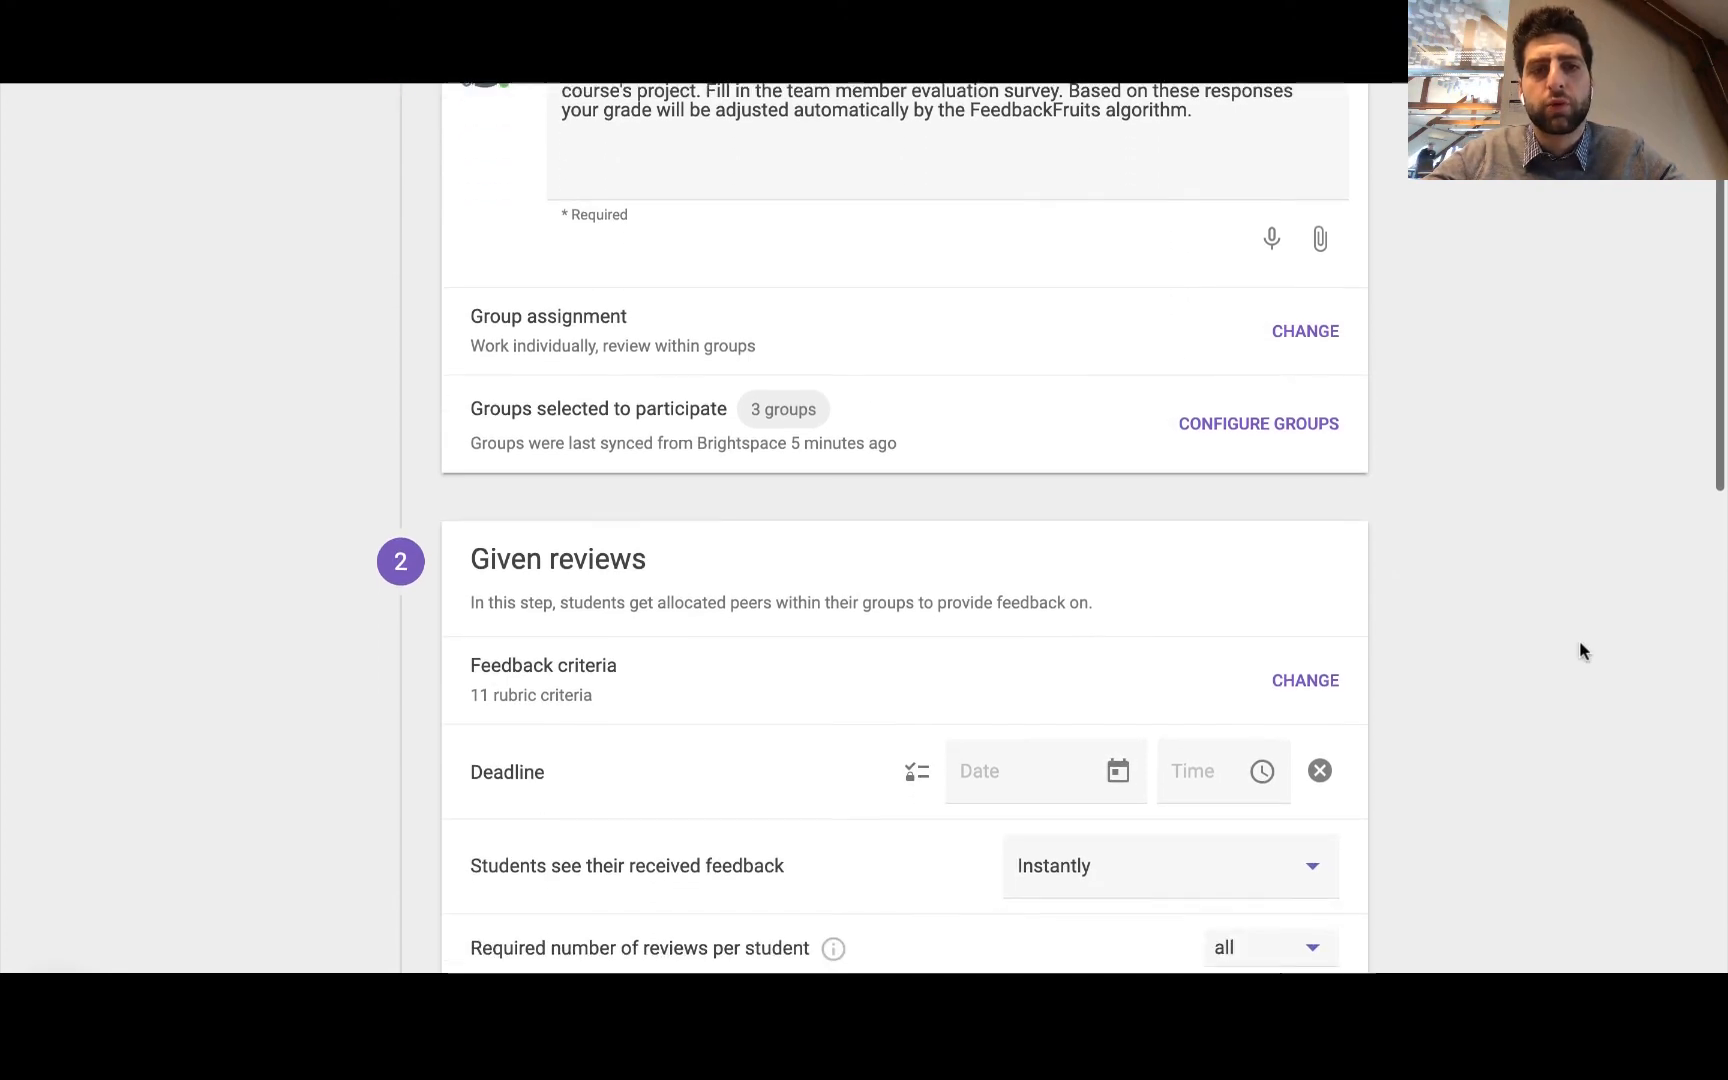
scroll(down, 3)
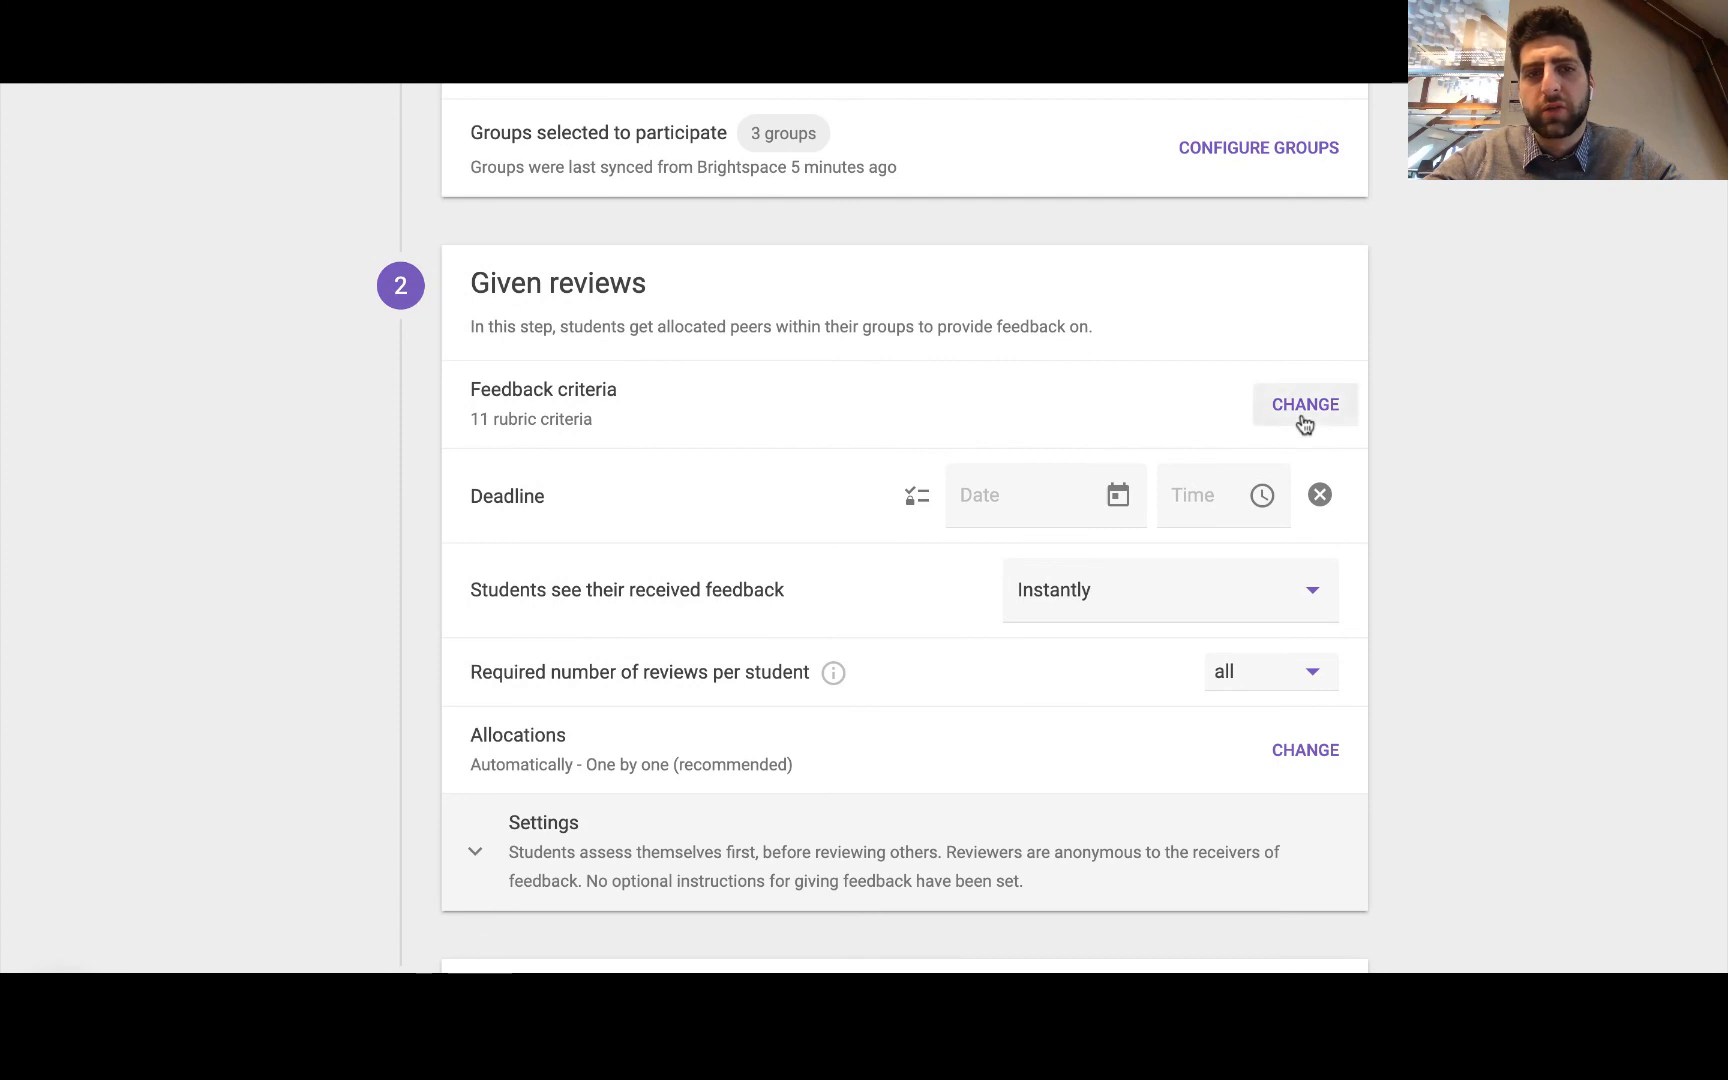
click(1304, 404)
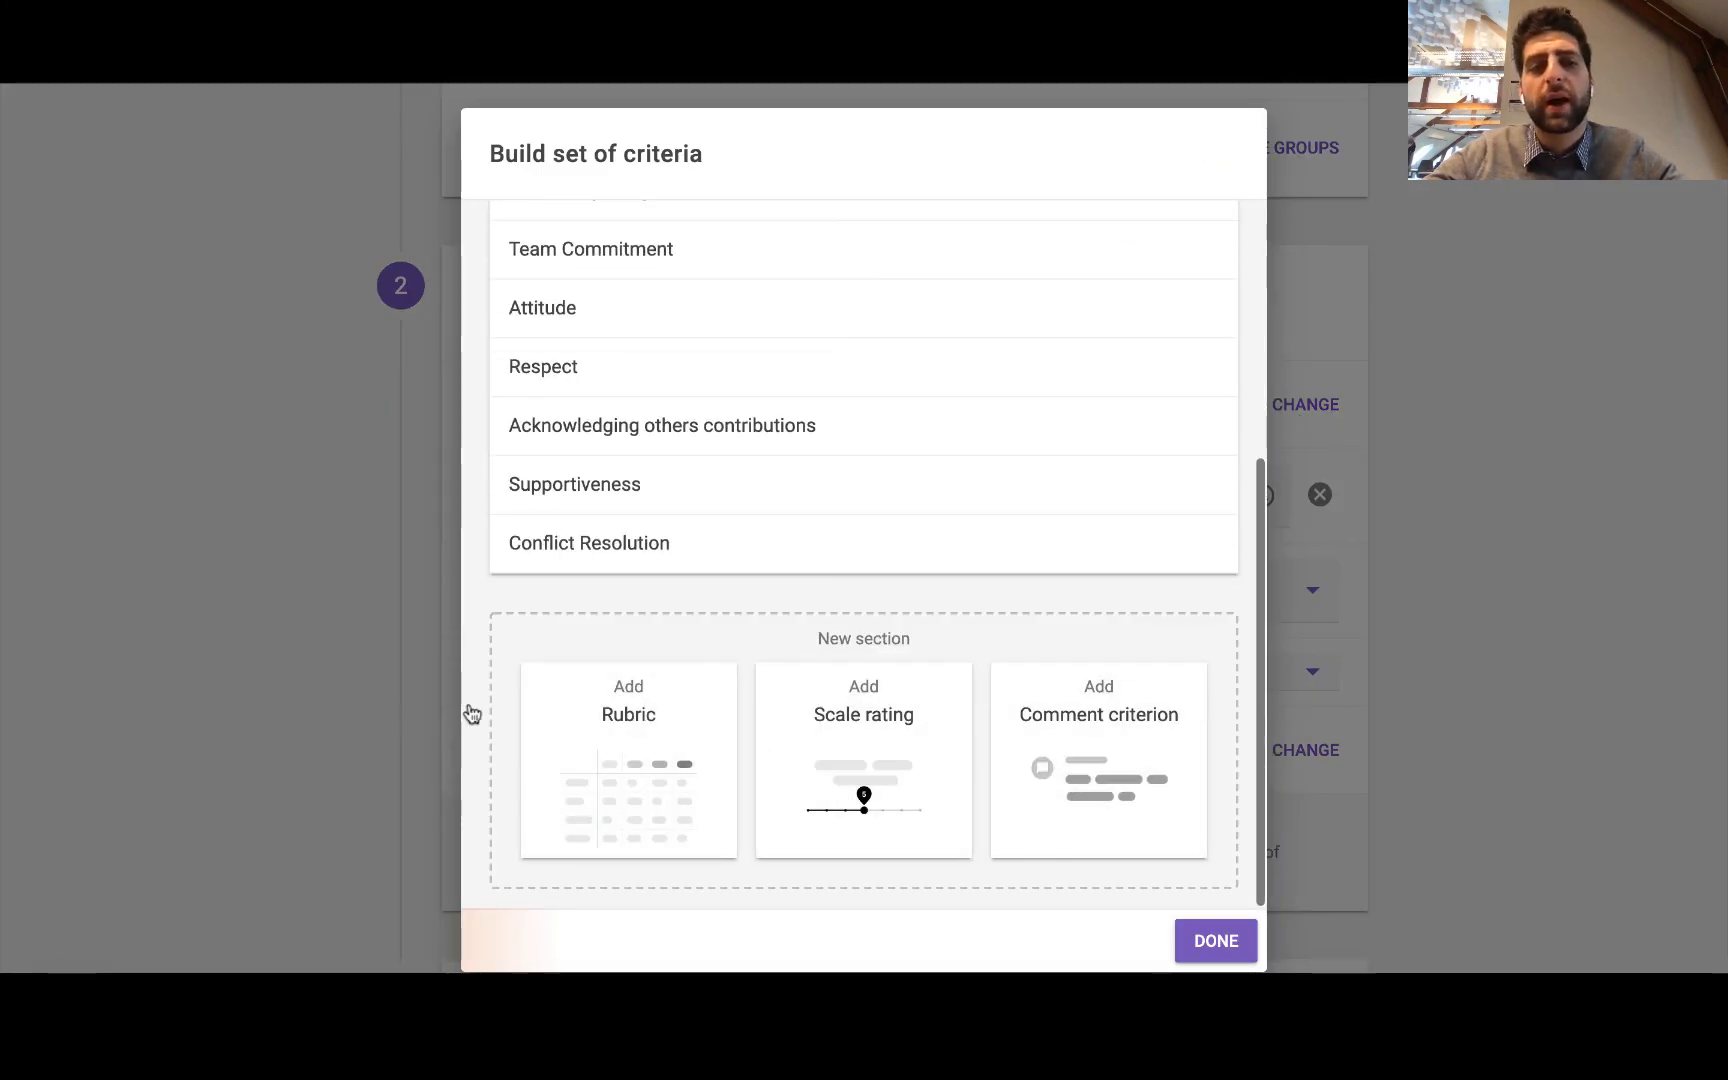
mouse_move(371, 458)
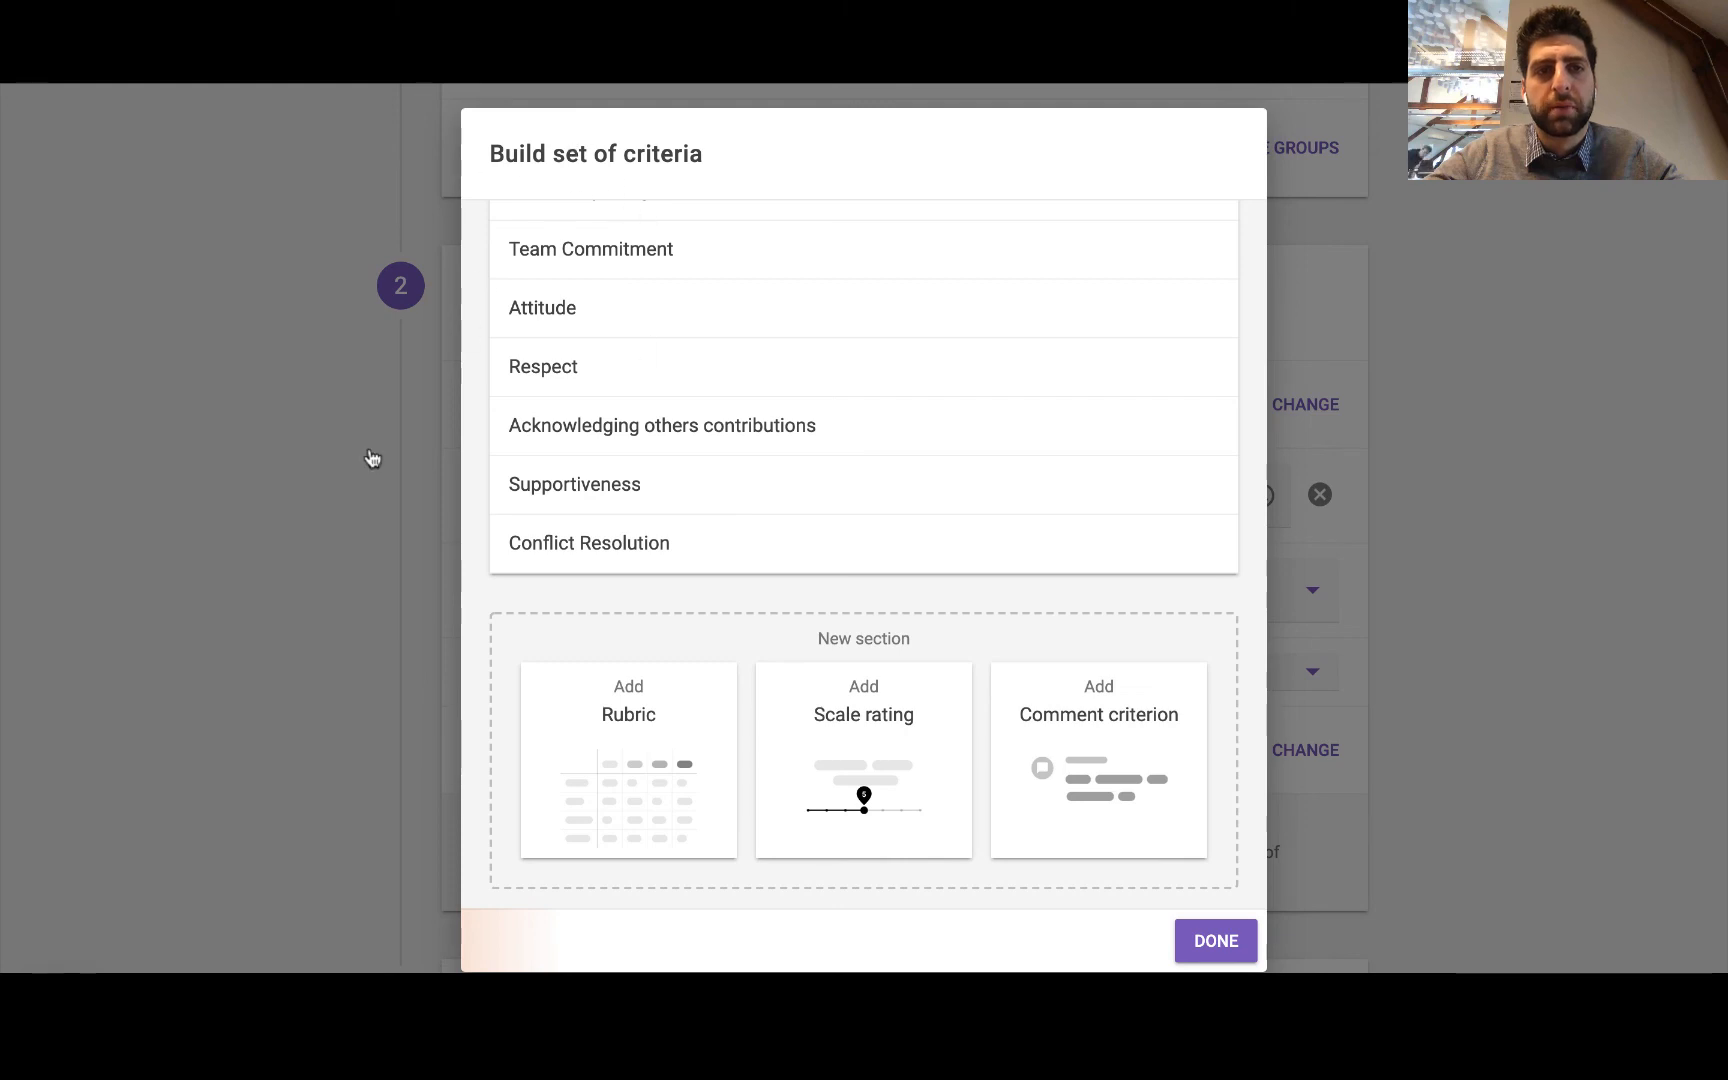
Close the criteria set unchanged, expand Given reviews settings, and check allocation options without changing them
click(1215, 940)
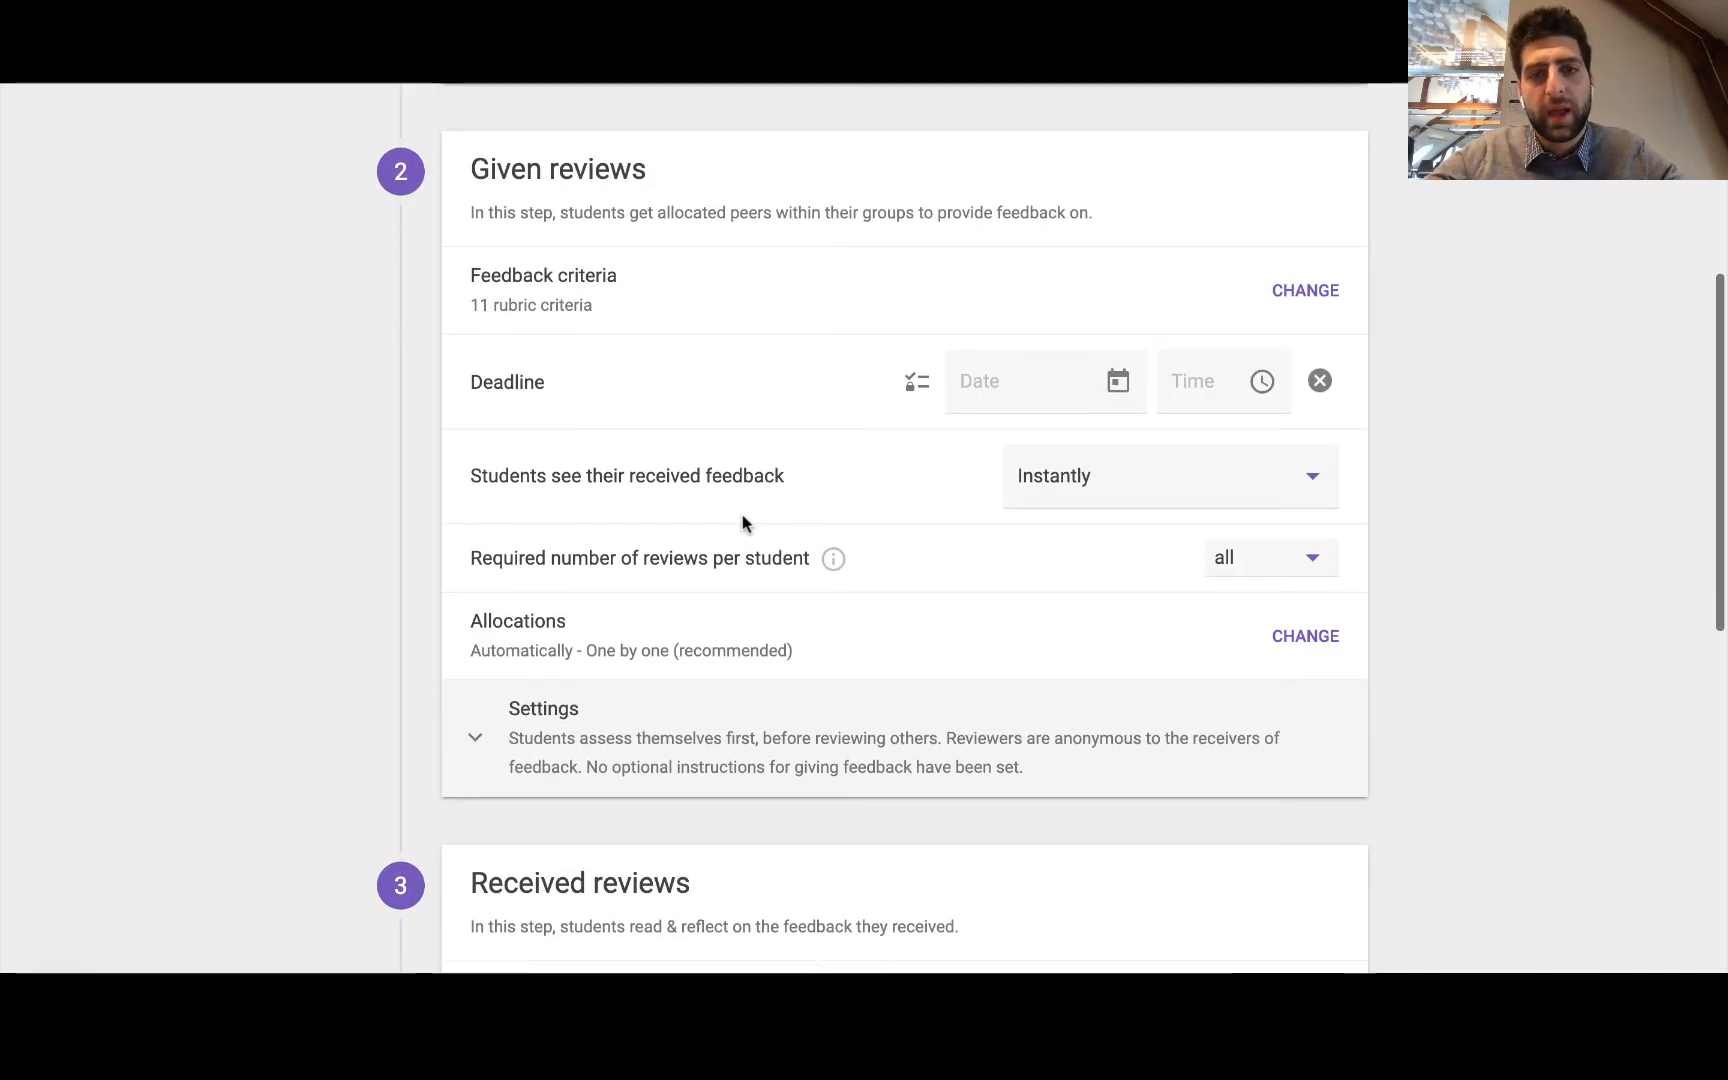
click(476, 737)
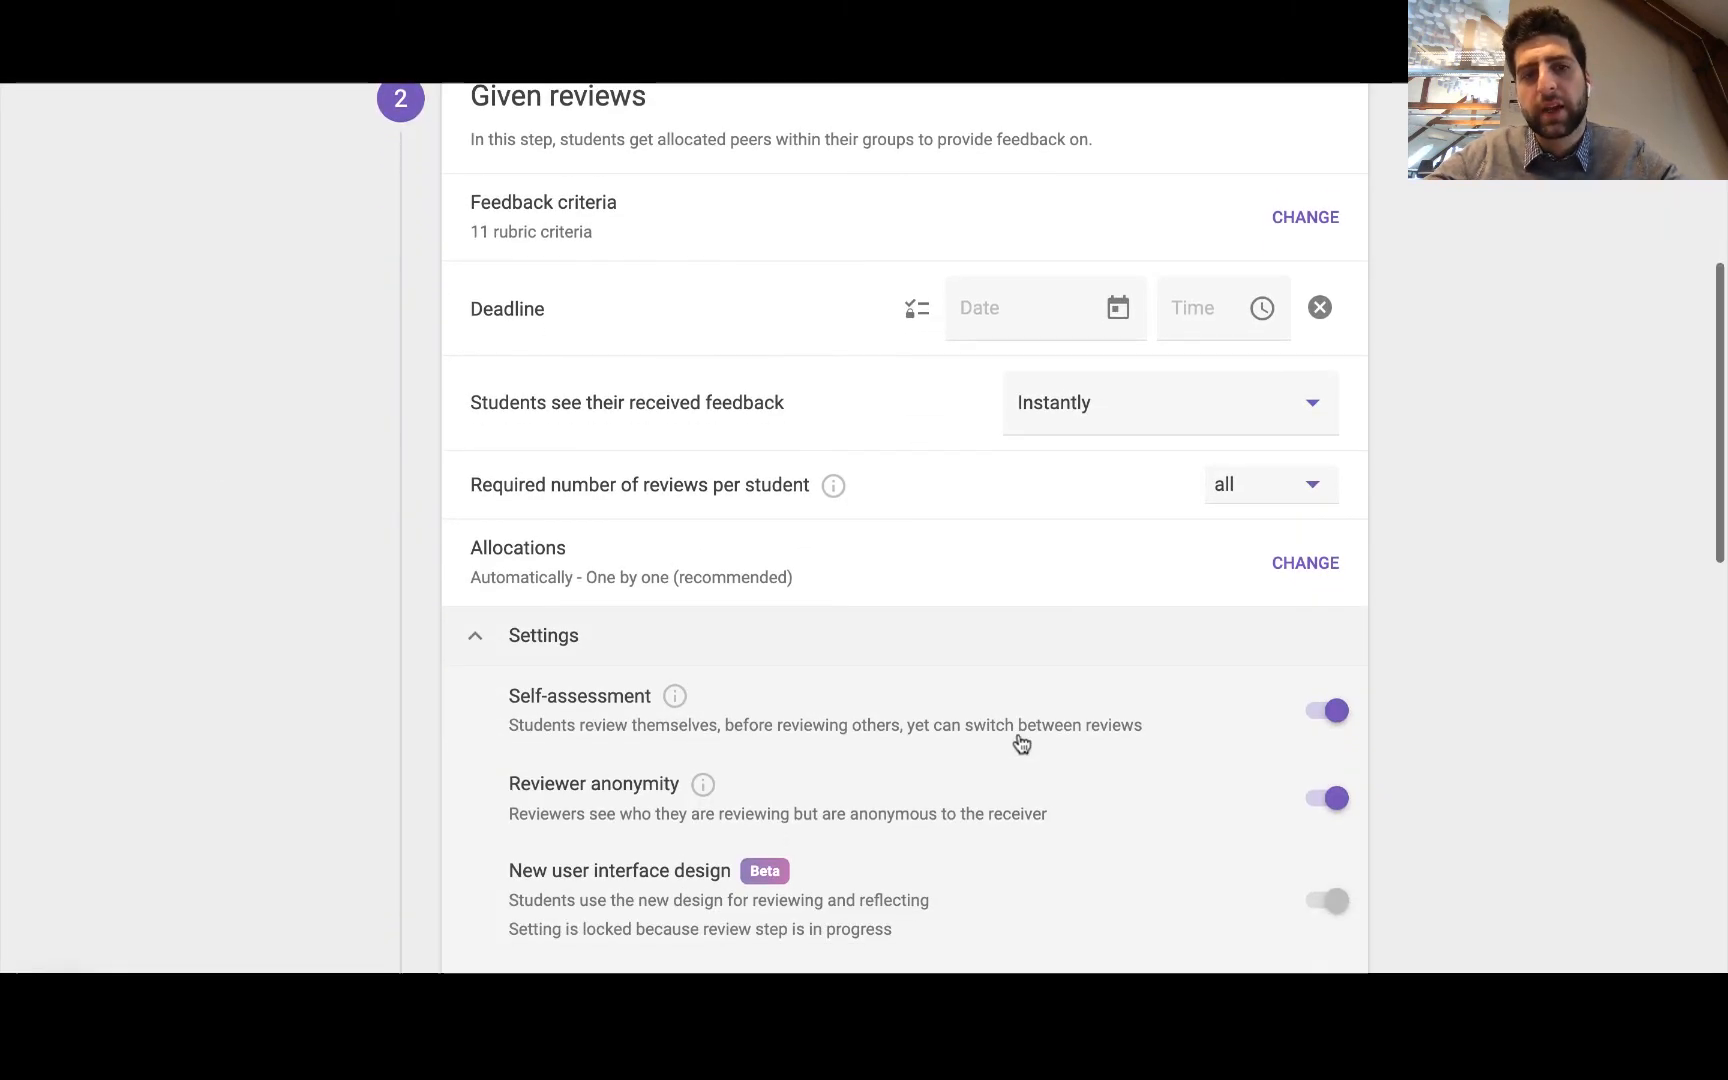
click(1305, 563)
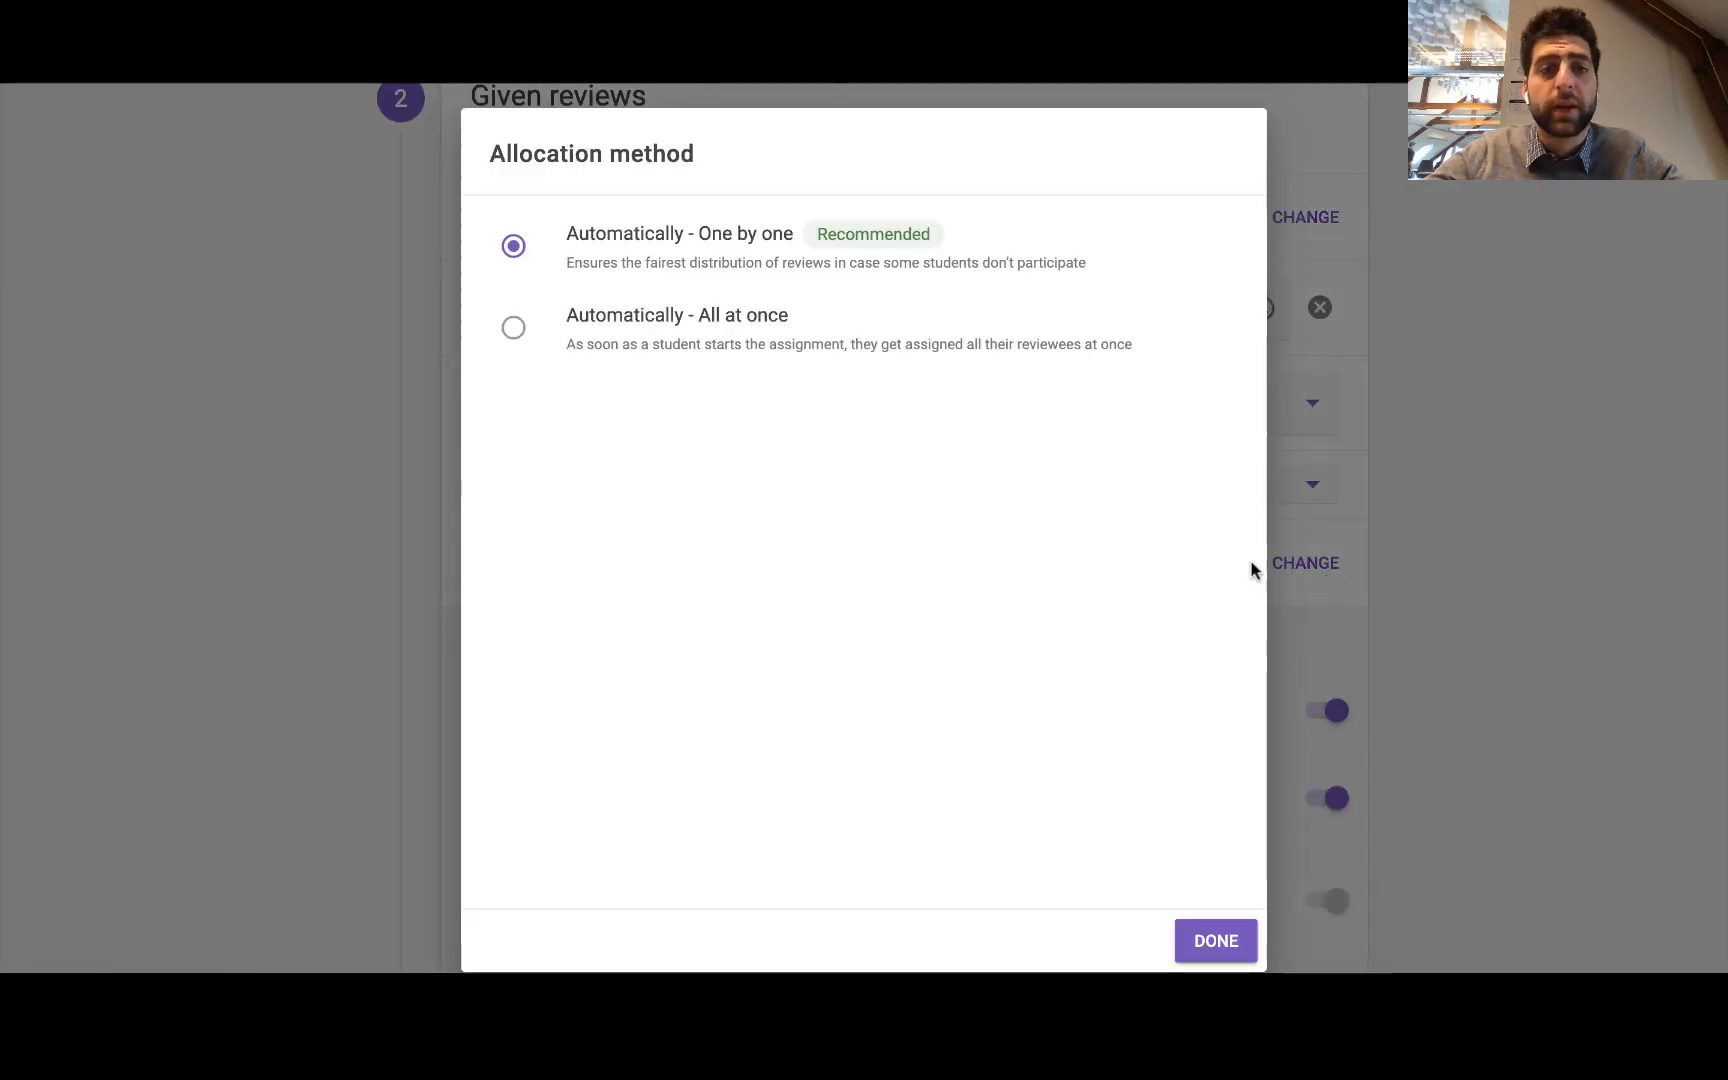
click(1215, 940)
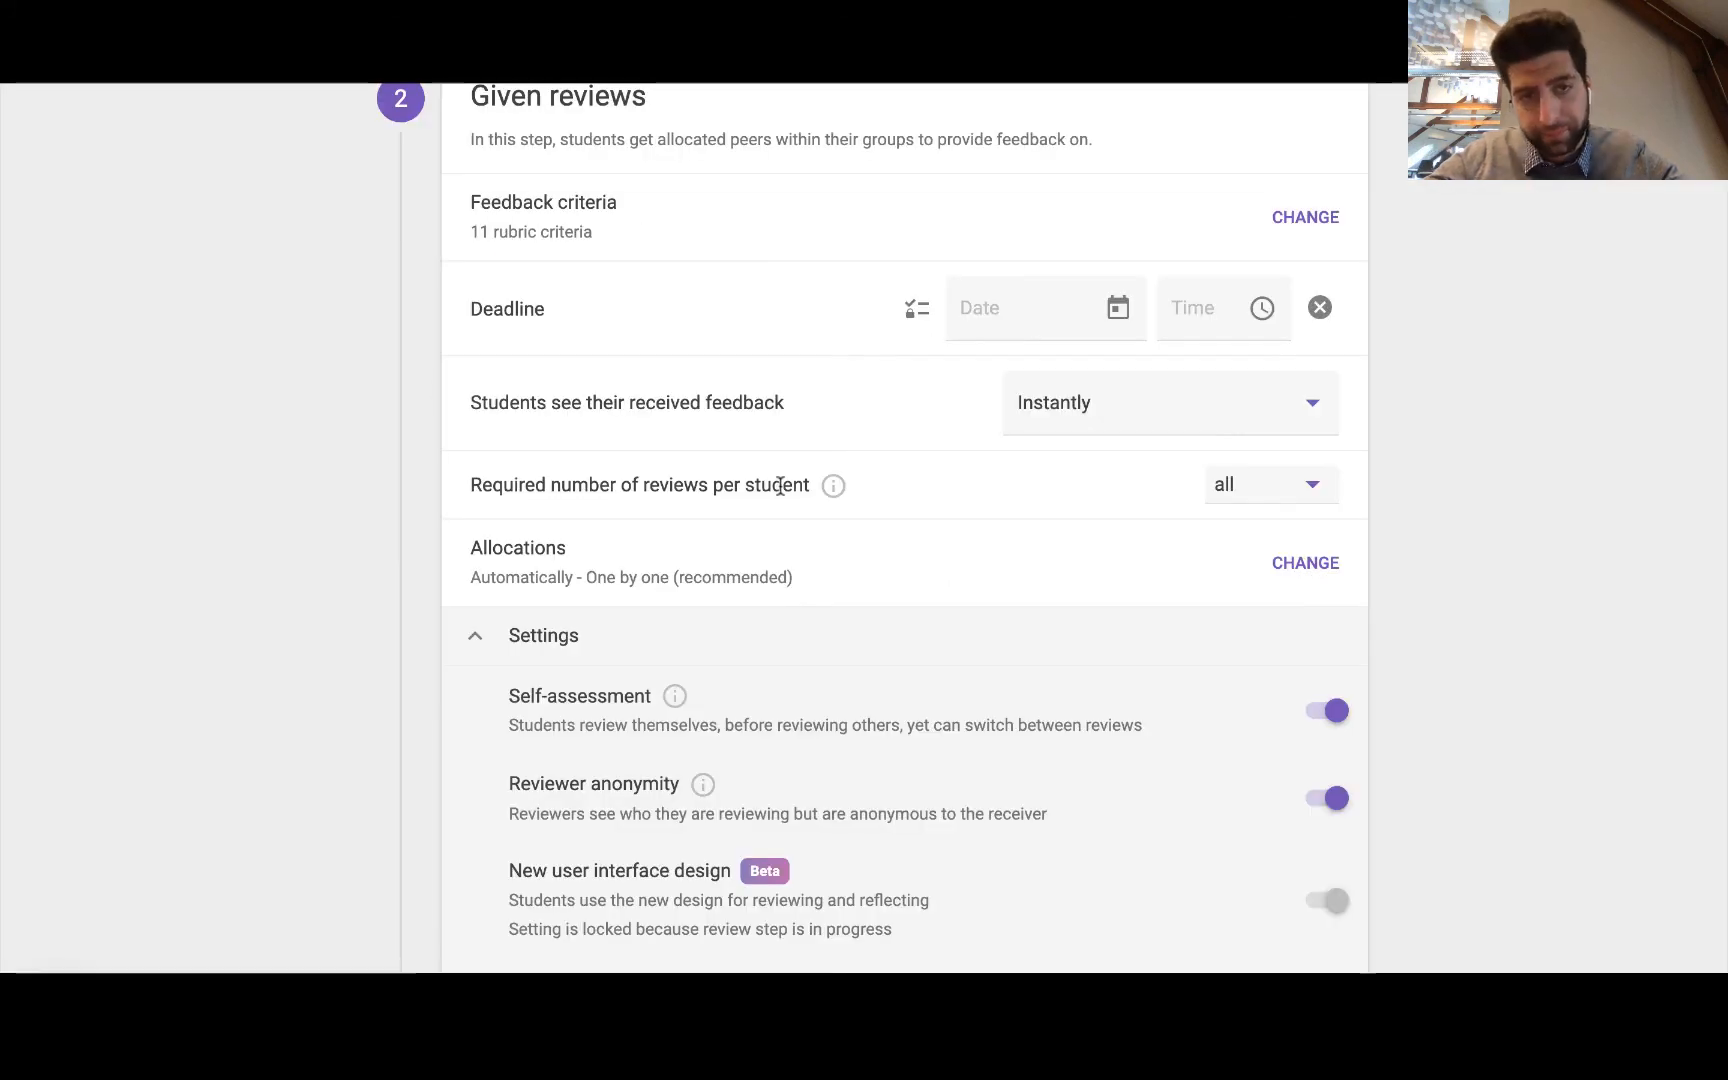
Switch on Detect outliers in team ratings for Given reviews
click(1270, 484)
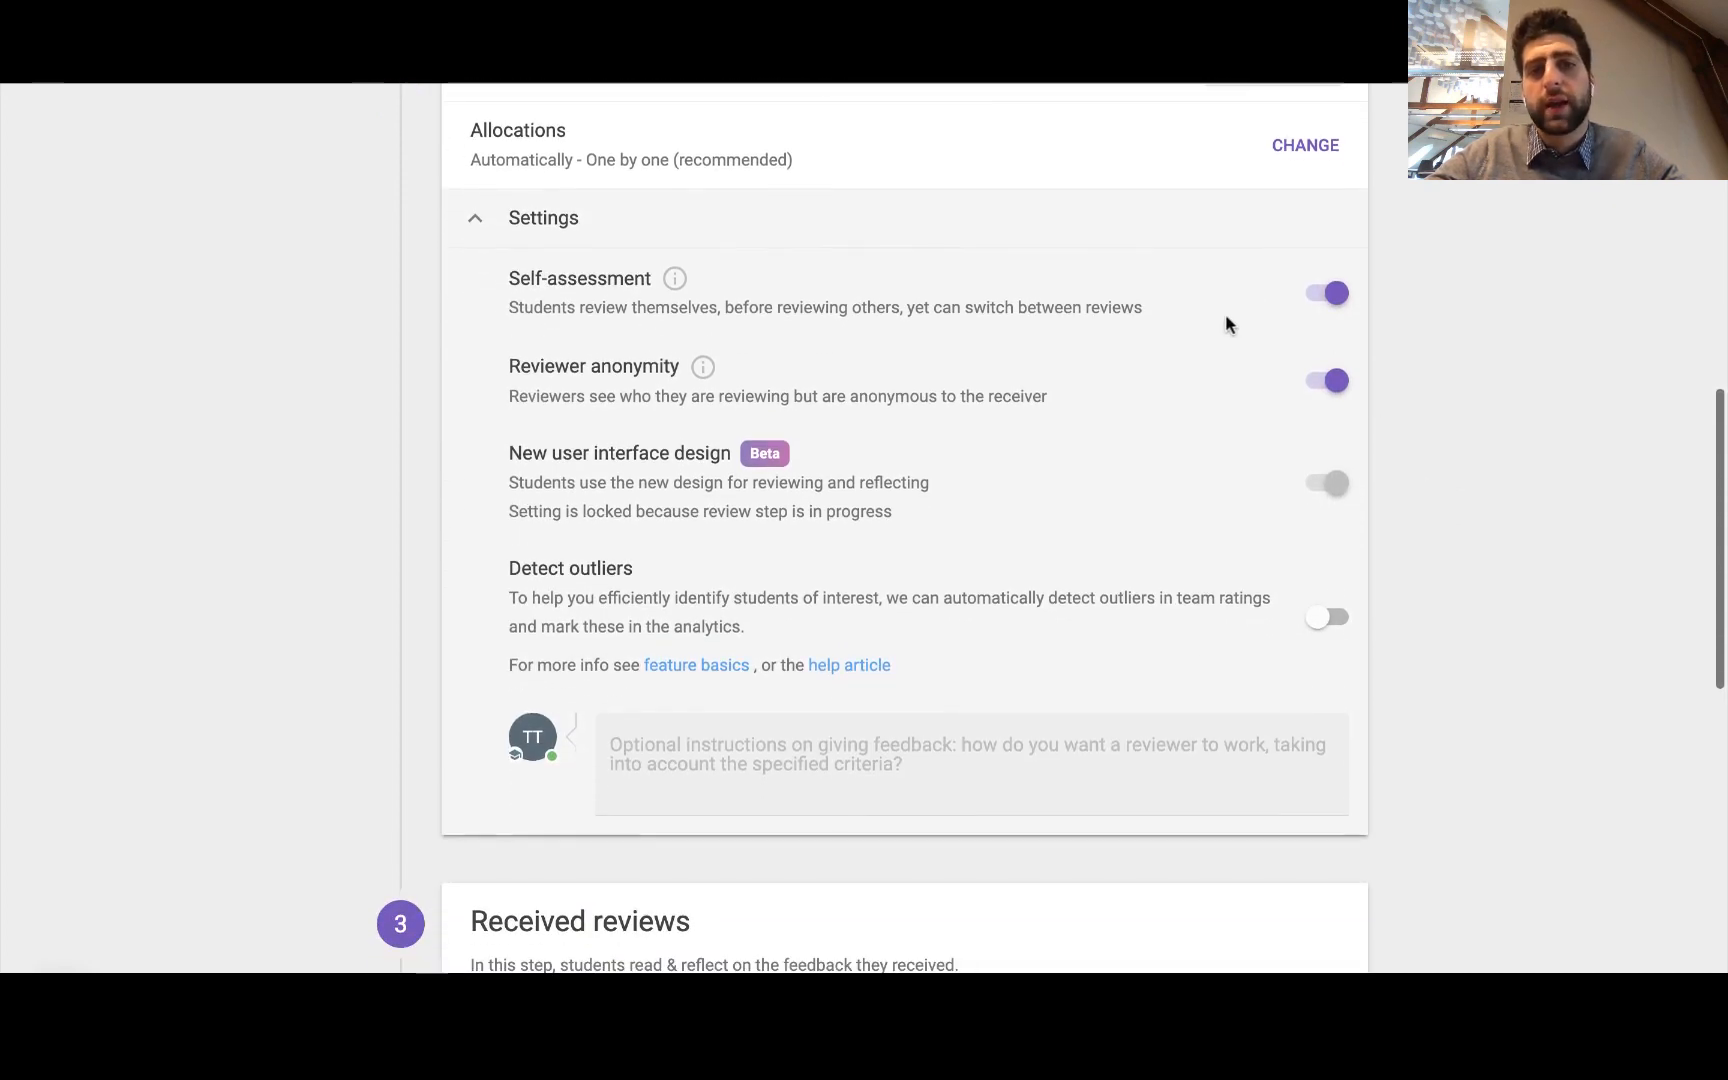
mouse_move(1570, 699)
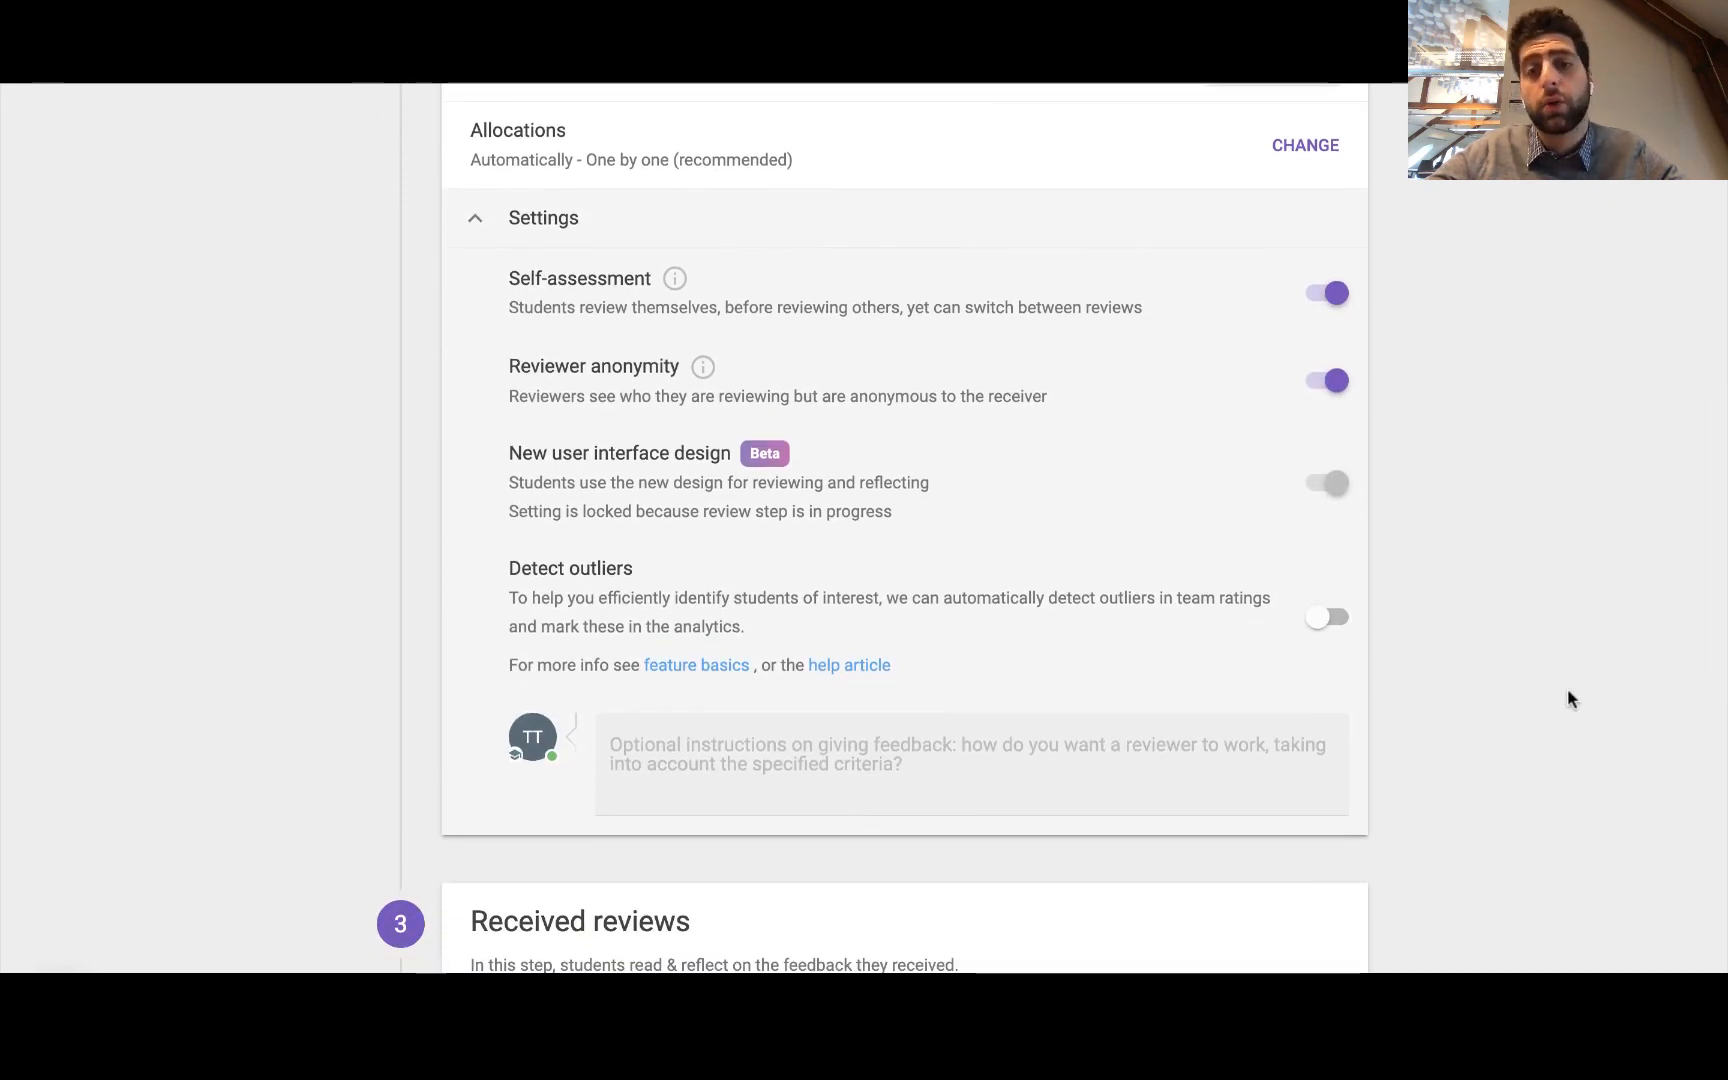
mouse_move(1518, 646)
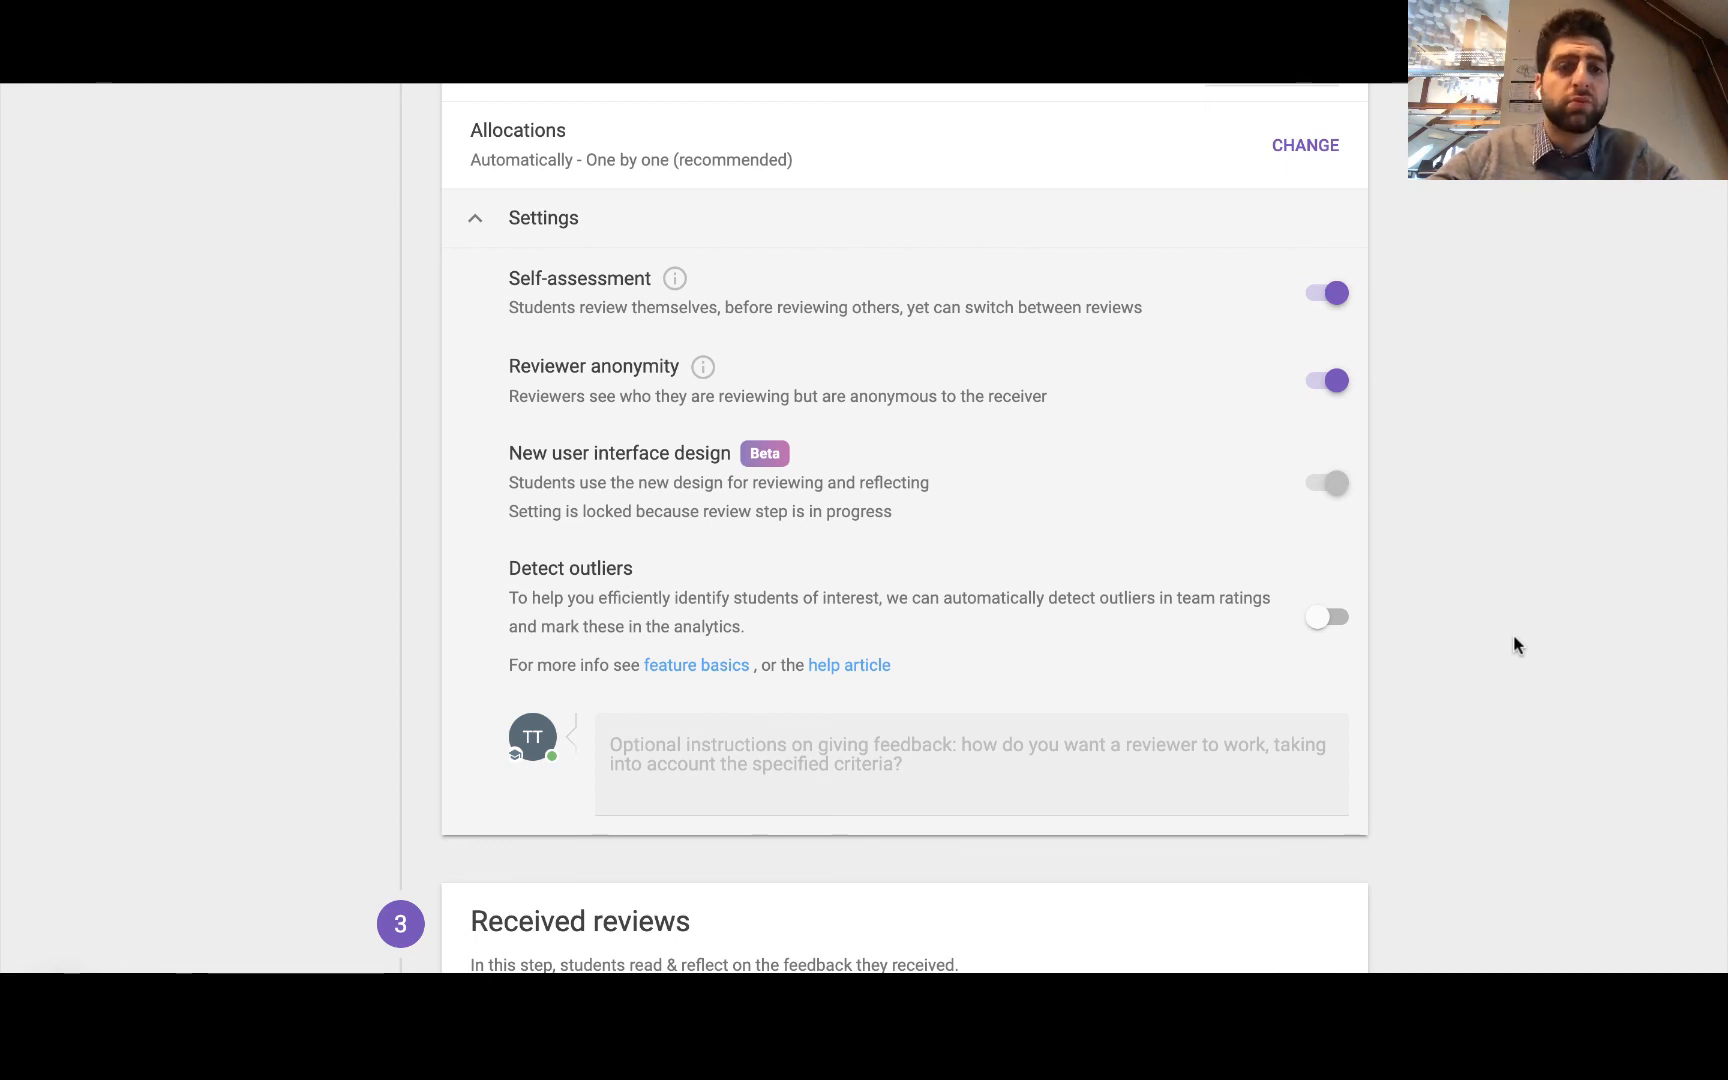
mouse_move(1343, 630)
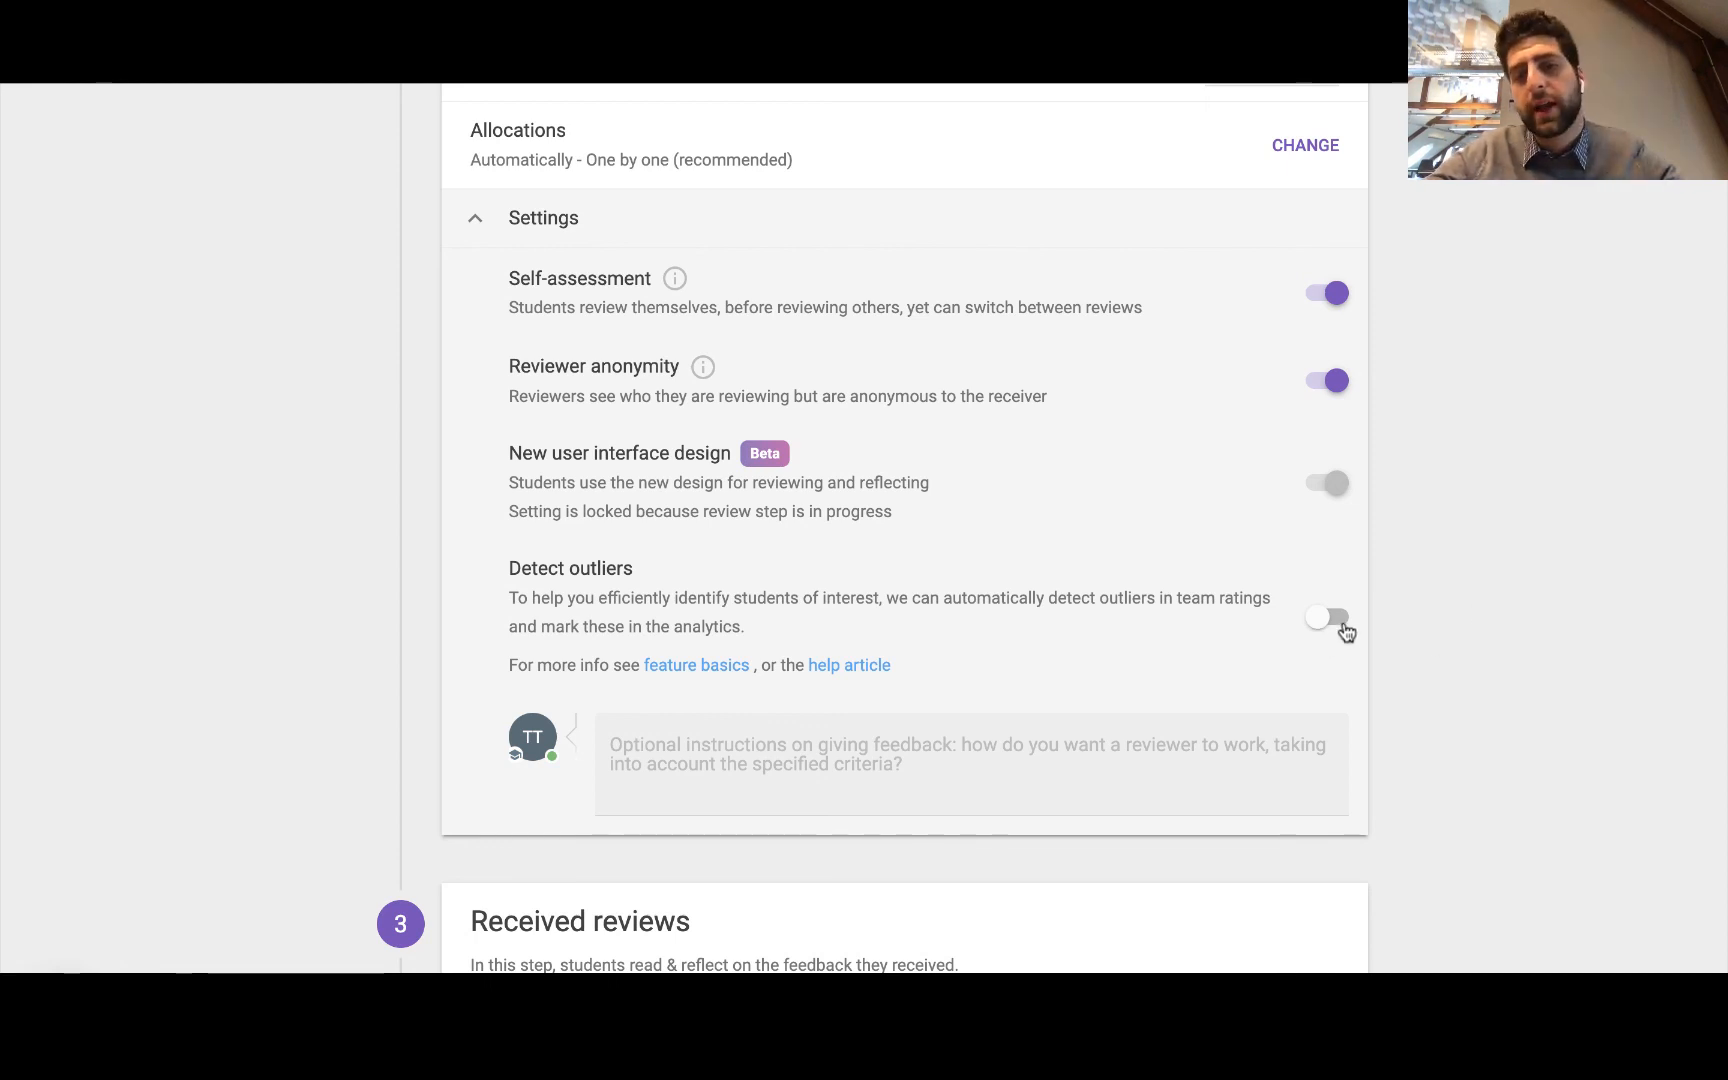
click(1325, 617)
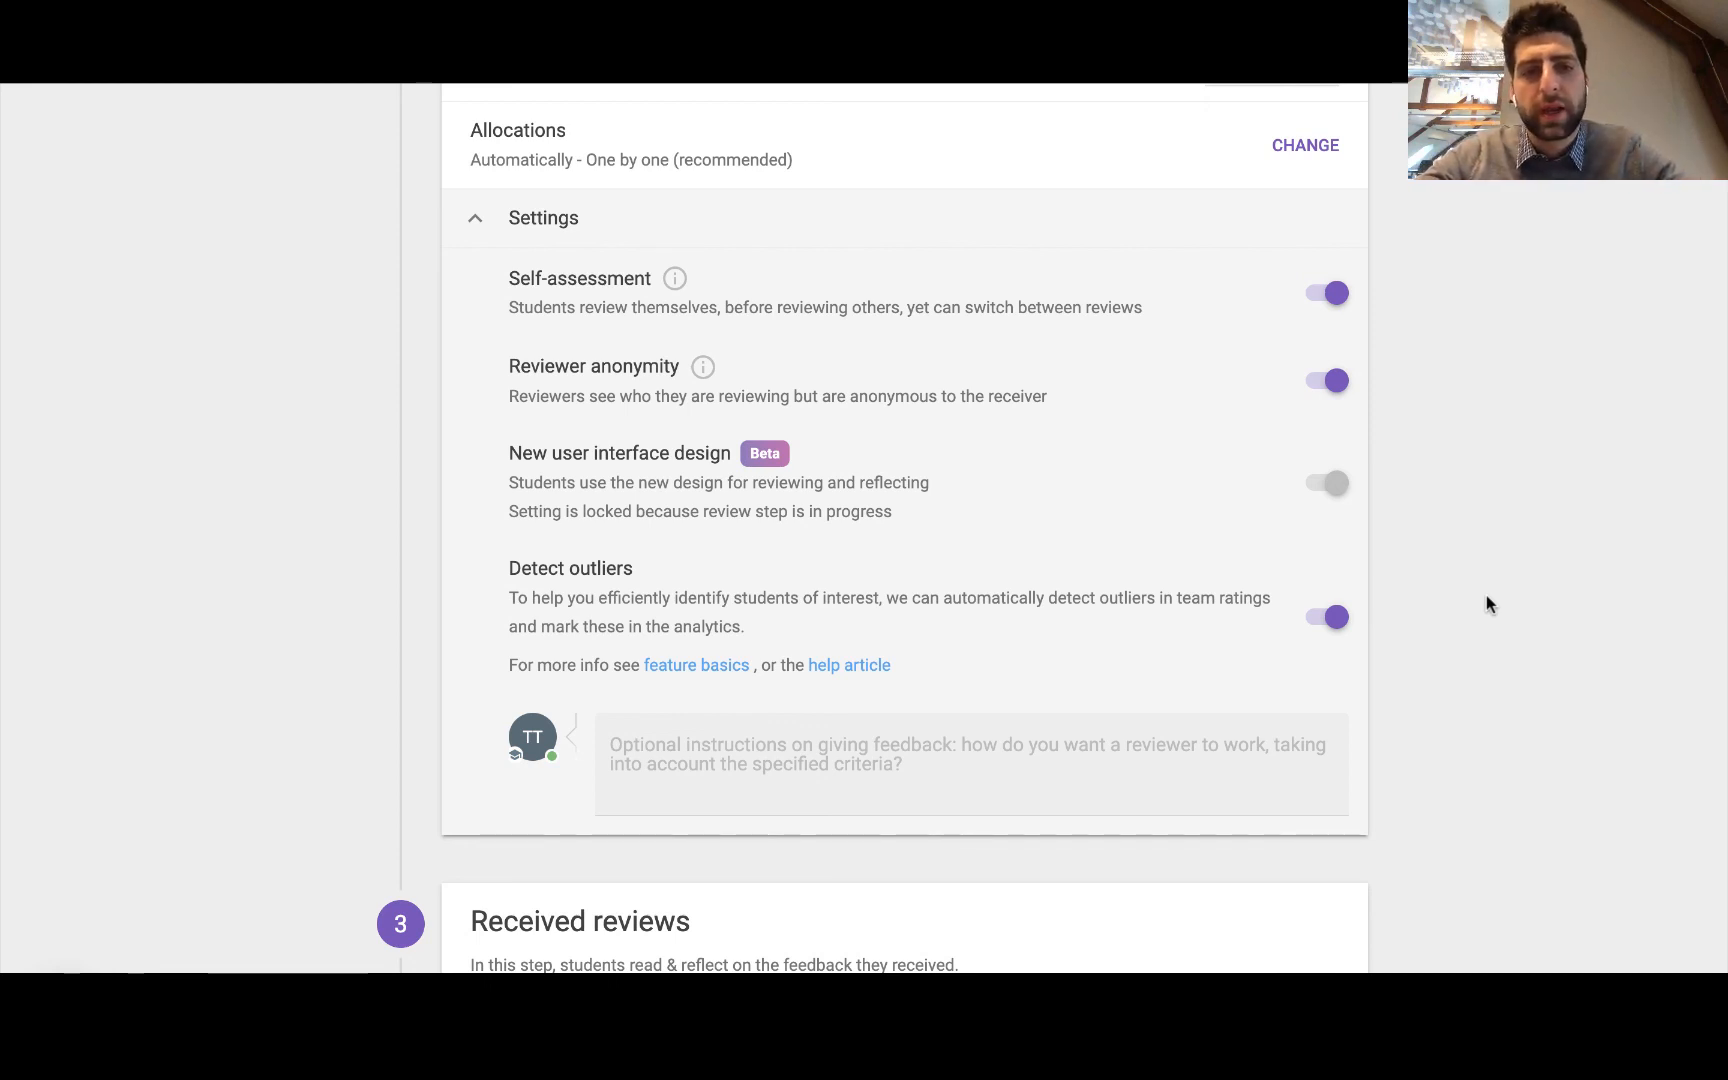
scroll(down, 3)
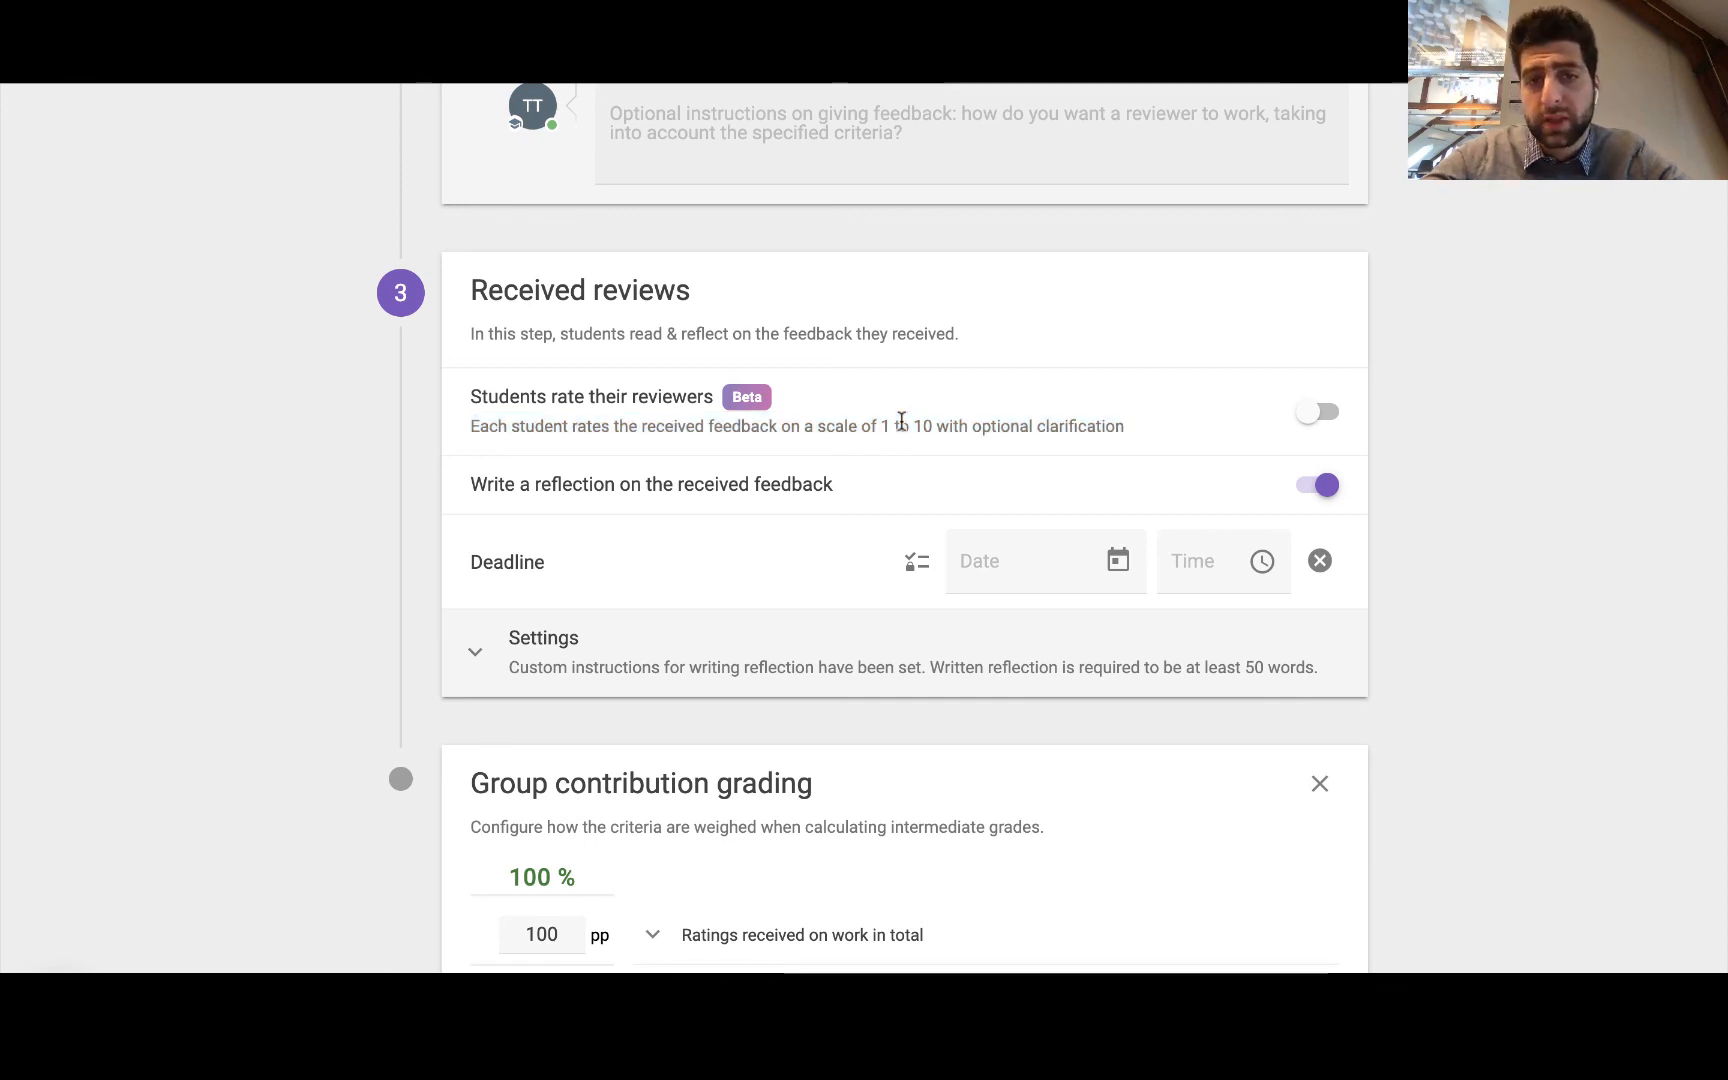
mouse_move(1559, 447)
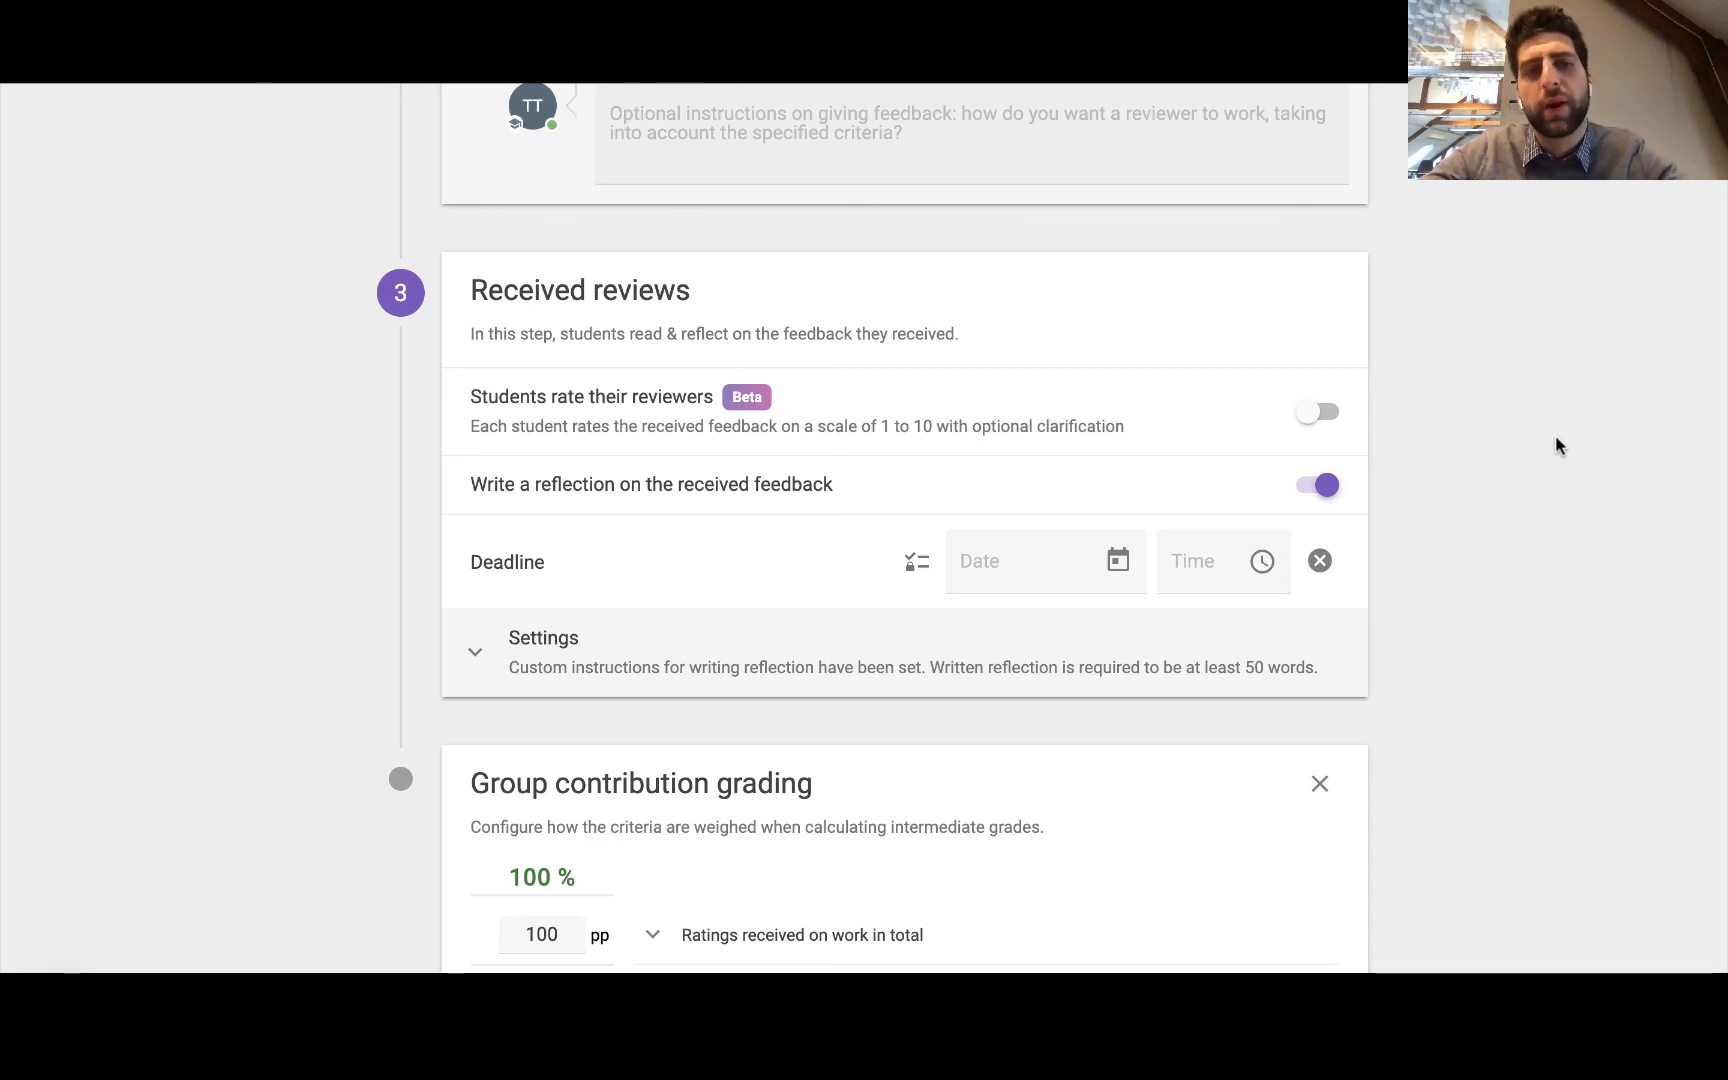
Leave 'Students rate their reviewers' off and expand reflection and group contribution grading settings (factor 0–2)
click(1317, 412)
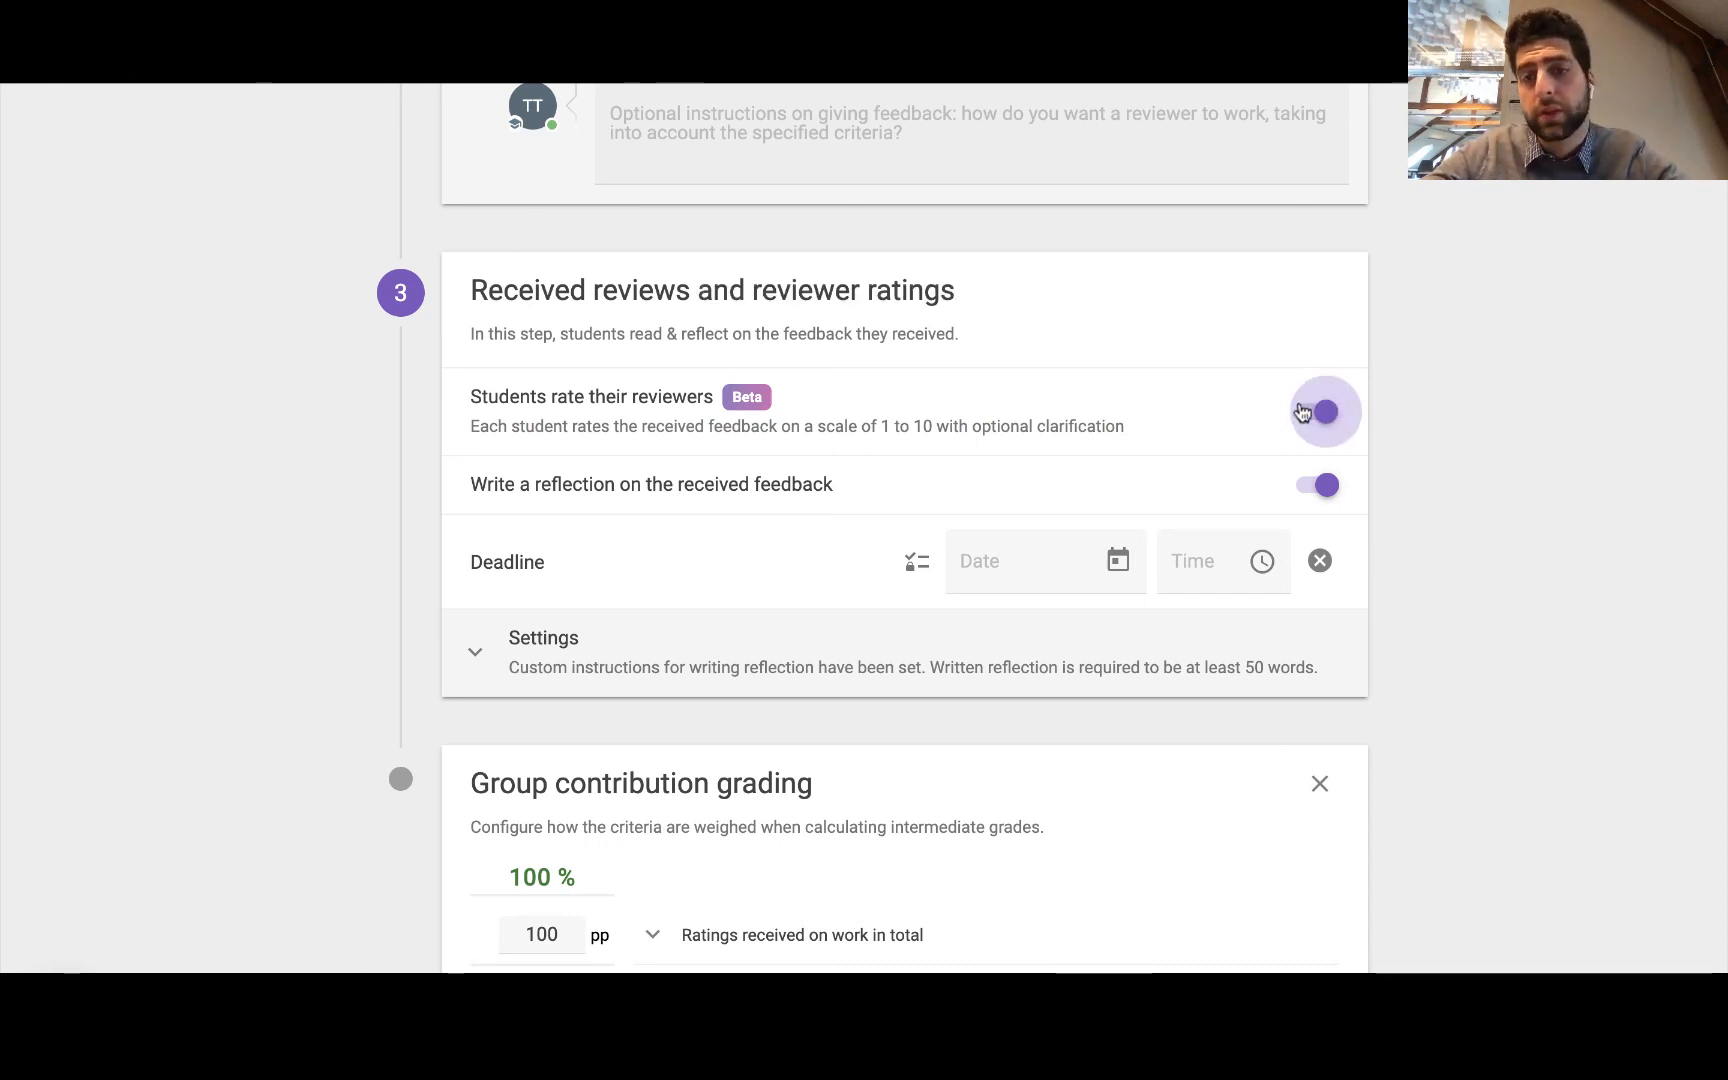
click(1326, 411)
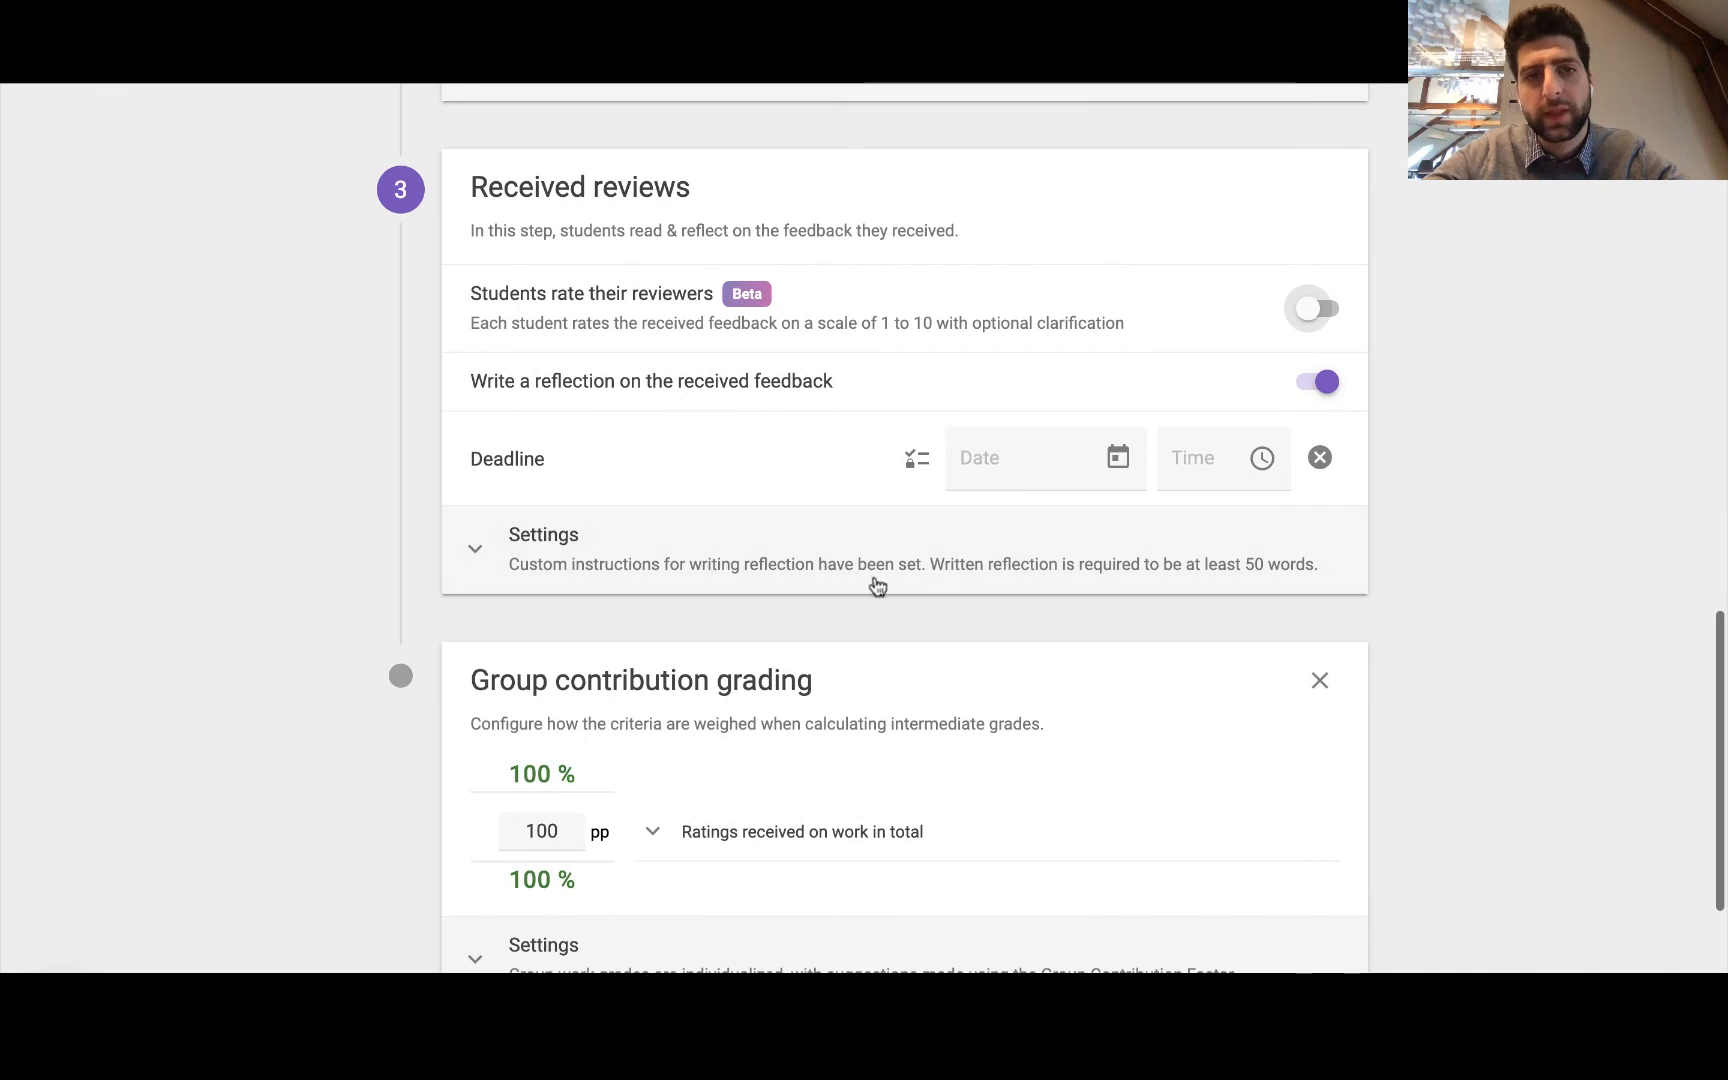
click(543, 534)
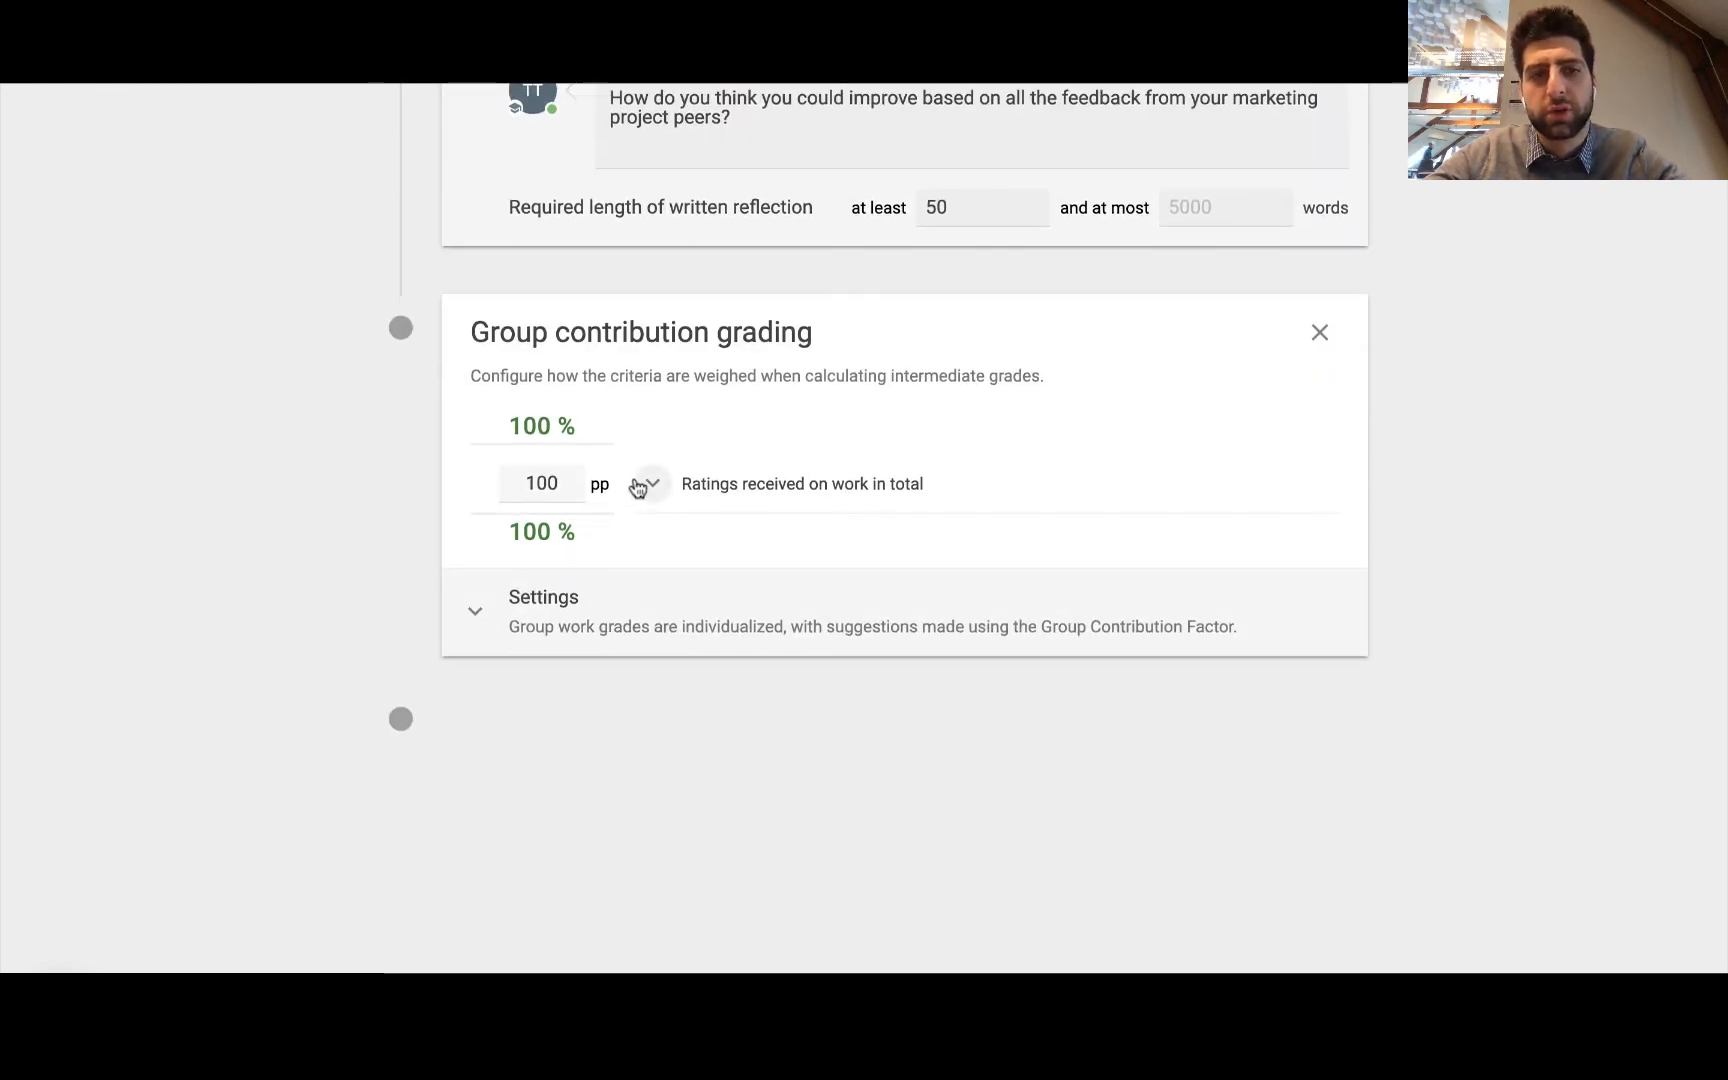
click(476, 611)
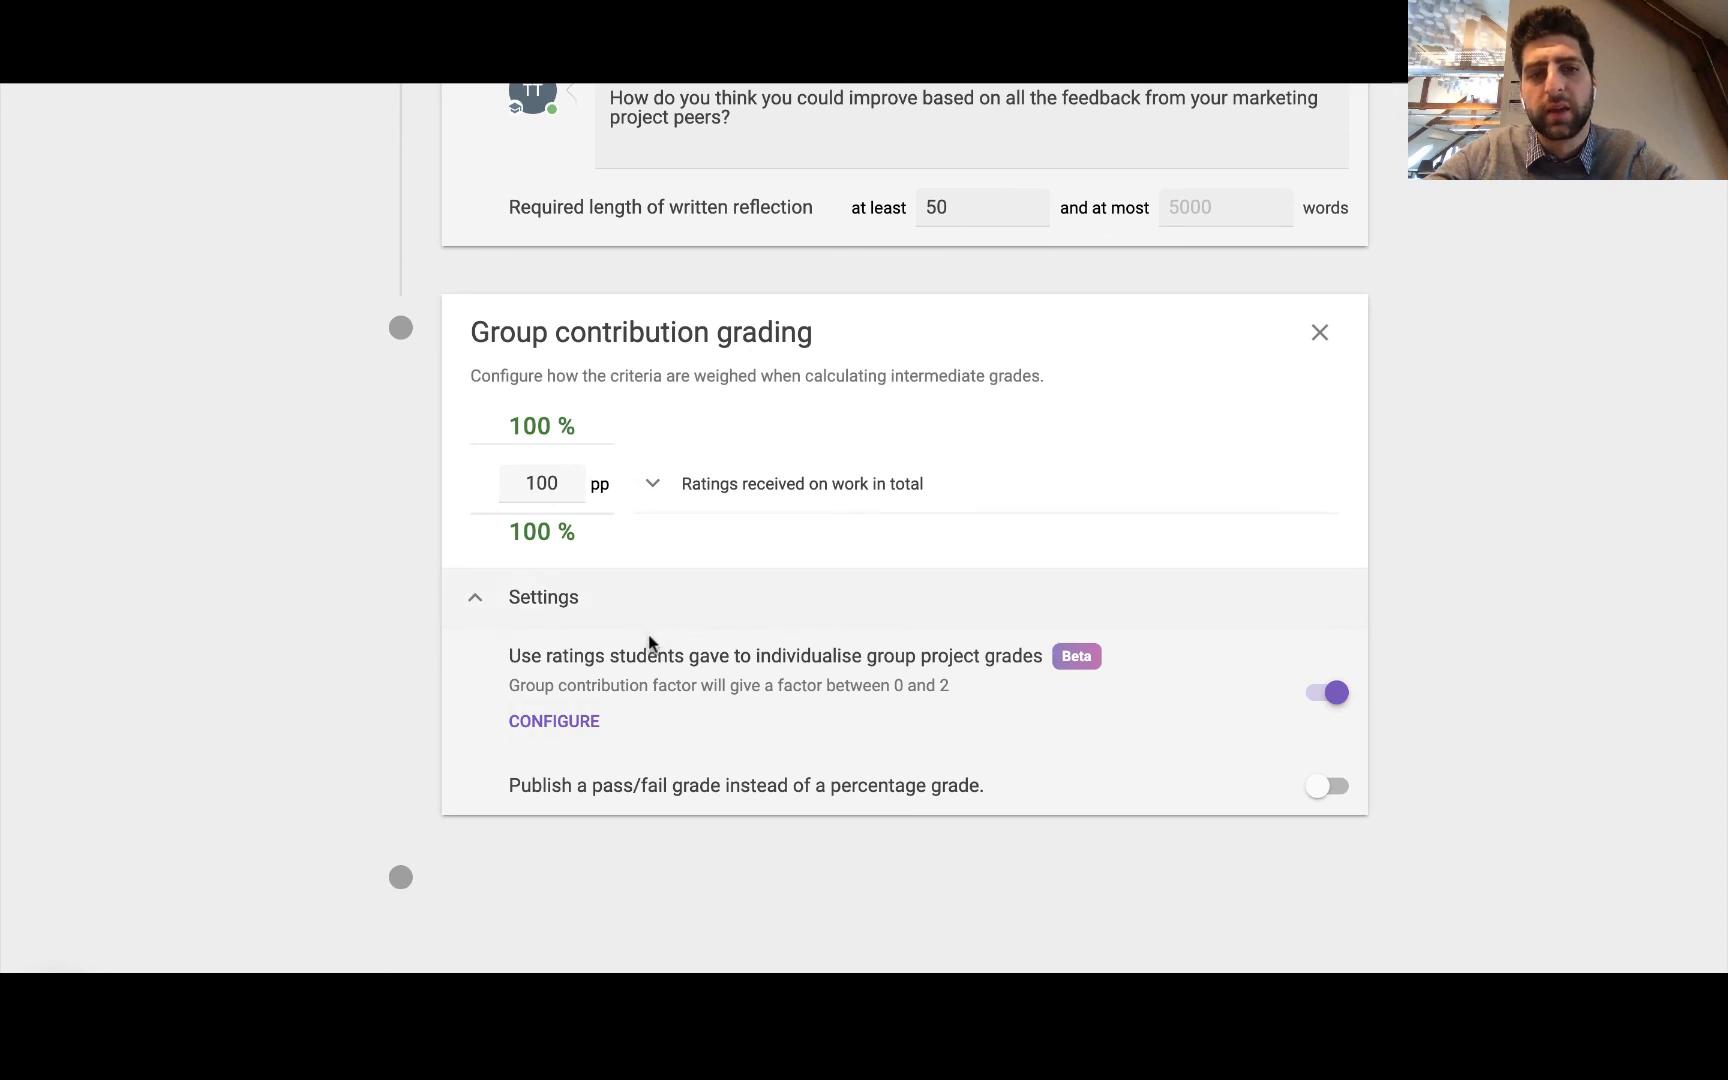
drag(785, 684, 948, 684)
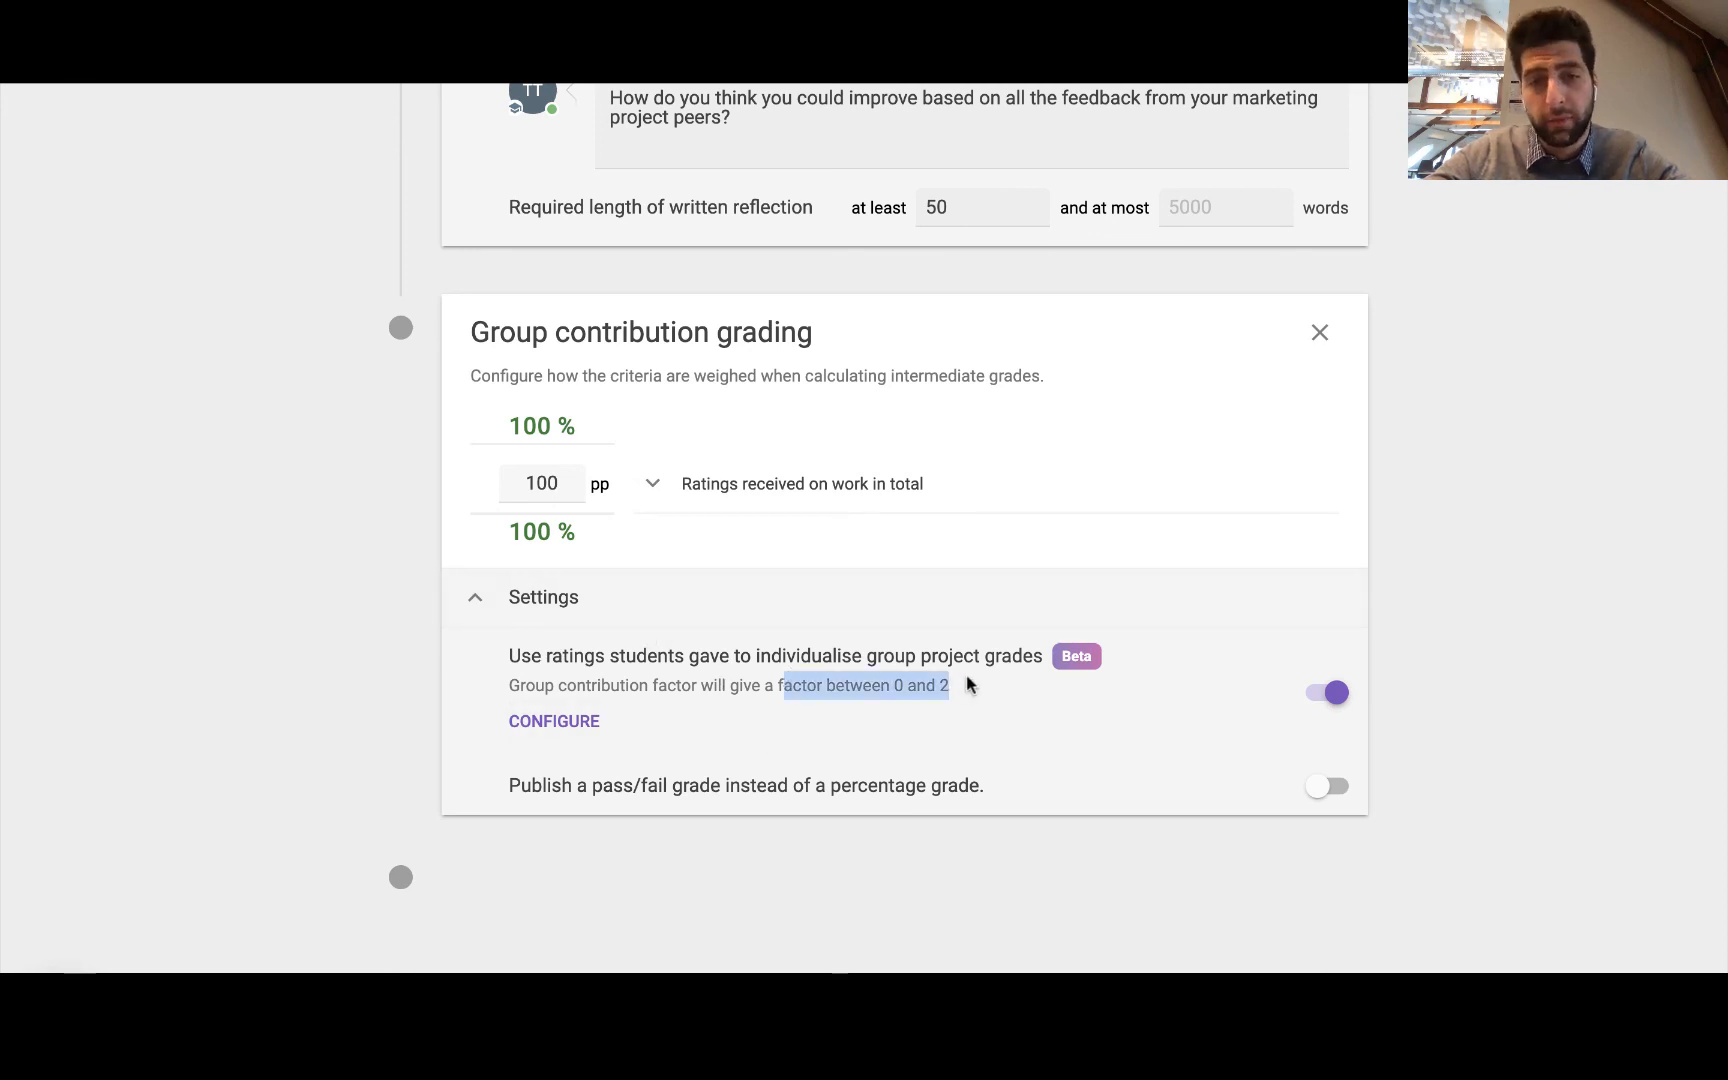